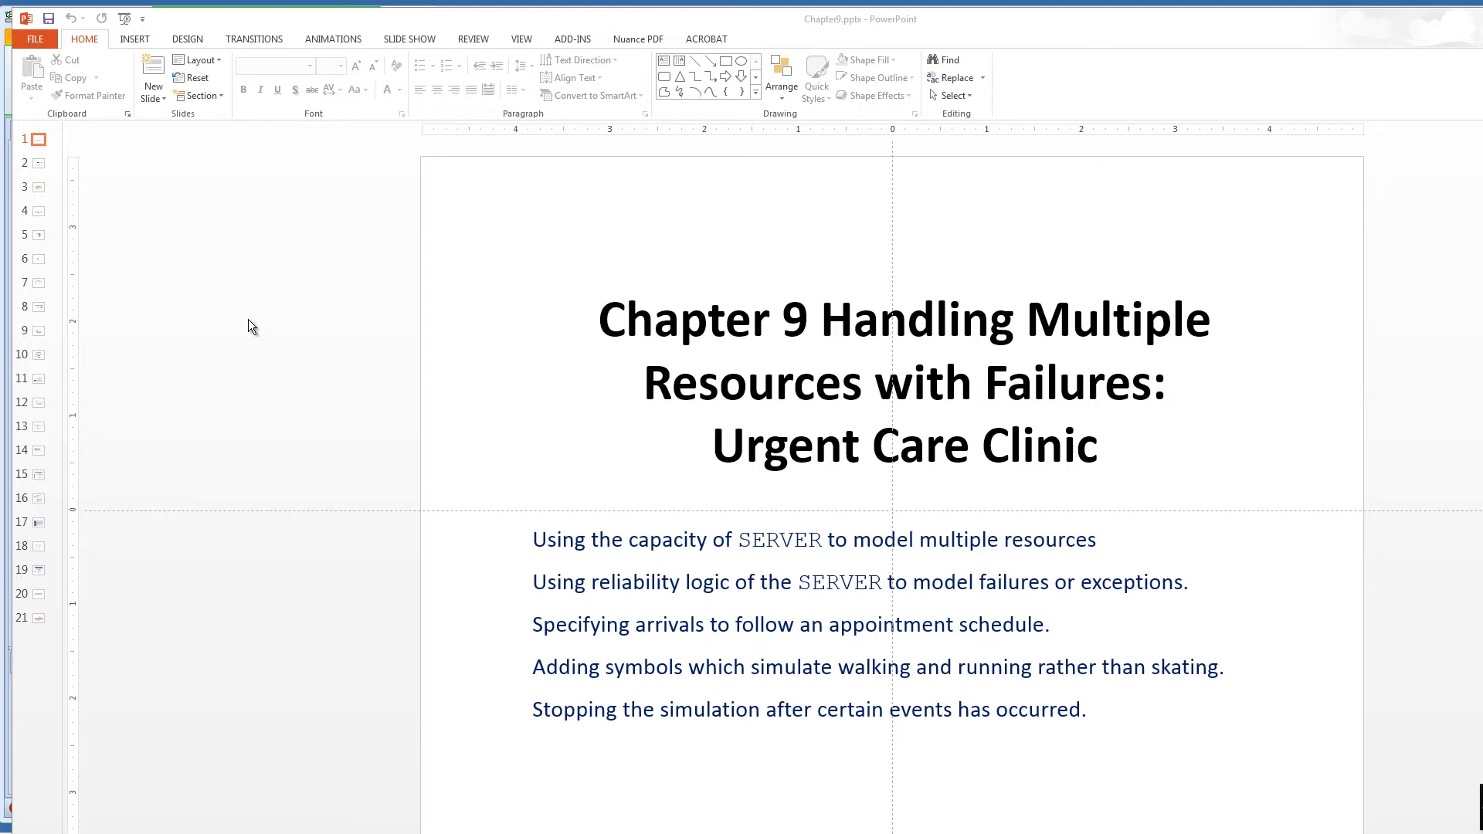
# Show slide 2, the Problem Statement with clinic floor plan, arrival rate and walking speed.
pyautogui.click(38, 161)
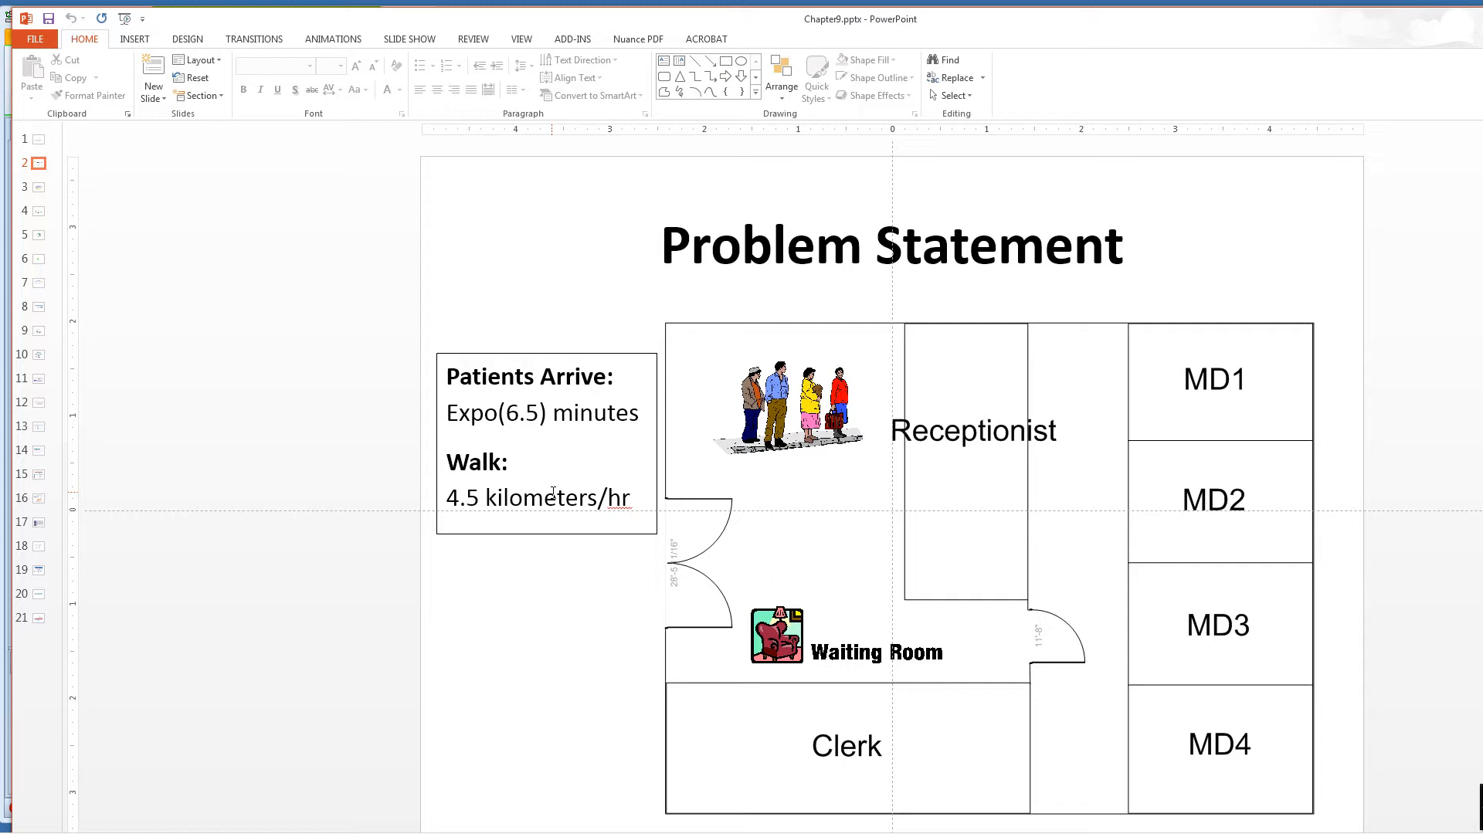
pyautogui.moveTo(700, 472)
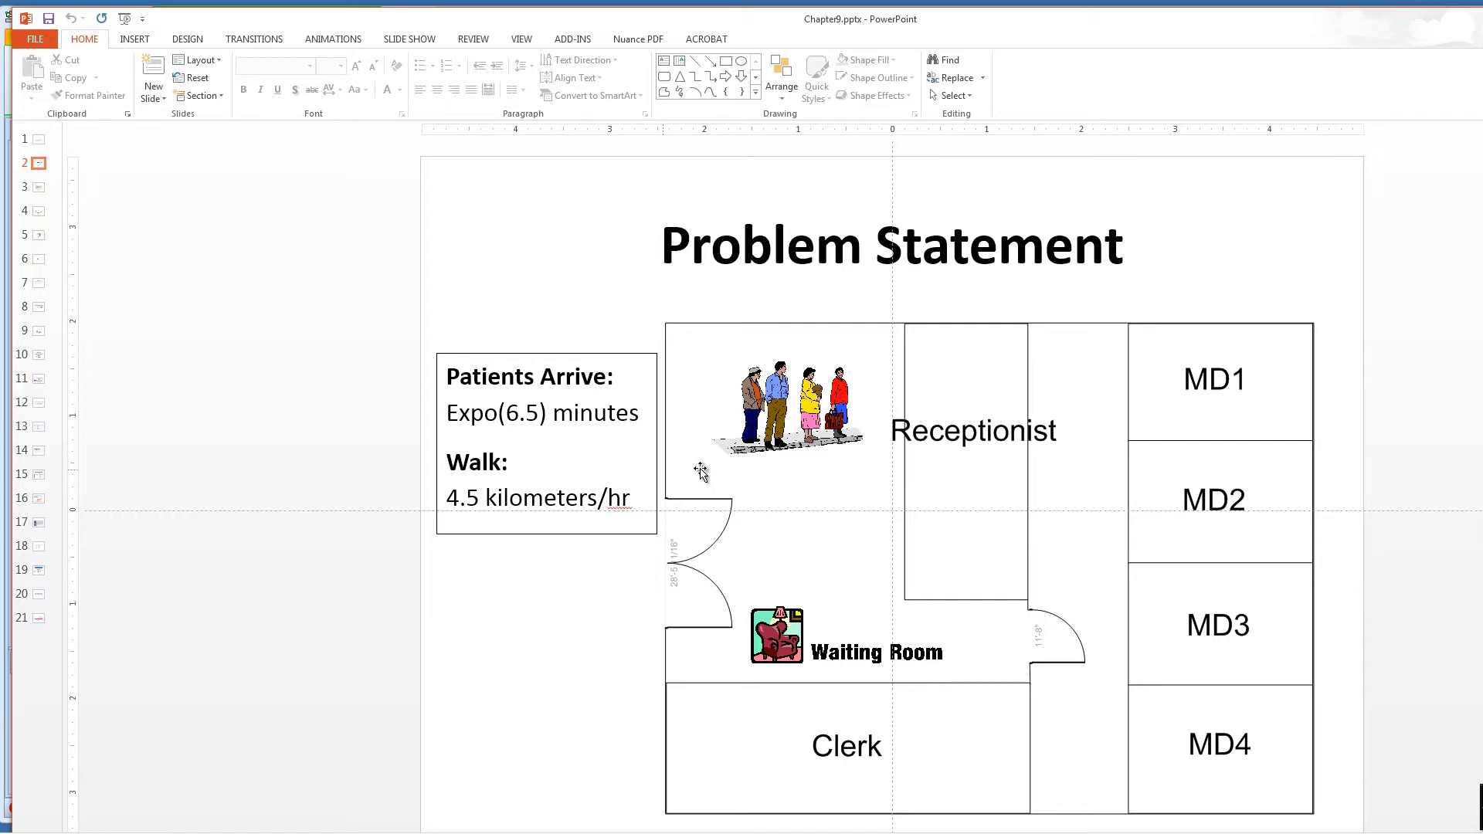
pyautogui.moveTo(956, 428)
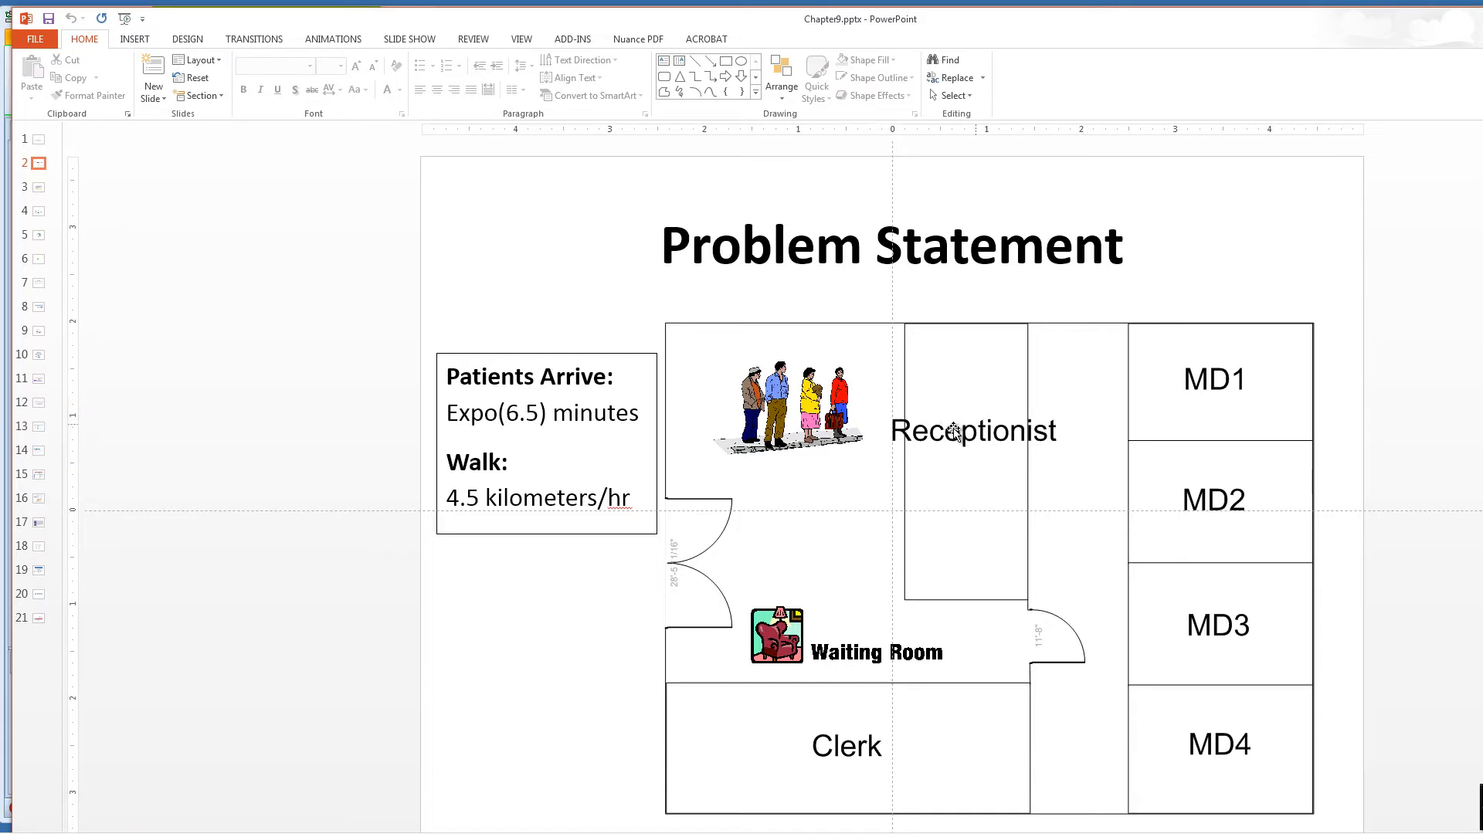
pyautogui.moveTo(961, 434)
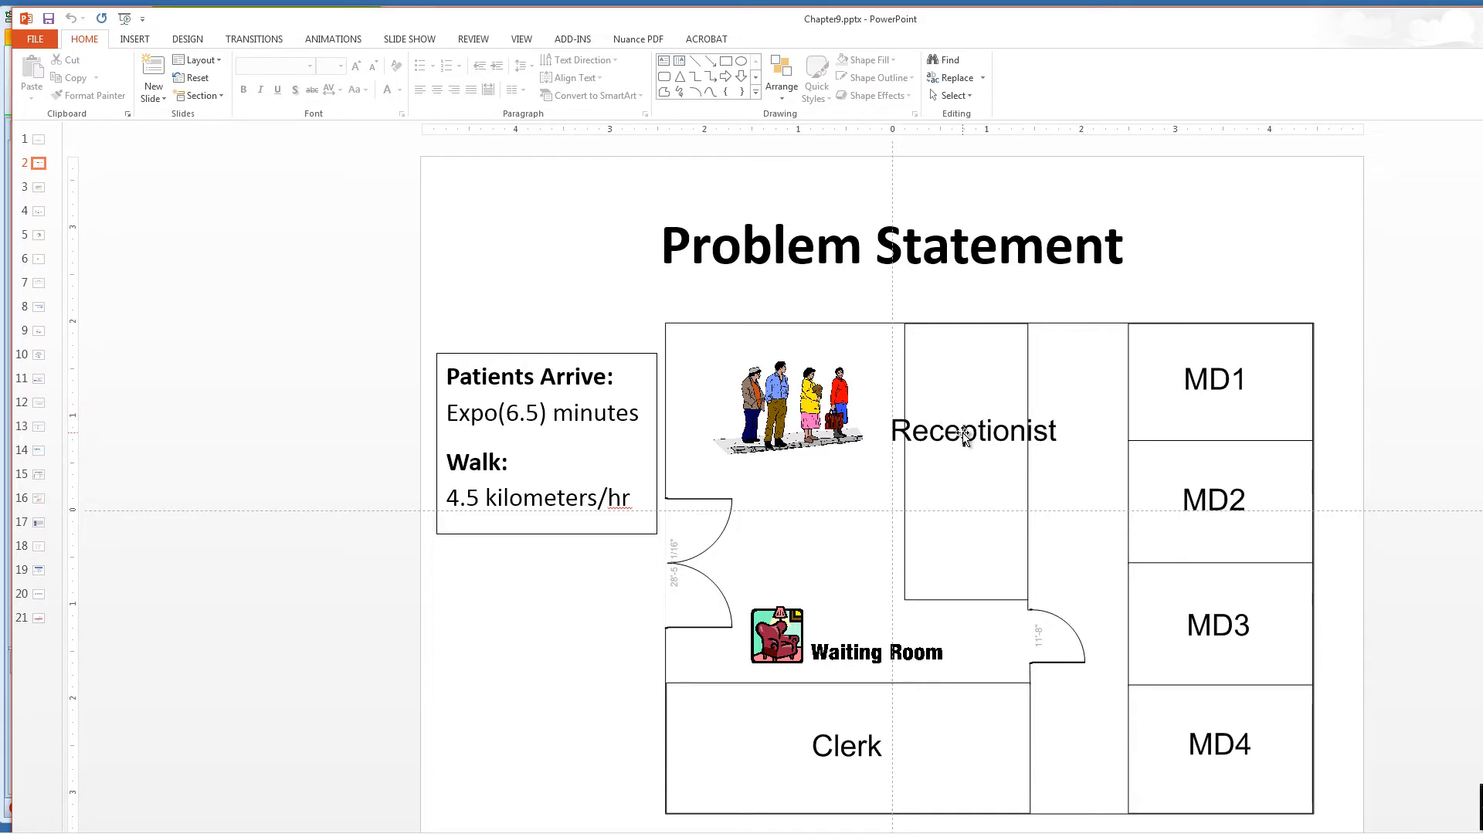
pyautogui.moveTo(1121, 422)
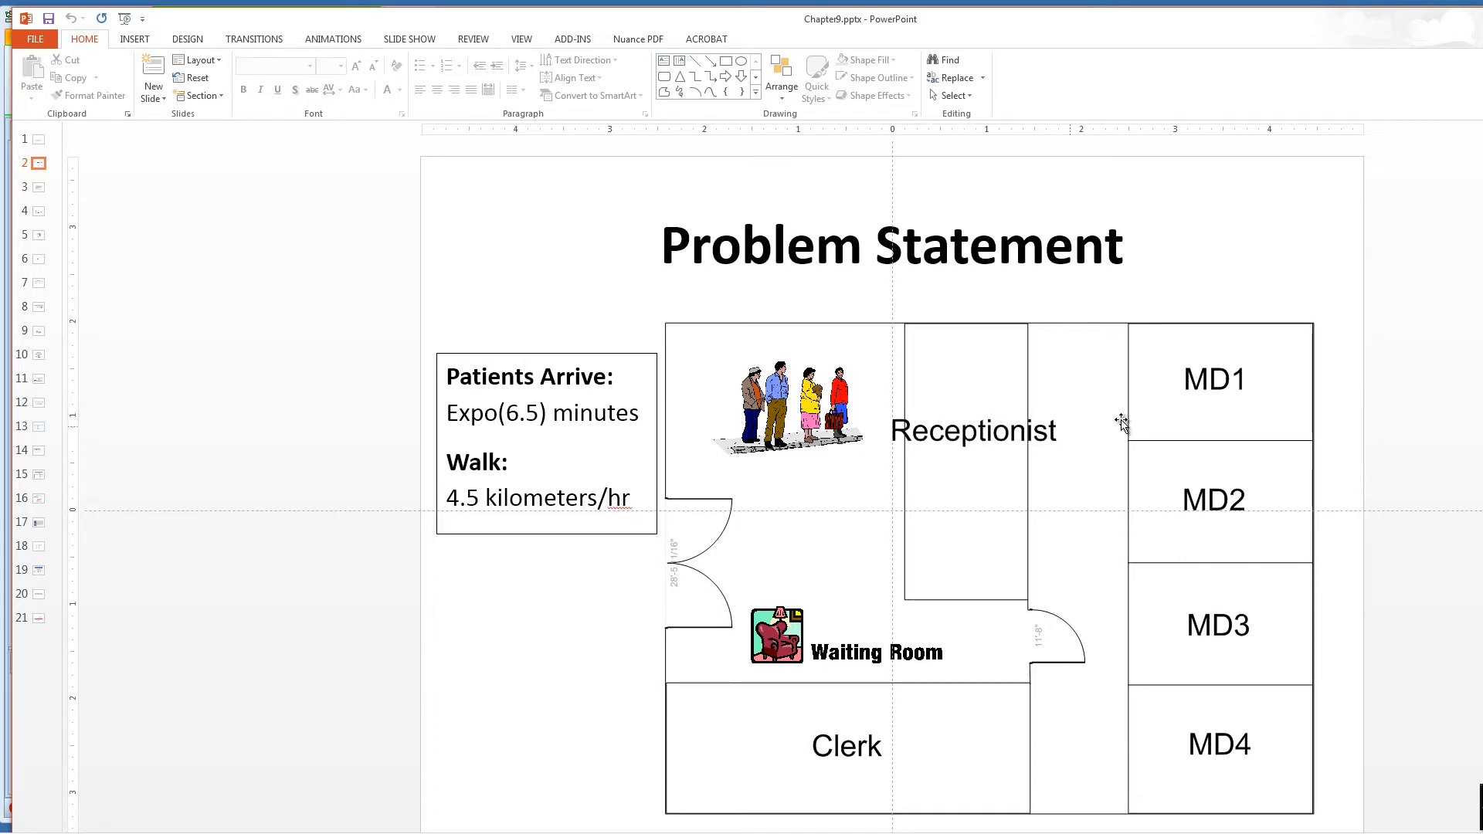
pyautogui.moveTo(1214, 726)
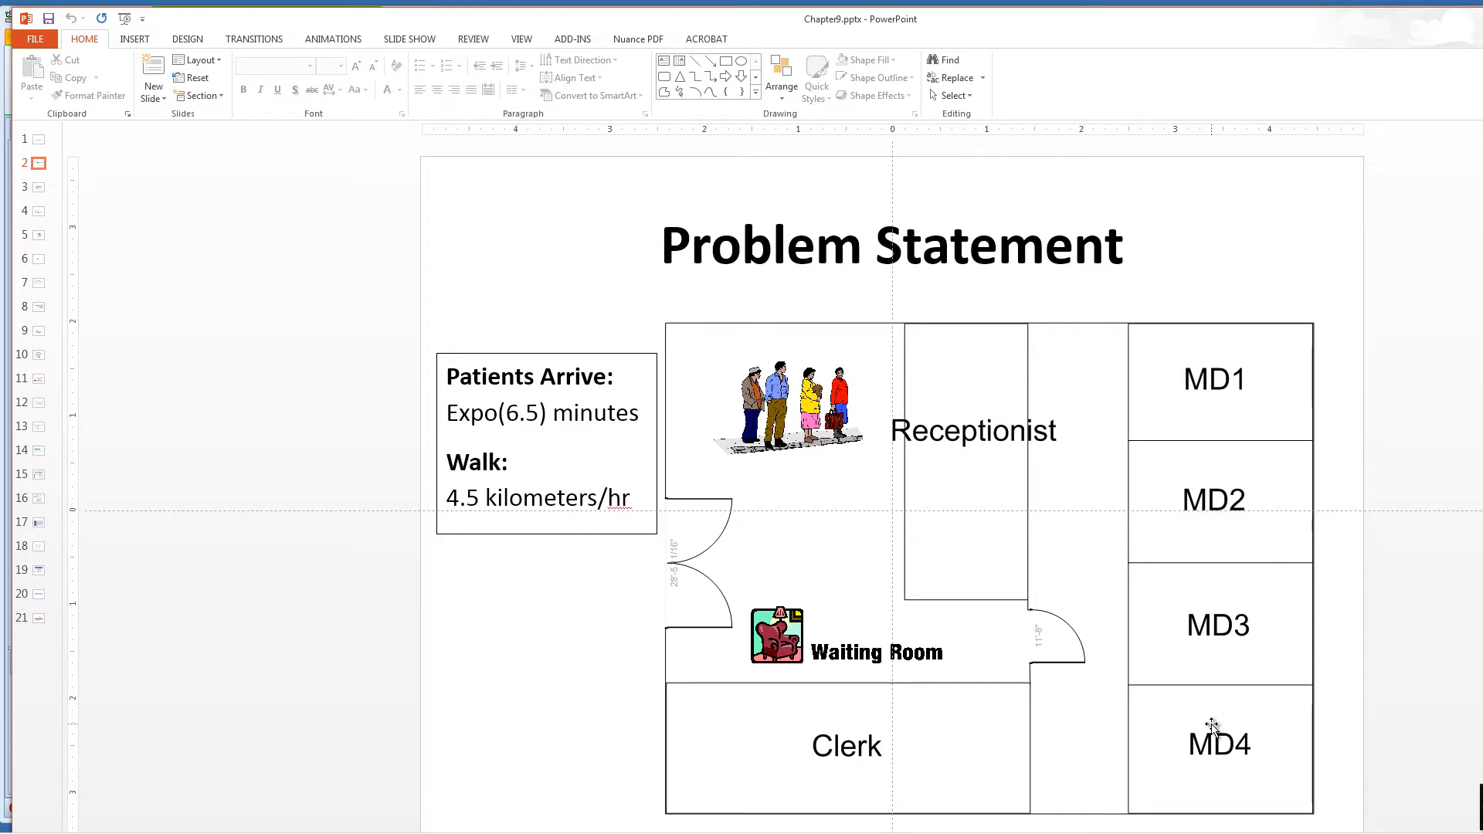
pyautogui.moveTo(1253, 655)
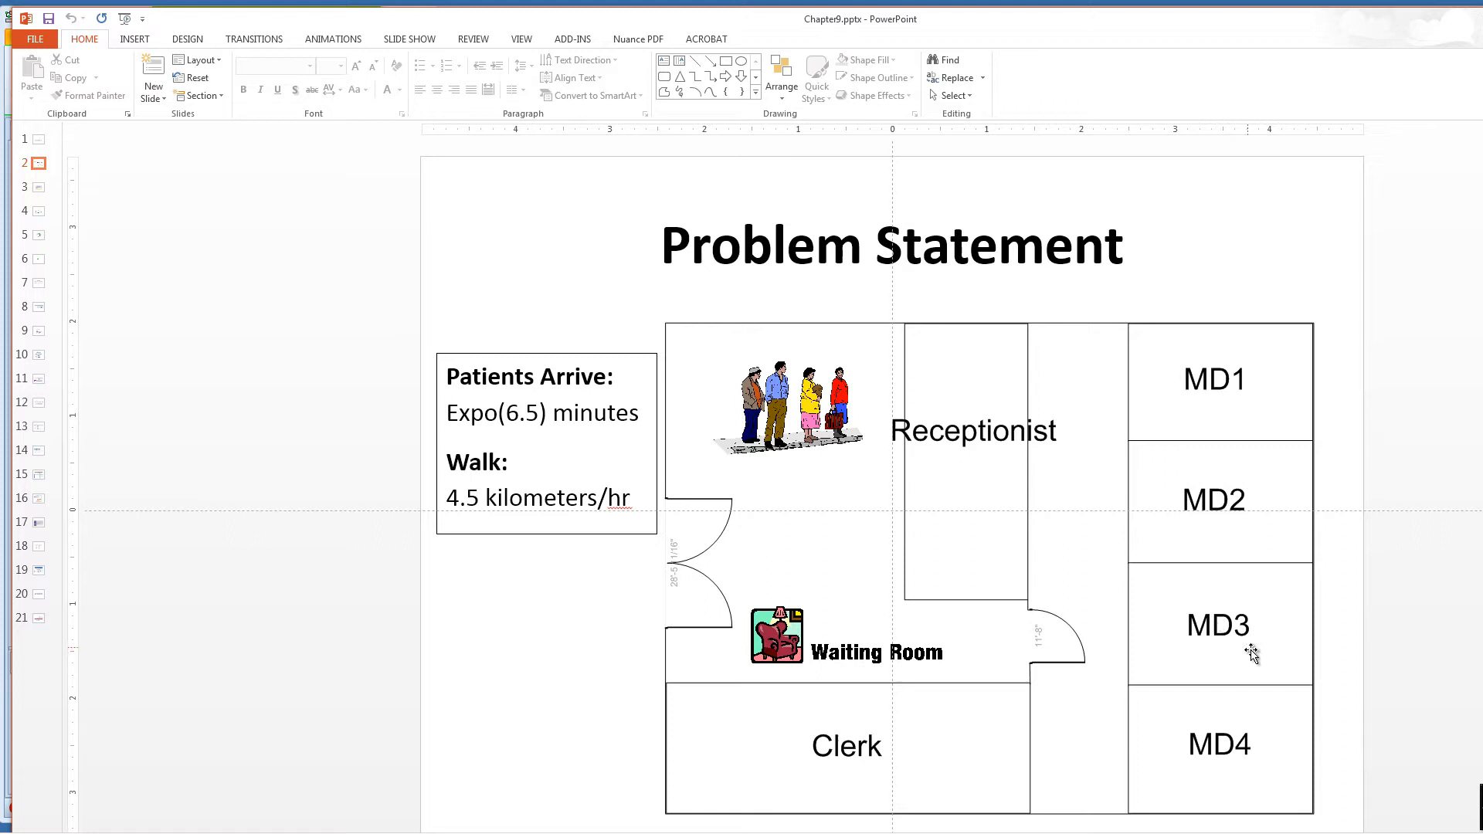
pyautogui.moveTo(880, 745)
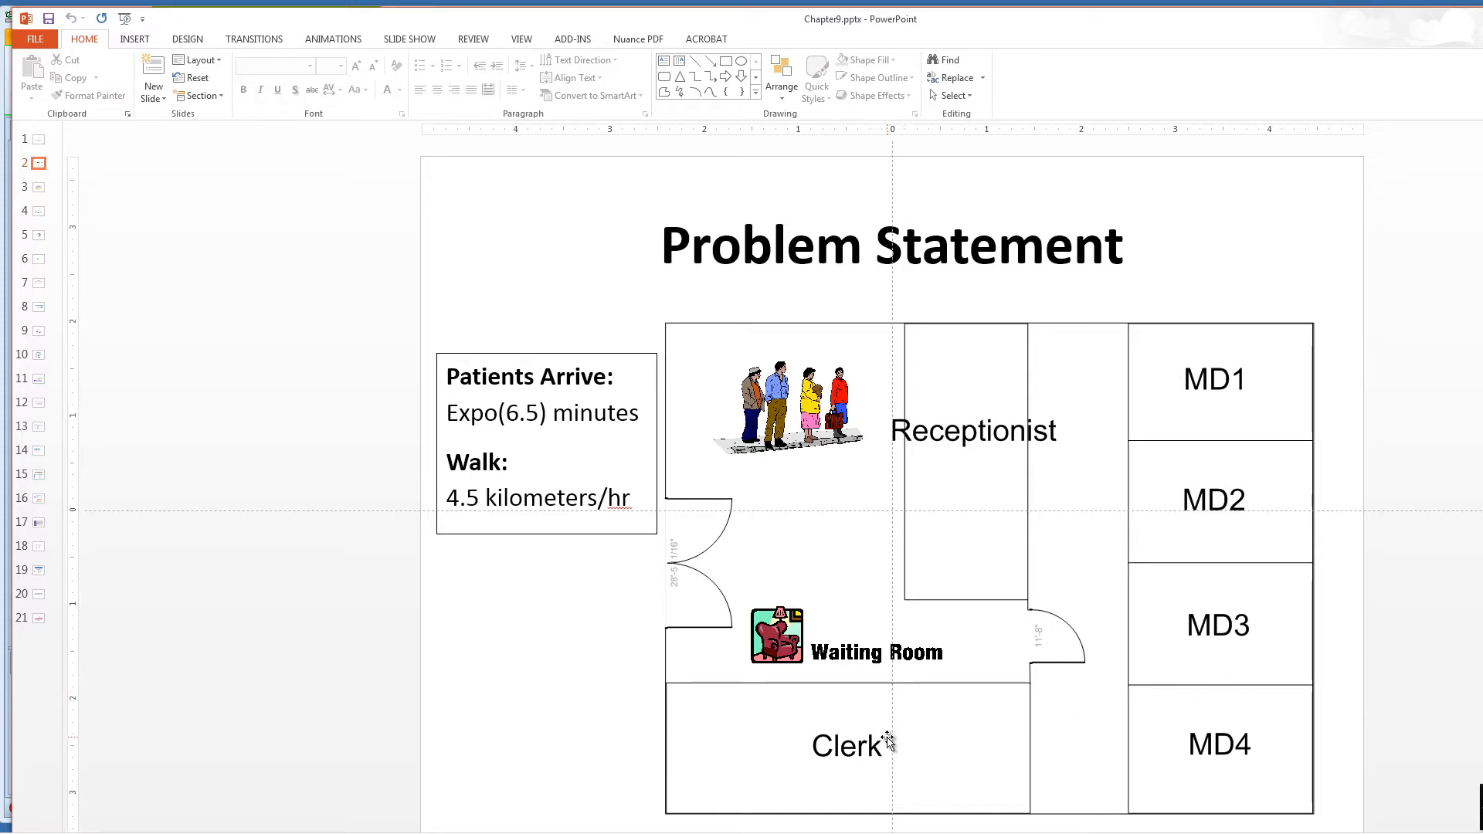
pyautogui.moveTo(1084, 659)
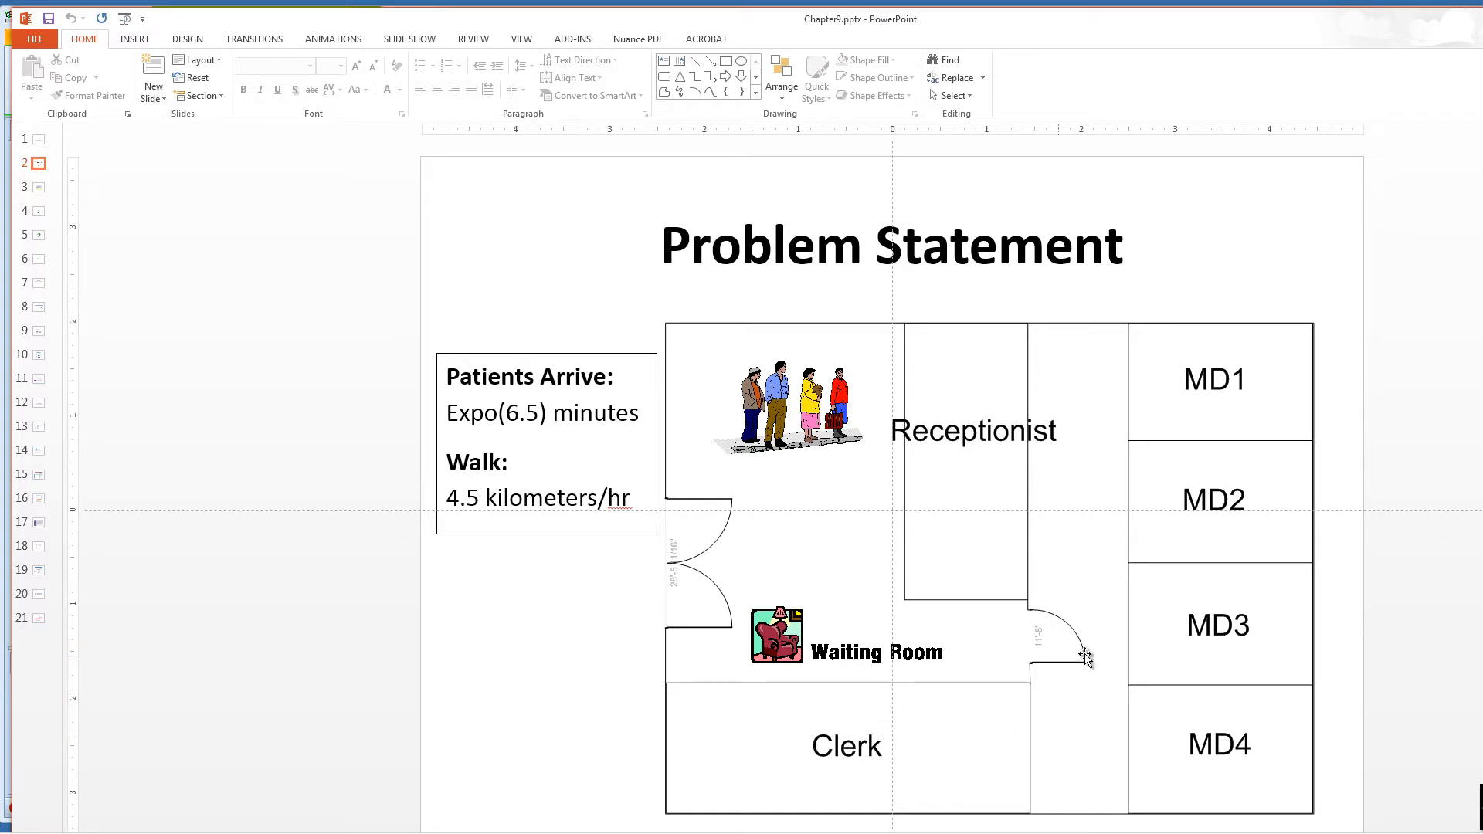
pyautogui.moveTo(1085, 691)
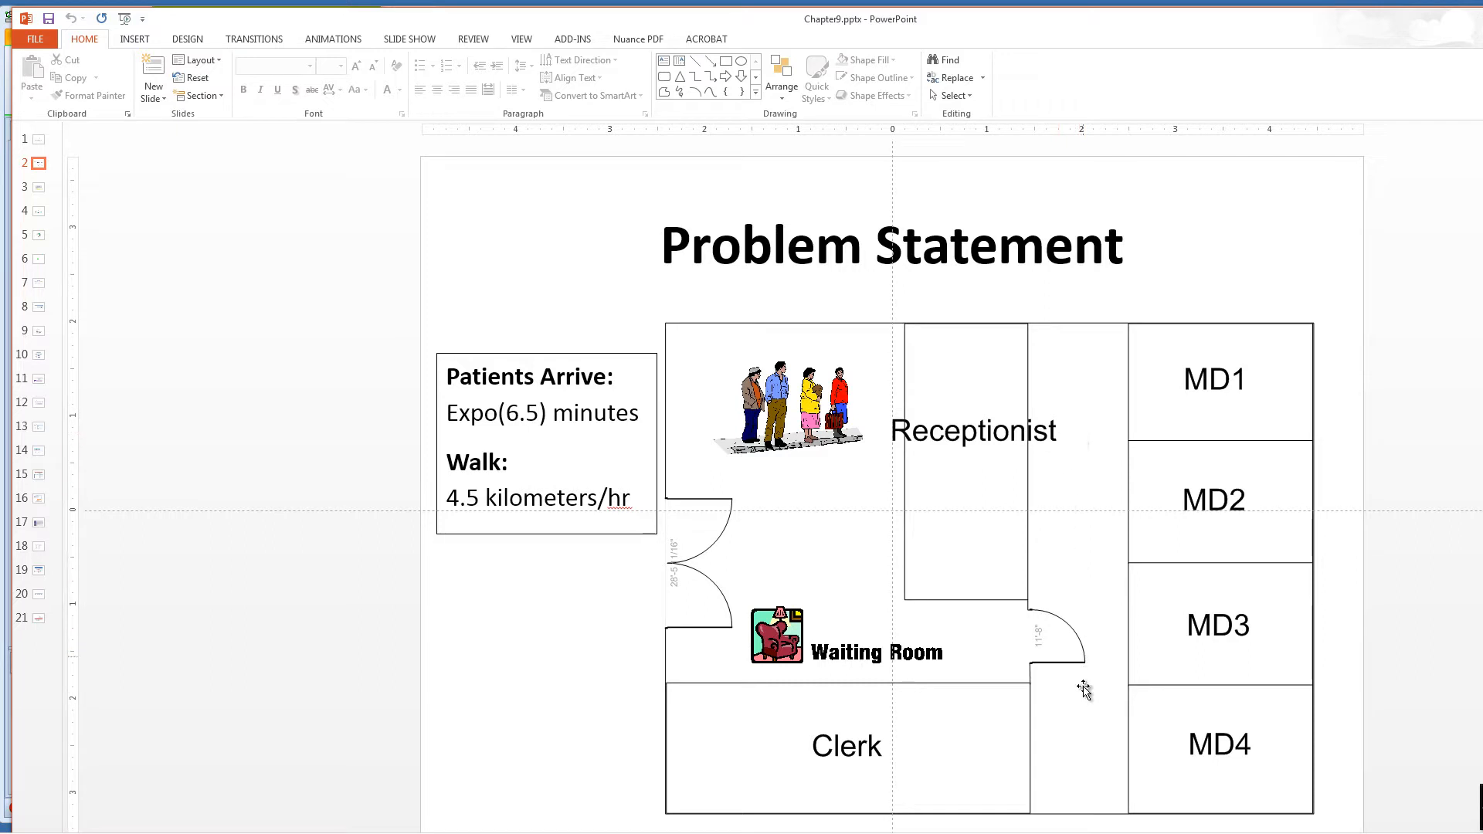
pyautogui.moveTo(850, 578)
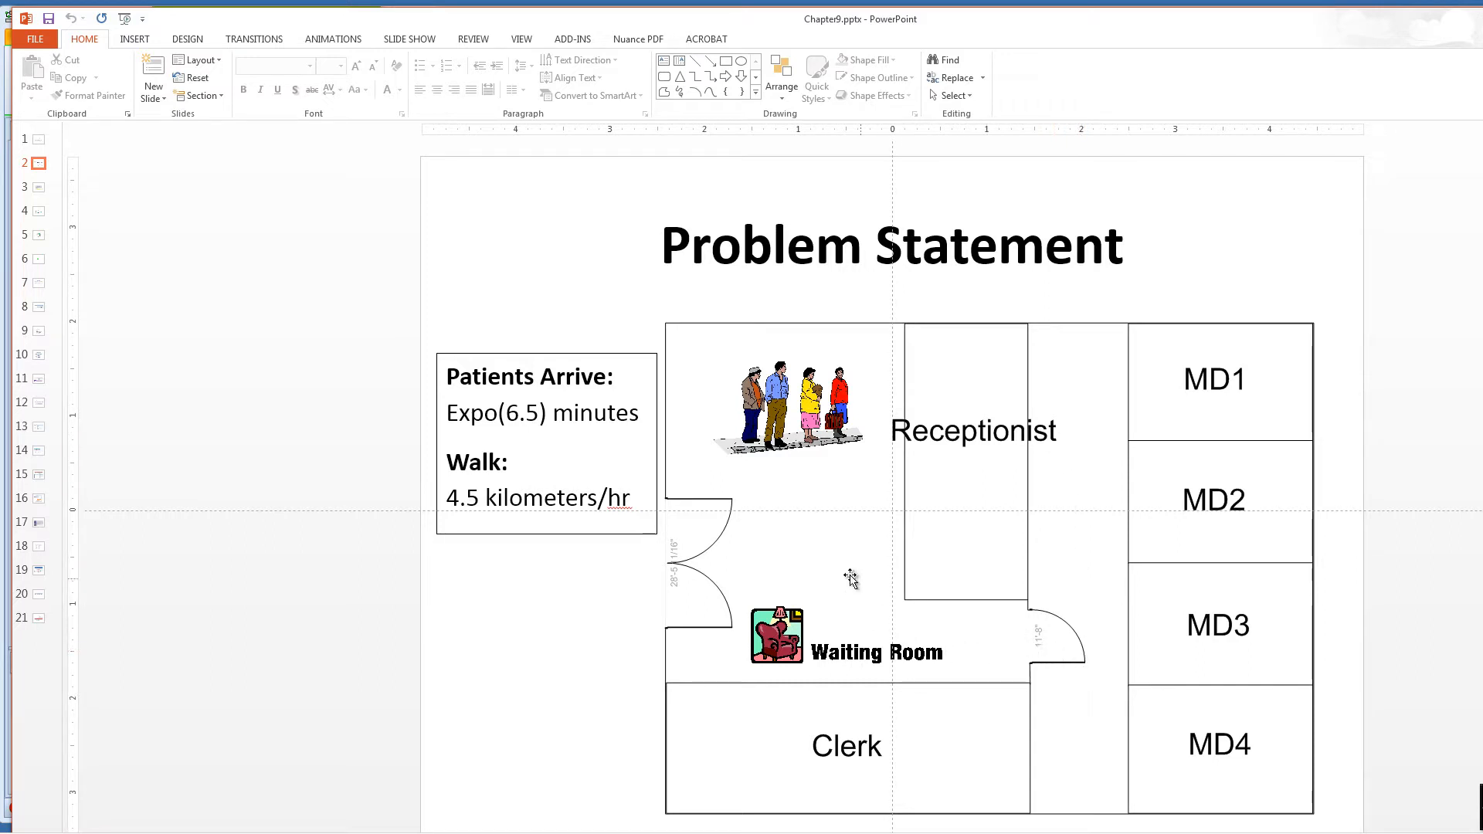
pyautogui.moveTo(829, 460)
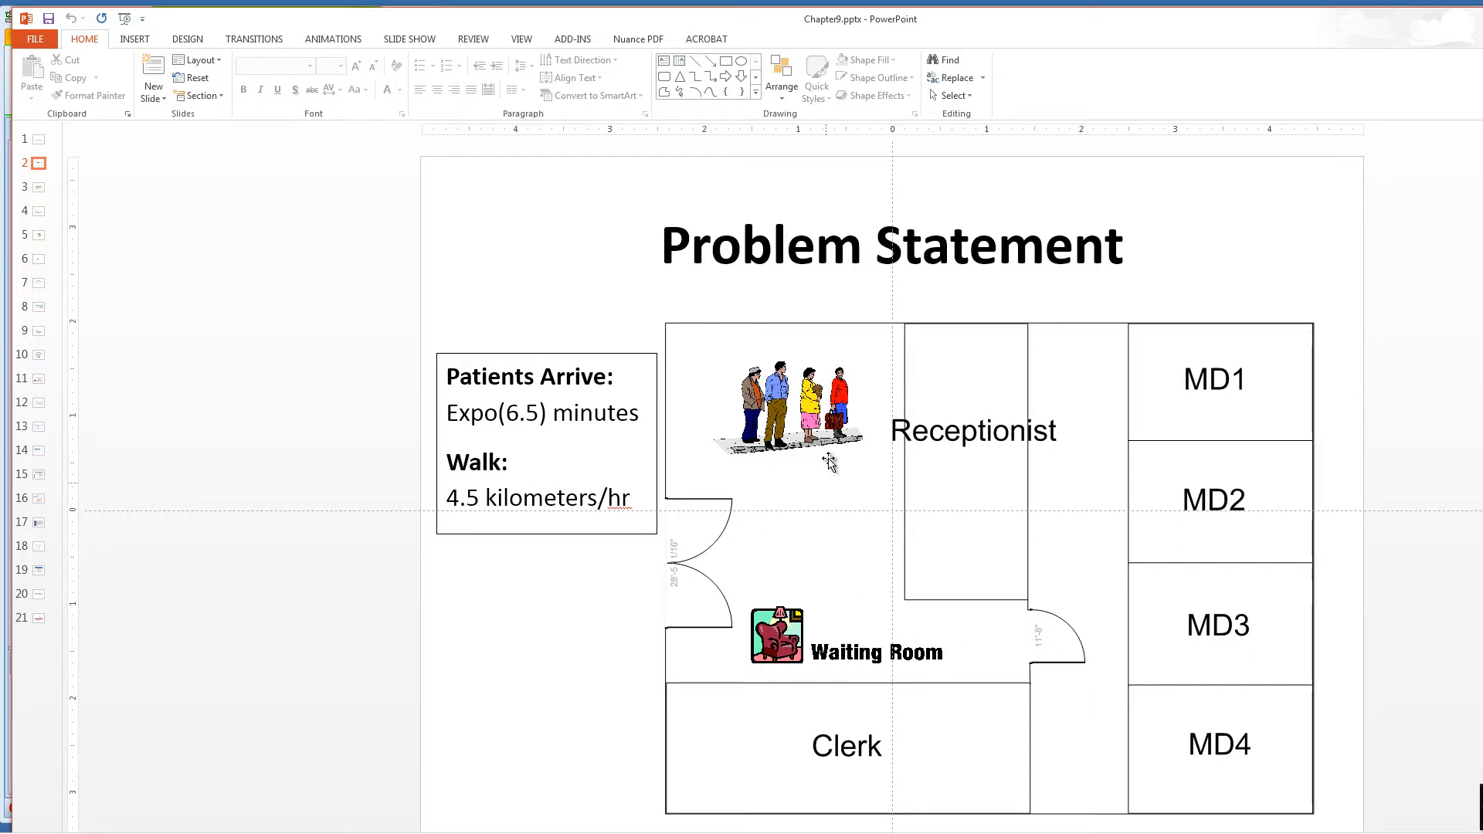
pyautogui.moveTo(1220, 461)
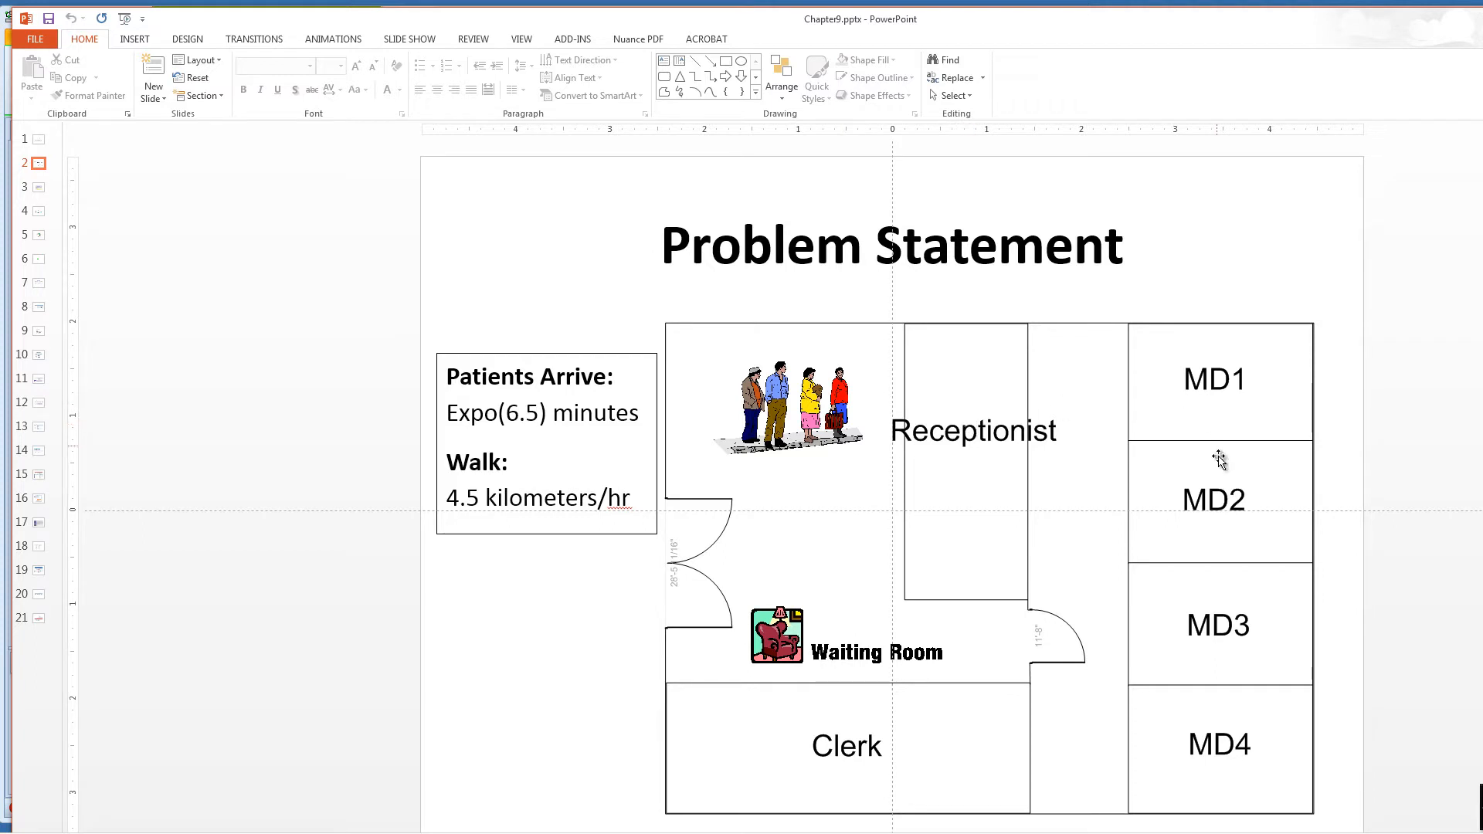
# Show slide 3 listing walking distances and processing times at reception, MD and clerk.
pyautogui.click(24, 186)
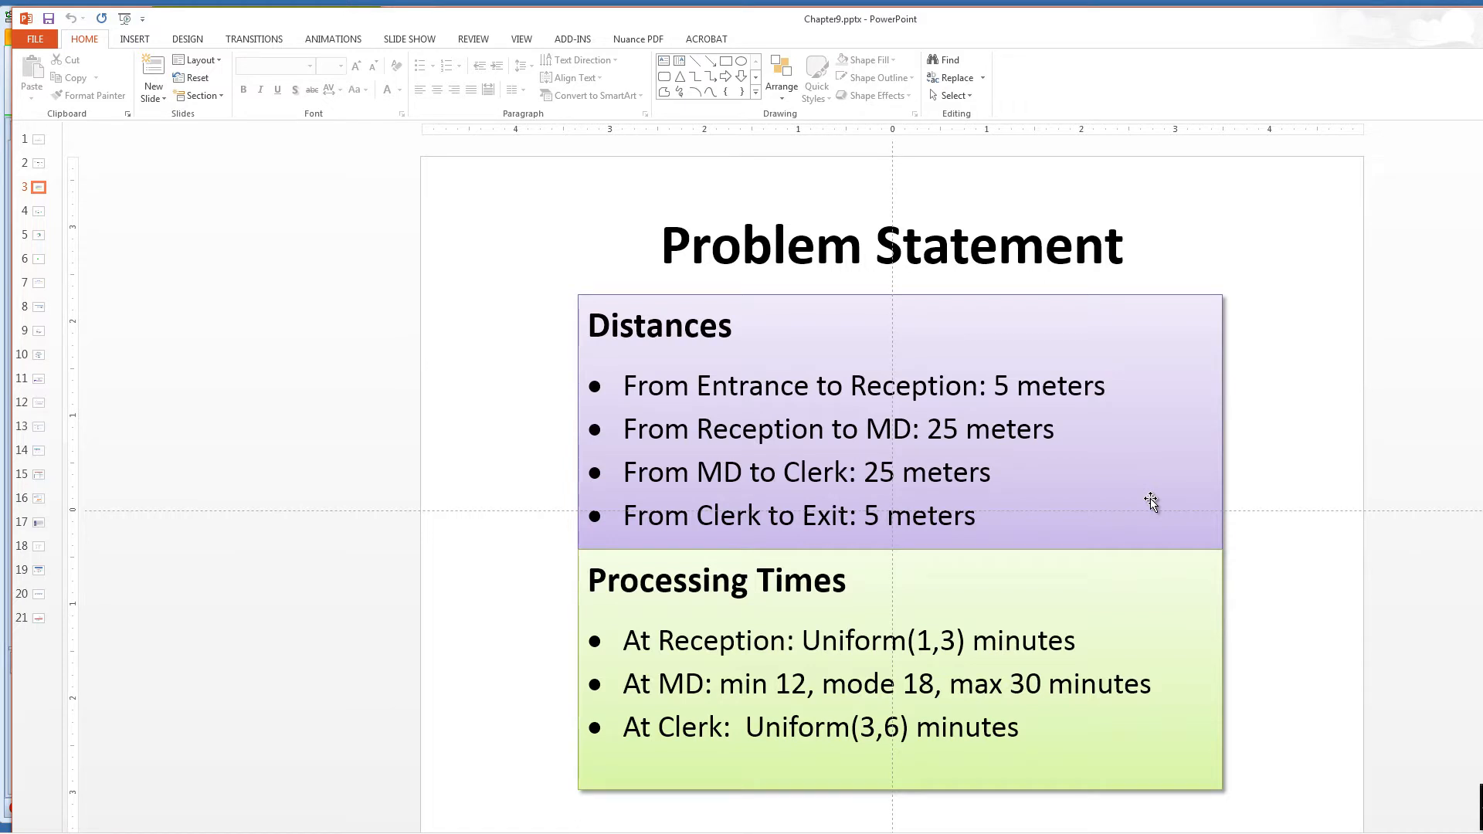
pyautogui.moveTo(1001, 384)
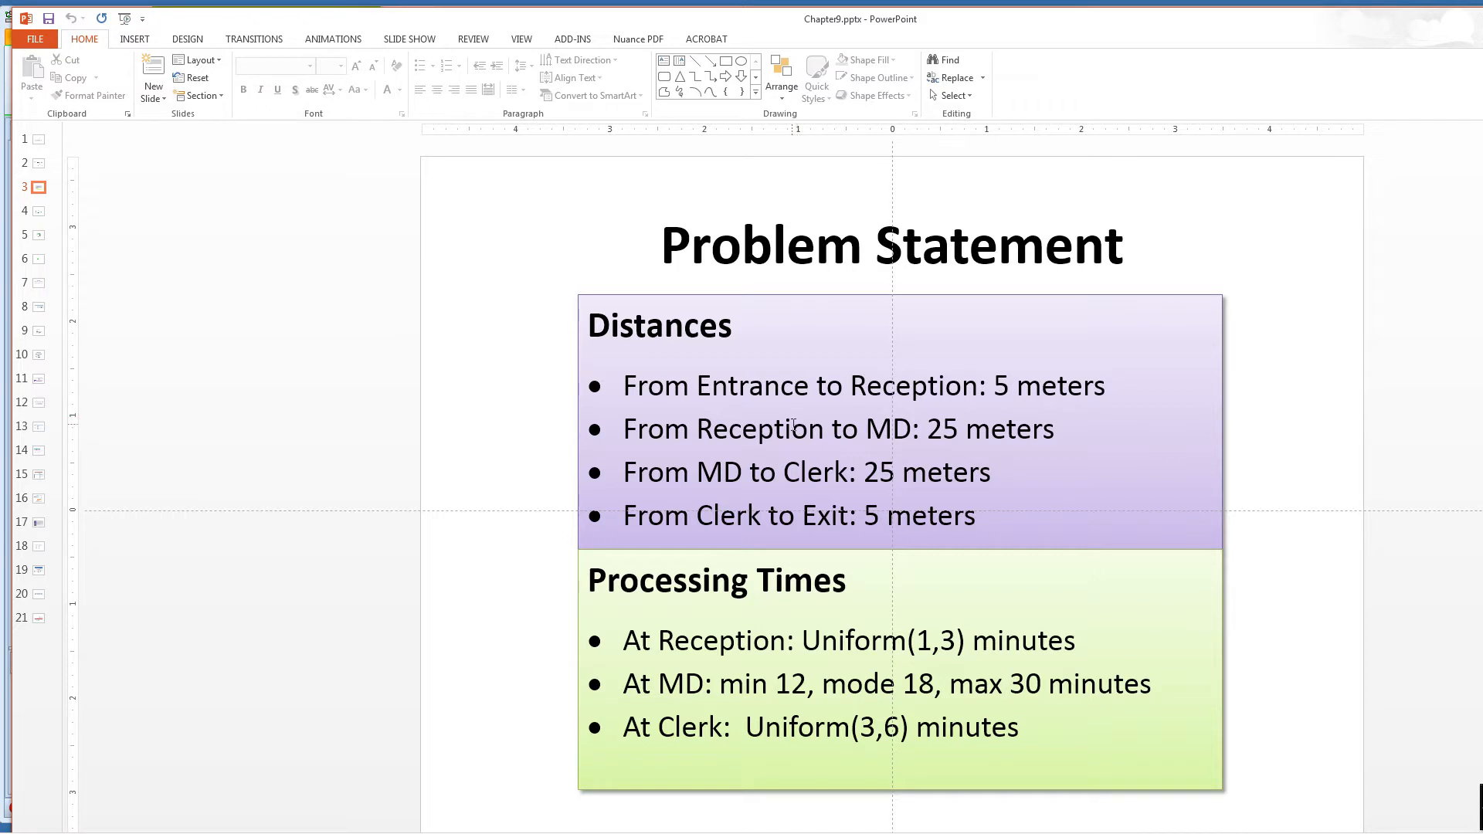
pyautogui.moveTo(1022, 428)
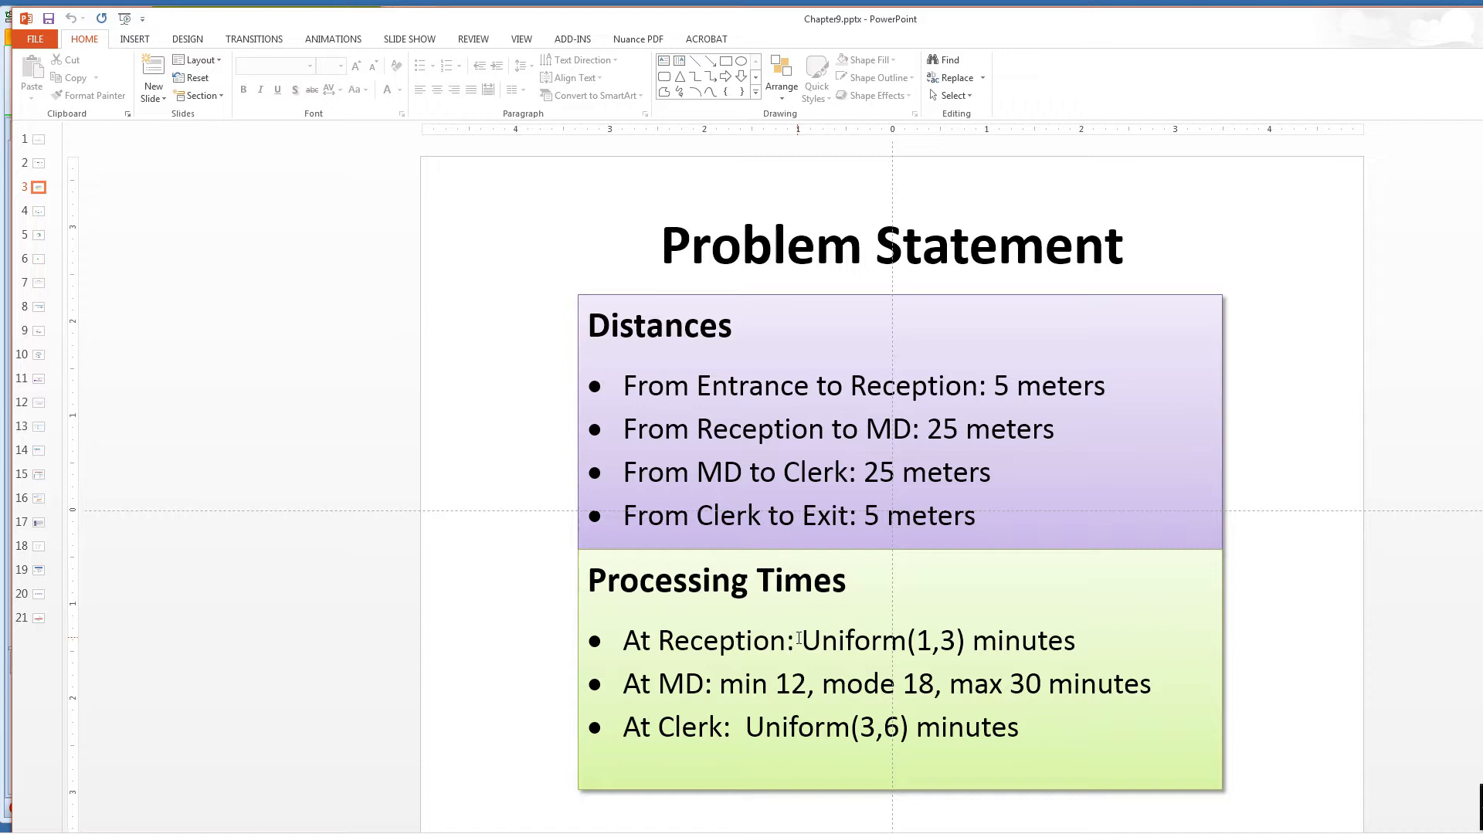
pyautogui.moveTo(780, 678)
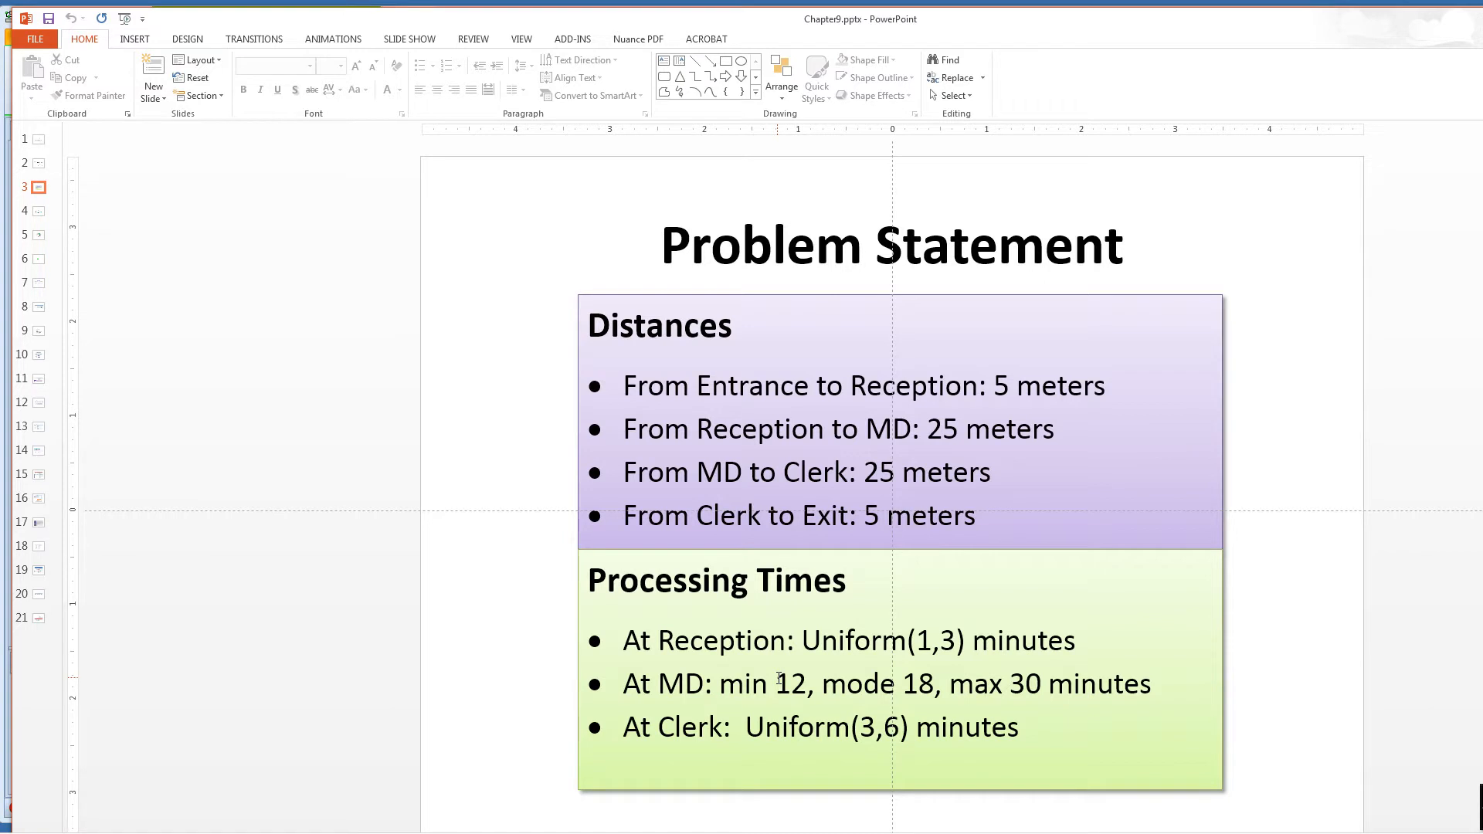
# Show the 9.1 Prototype Model slide, then bring up the UrgentCareClinic9-1 model in Simio.
pyautogui.click(23, 211)
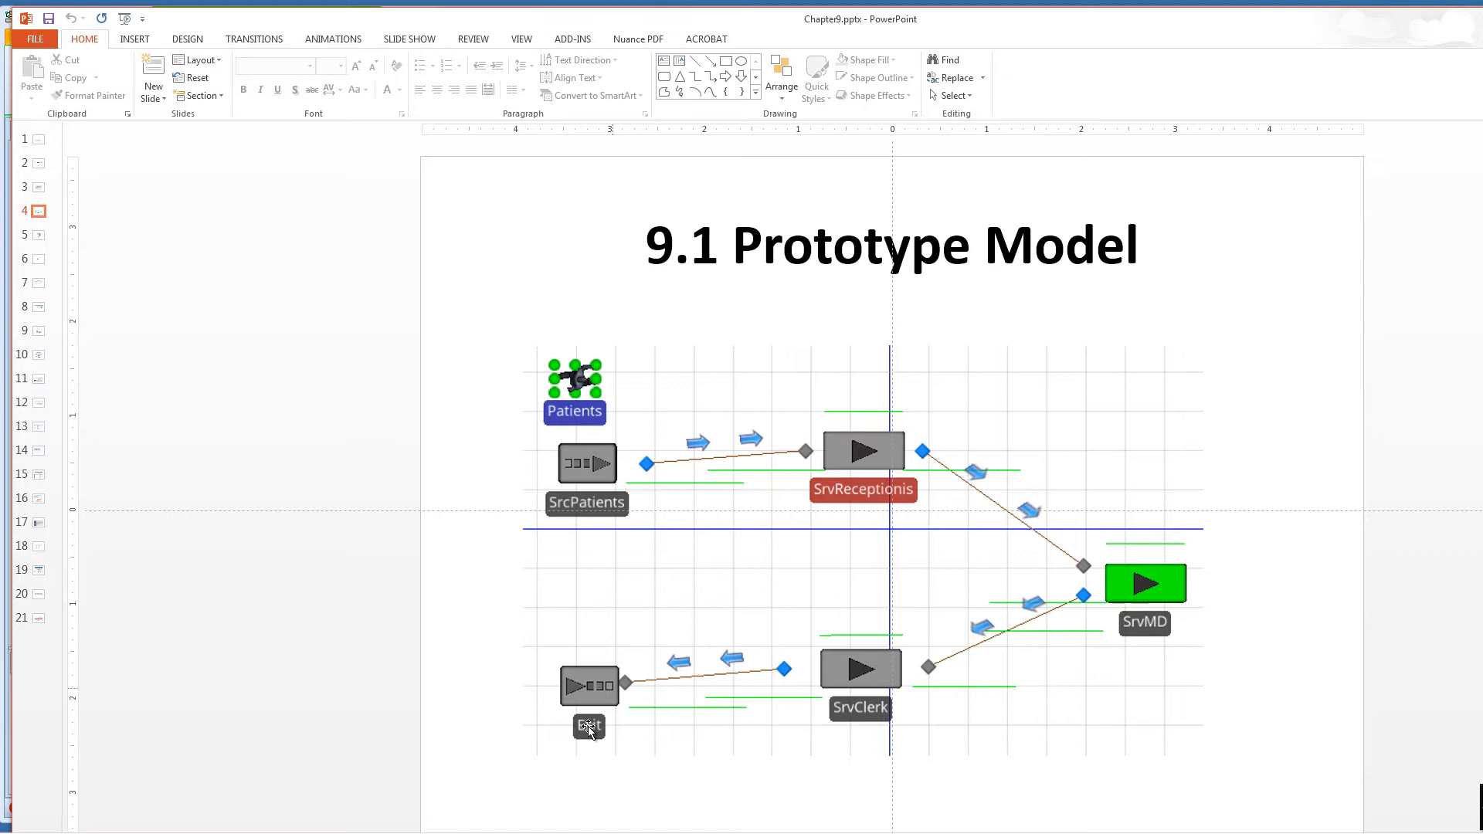
pyautogui.click(536, 818)
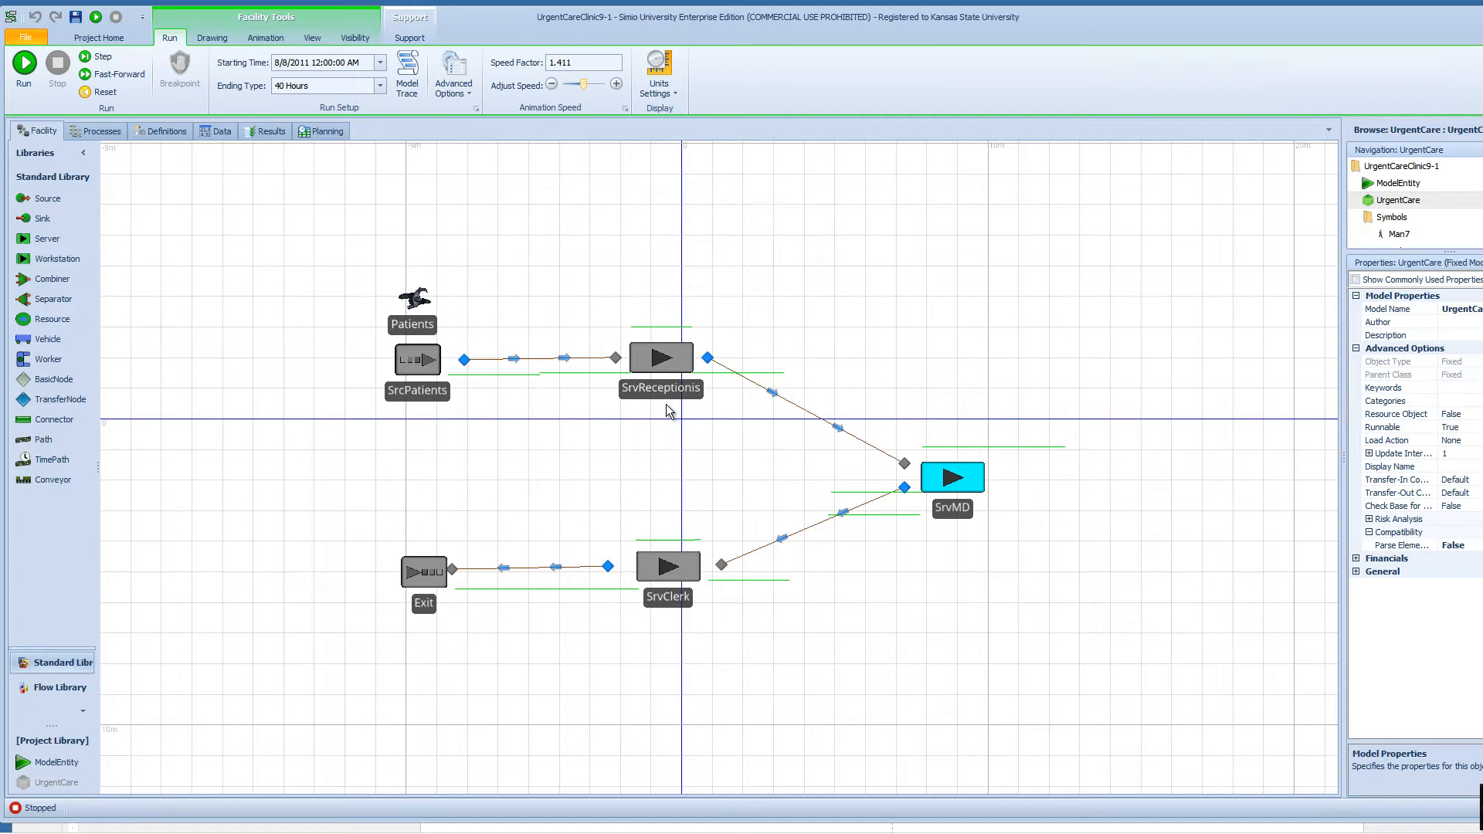
# Check Patients' 4.5 km/h speed and SrcPatients' Random.Exponential(6.5) minute interarrival time.
pyautogui.click(411, 298)
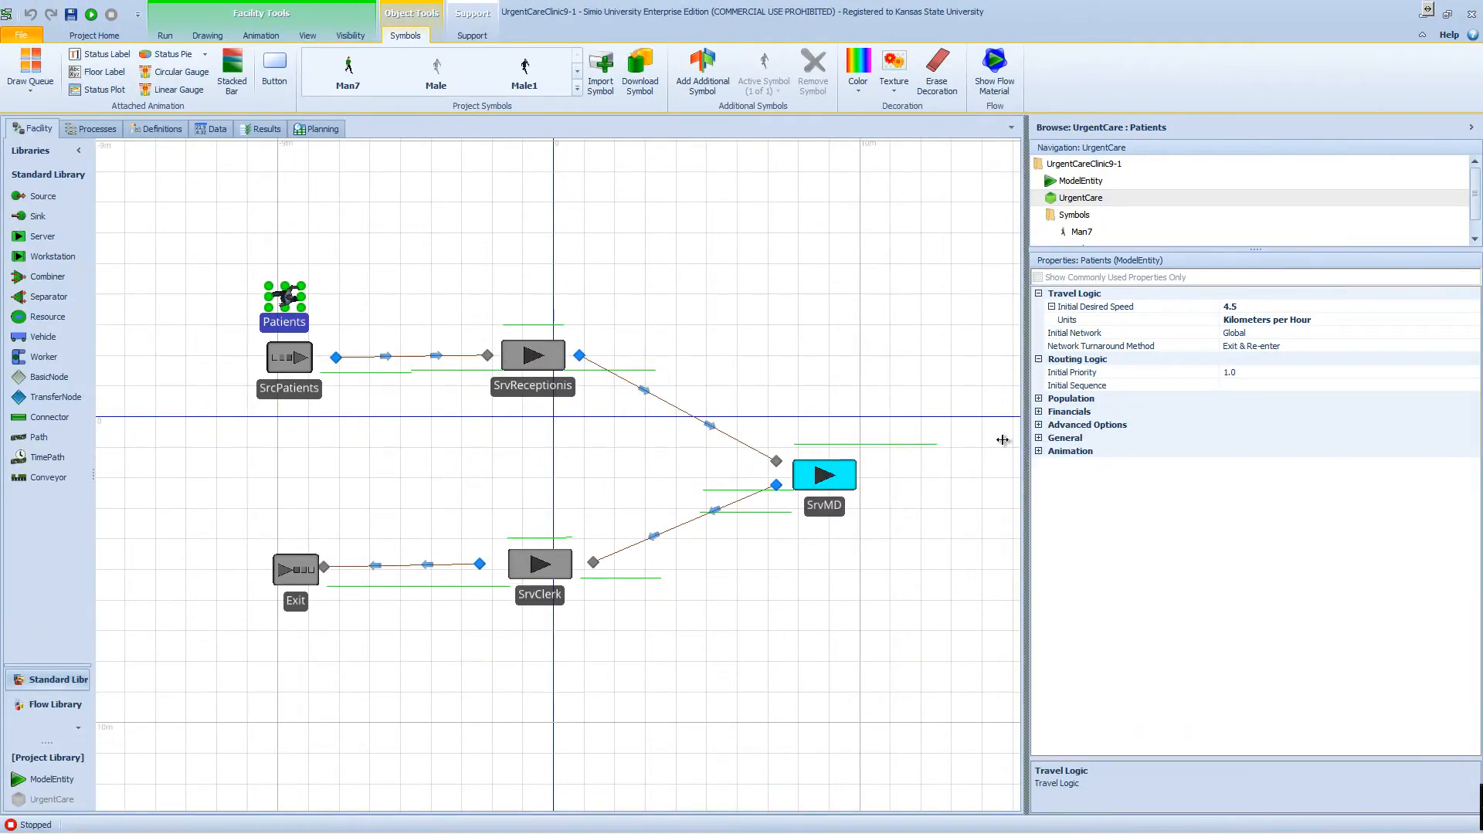
pyautogui.click(288, 389)
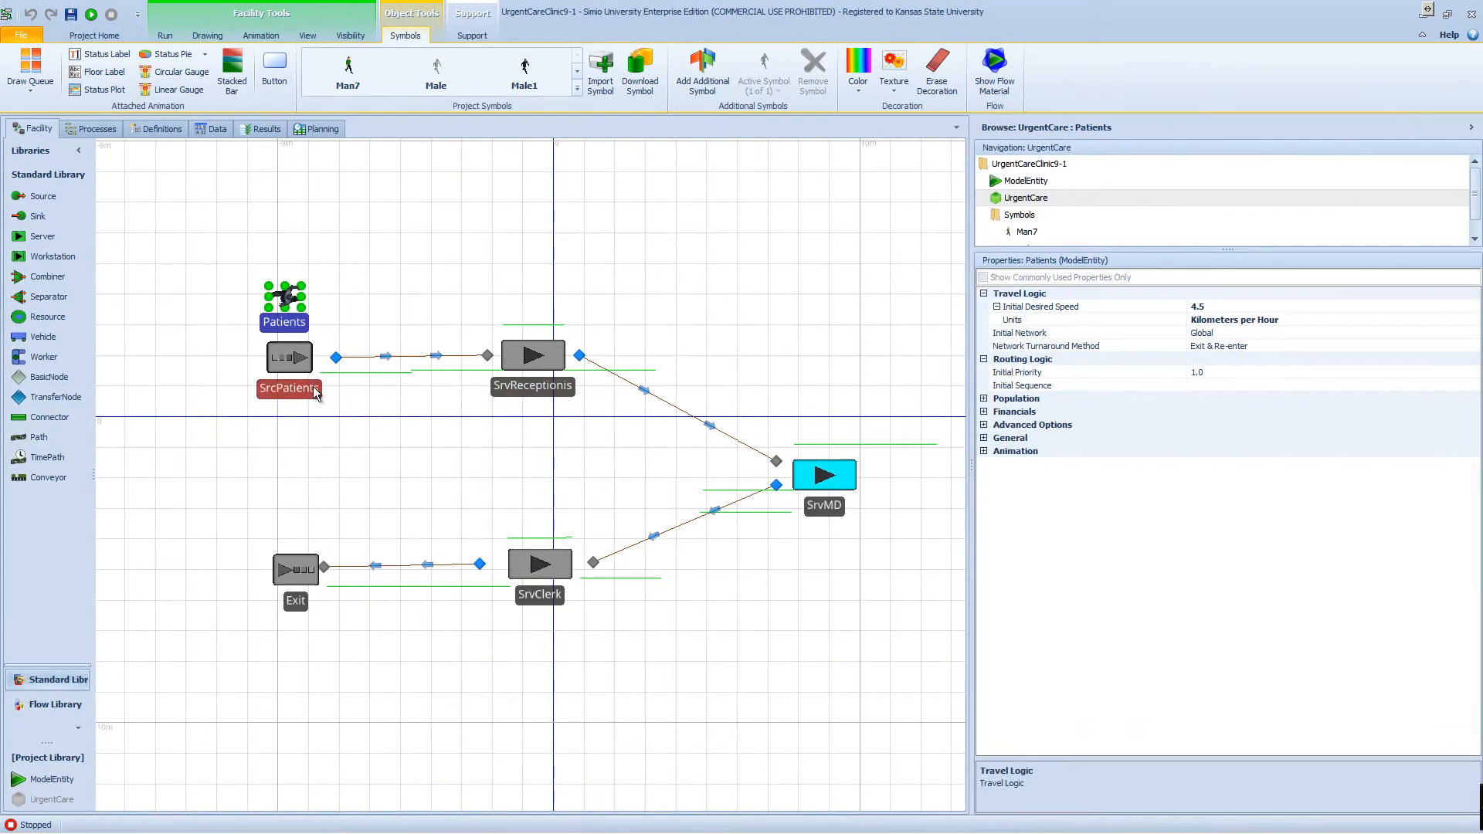
pyautogui.click(288, 358)
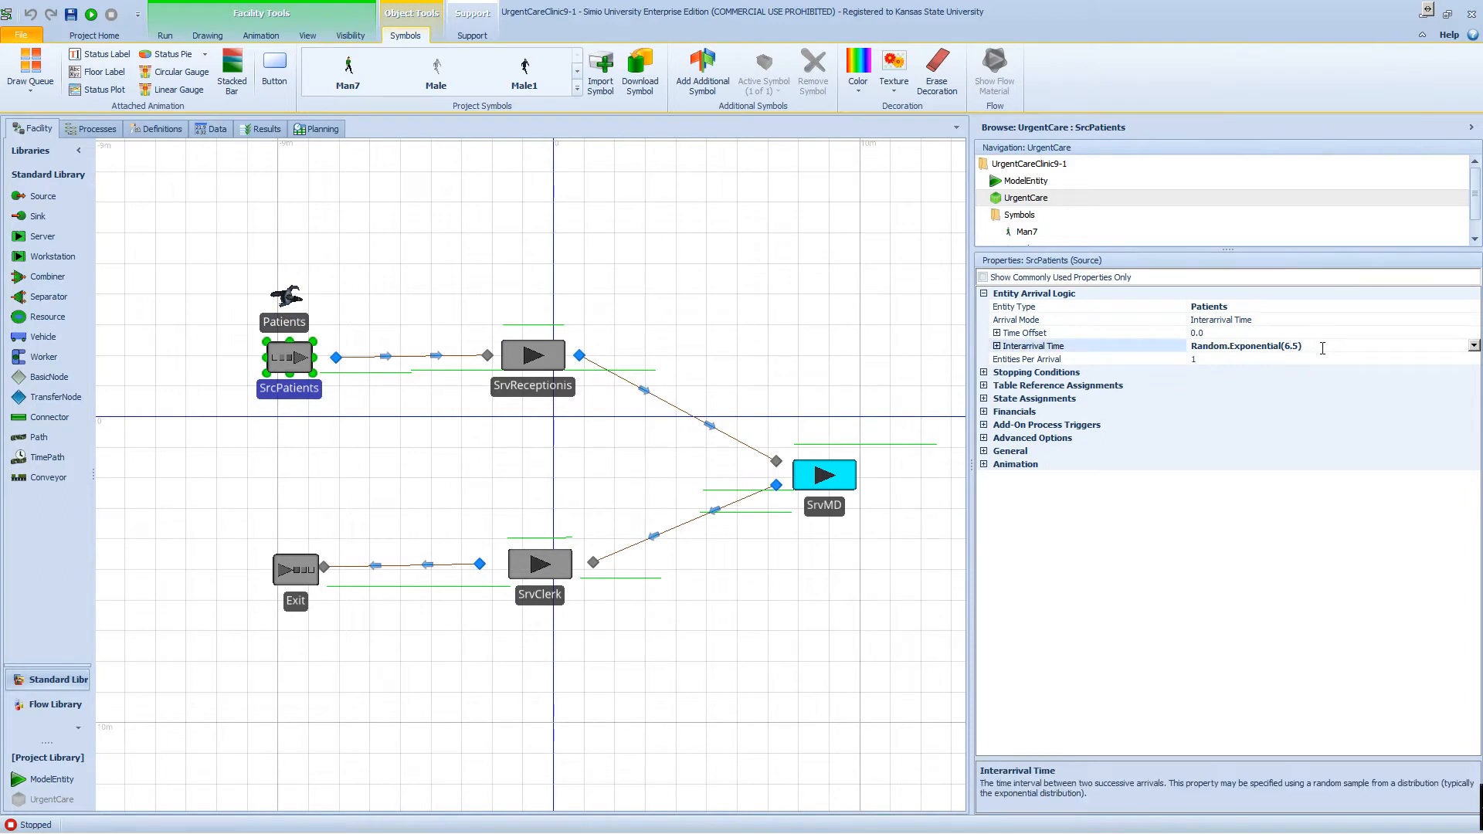
pyautogui.moveTo(996, 349)
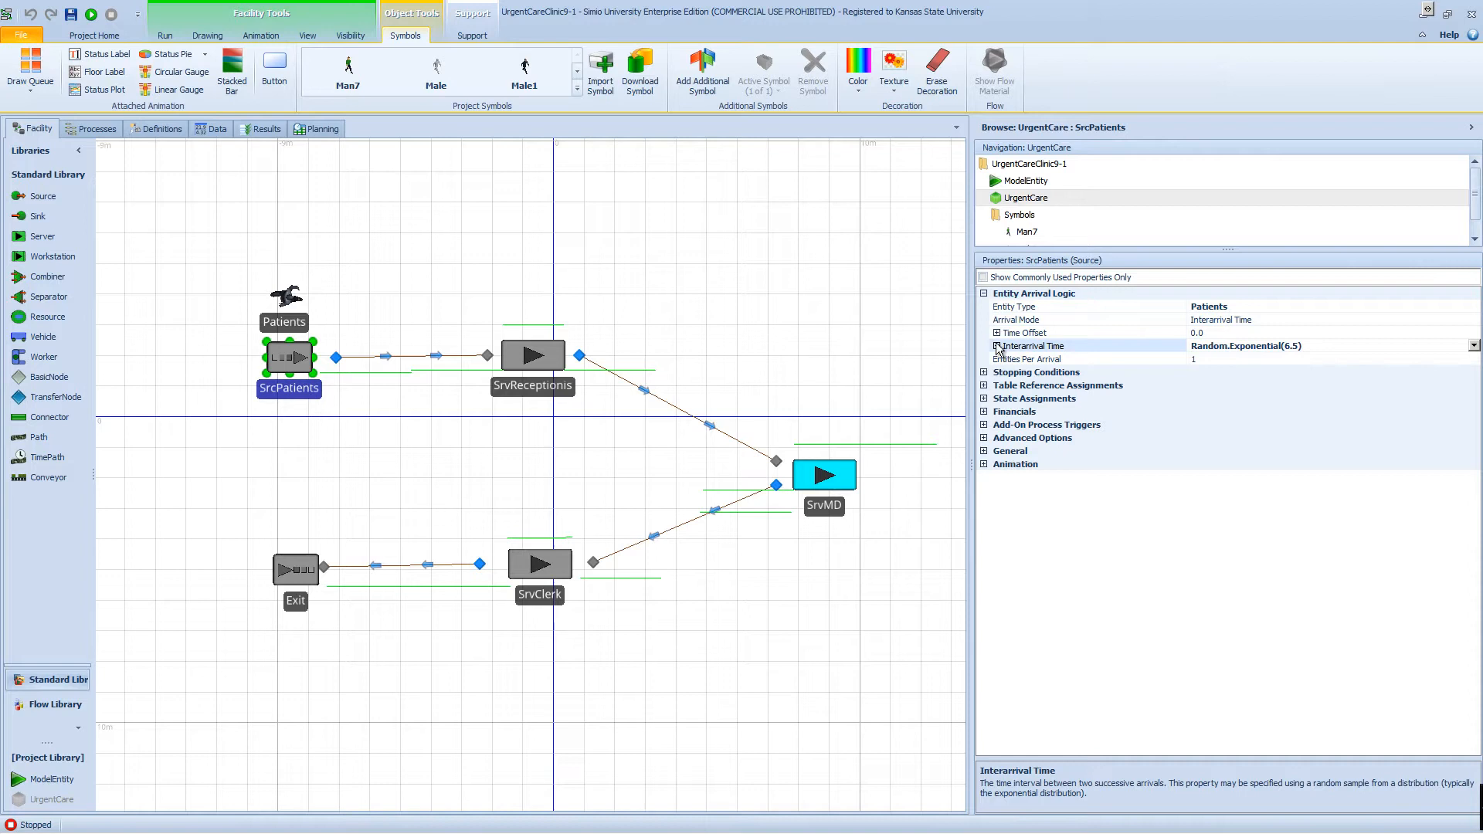
pyautogui.click(985, 346)
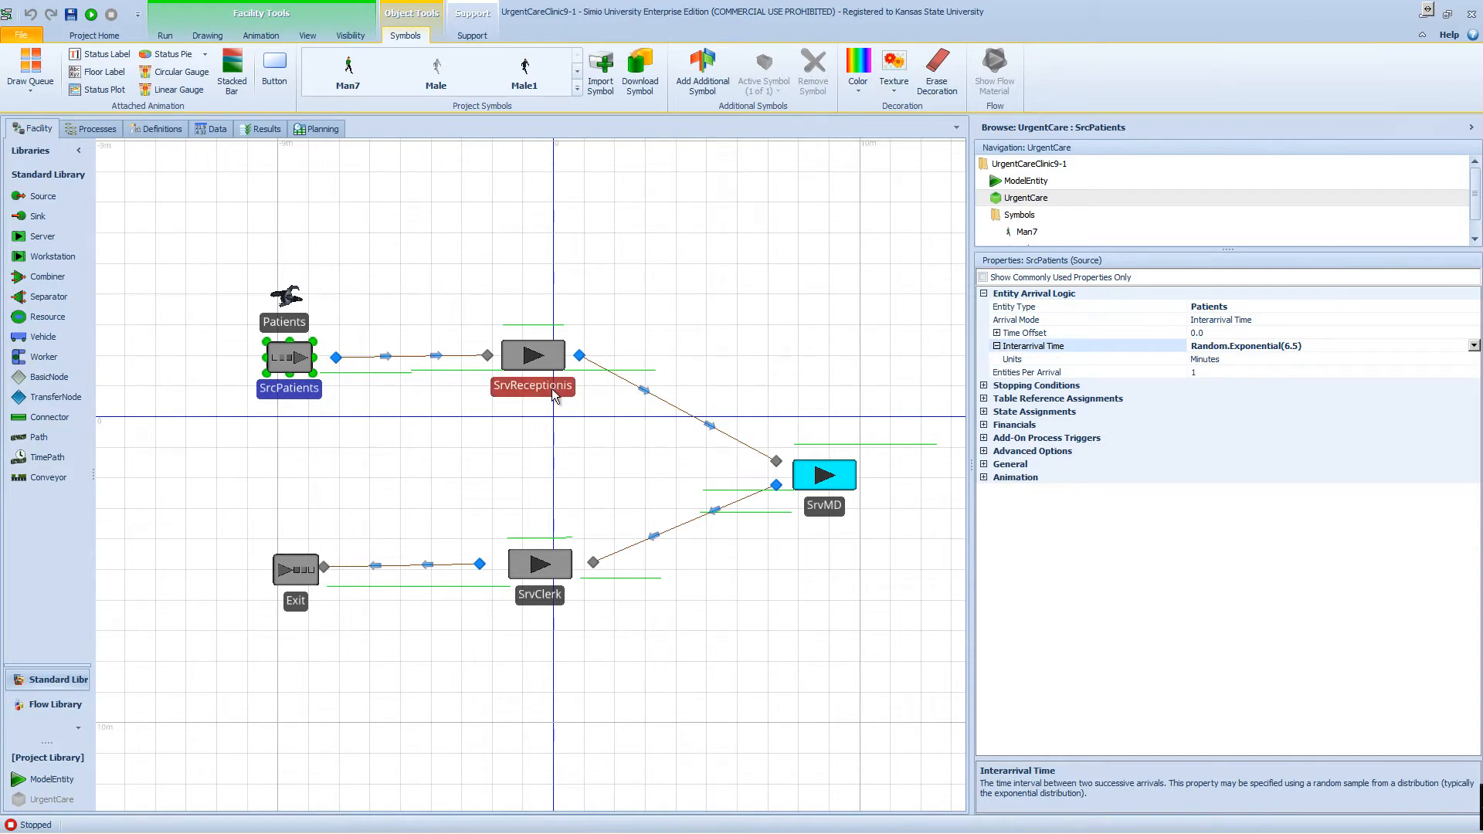
# Review SrvReceptionis, SrvMD processing time and SrvClerk settings, then run the model.
pyautogui.click(531, 355)
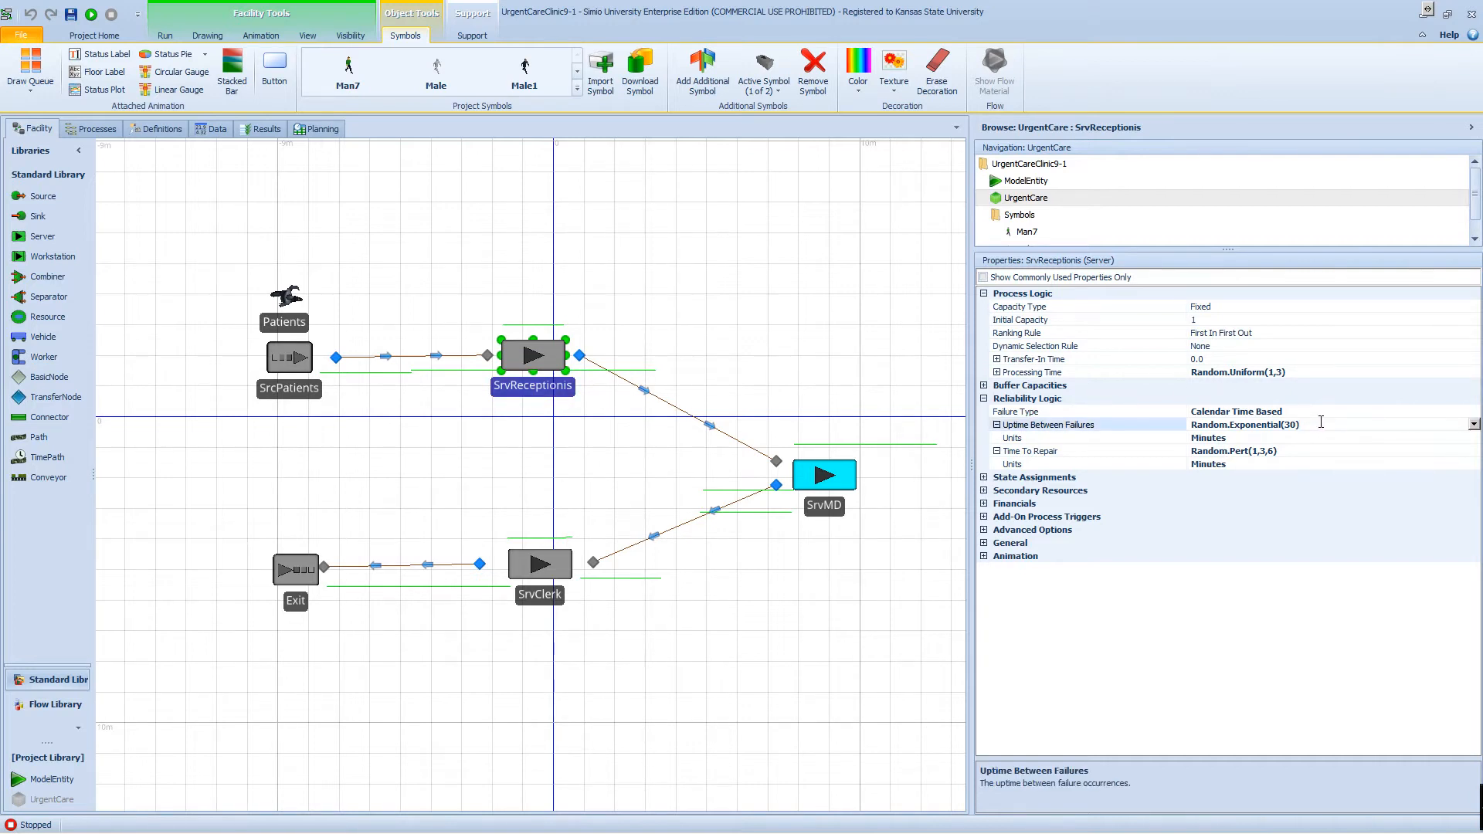
pyautogui.moveTo(1291, 380)
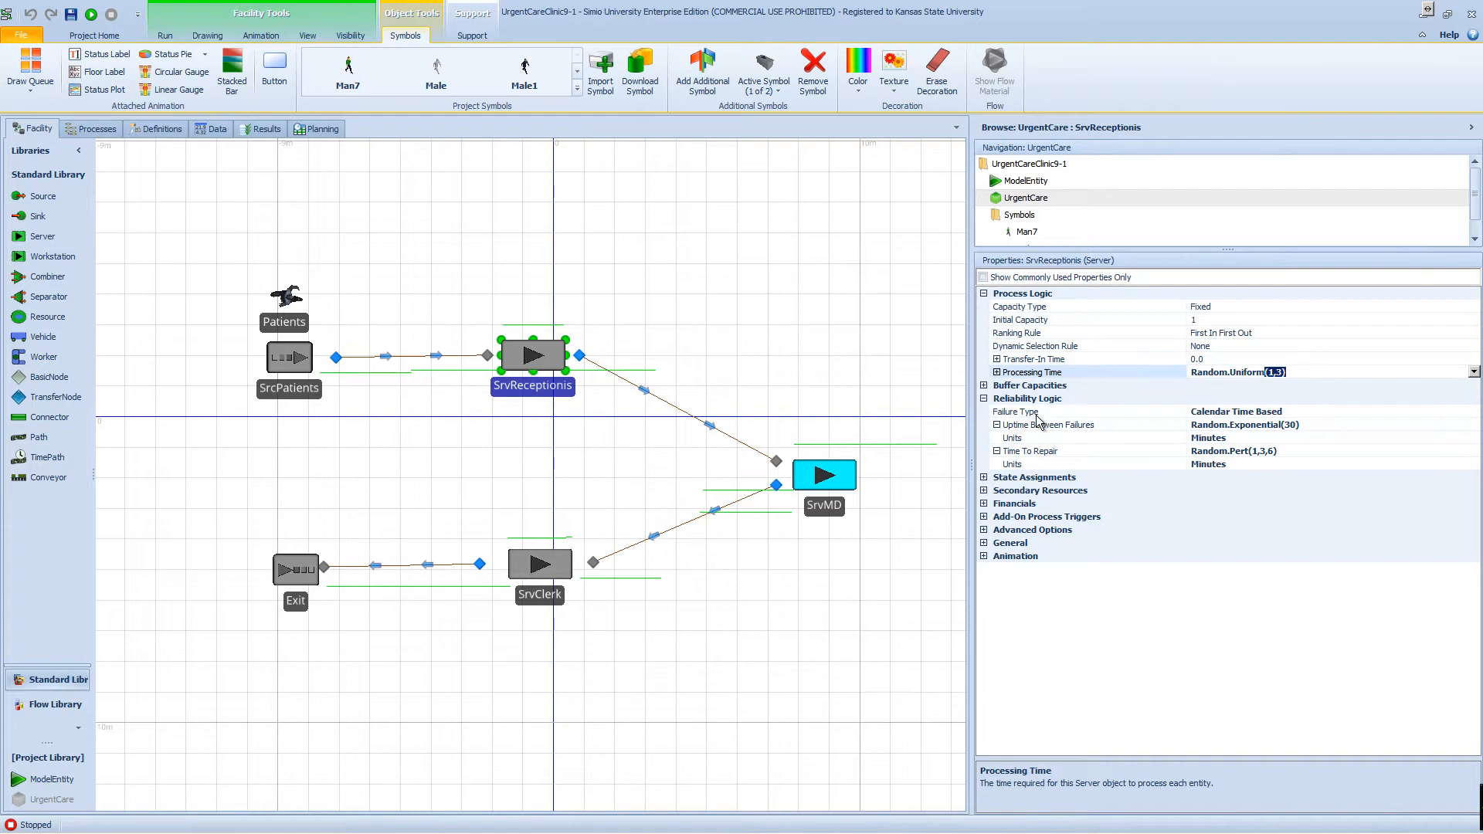
pyautogui.click(822, 473)
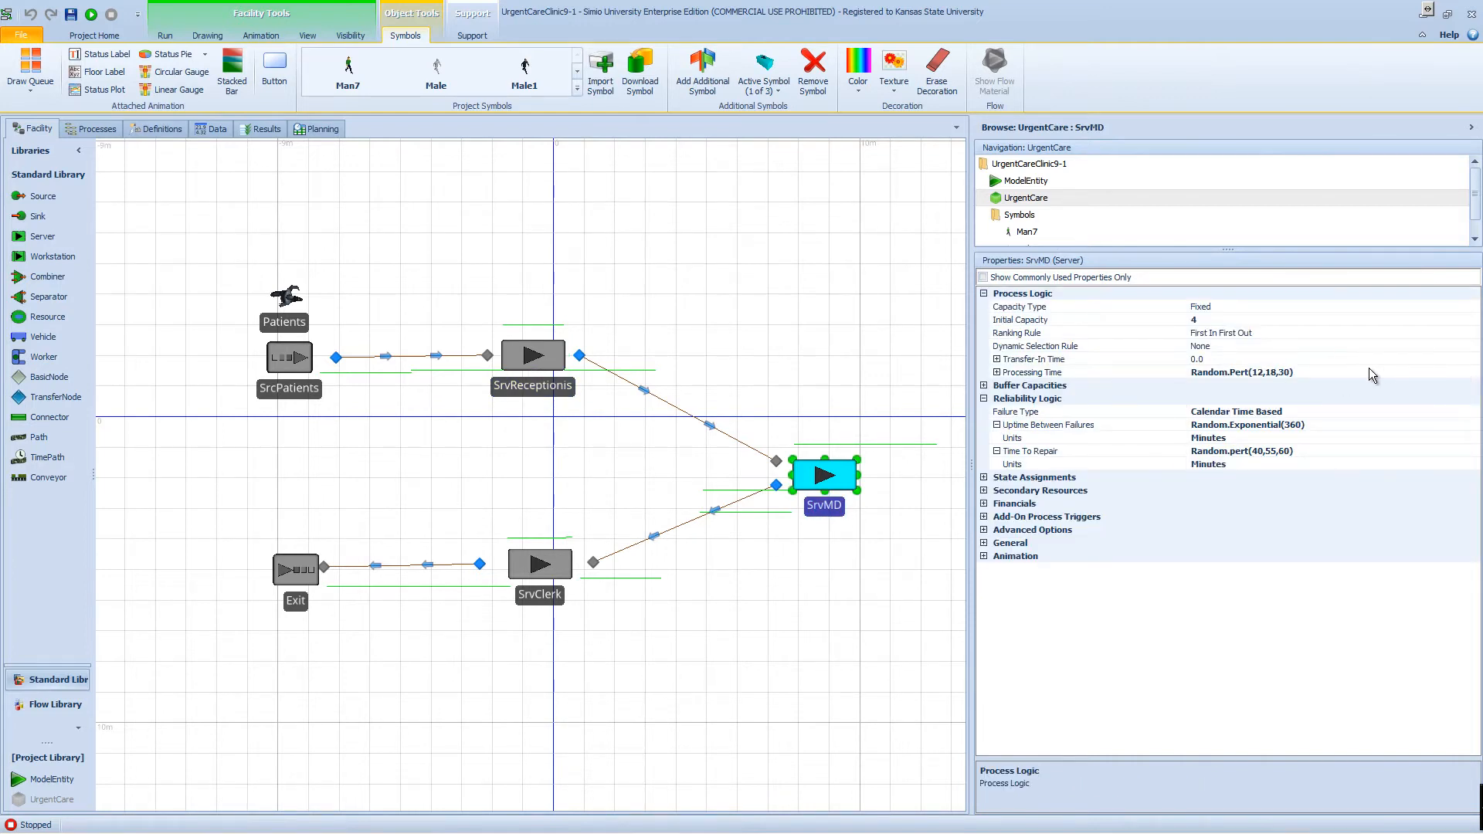
pyautogui.moveTo(1155, 362)
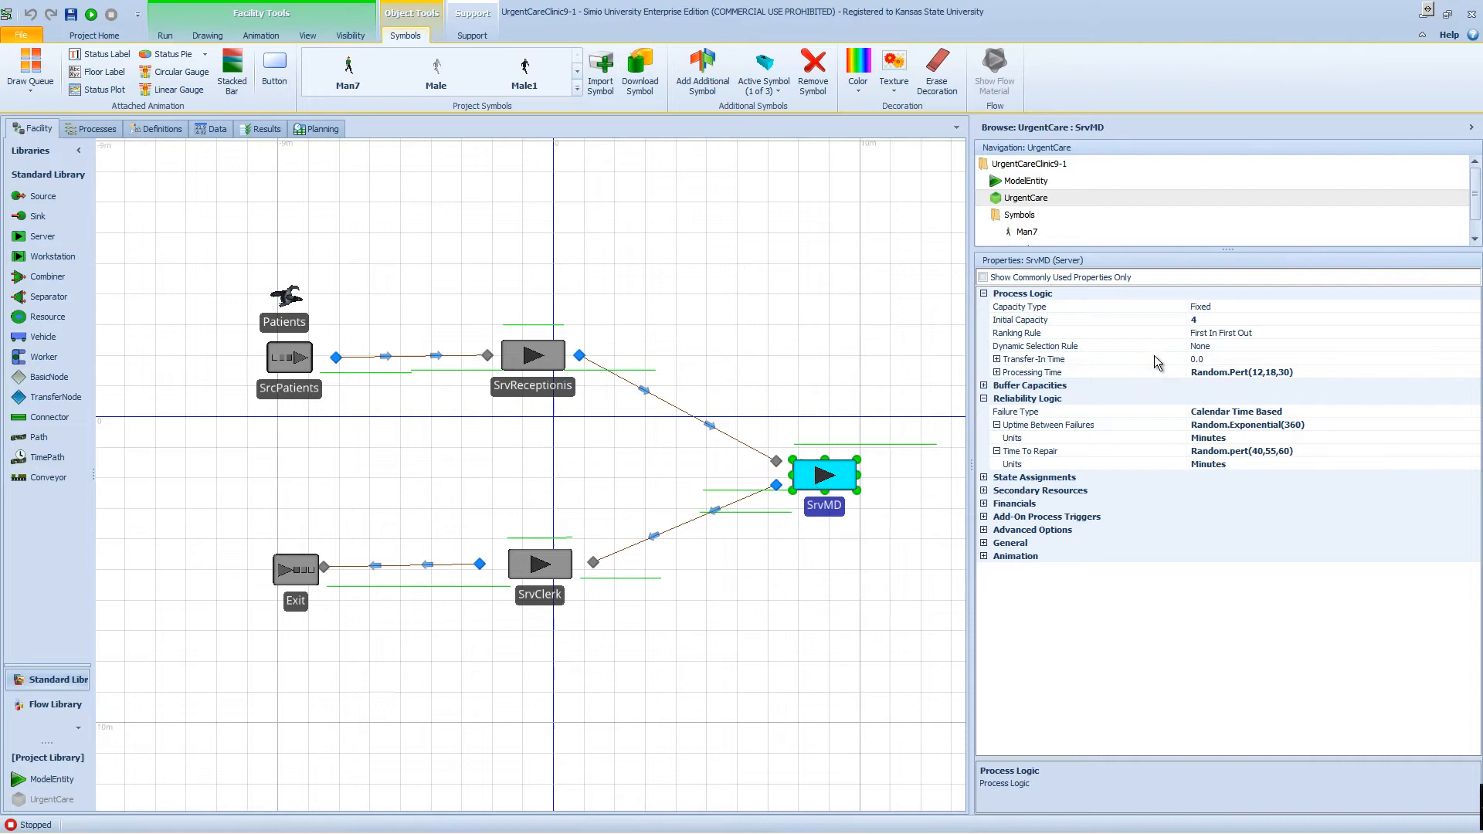
pyautogui.moveTo(1202, 321)
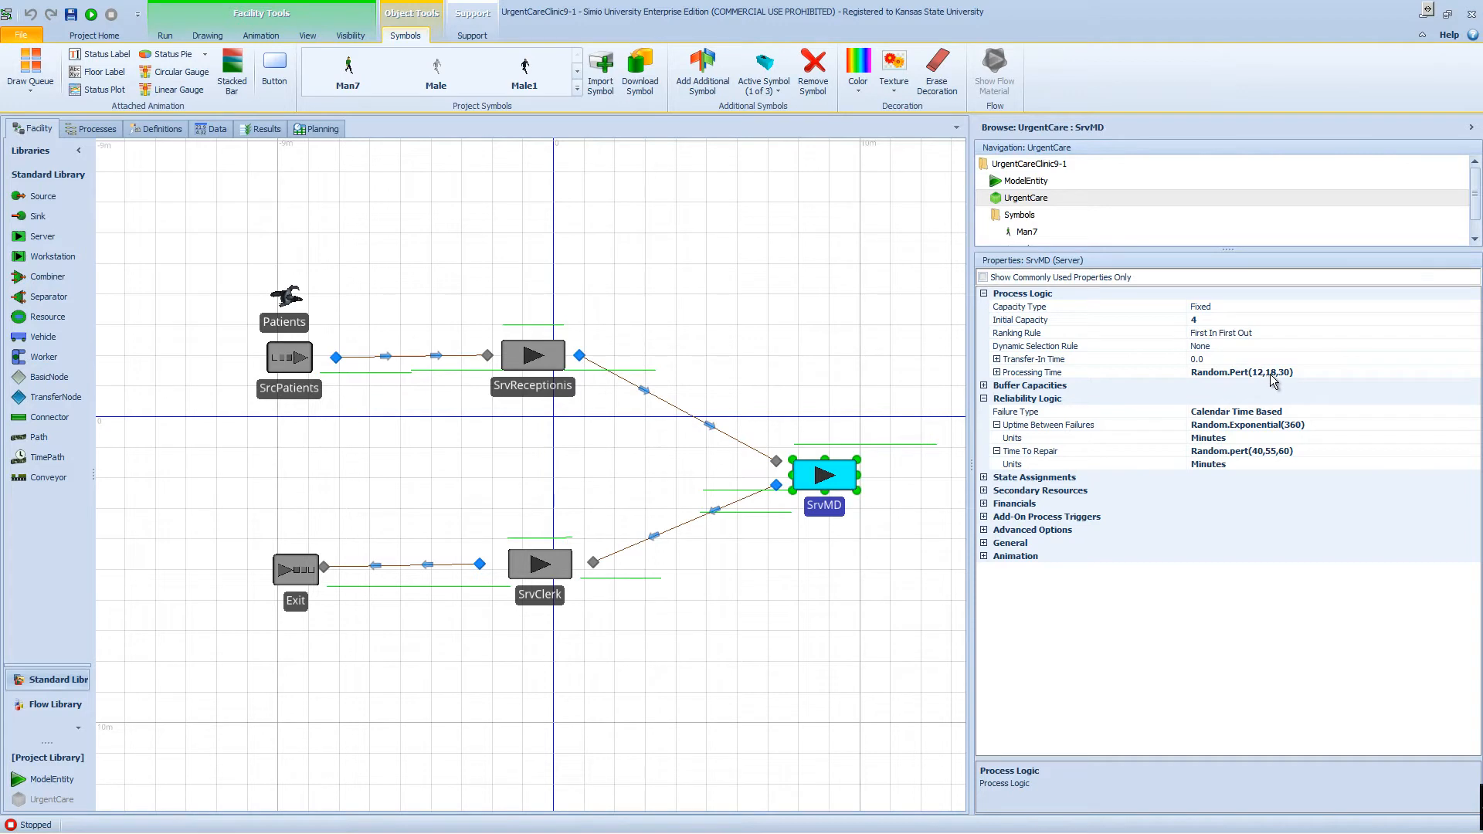
pyautogui.moveTo(1289, 384)
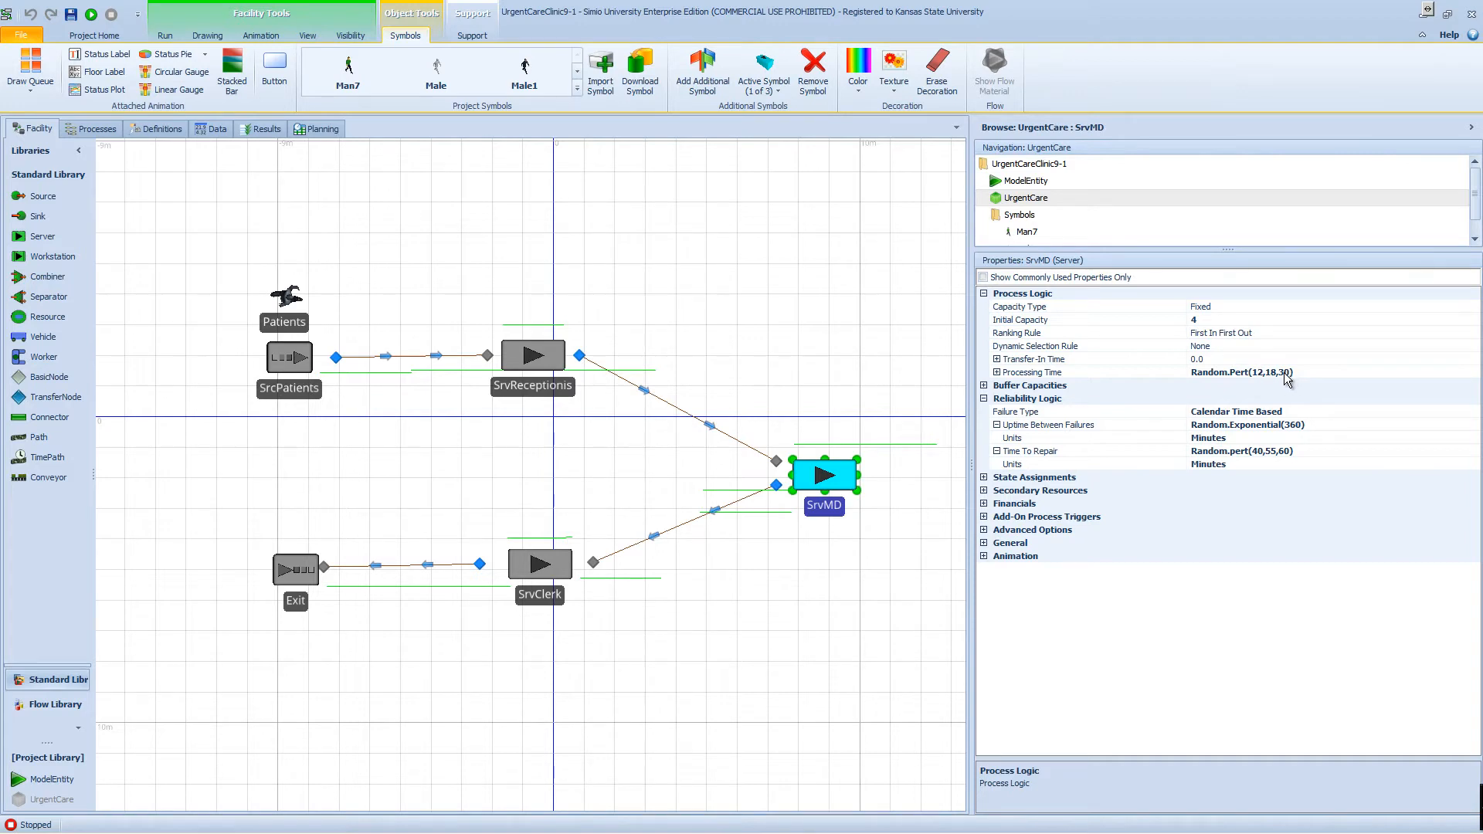
pyautogui.click(990, 371)
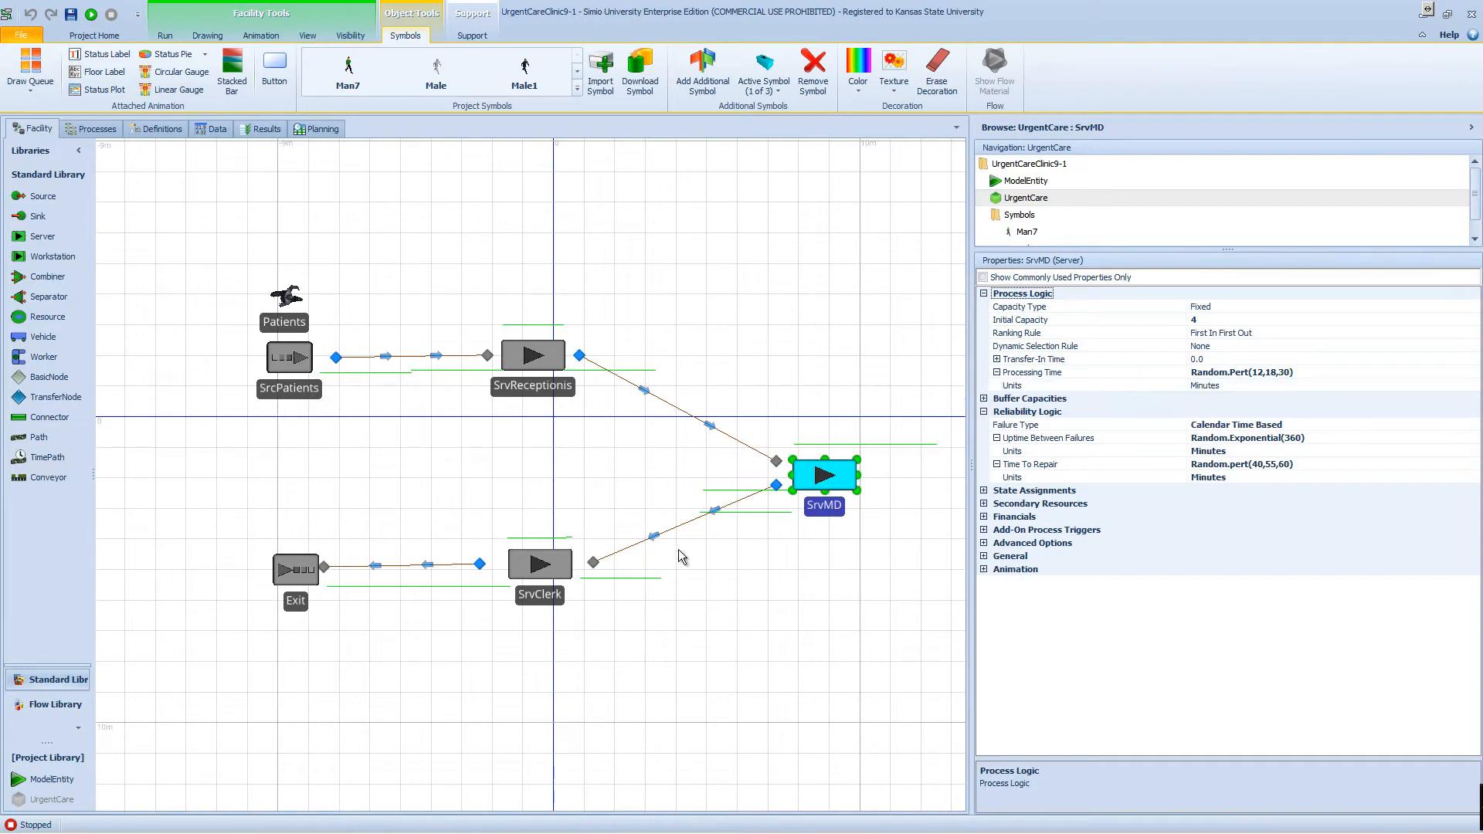
pyautogui.click(539, 564)
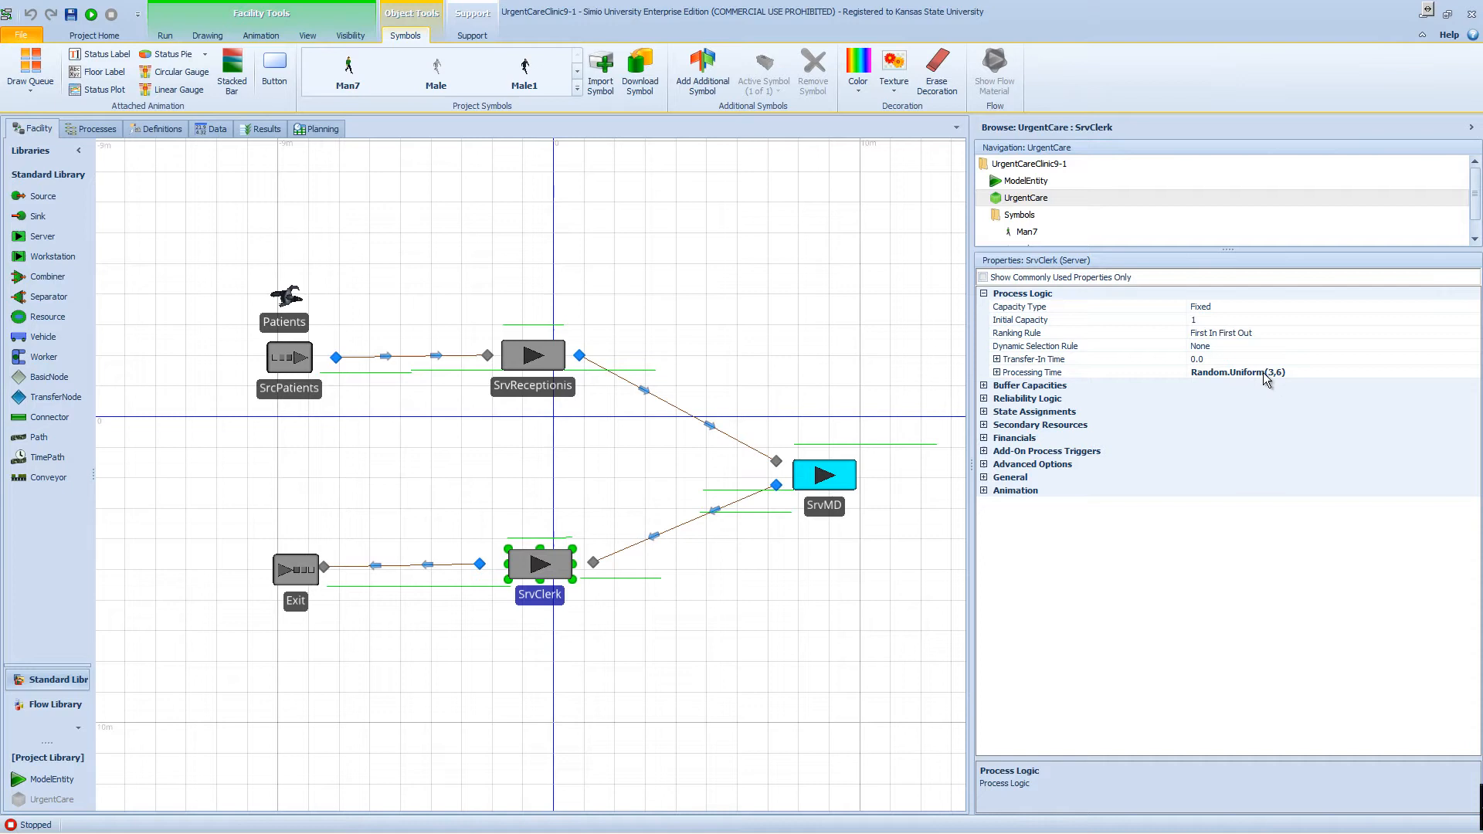
pyautogui.moveTo(1294, 381)
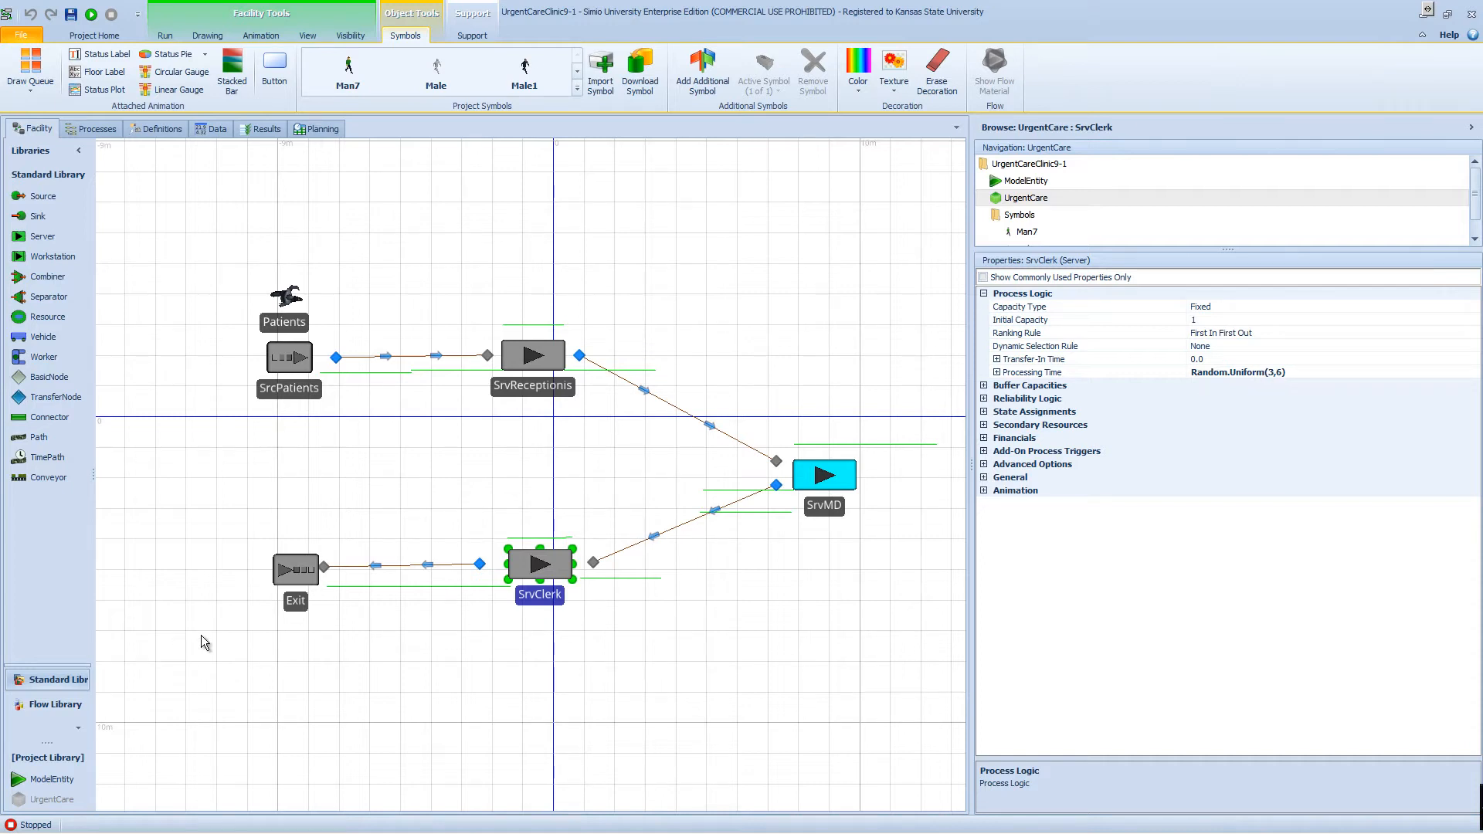
pyautogui.moveTo(215, 640)
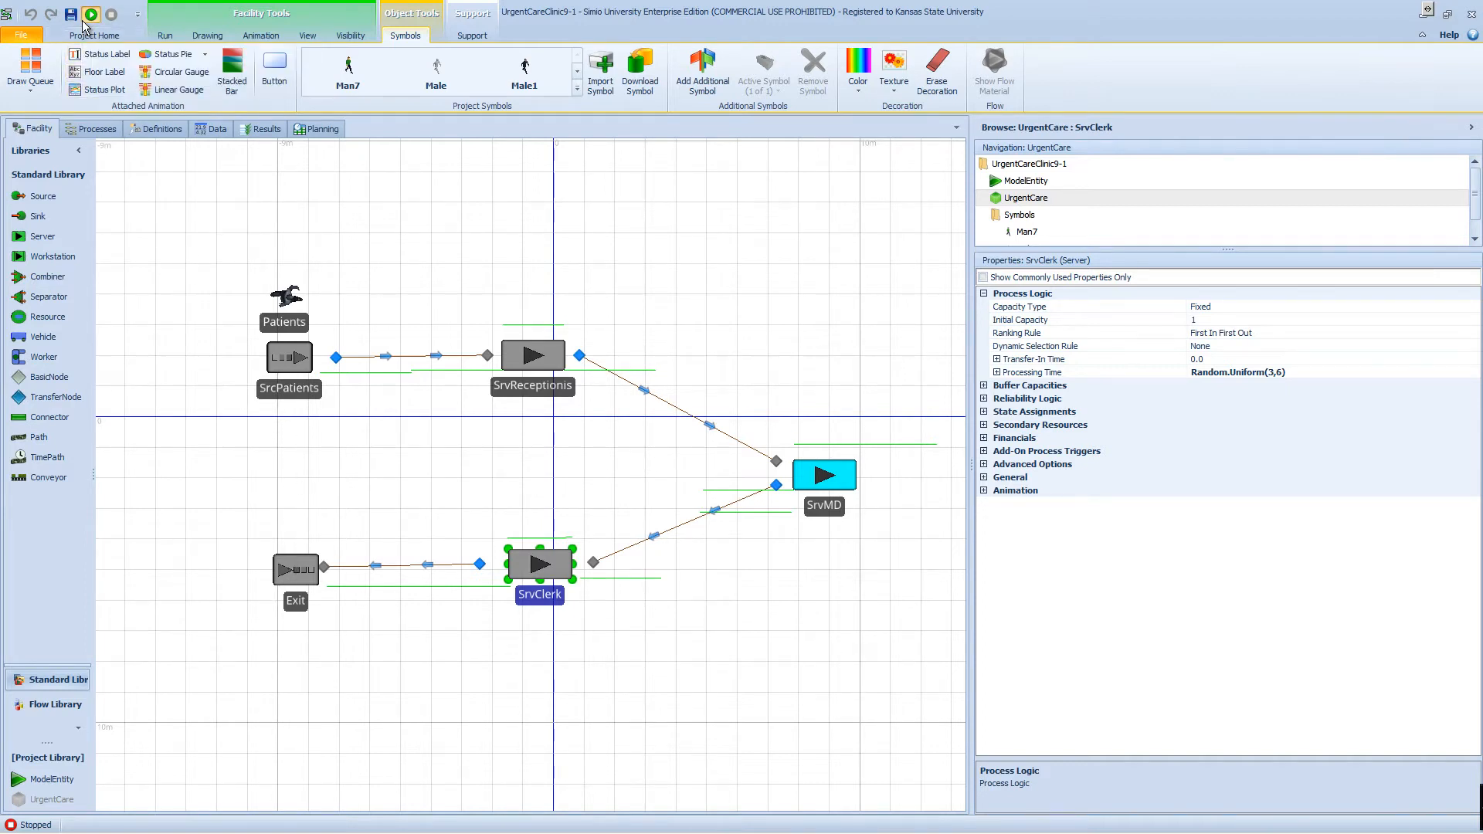
pyautogui.click(91, 14)
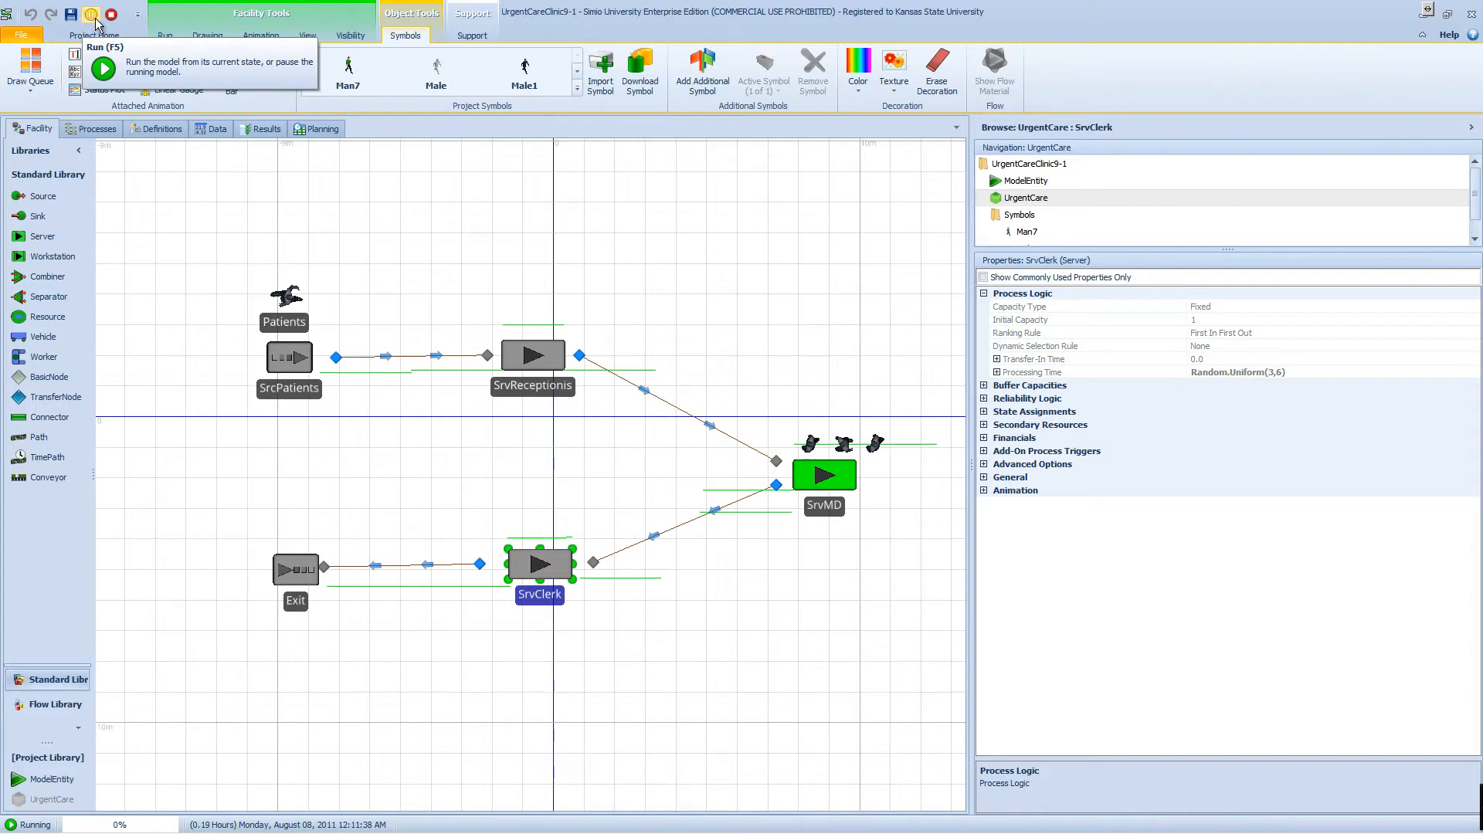
pyautogui.click(110, 14)
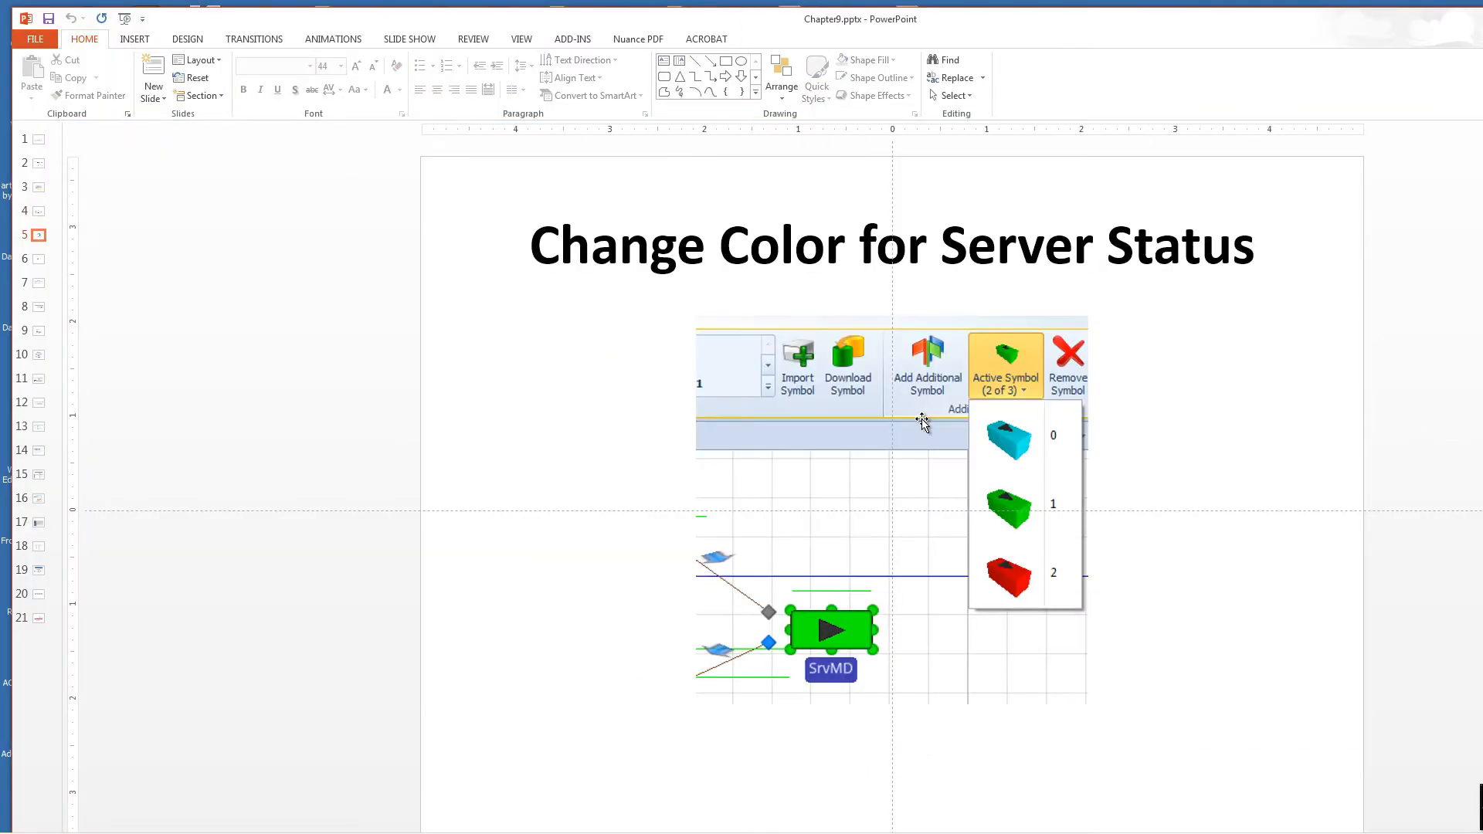
pyautogui.moveTo(848, 364)
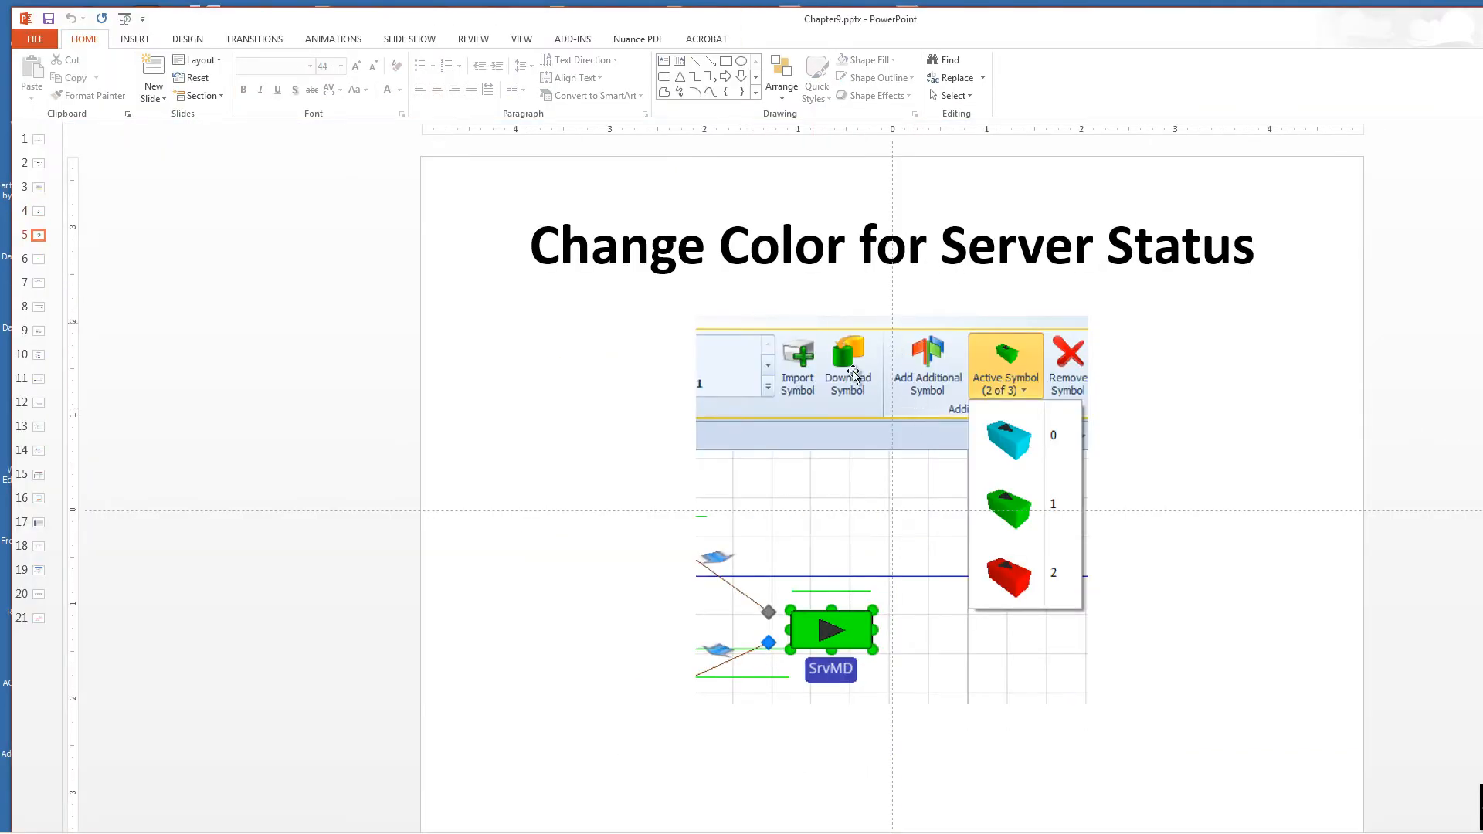
pyautogui.moveTo(1007, 511)
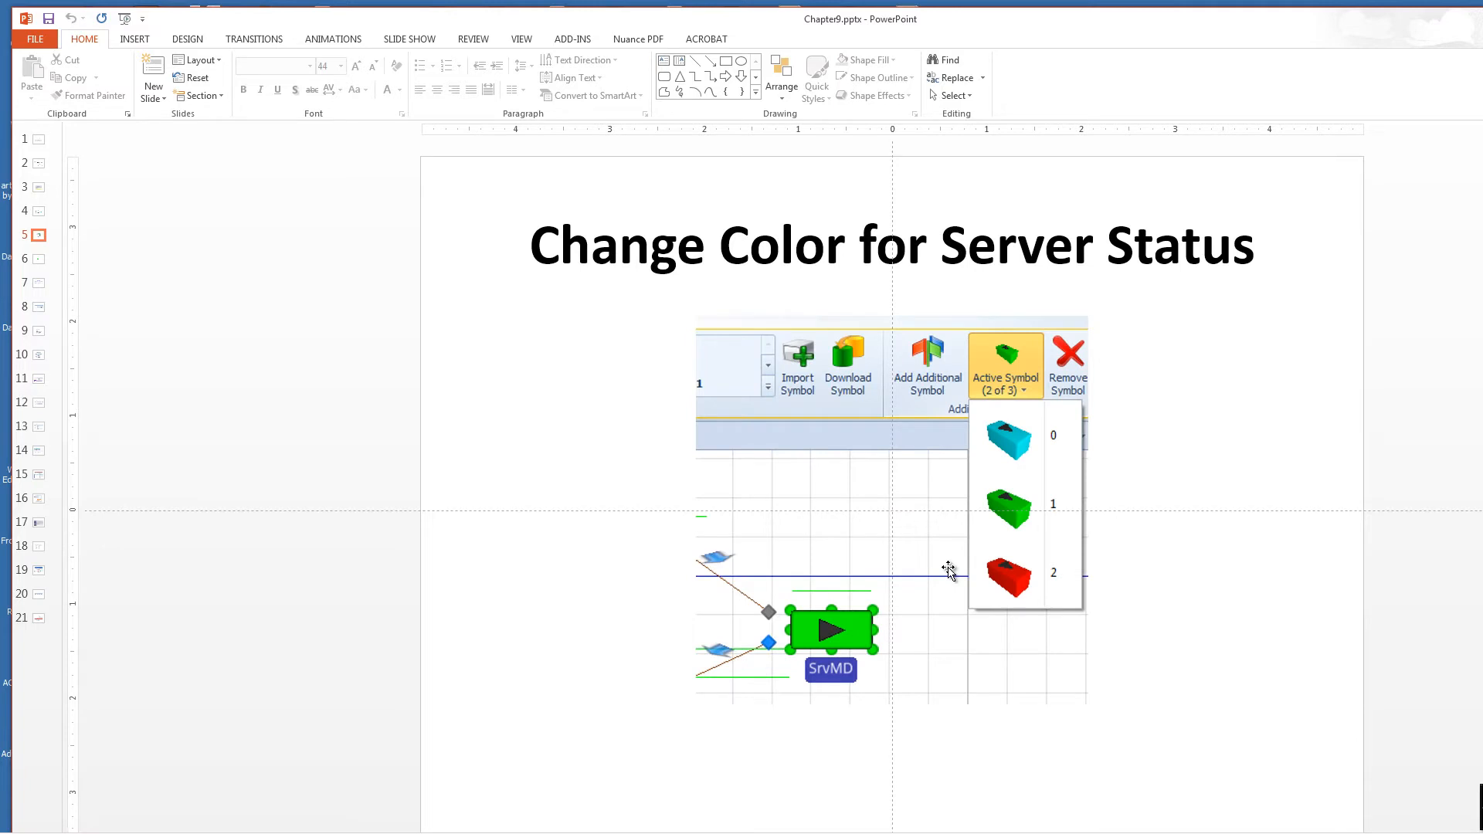
pyautogui.moveTo(1352, 21)
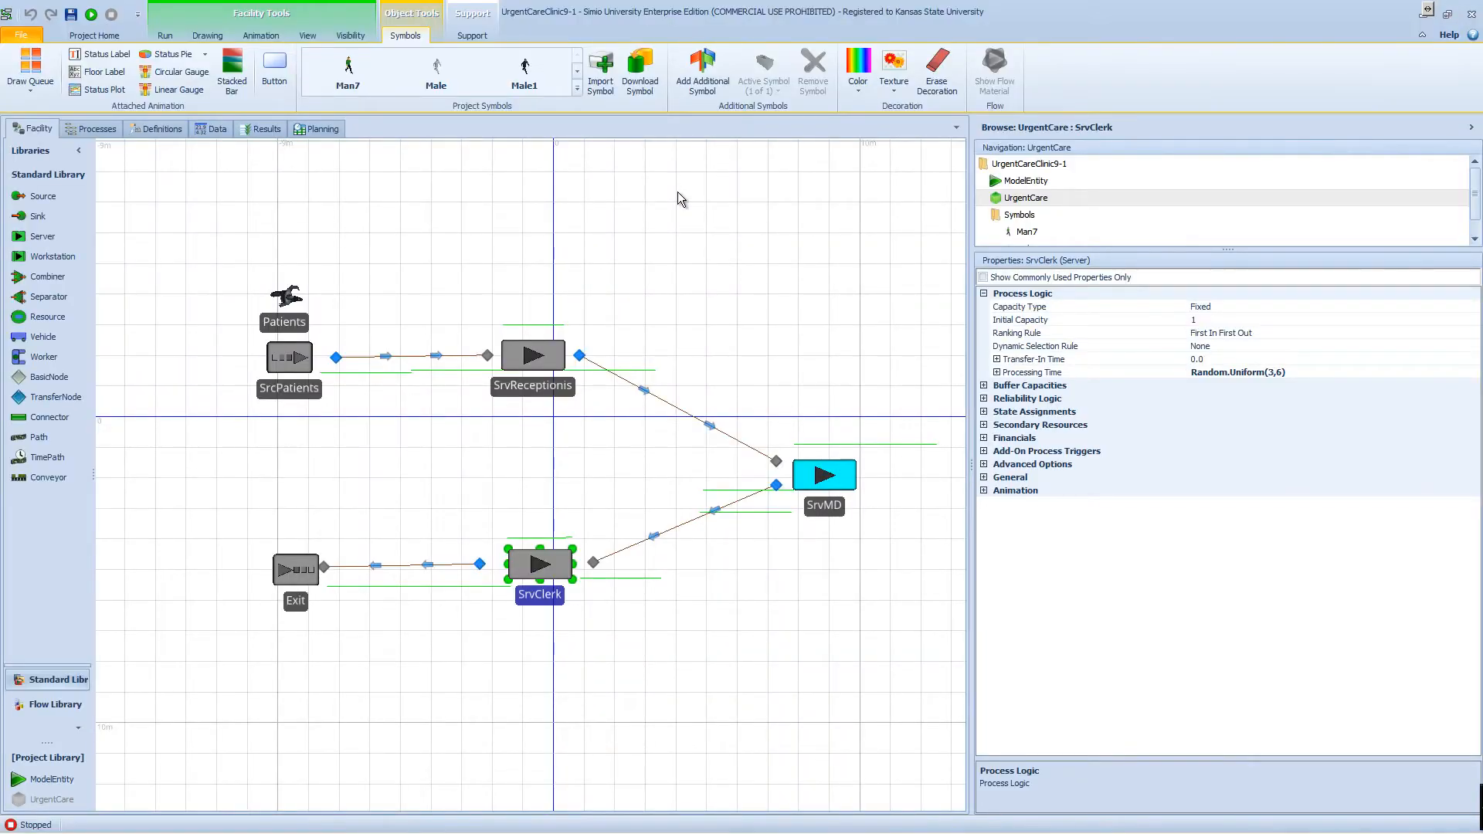
pyautogui.click(822, 474)
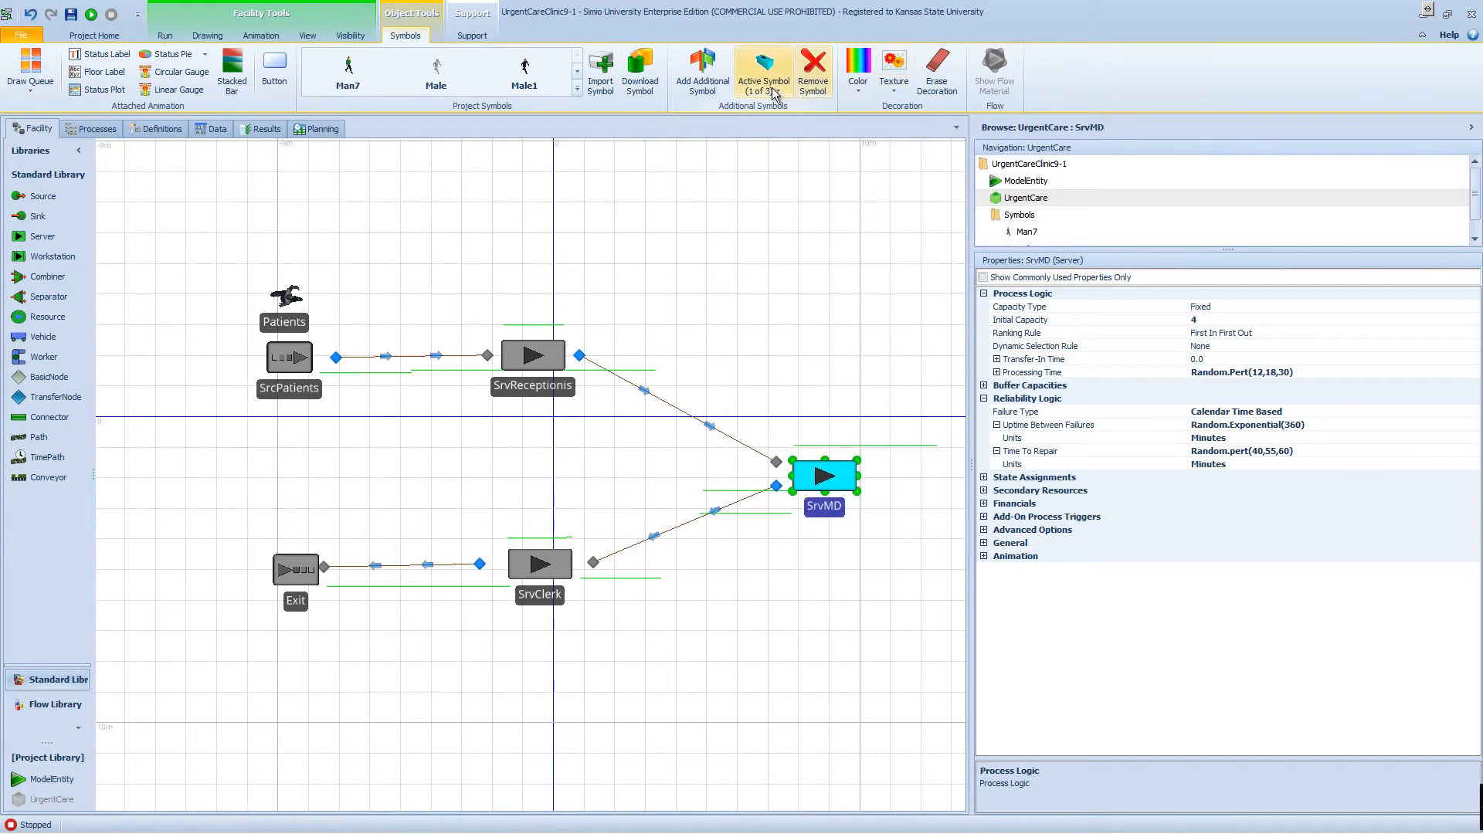
pyautogui.click(764, 73)
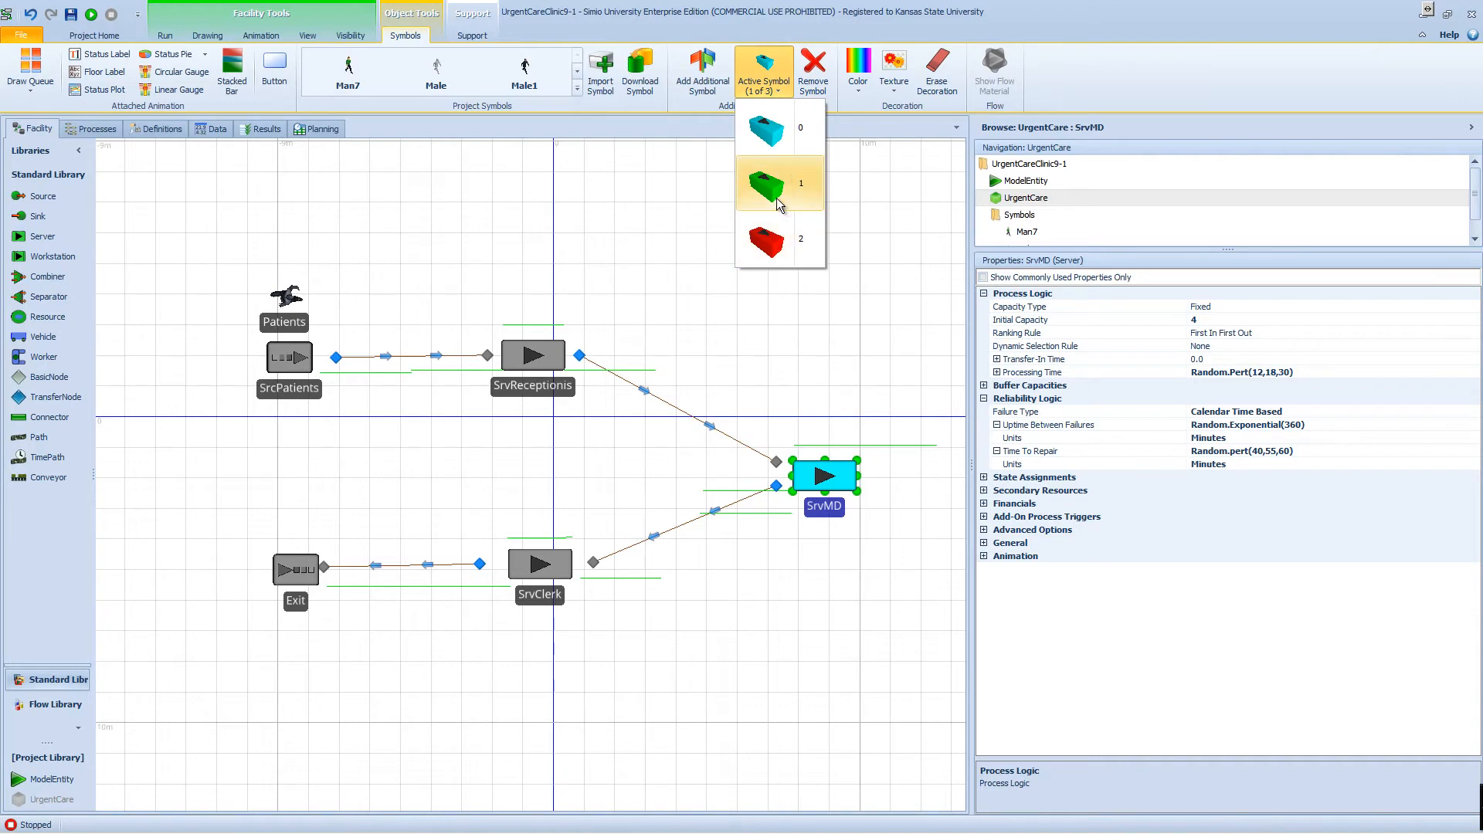
pyautogui.click(163, 36)
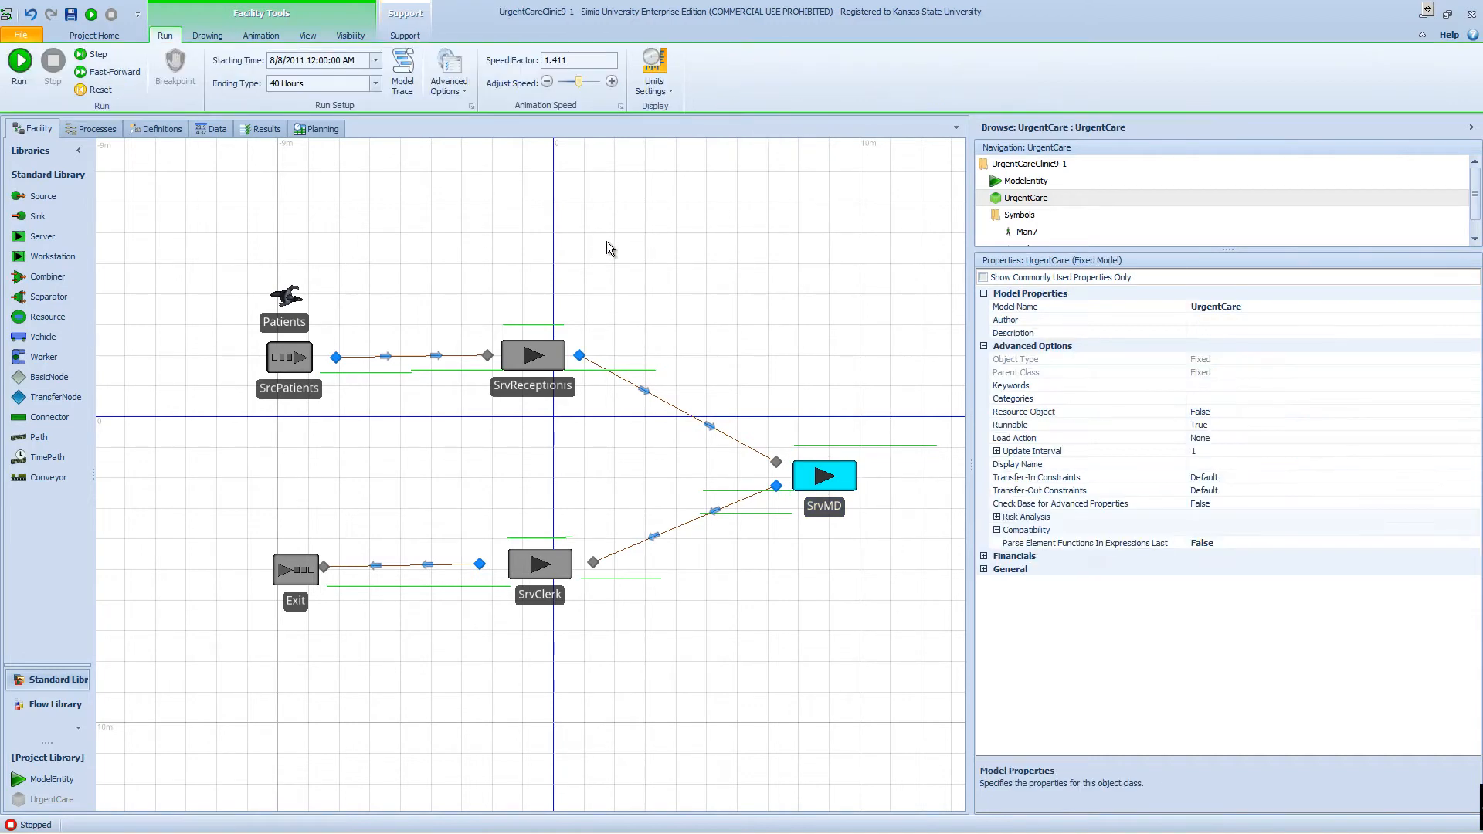
pyautogui.moveTo(771, 232)
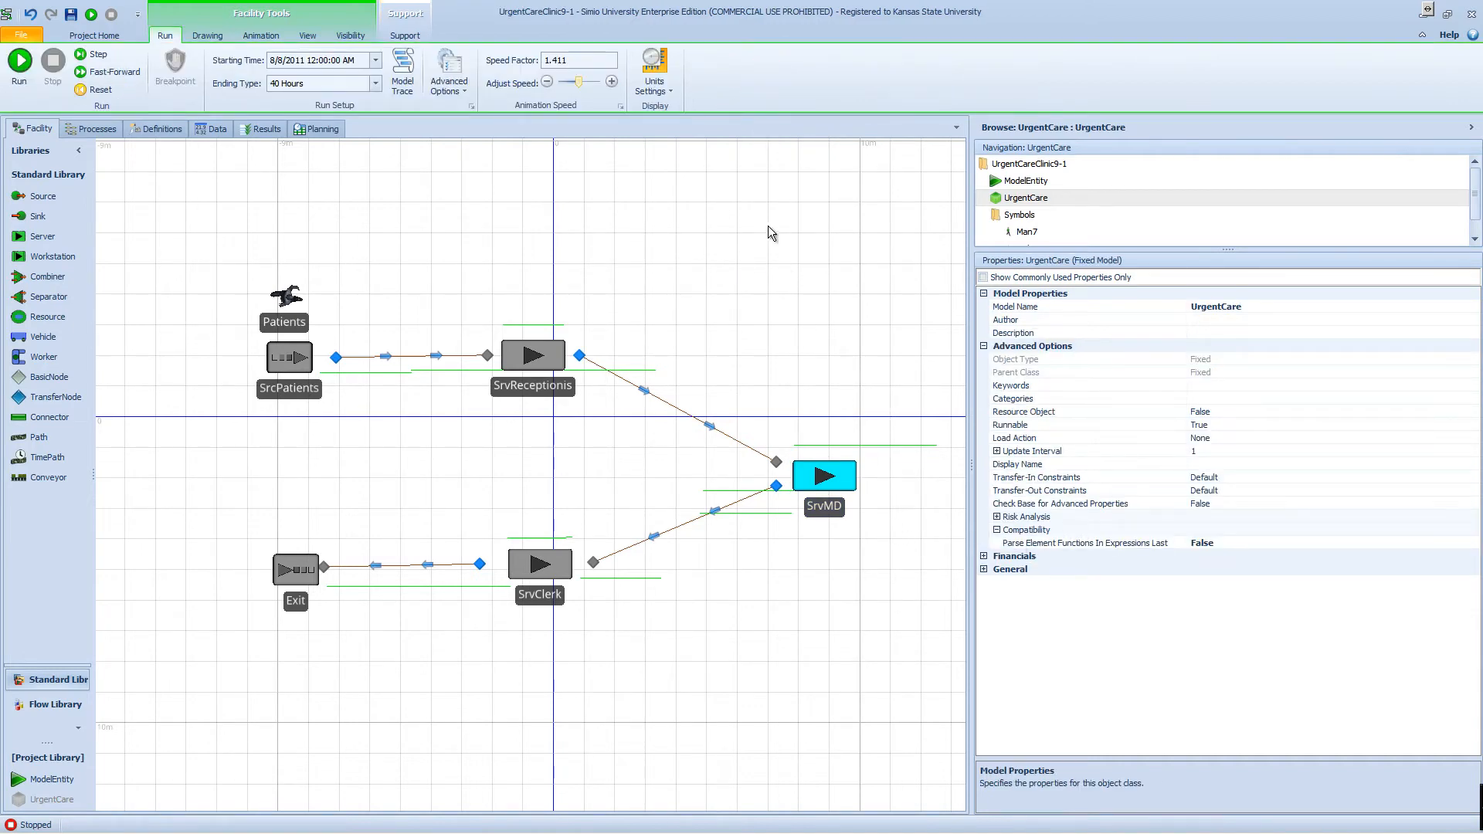
pyautogui.click(823, 475)
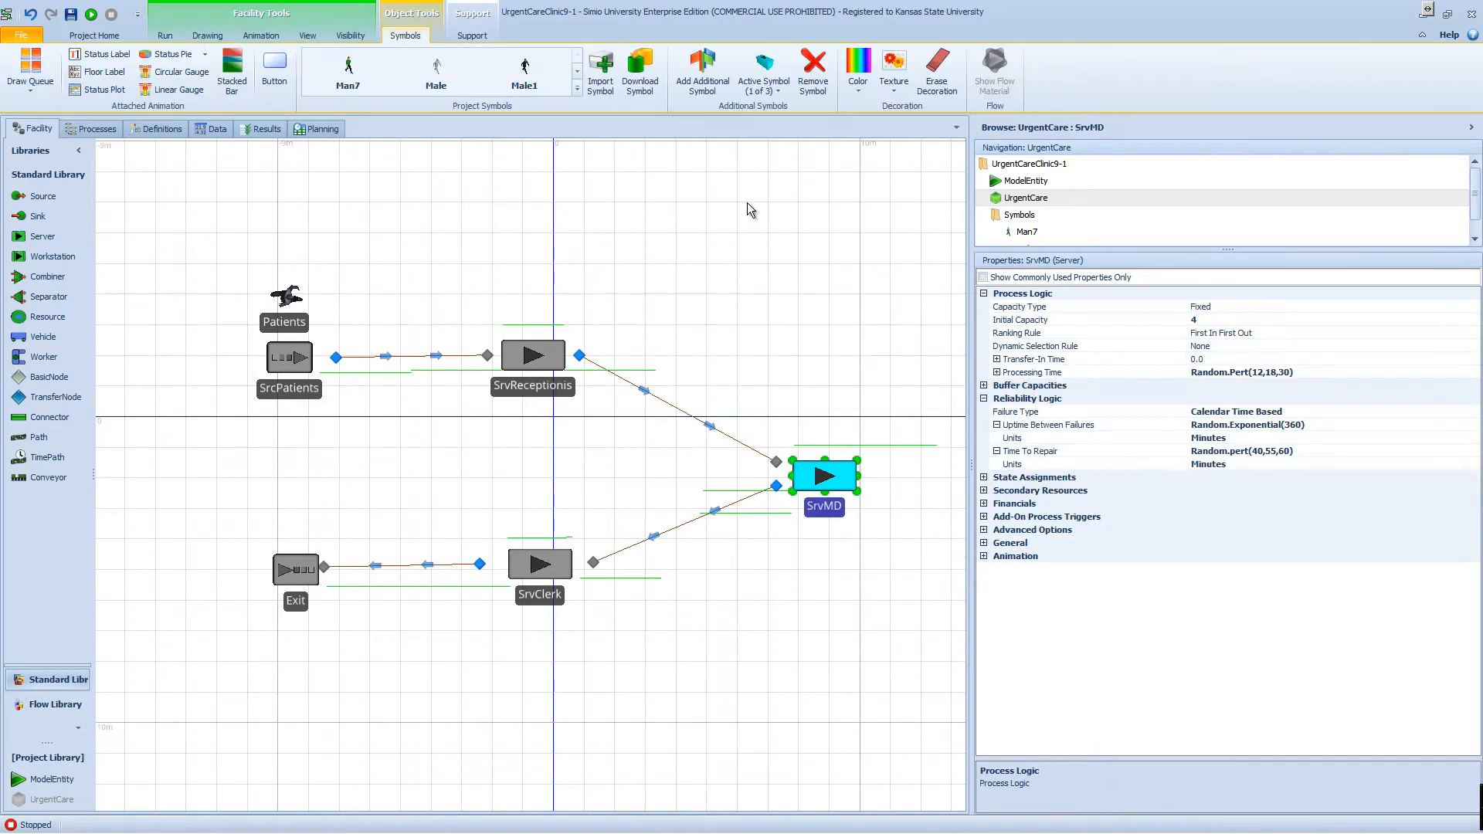
pyautogui.click(762, 76)
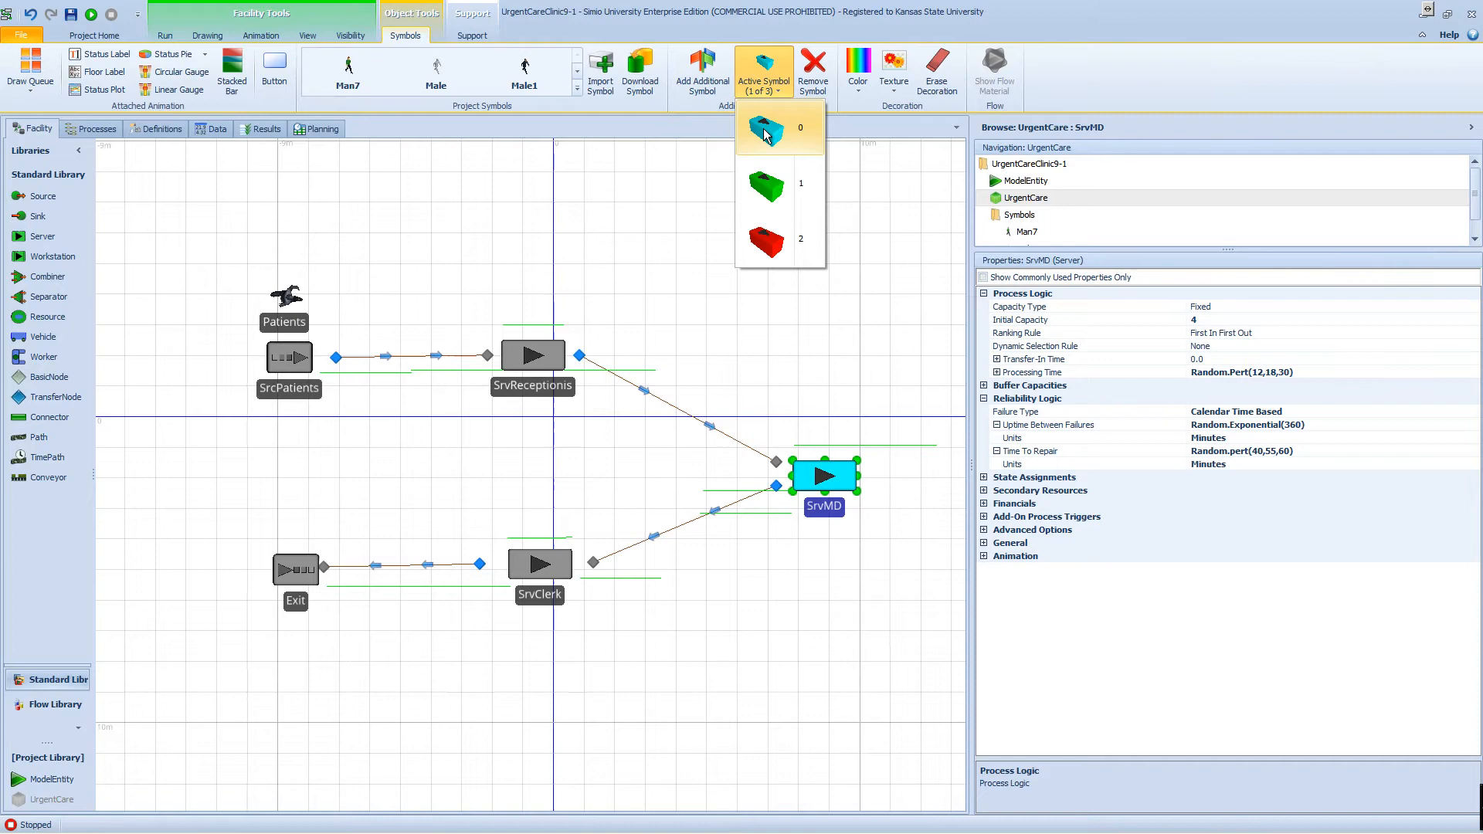
pyautogui.moveTo(774, 186)
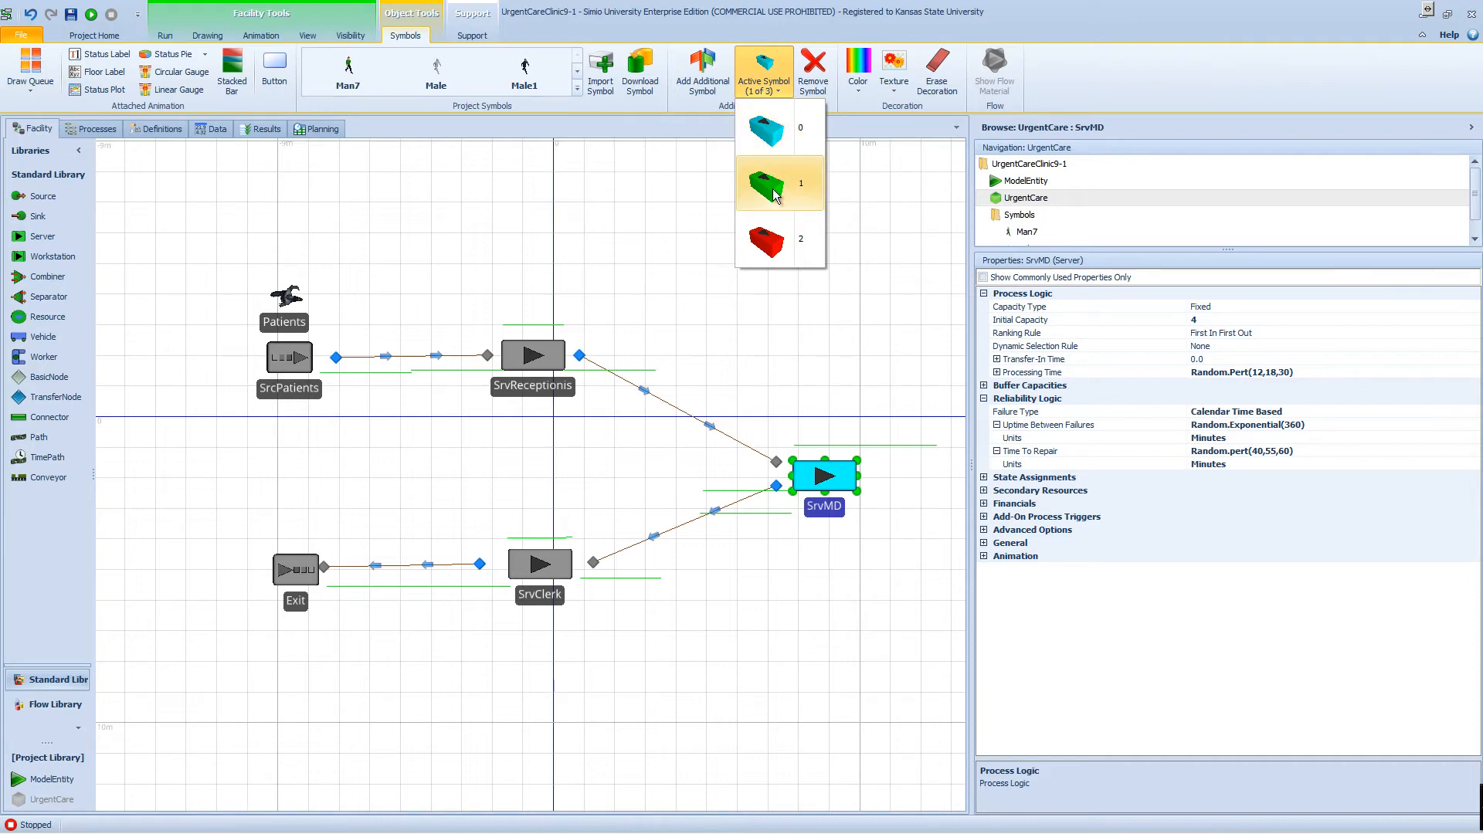
pyautogui.moveTo(778, 239)
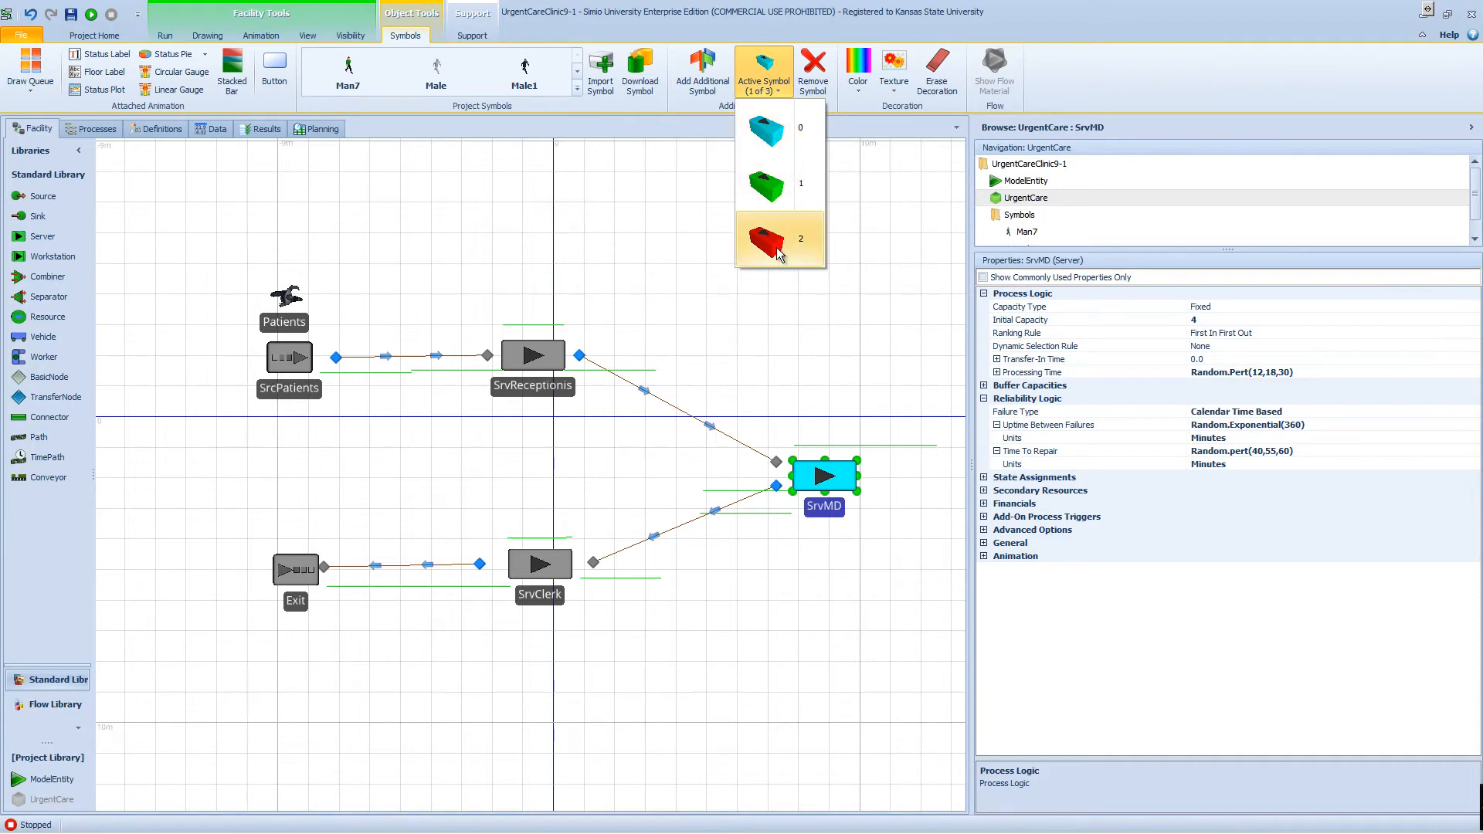
pyautogui.moveTo(867, 335)
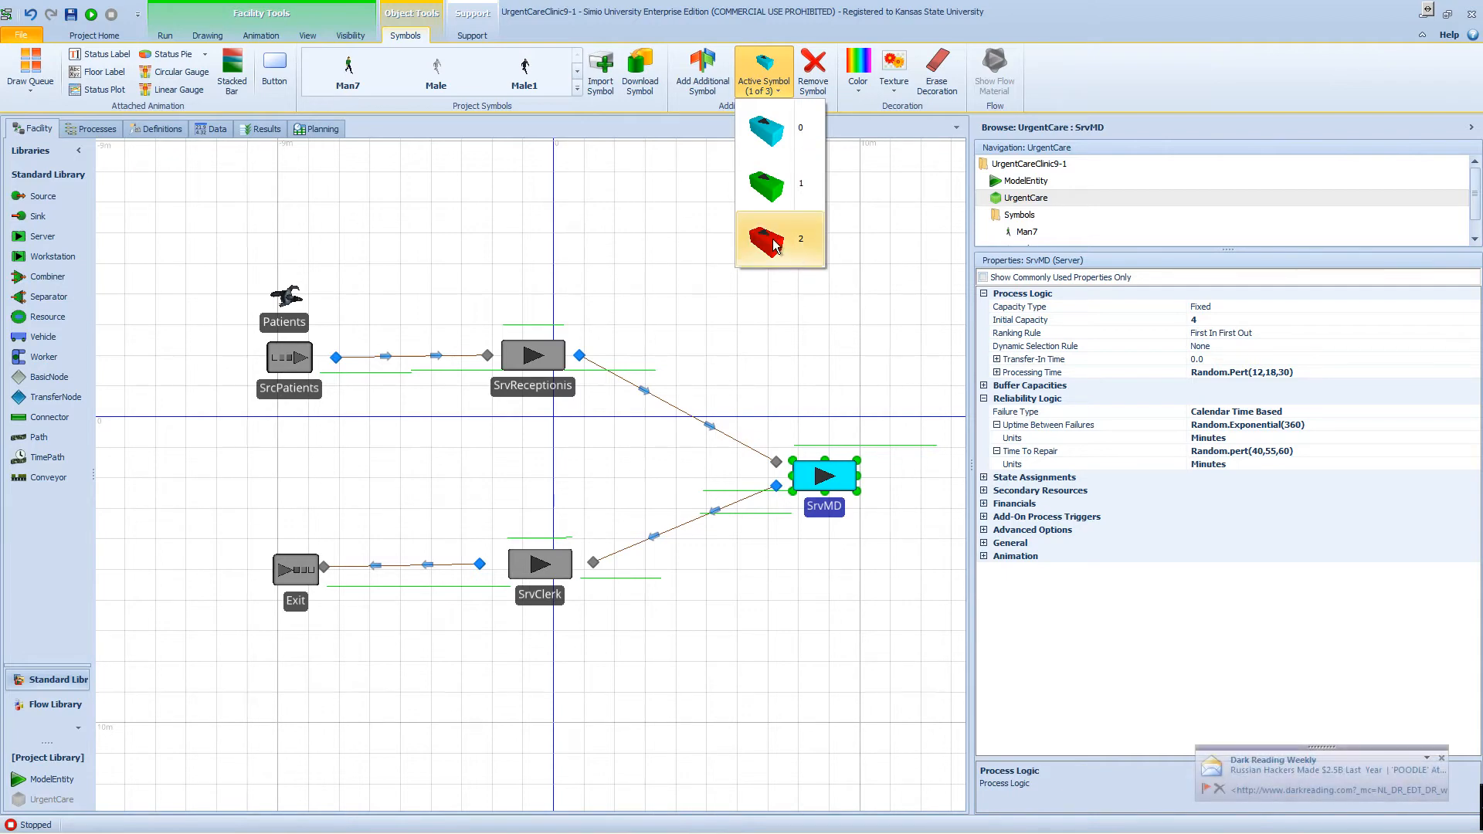
pyautogui.click(856, 347)
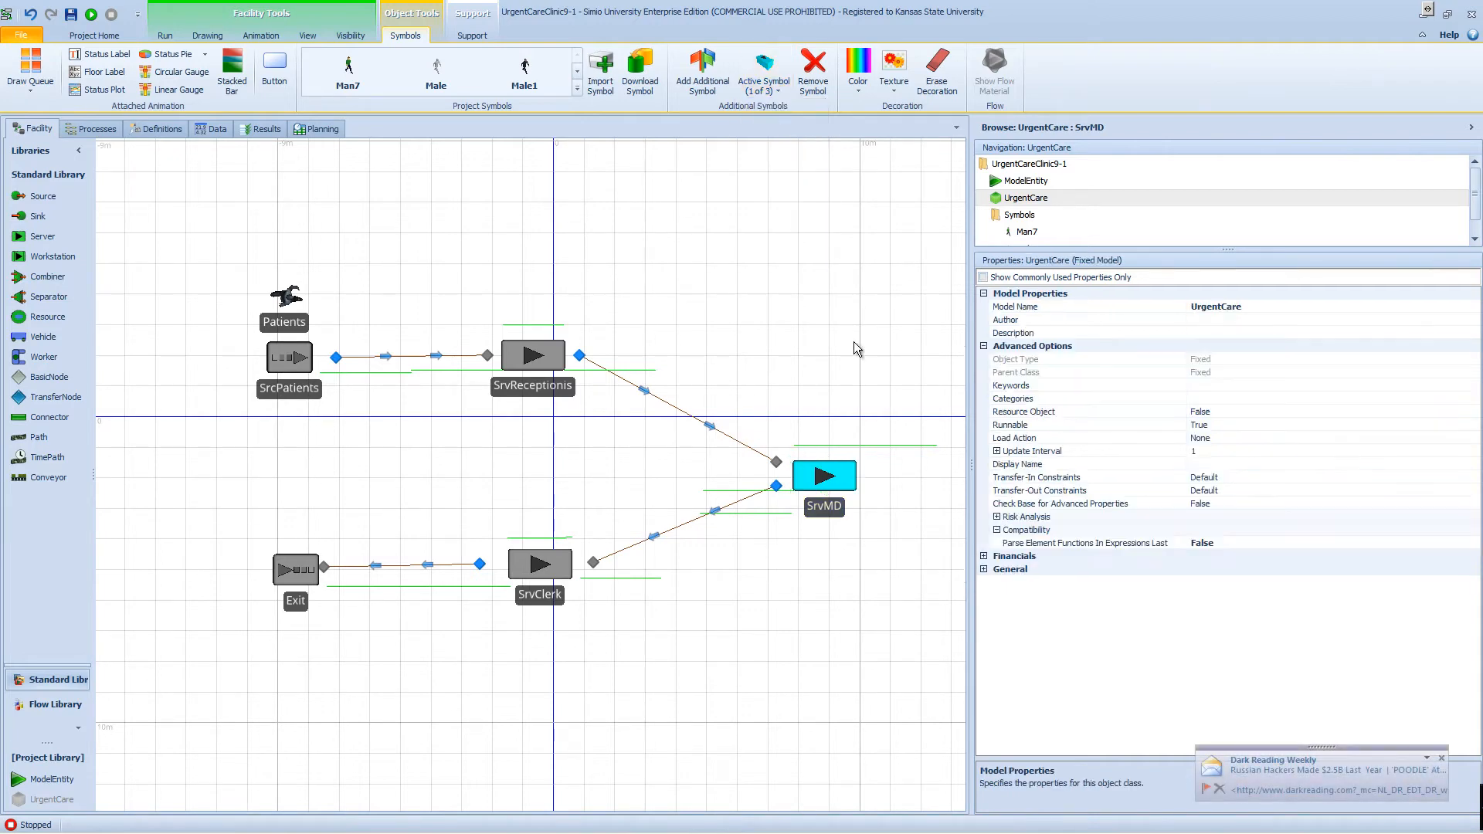
pyautogui.click(532, 355)
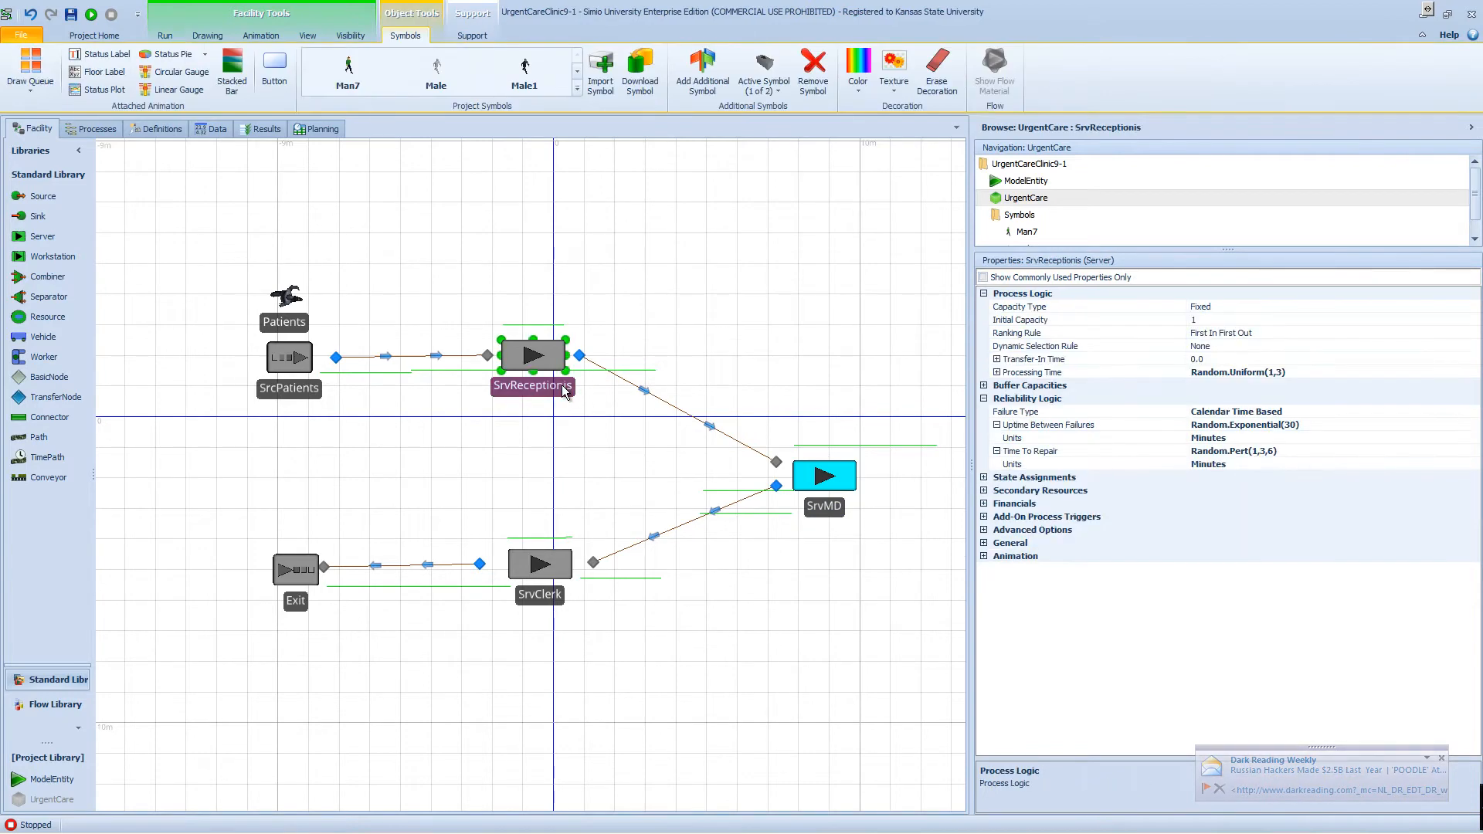
pyautogui.click(763, 73)
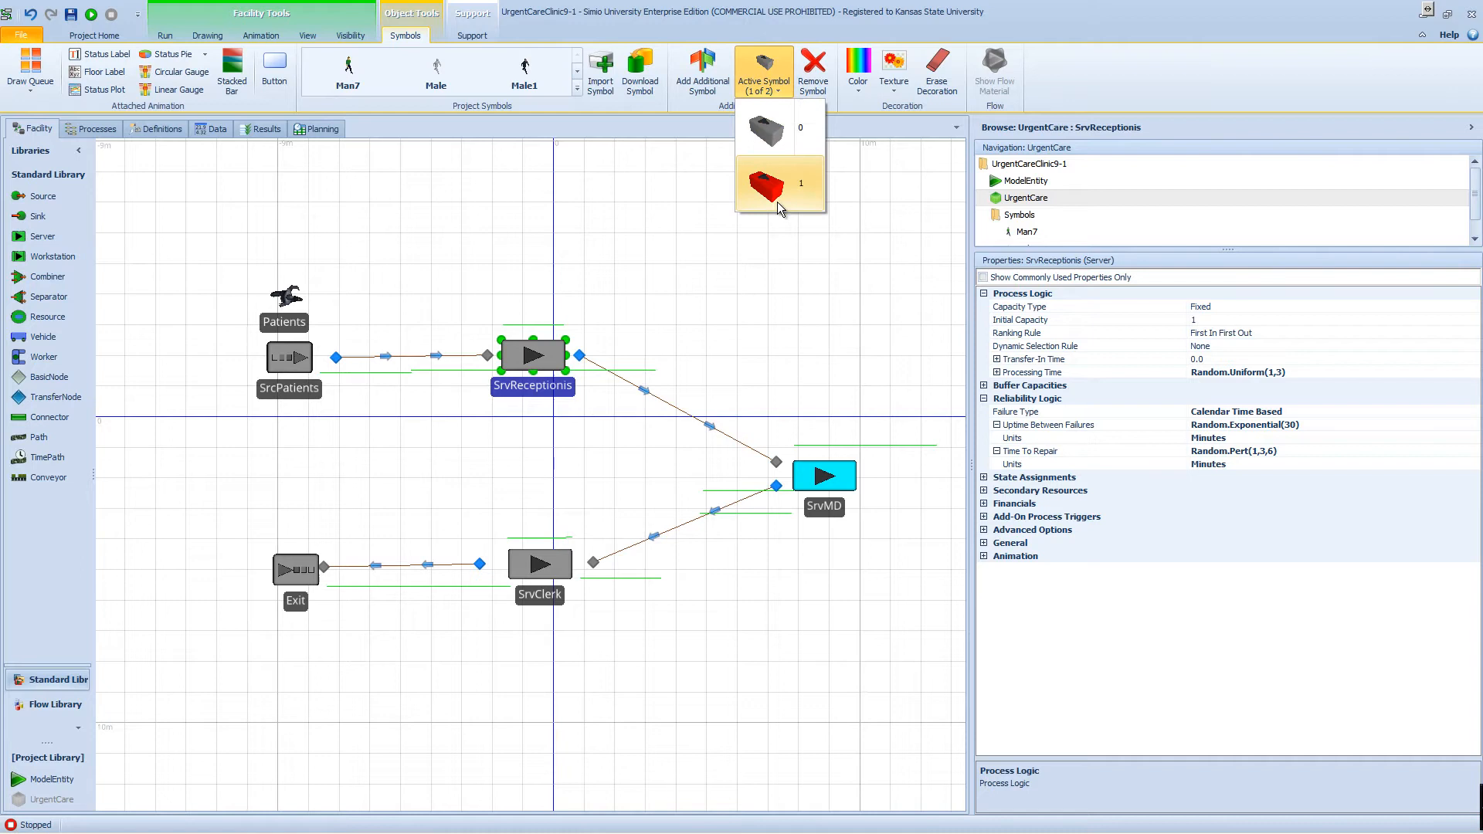
pyautogui.moveTo(764, 151)
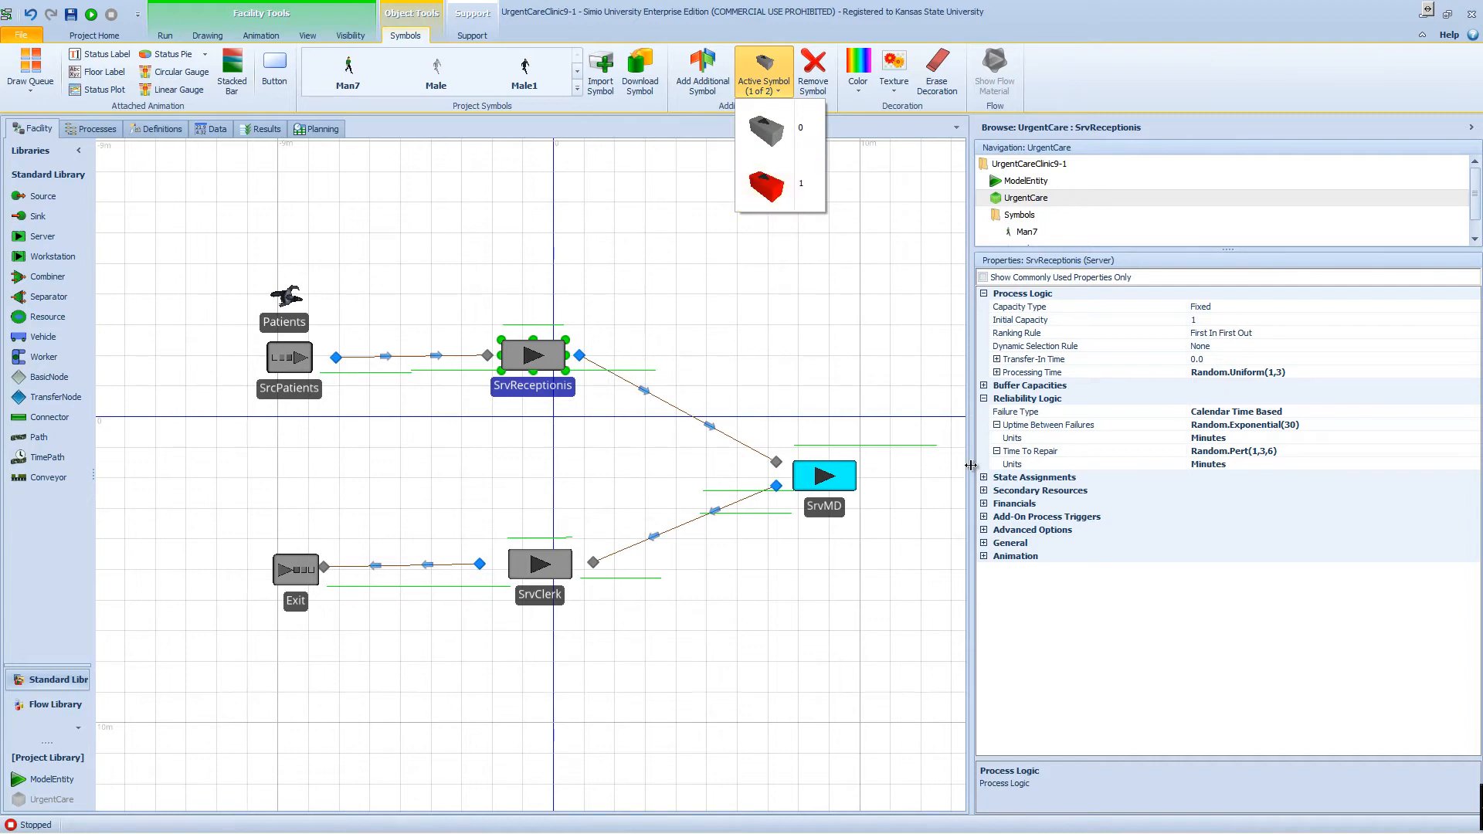
pyautogui.click(824, 475)
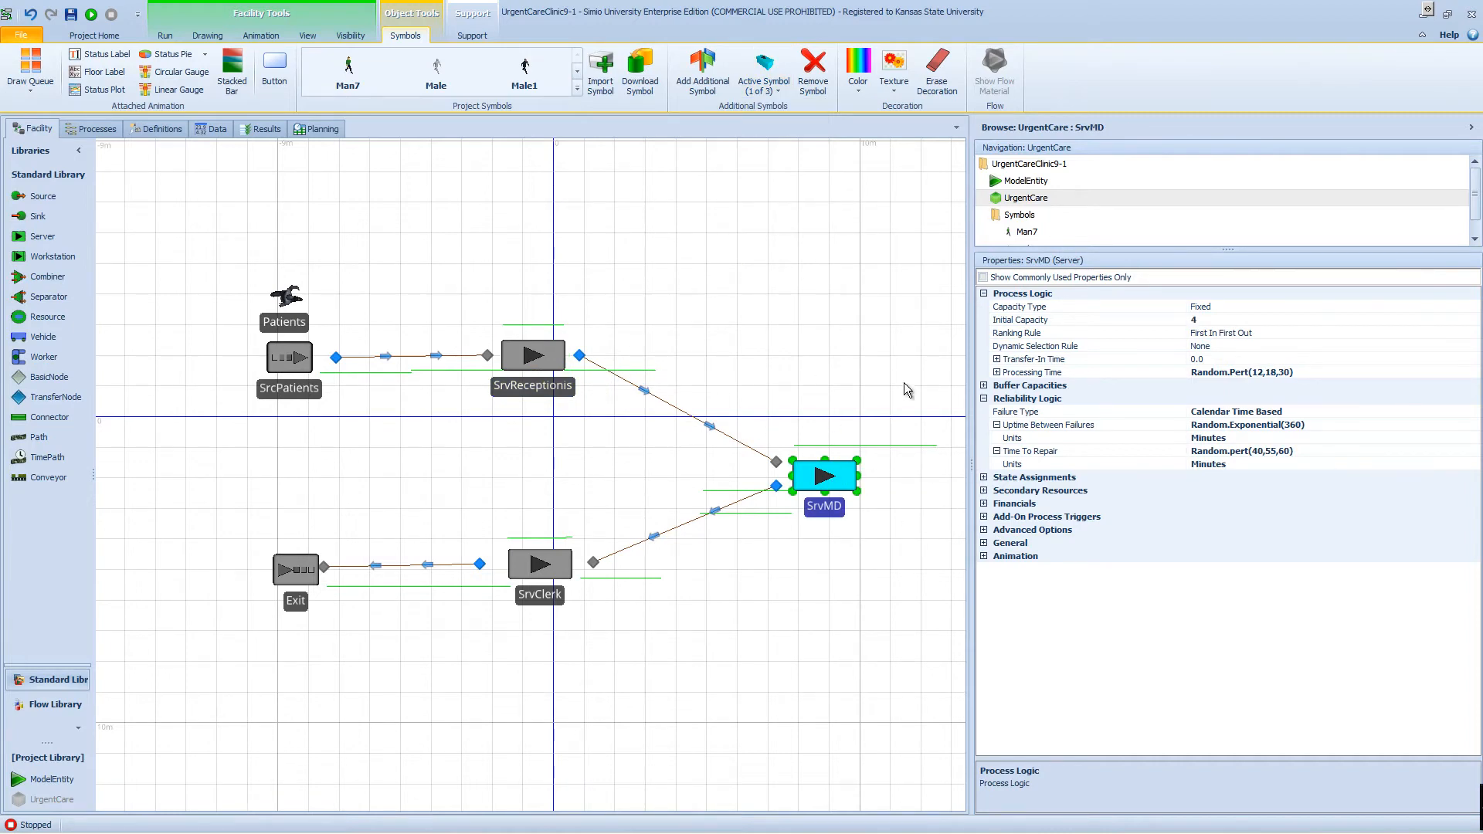
pyautogui.click(982, 556)
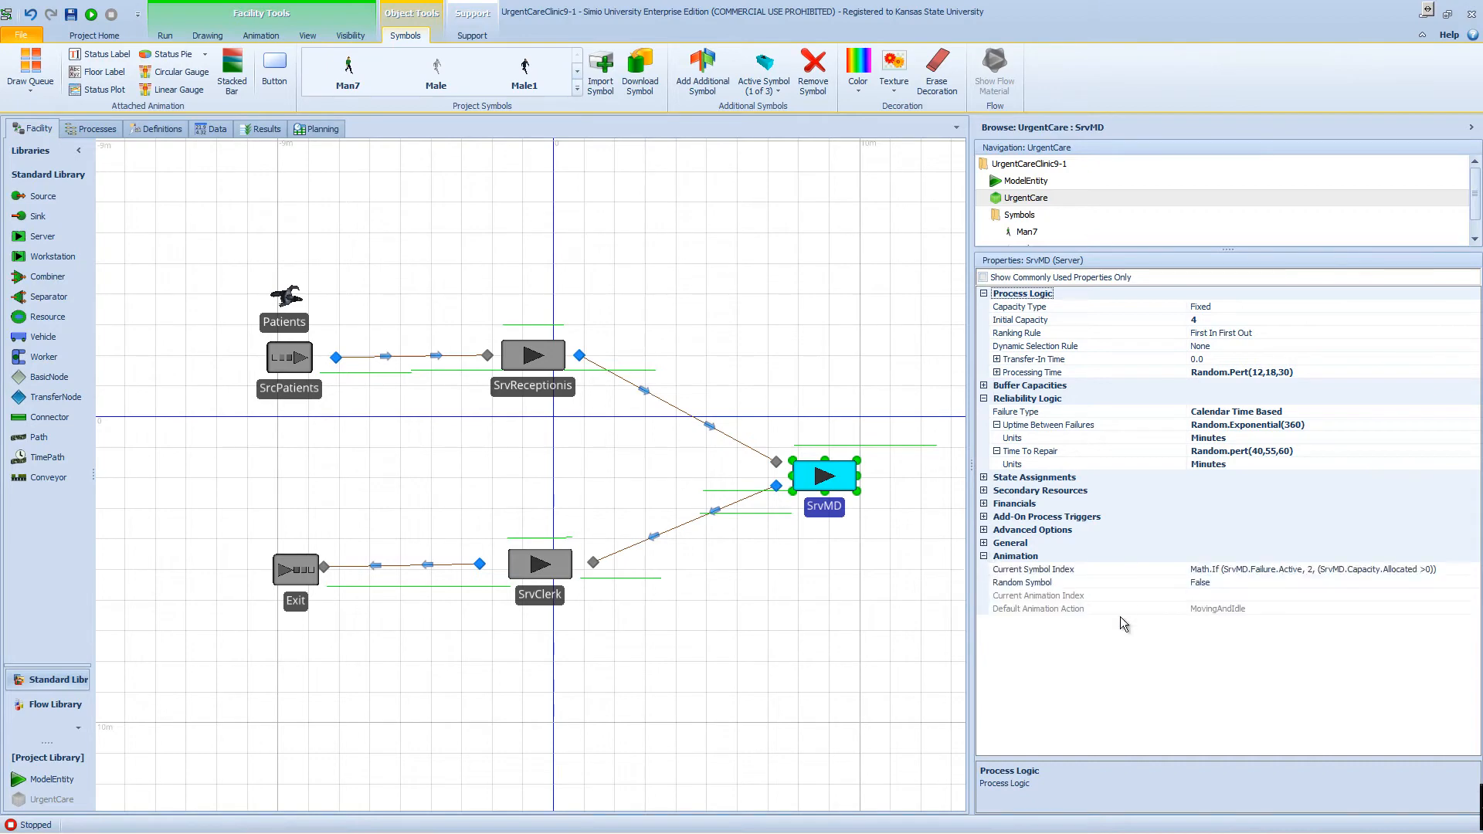
pyautogui.moveTo(1344, 579)
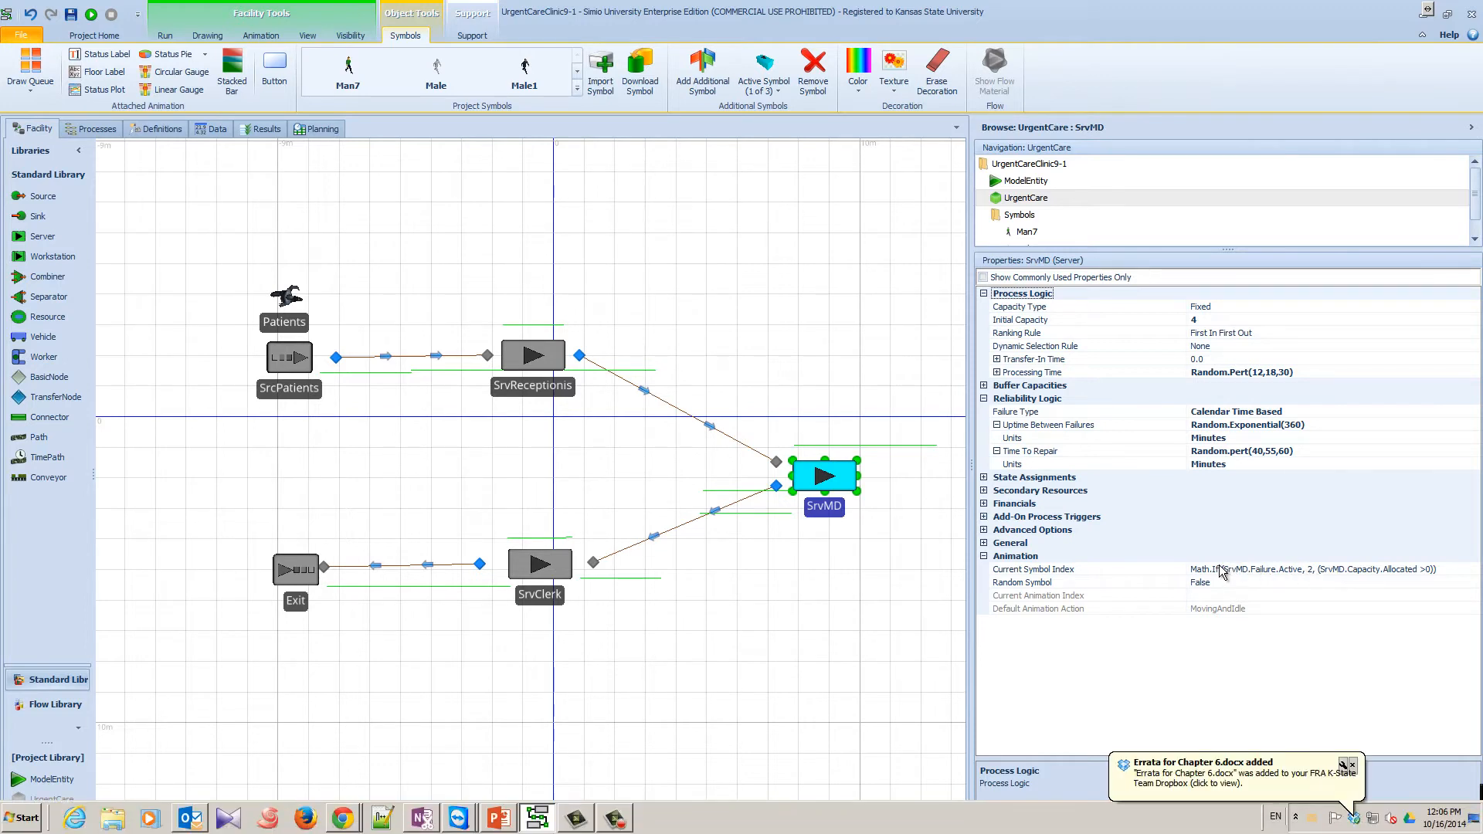
pyautogui.moveTo(1351, 768)
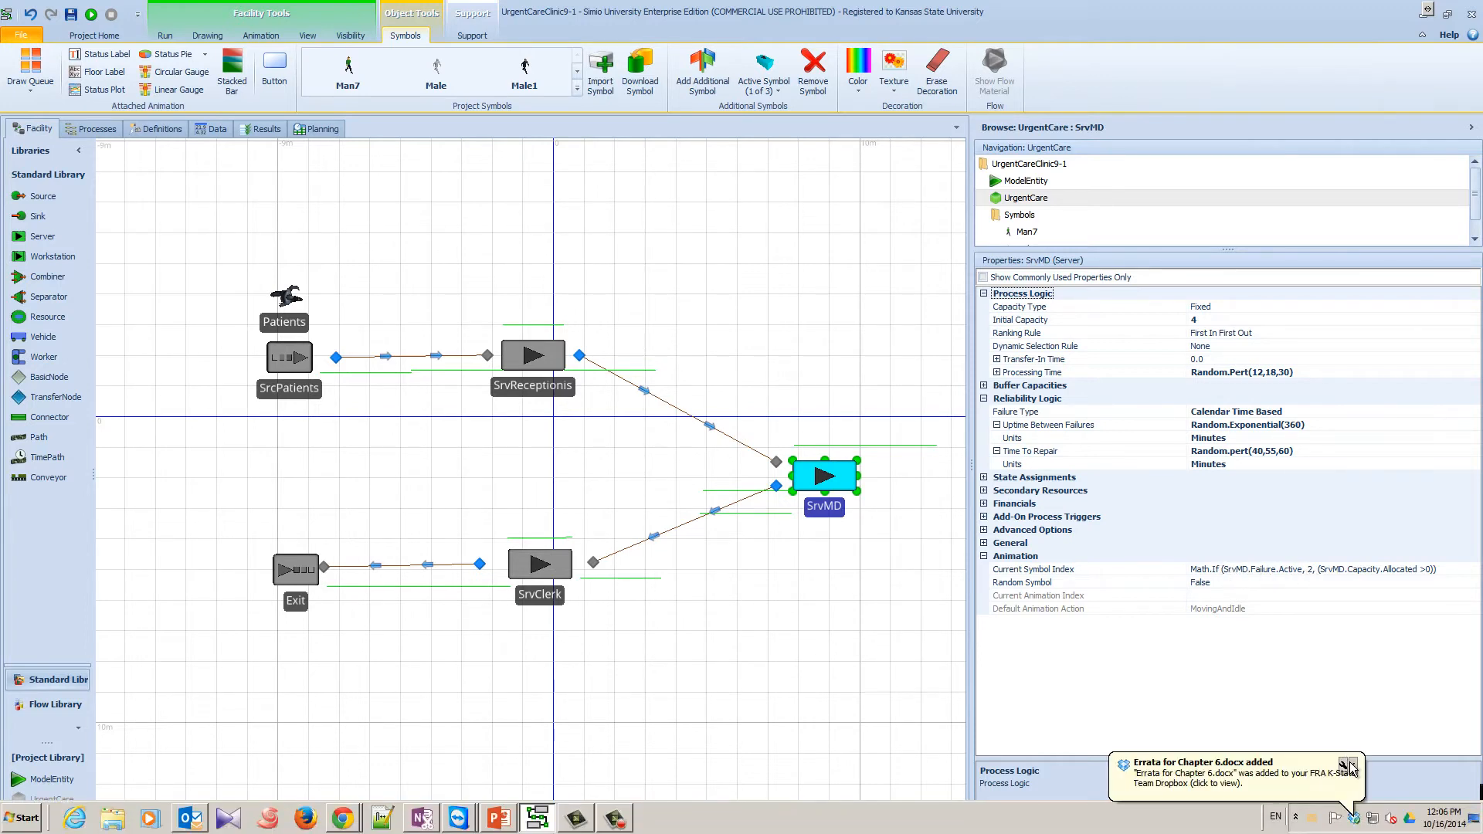
pyautogui.click(1348, 766)
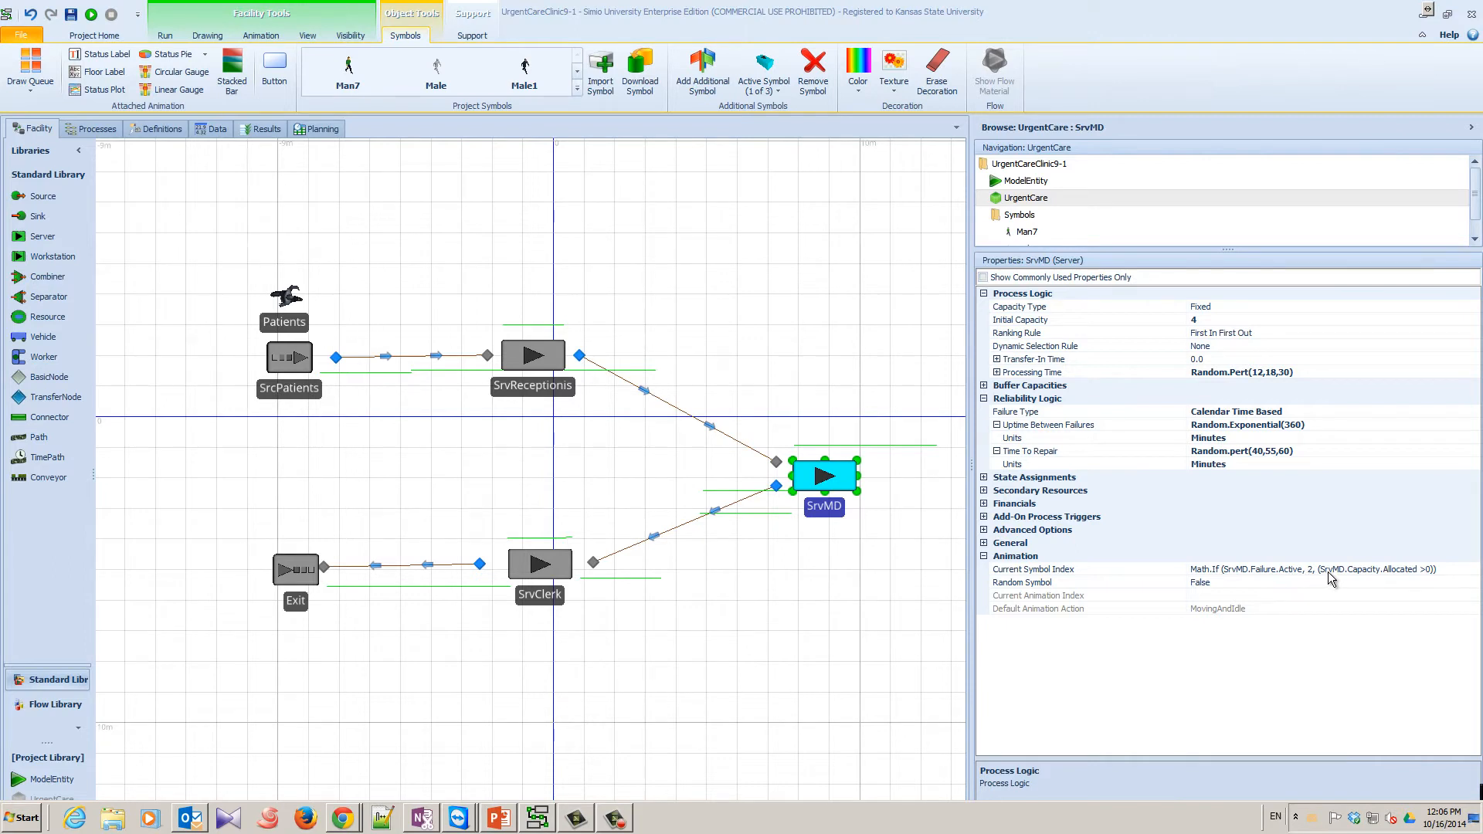
pyautogui.moveTo(1411, 580)
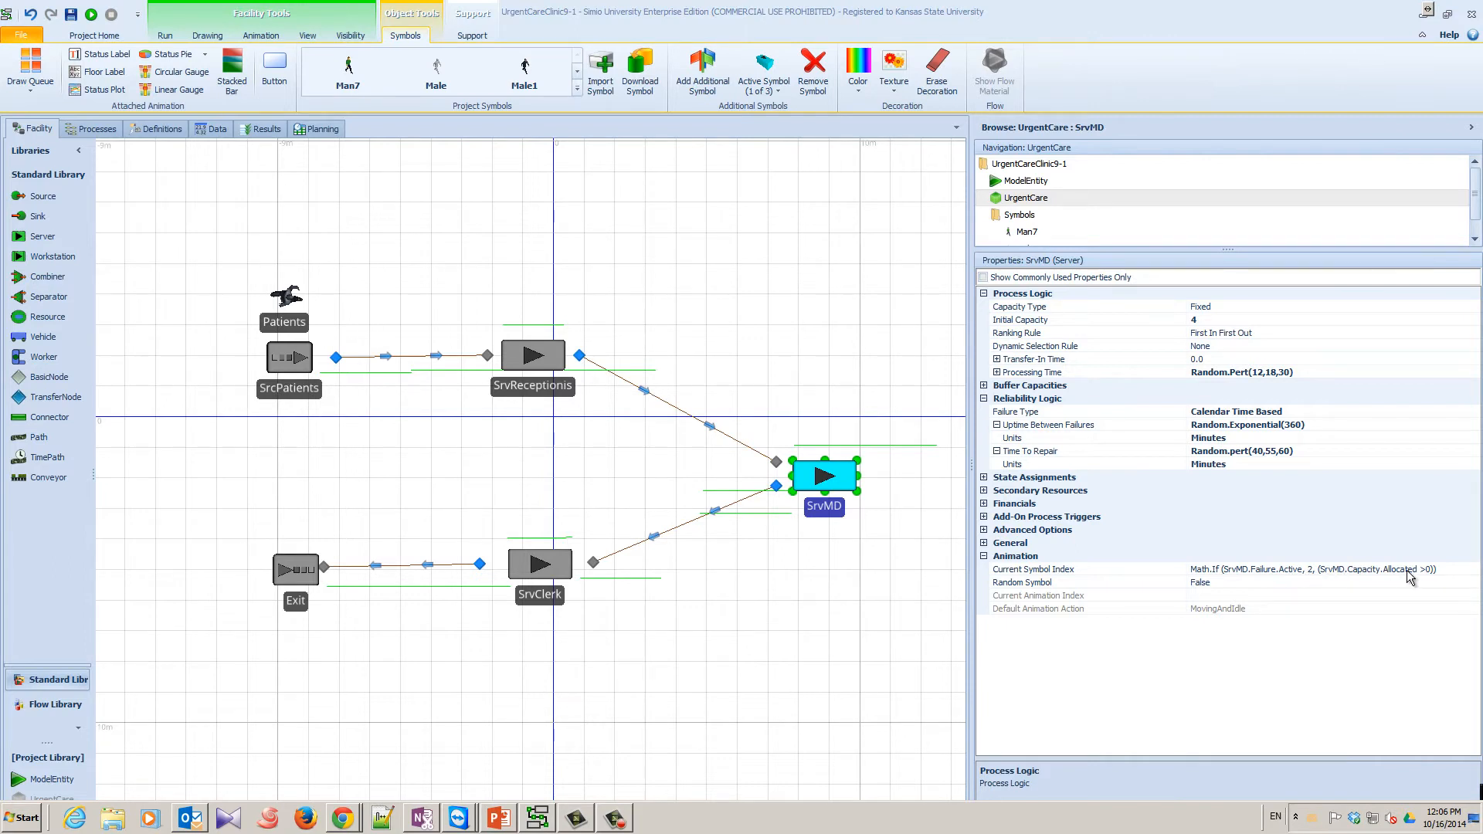
pyautogui.moveTo(1428, 578)
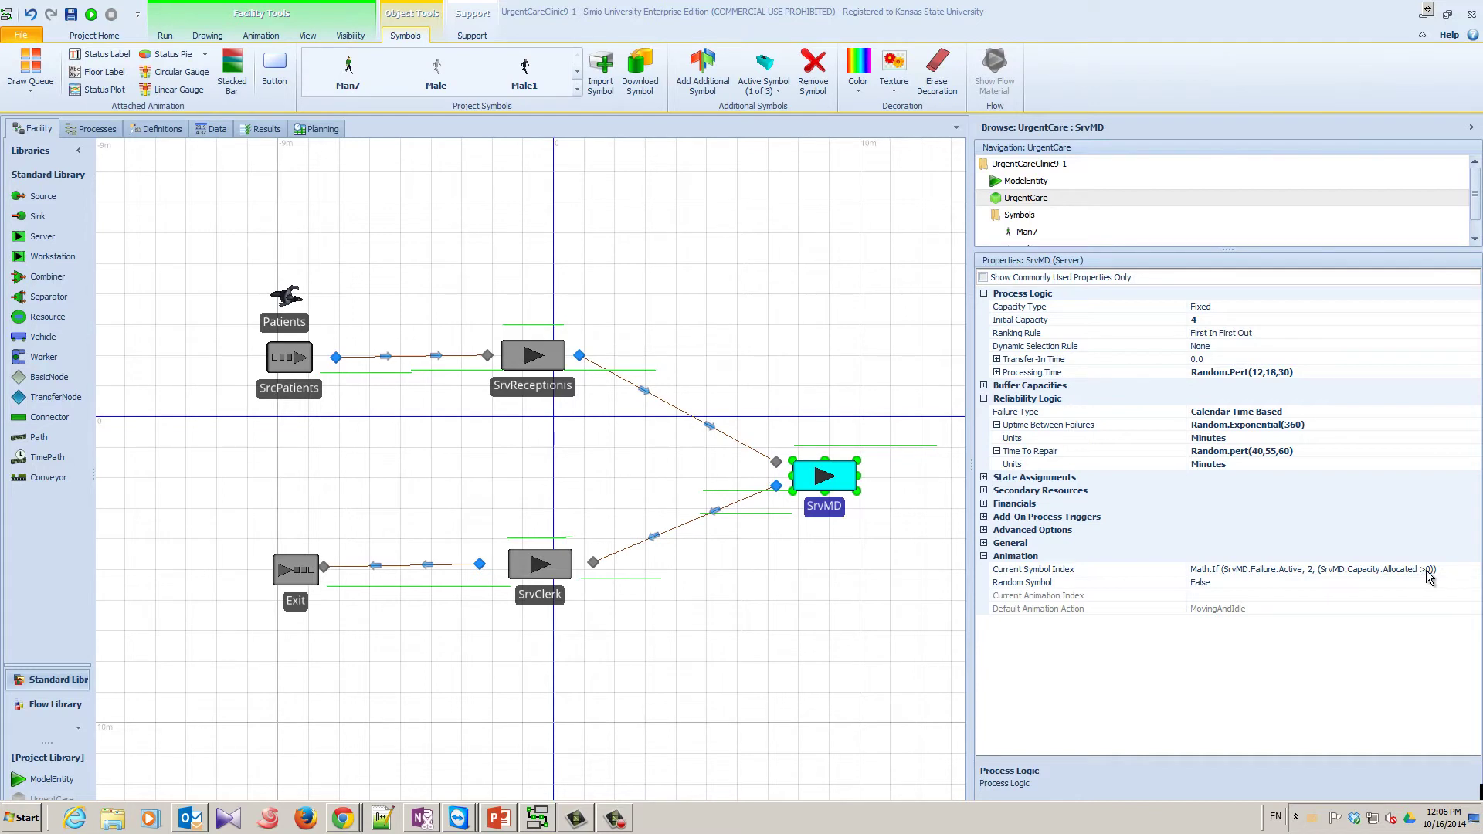
pyautogui.moveTo(1267, 581)
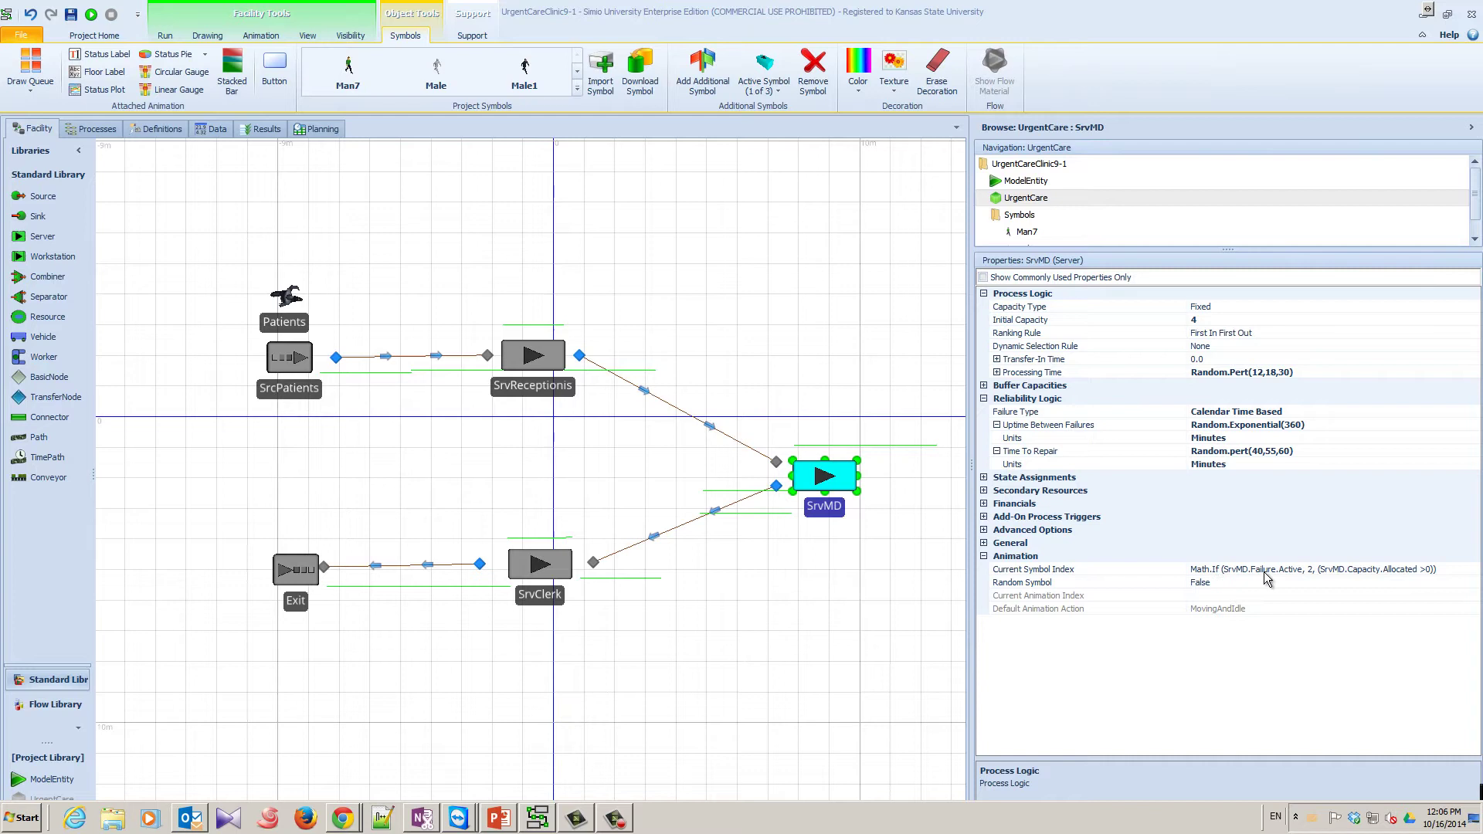
pyautogui.moveTo(1297, 578)
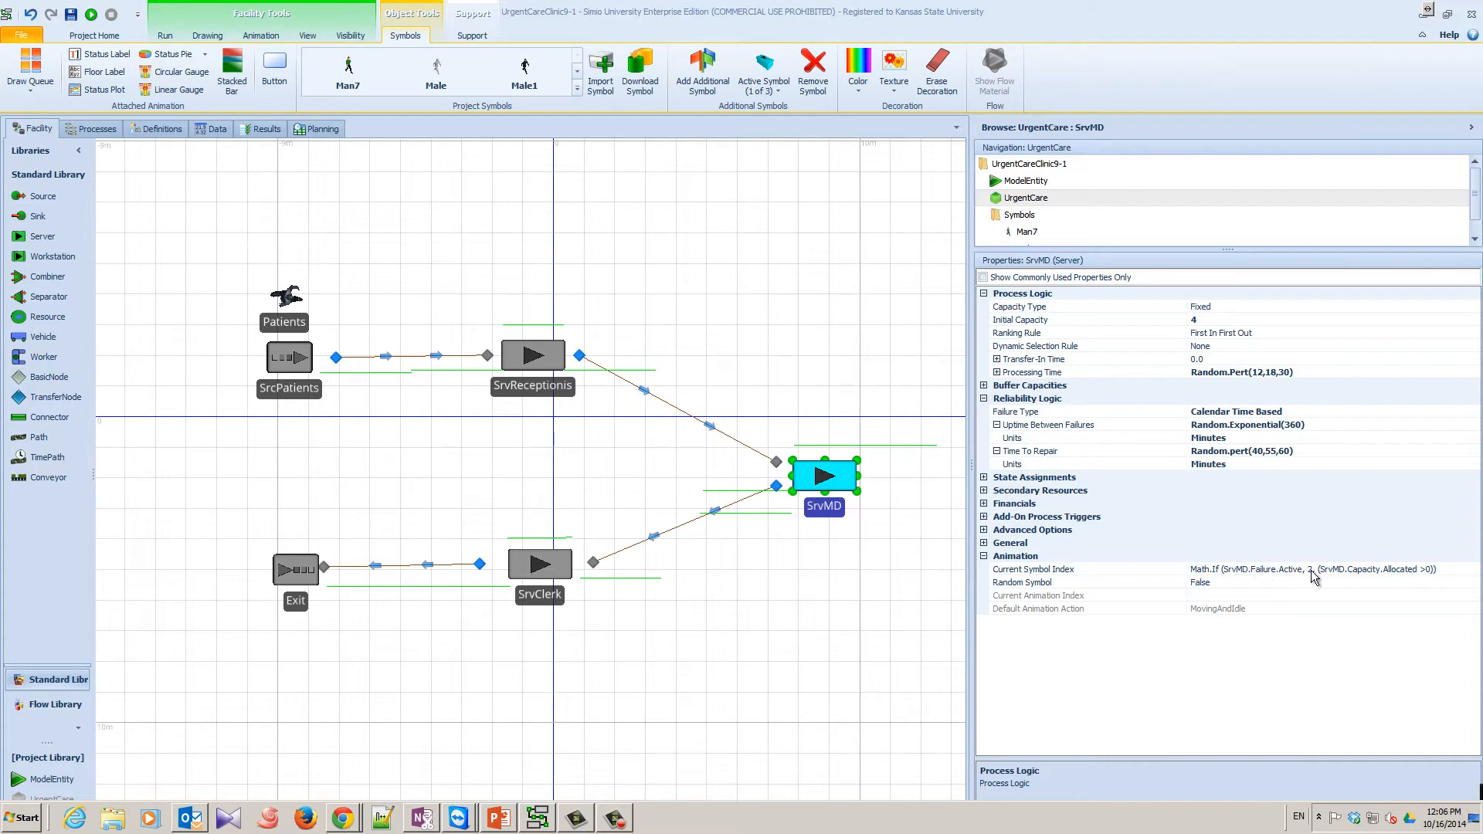
pyautogui.moveTo(1351, 577)
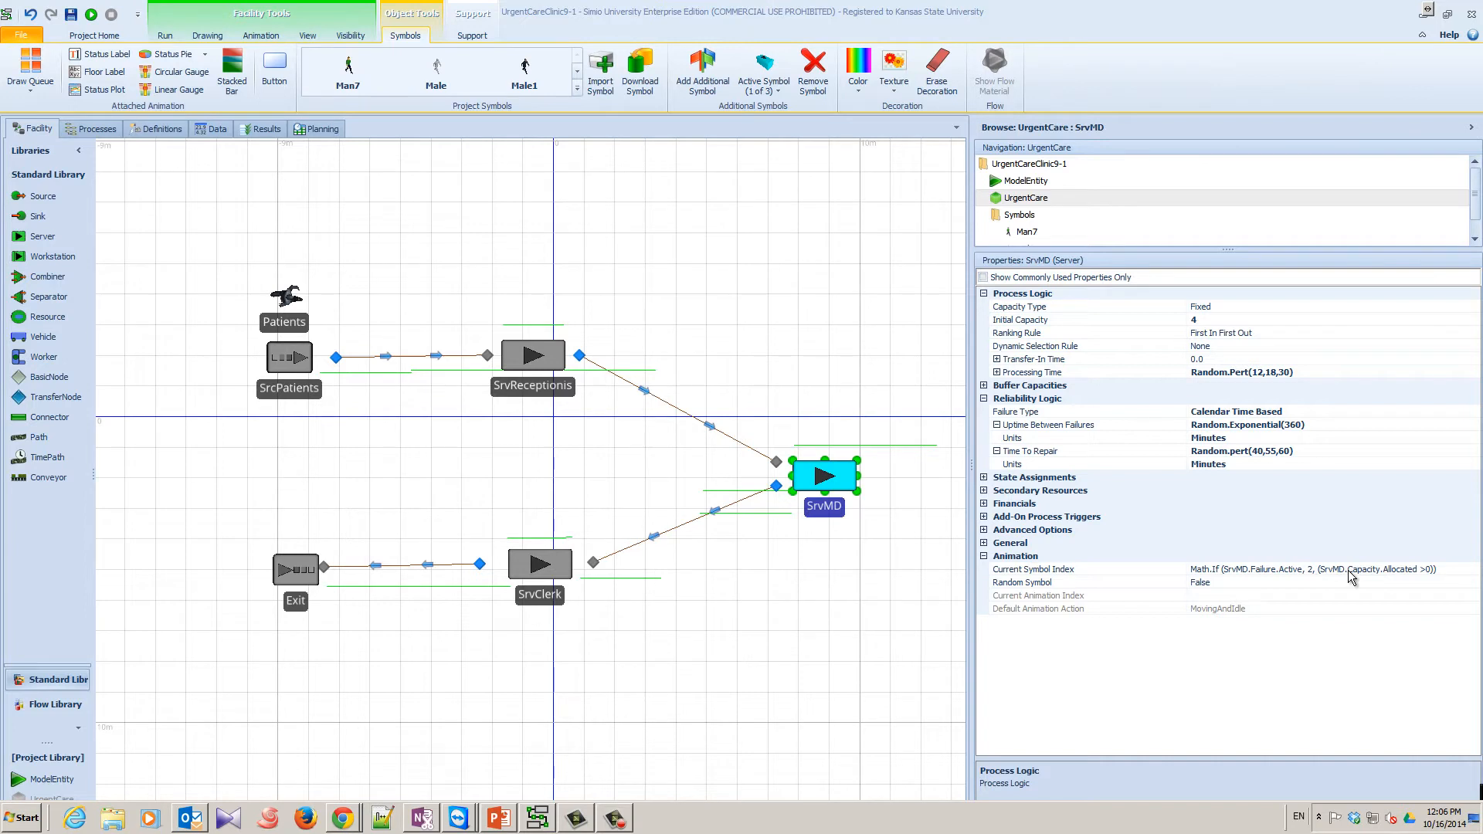
pyautogui.moveTo(1406, 576)
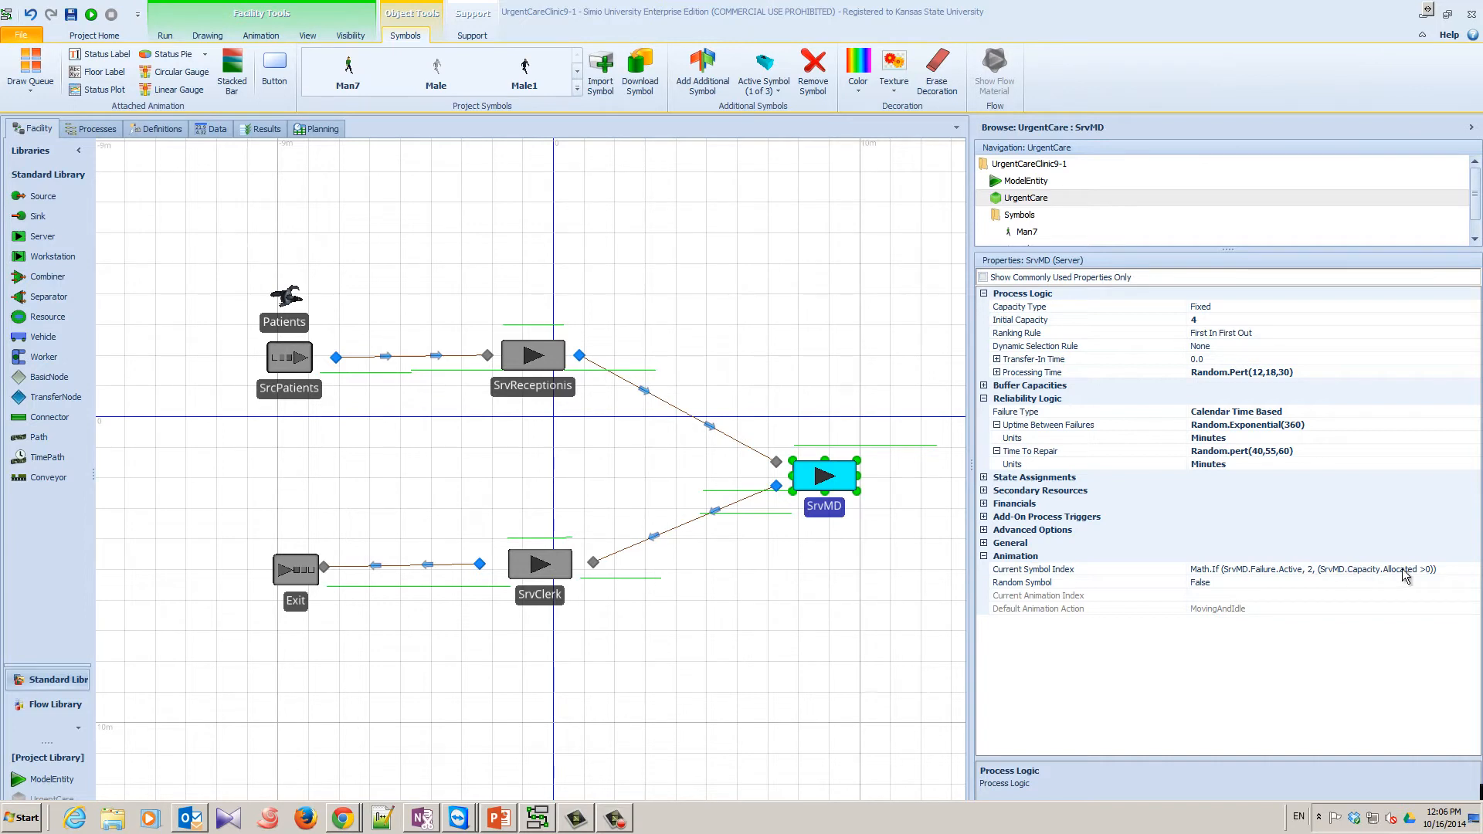
pyautogui.moveTo(1424, 578)
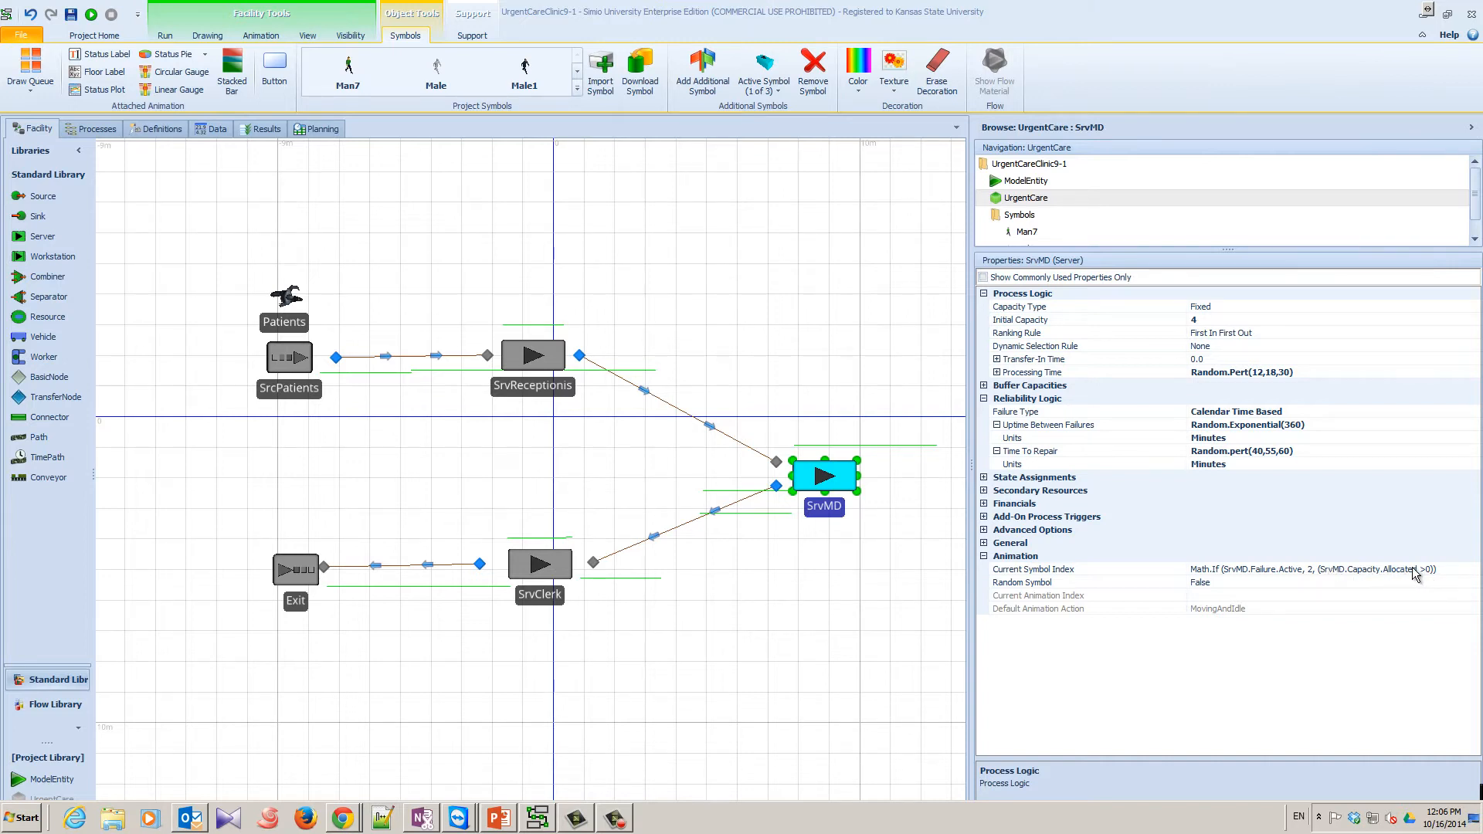
pyautogui.moveTo(1409, 577)
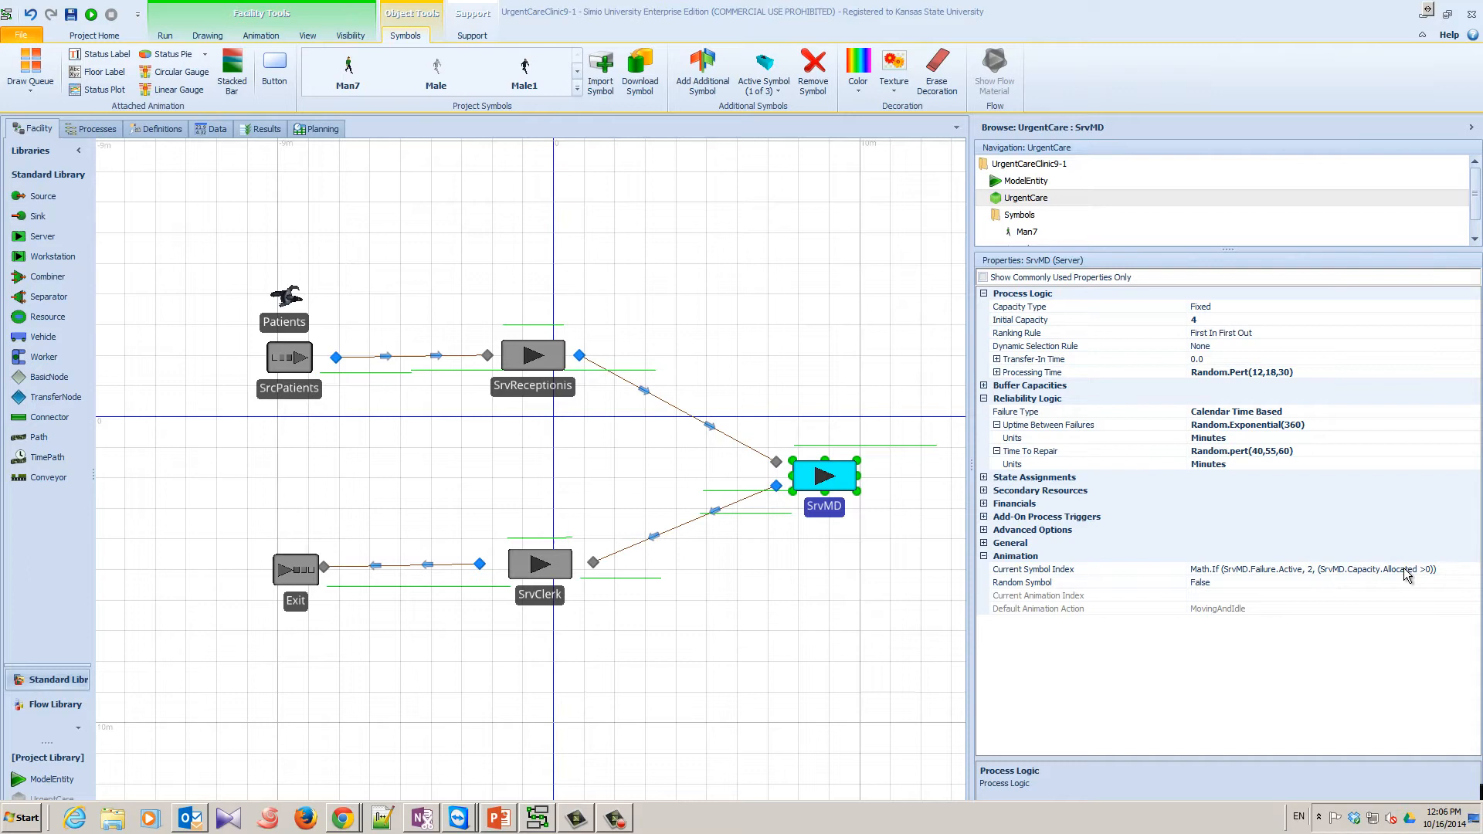
pyautogui.moveTo(1368, 577)
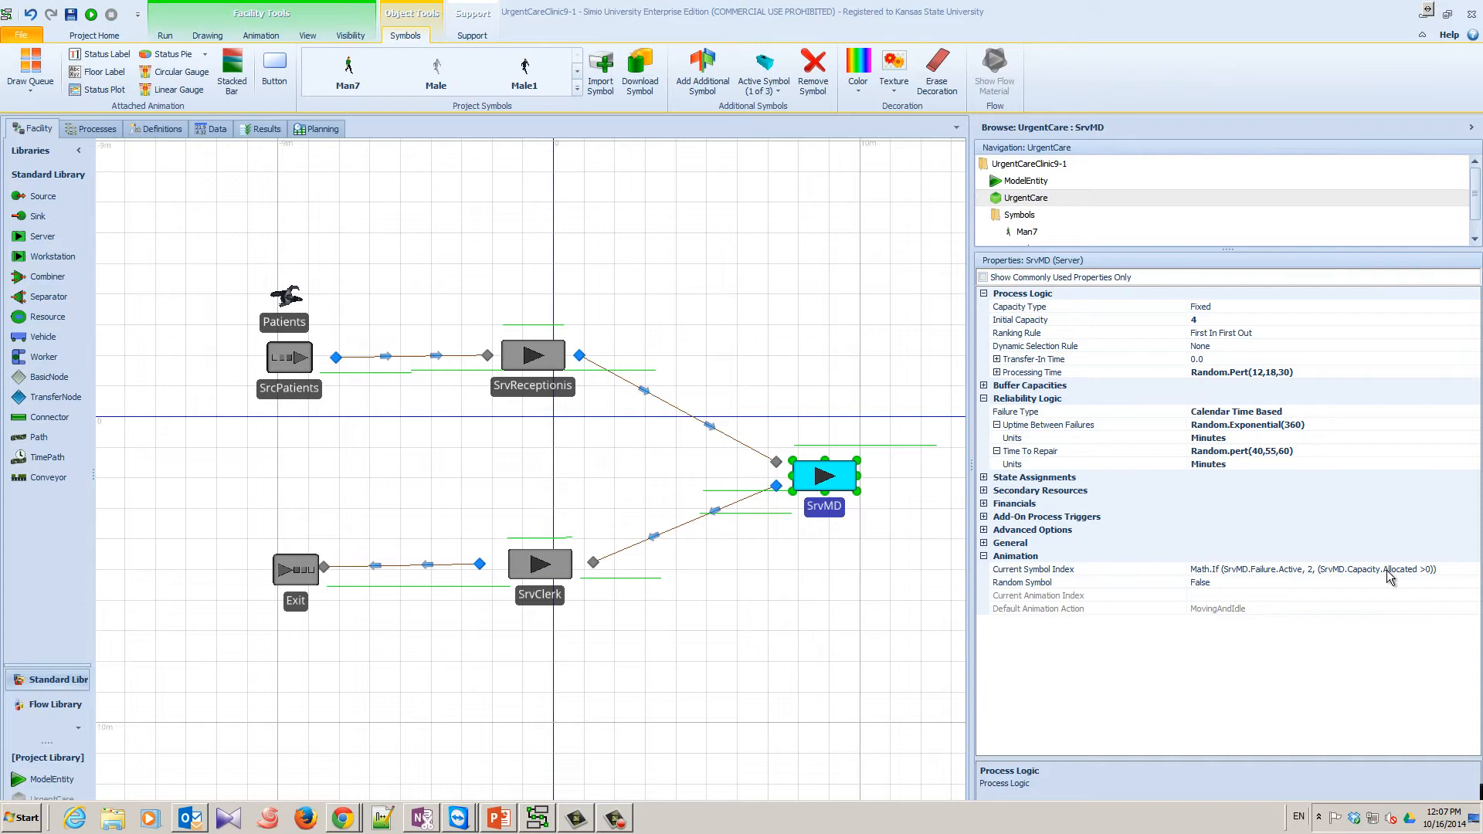
pyautogui.moveTo(1409, 584)
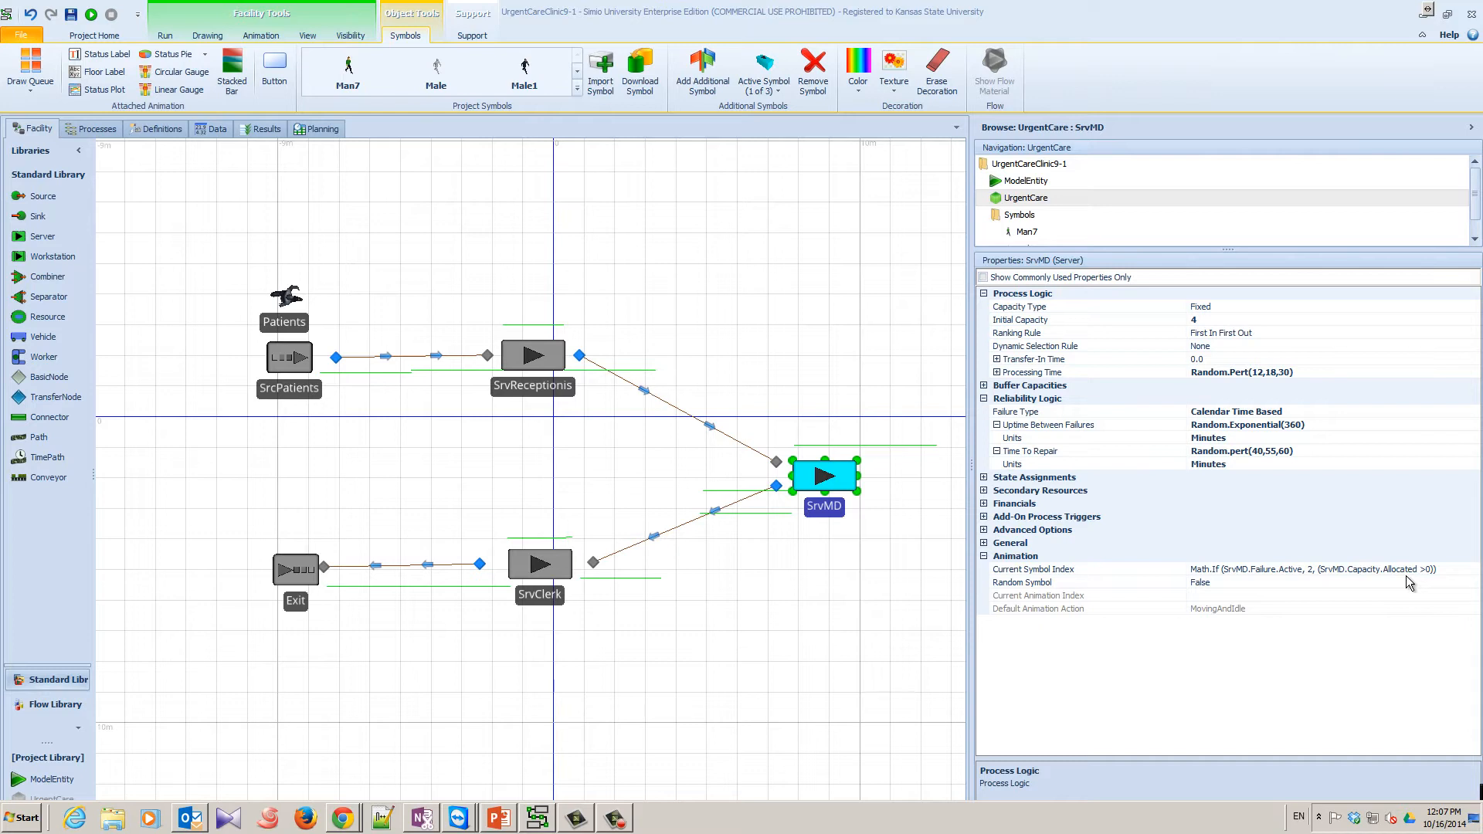
pyautogui.moveTo(1402, 583)
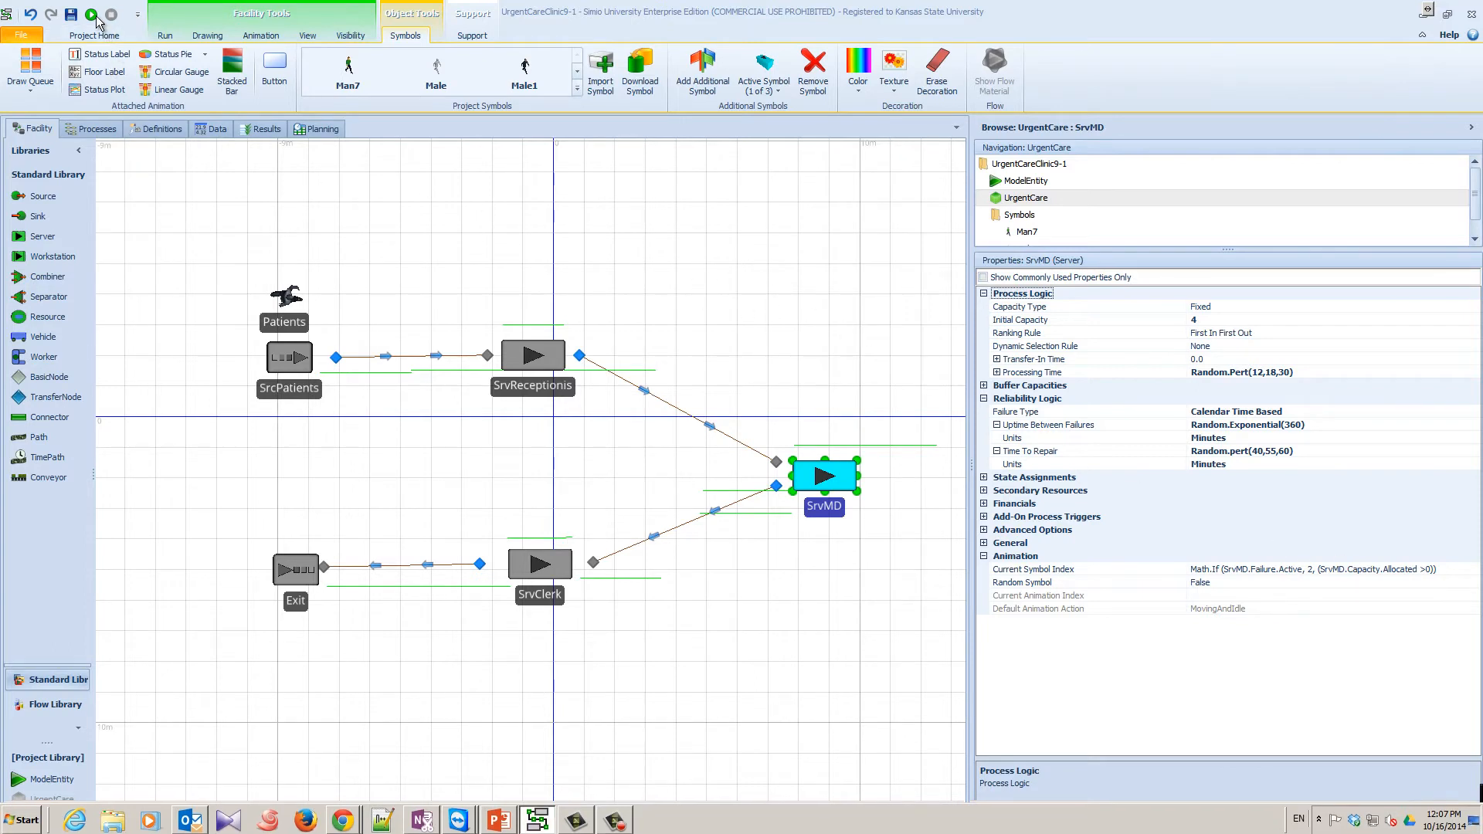
# Run the model briefly, then view SrvReceptionis's uniform processing and failure settings.
pyautogui.click(92, 14)
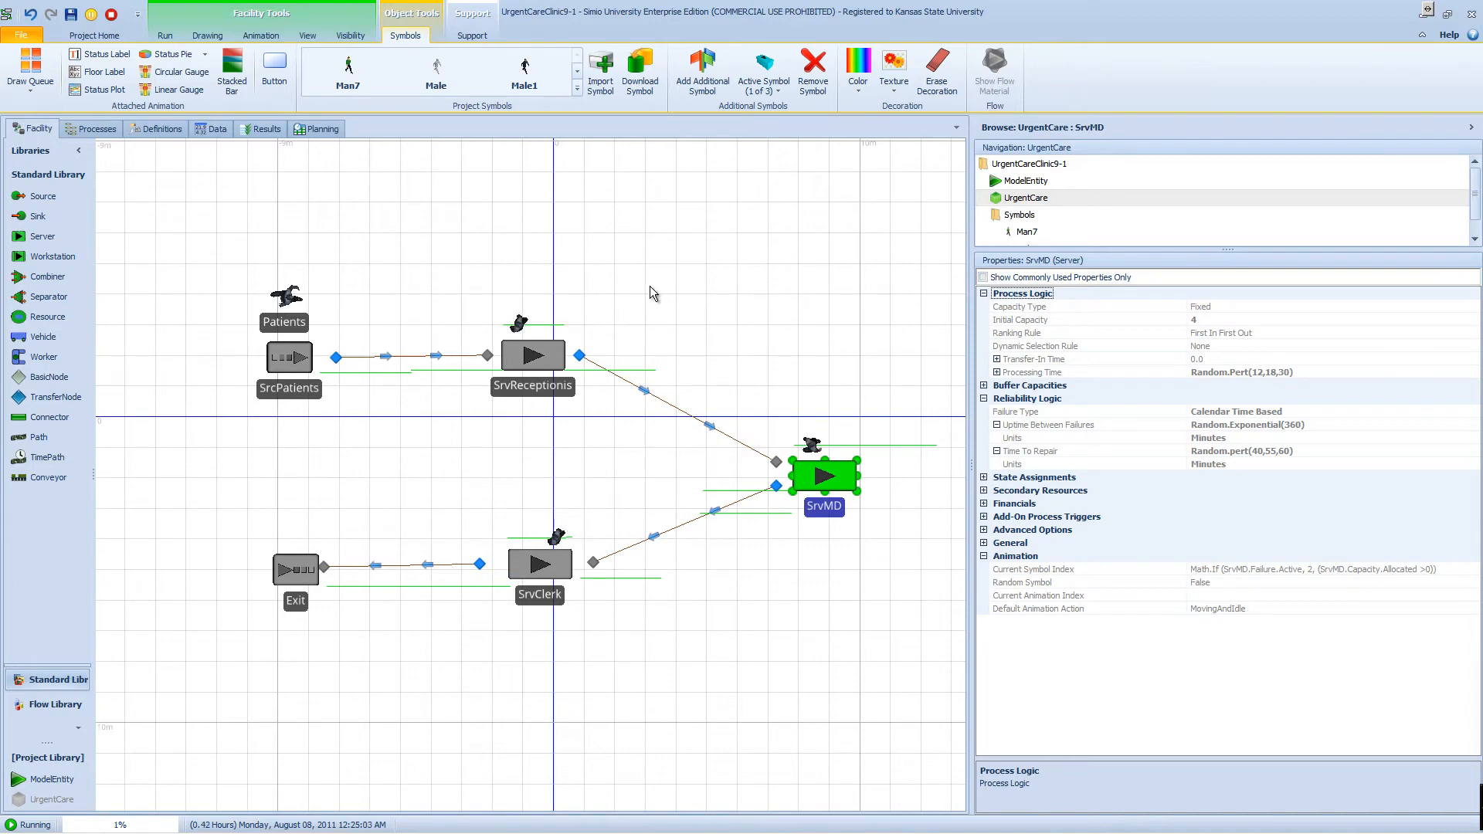
pyautogui.moveTo(111, 14)
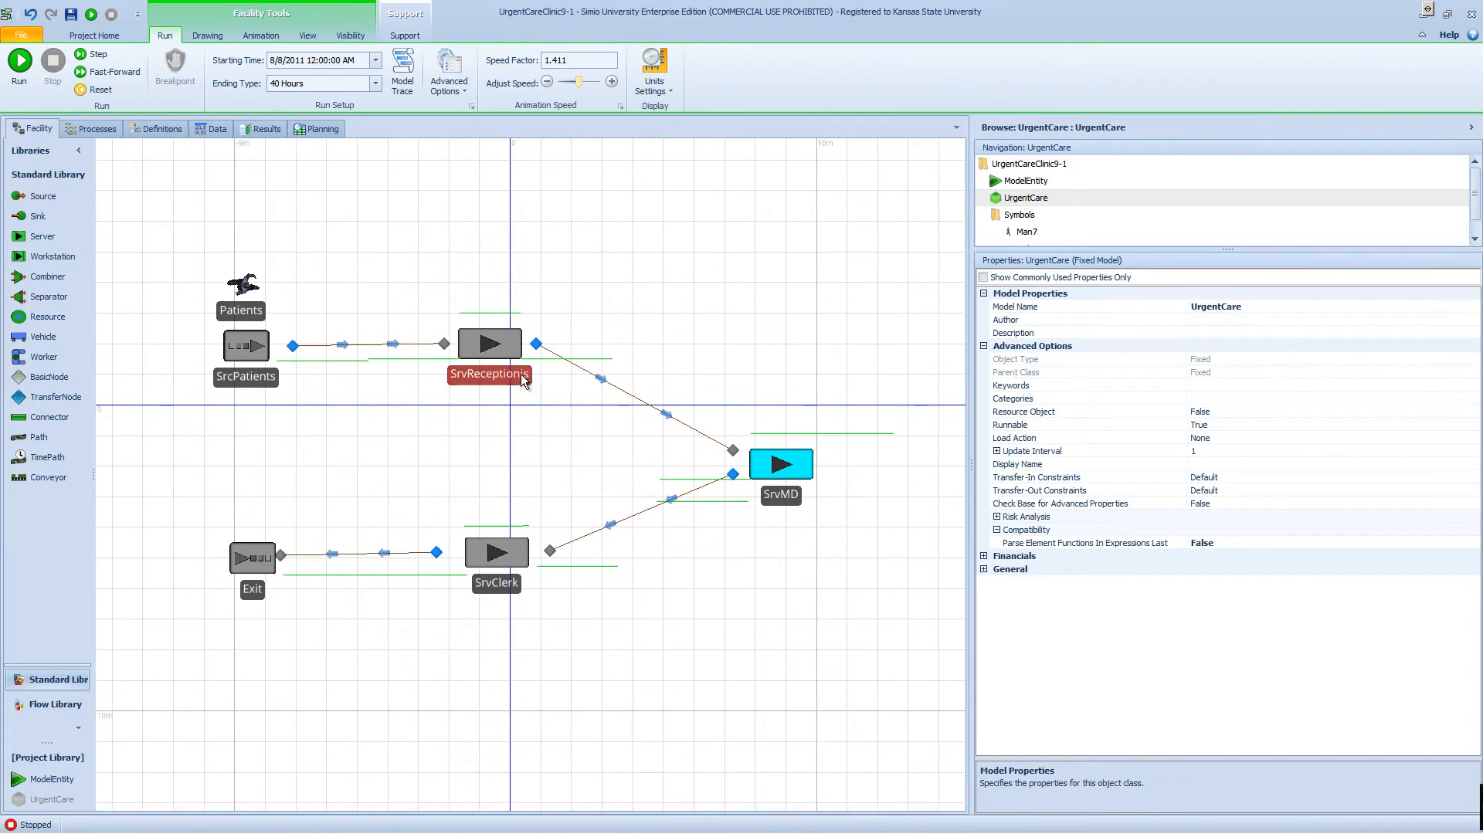
pyautogui.click(489, 342)
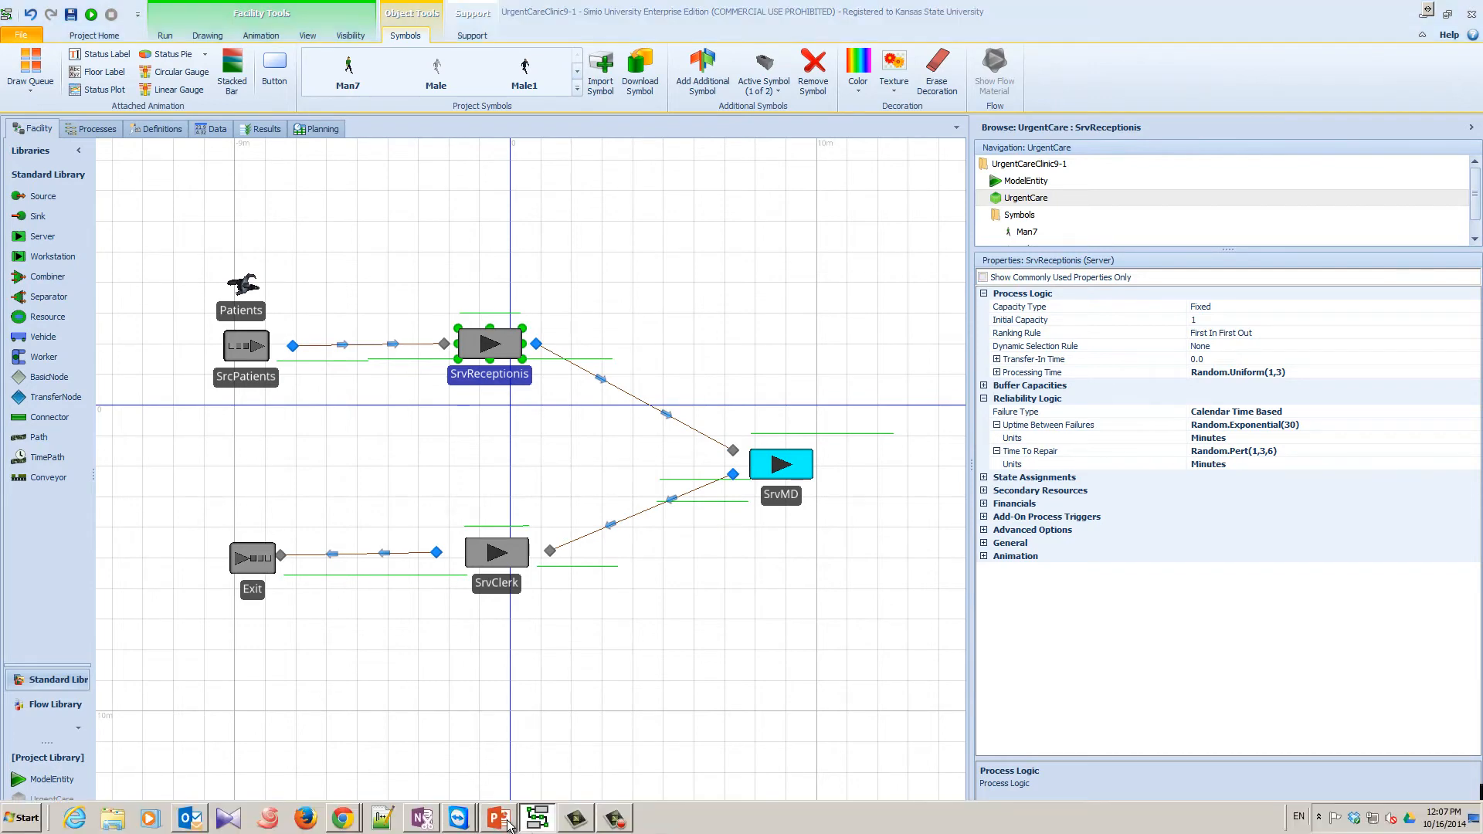
# Return to PowerPoint's Failures slide tabling the five failure types and descriptions.
pyautogui.click(498, 817)
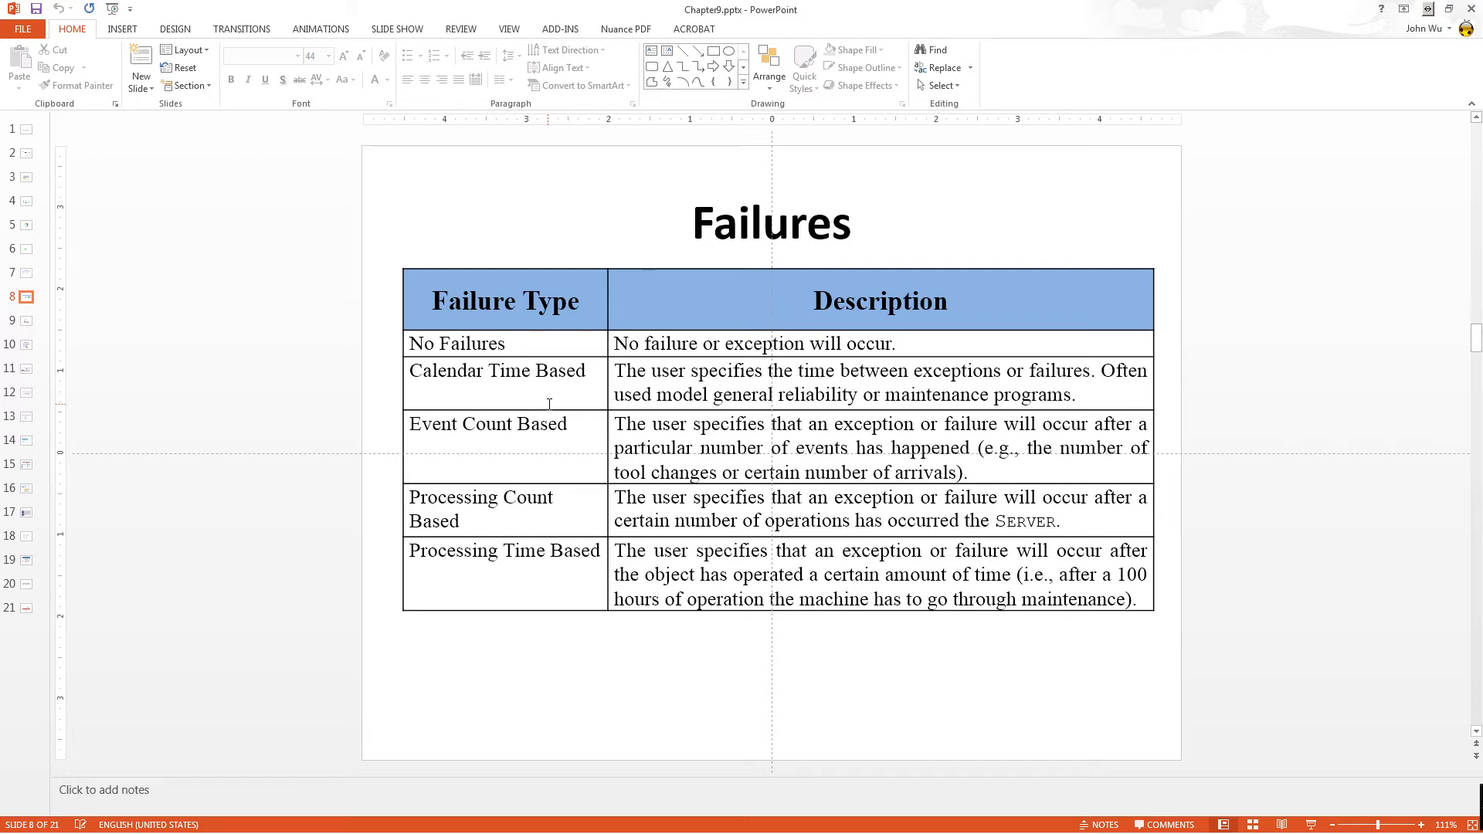
# Show slide 9, Time Based Failure, highlighting SrvMD's calendar-time reliability settings.
pyautogui.click(19, 320)
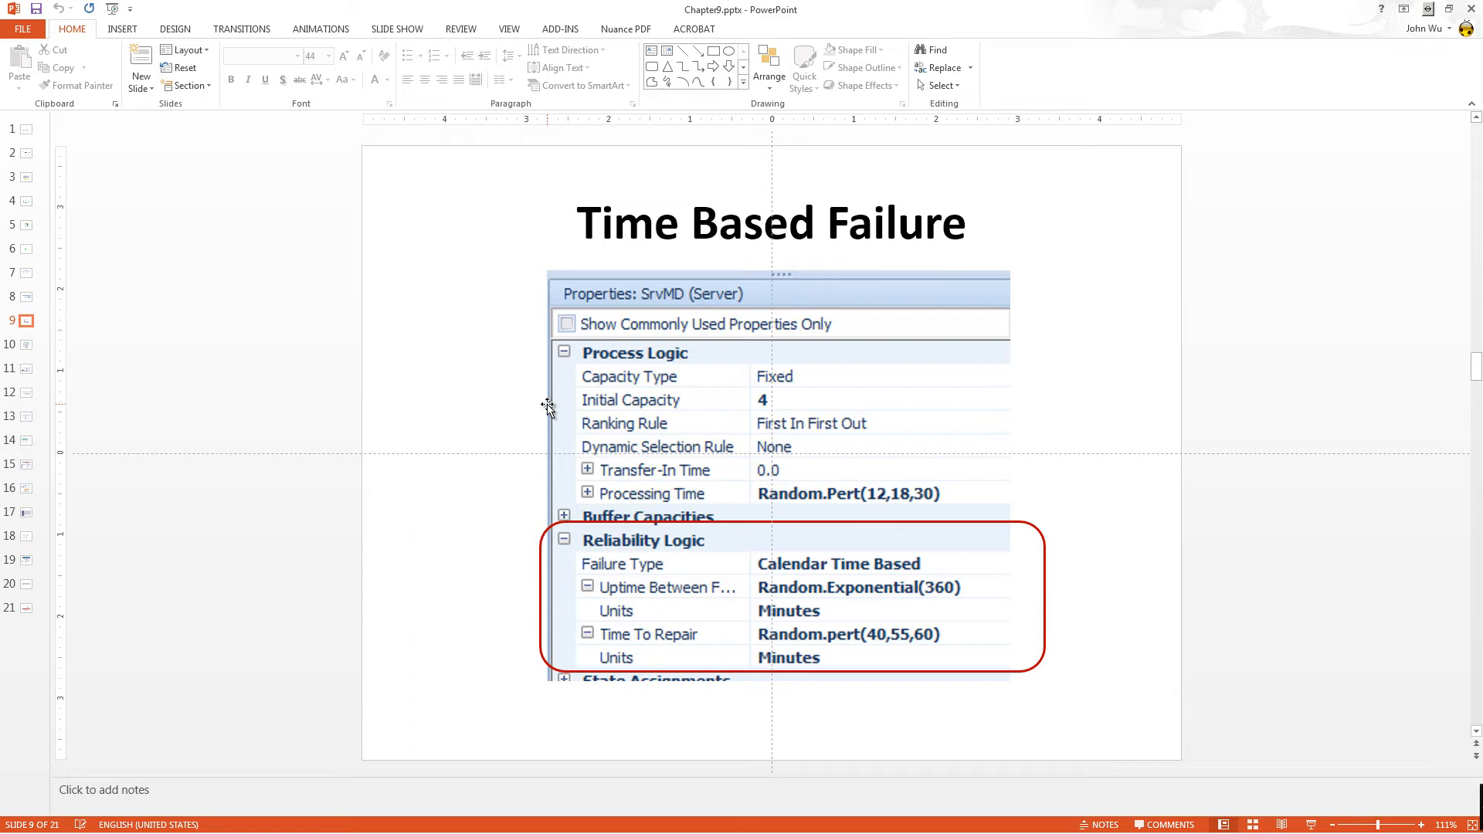
pyautogui.moveTo(598, 528)
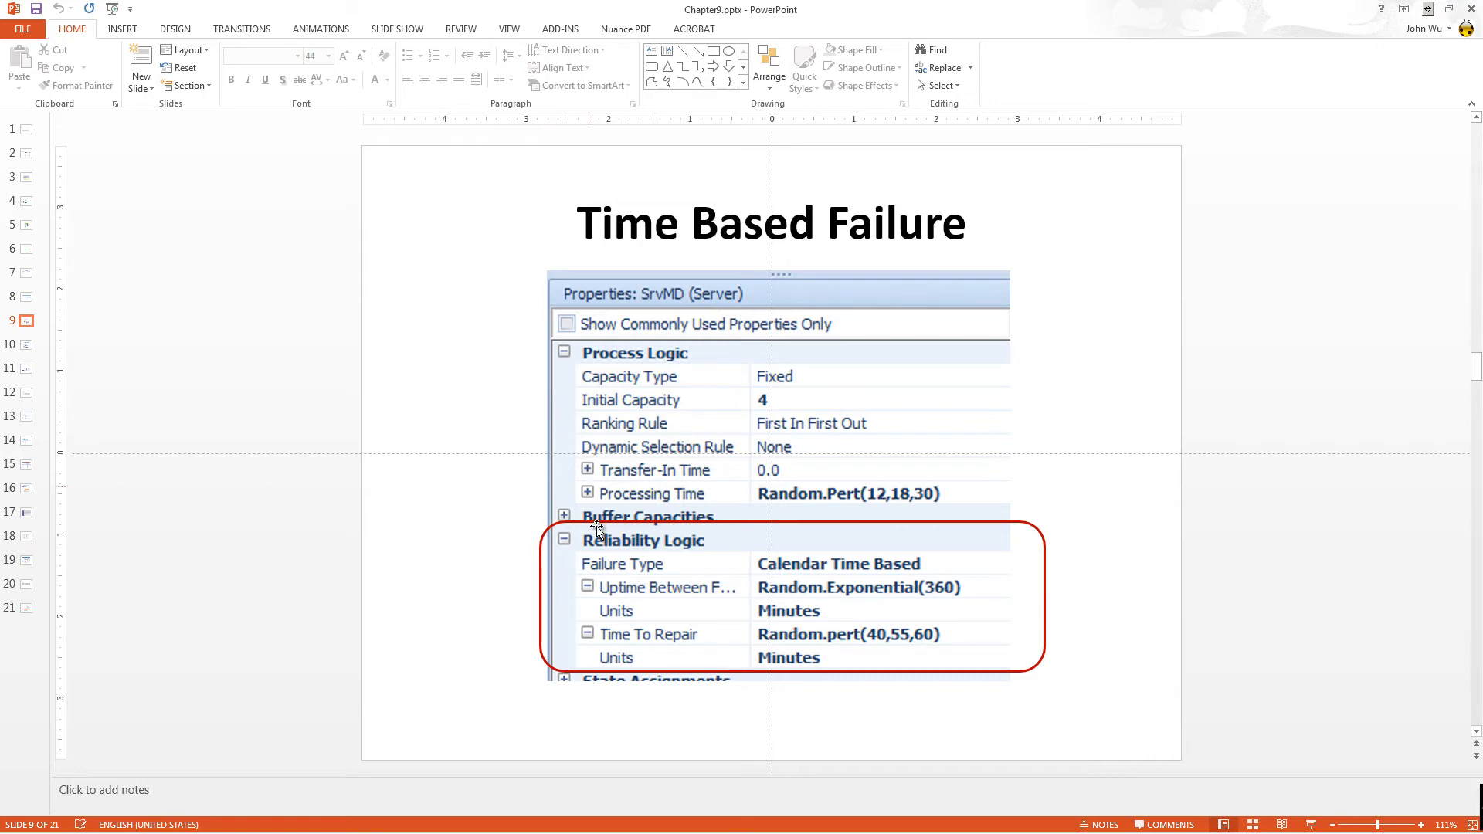
pyautogui.moveTo(903, 599)
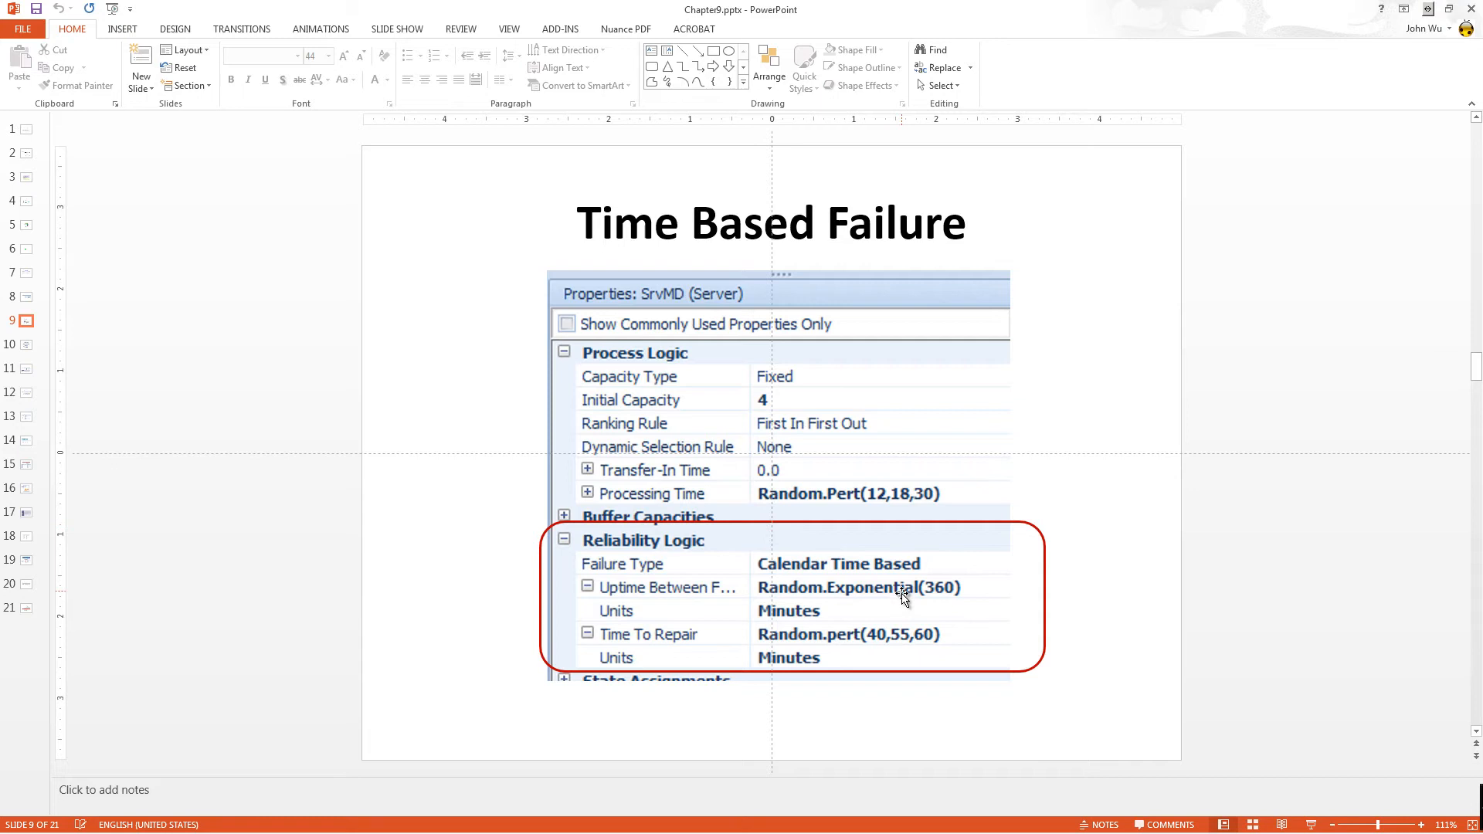
pyautogui.moveTo(944, 601)
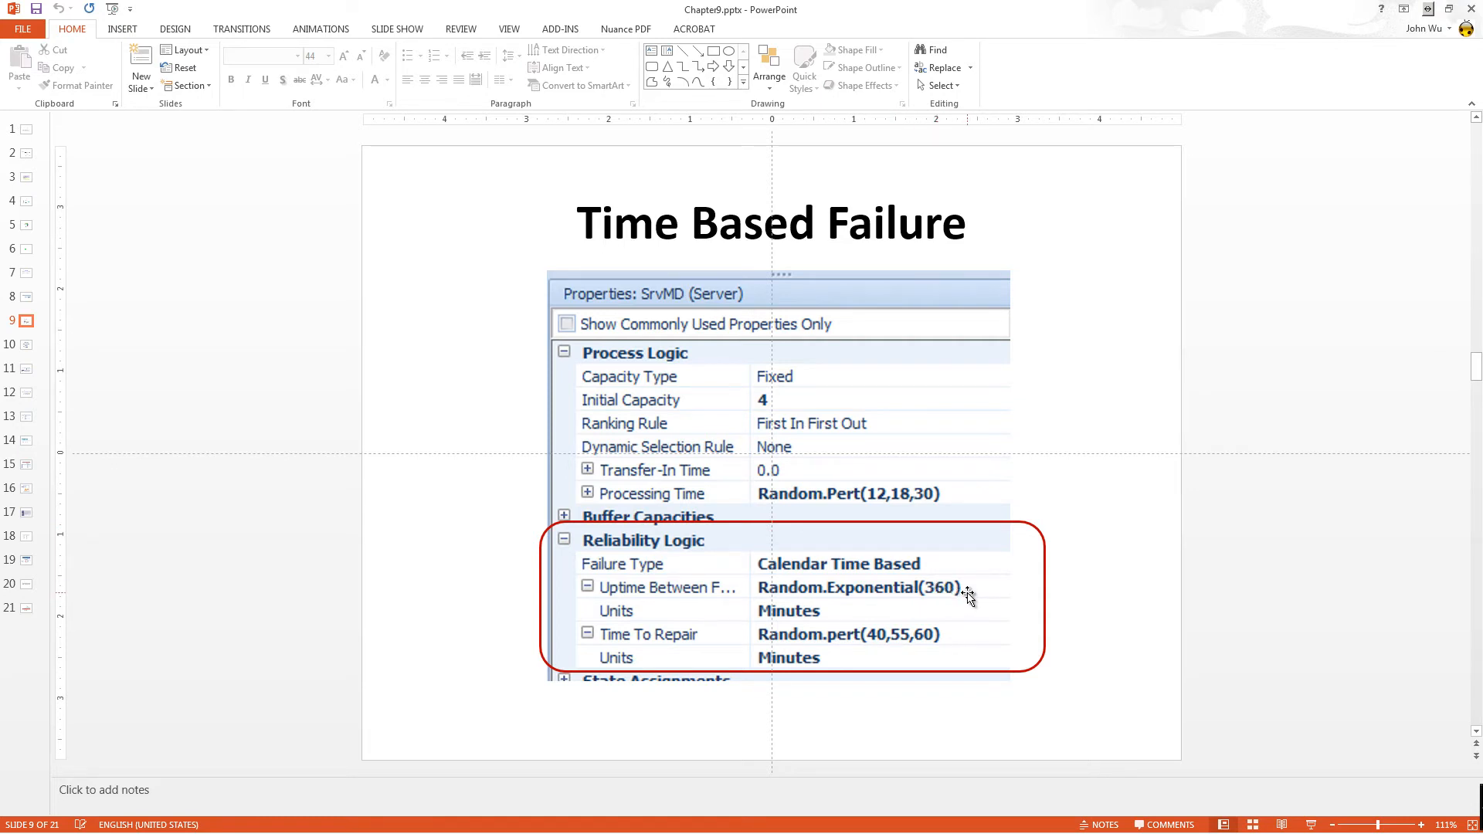
pyautogui.moveTo(714, 646)
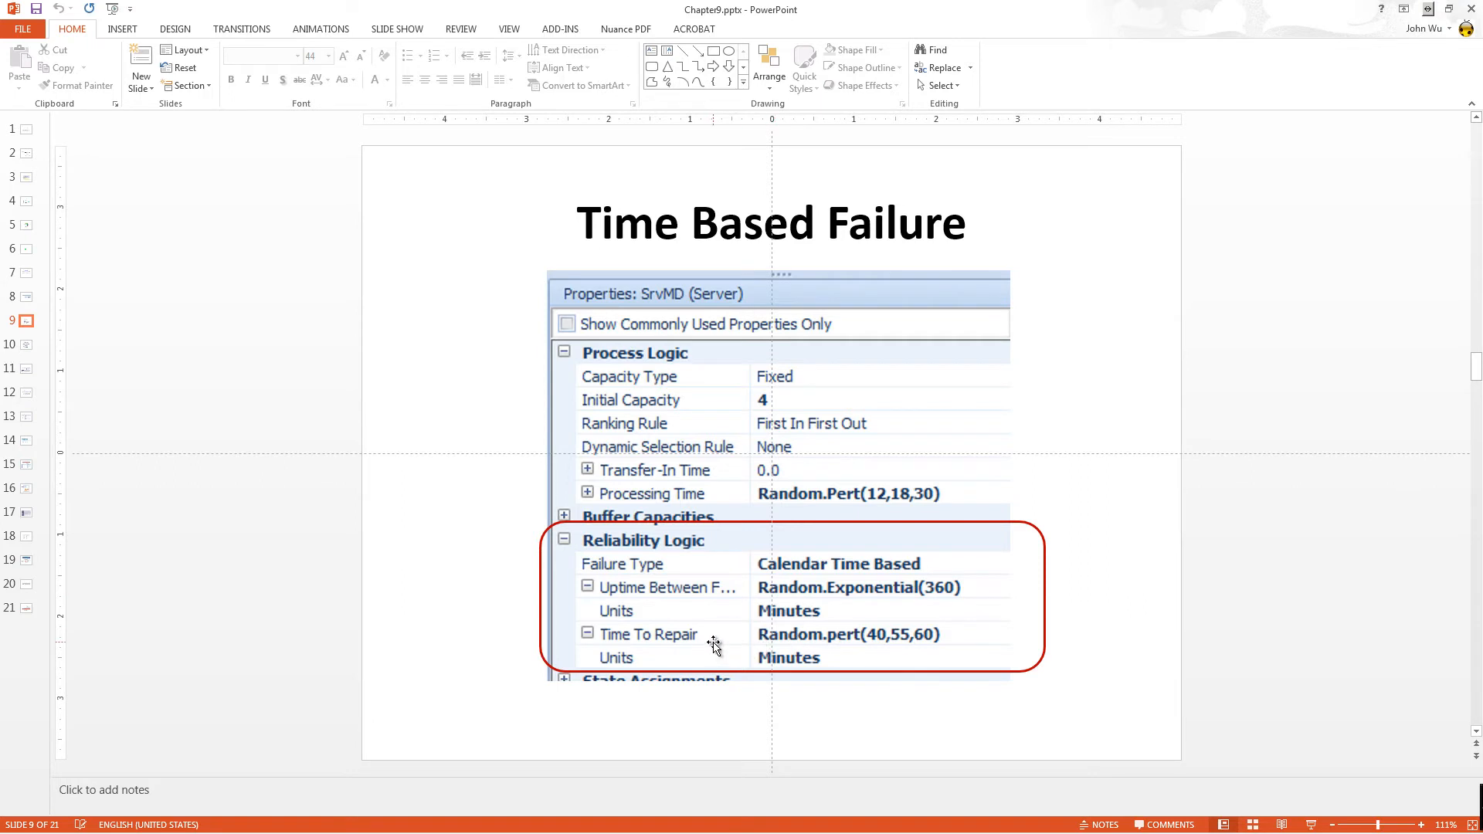
pyautogui.moveTo(879, 644)
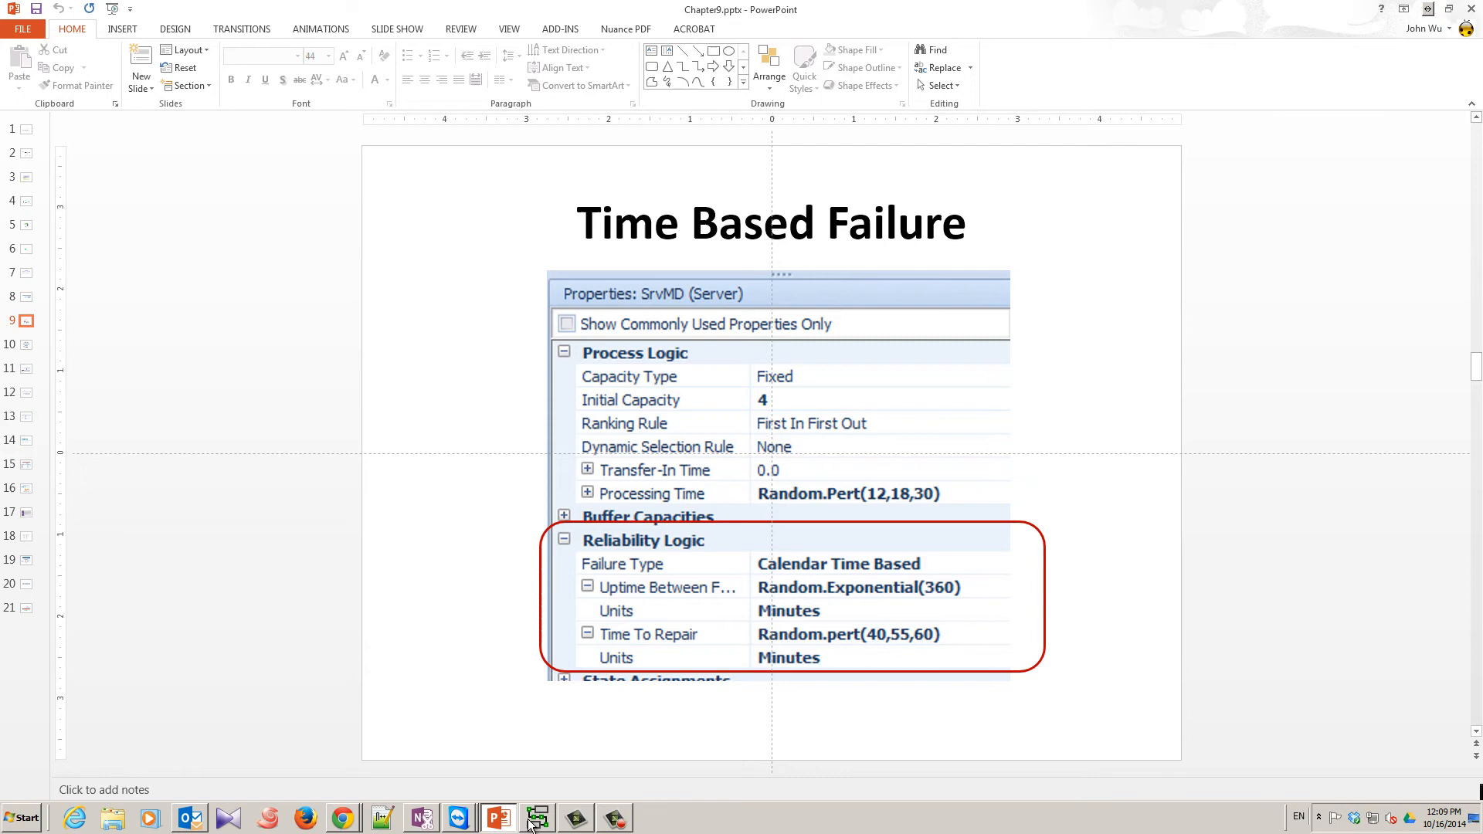
# Back in Simio, view SrvReceptionis's exponential(30) uptime and pert(1,3,6) repair, then SrvMD's.
pyautogui.click(538, 817)
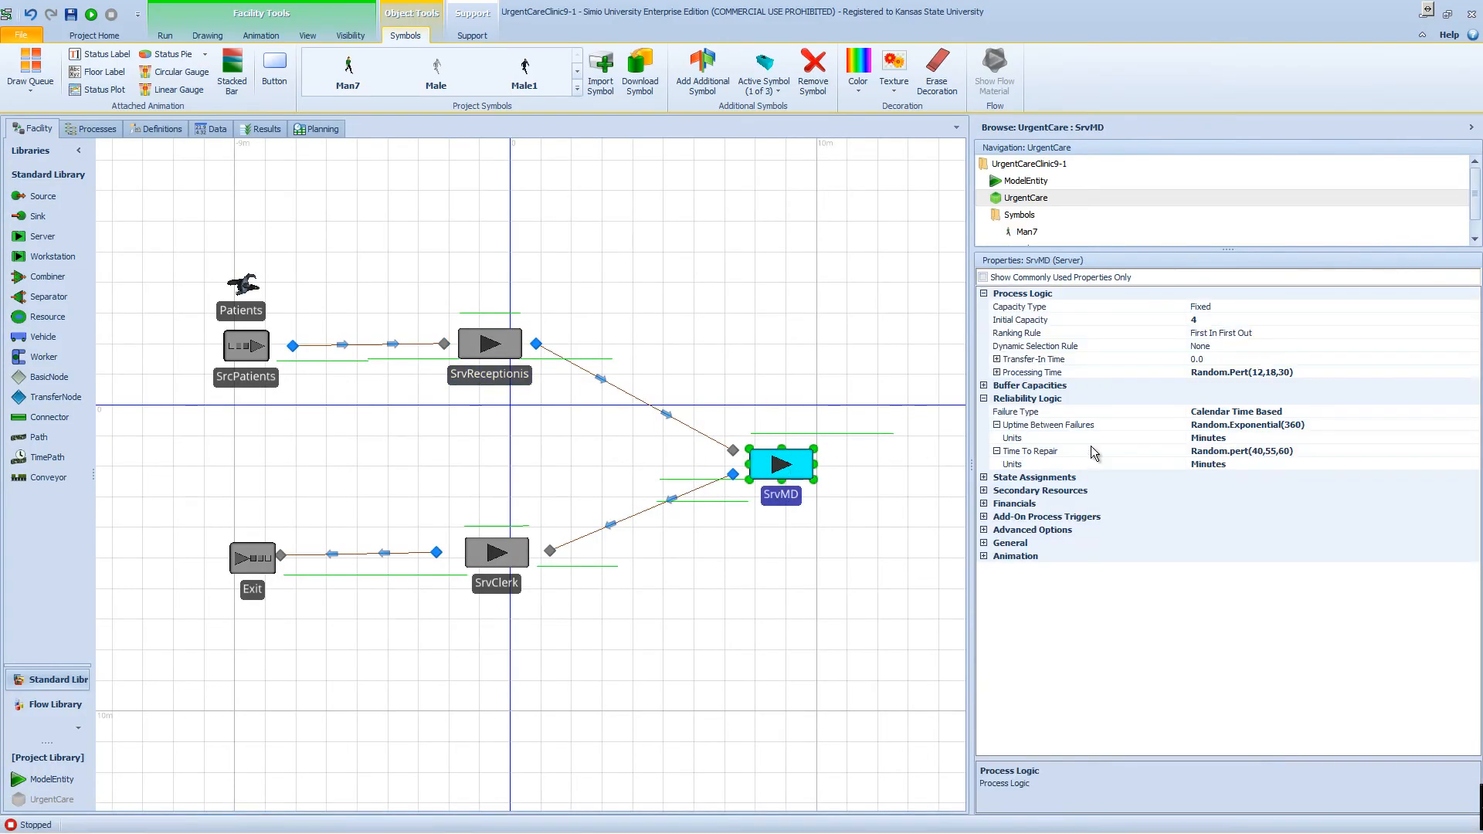
pyautogui.moveTo(1215, 424)
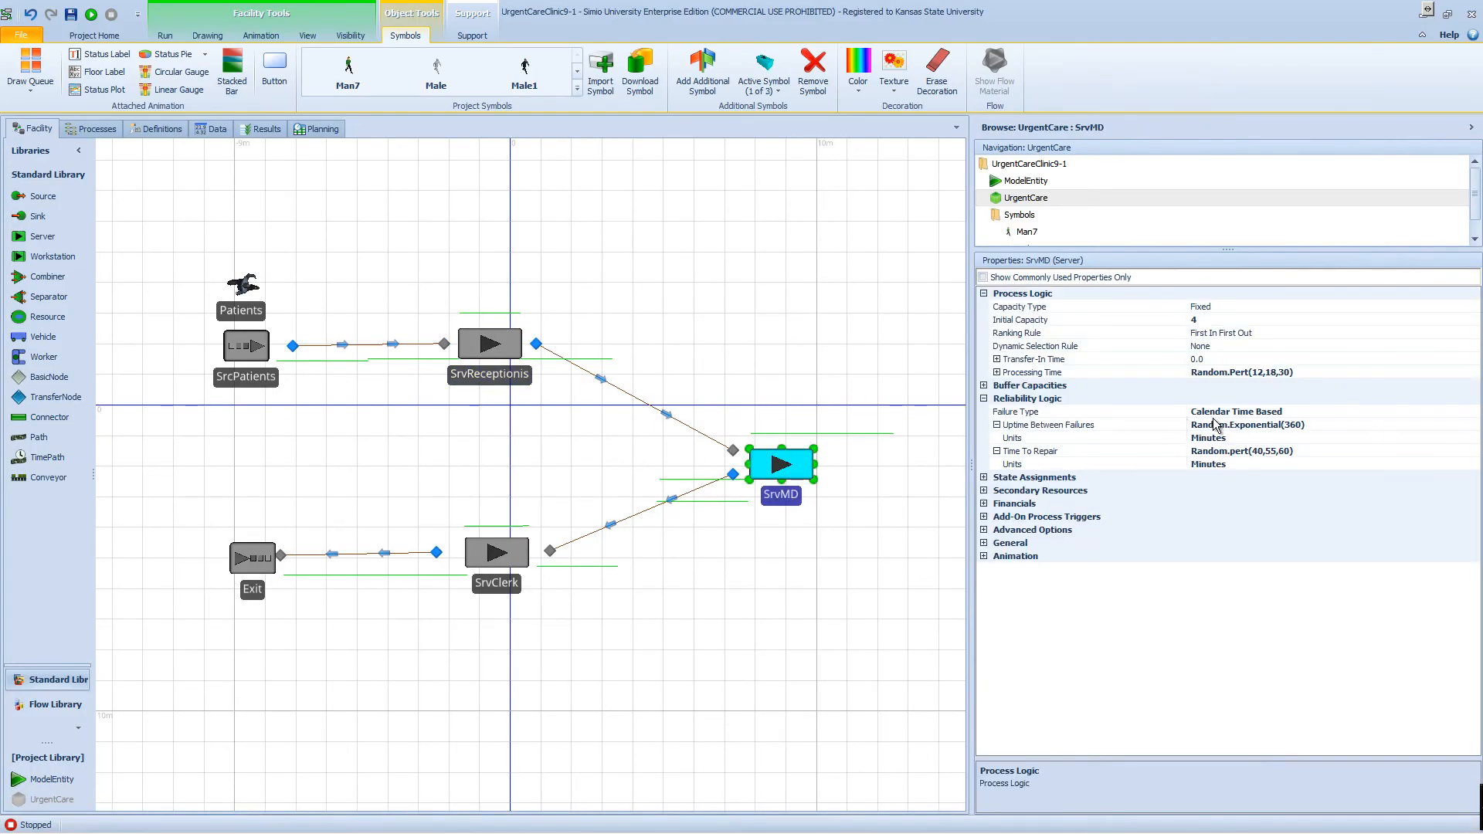
pyautogui.click(489, 342)
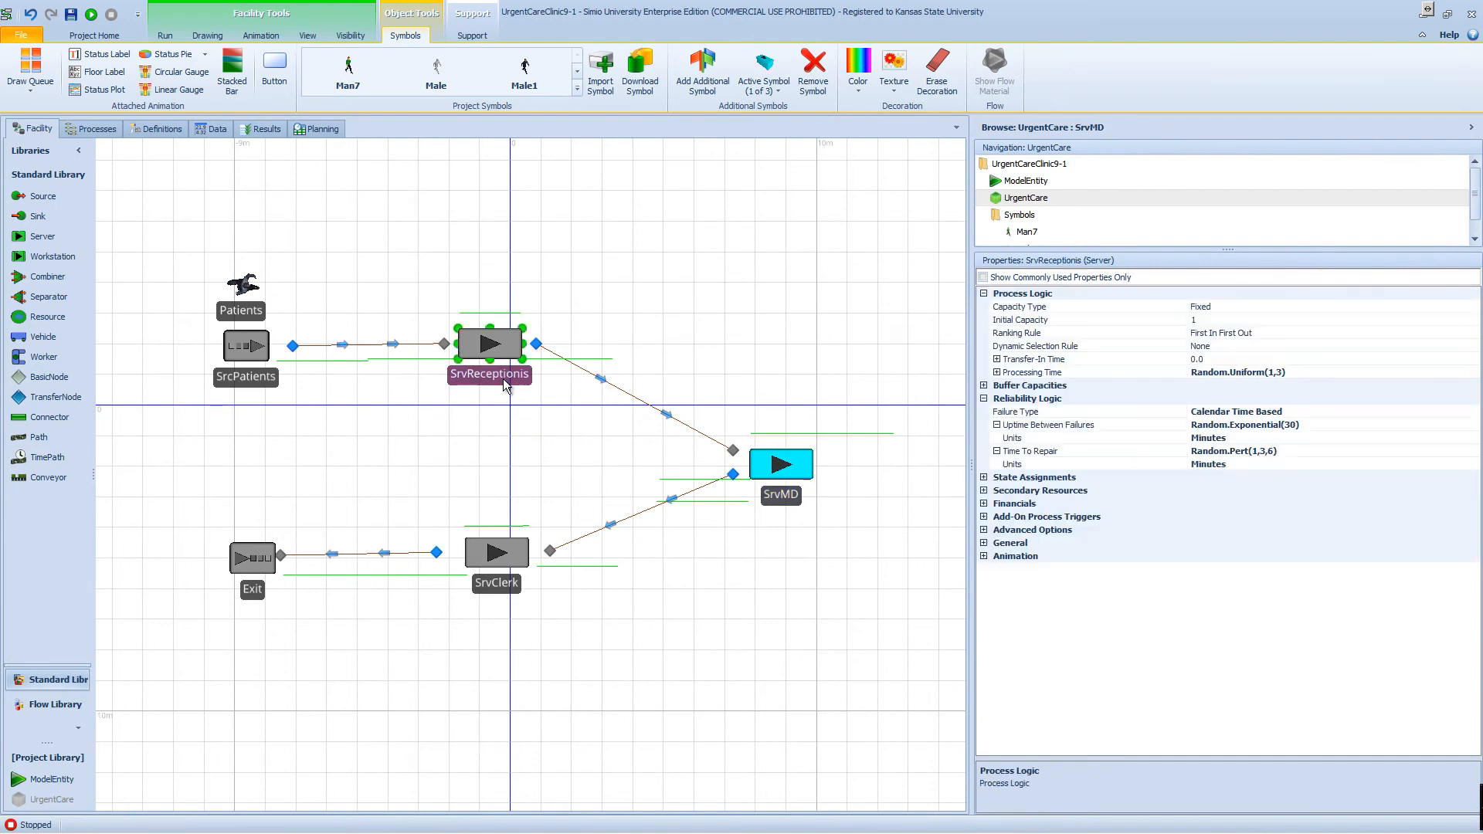
pyautogui.click(489, 342)
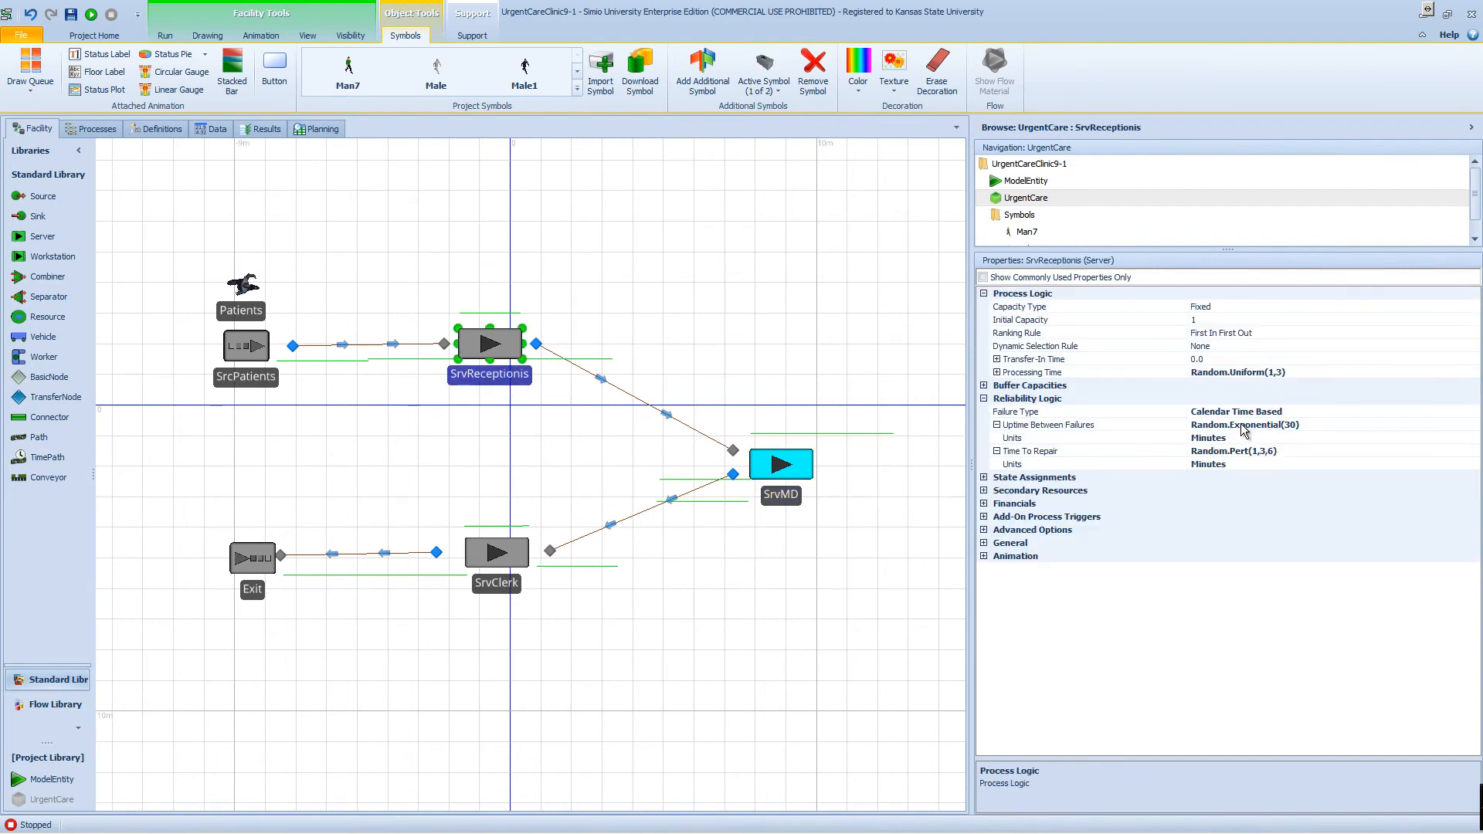
pyautogui.moveTo(1277, 433)
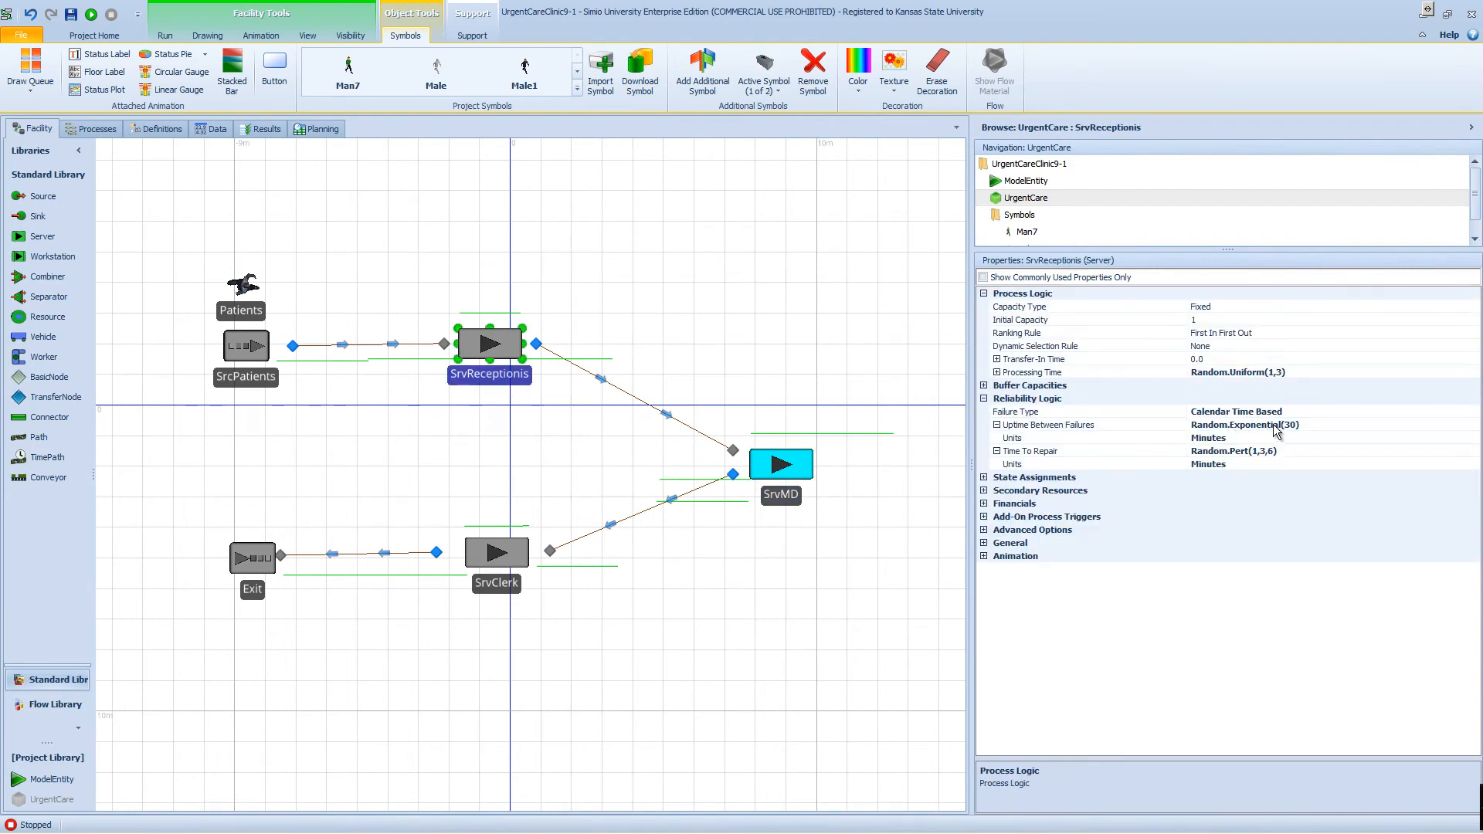
pyautogui.moveTo(1299, 433)
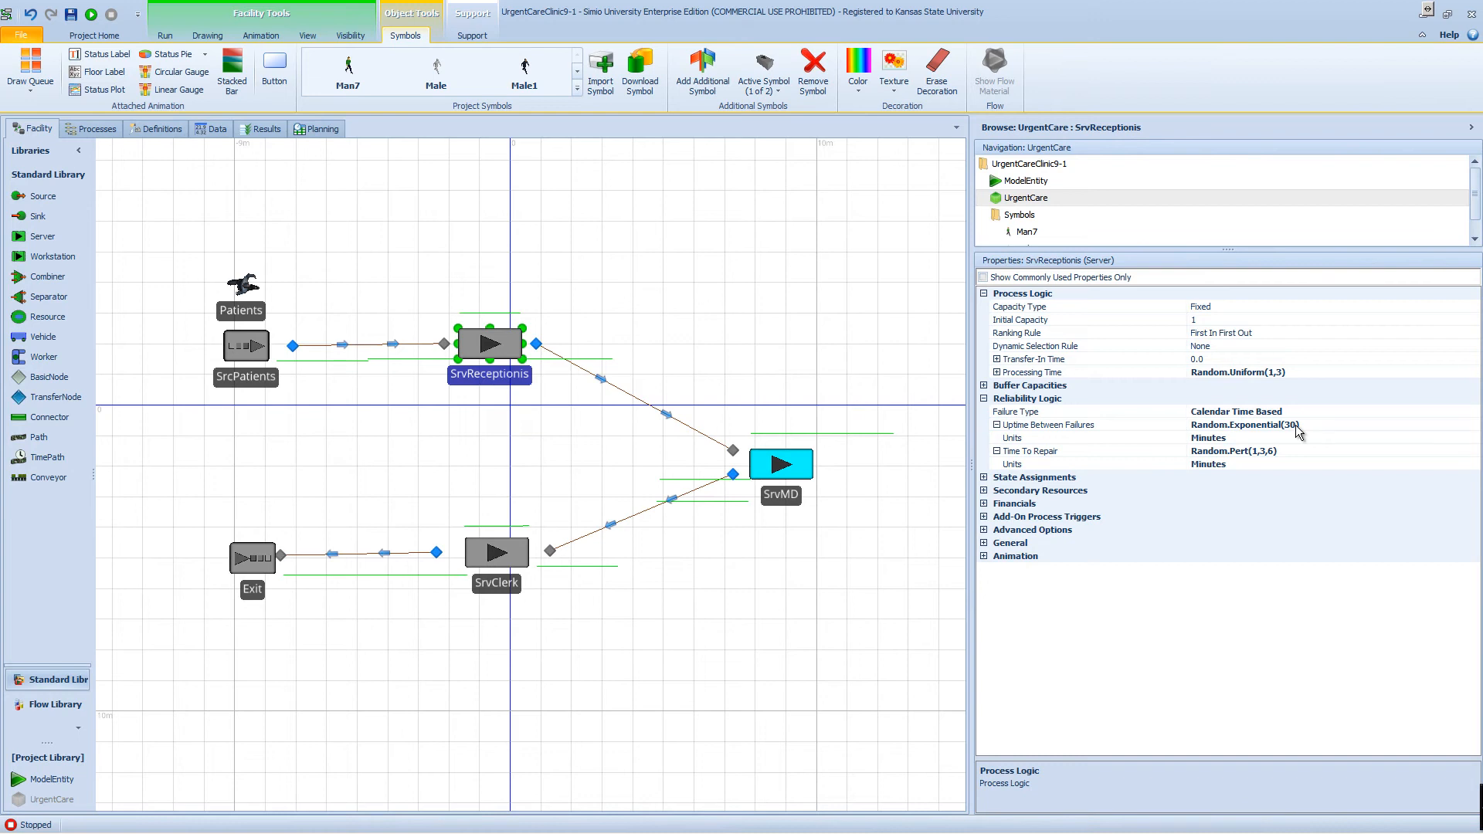
pyautogui.moveTo(1138, 465)
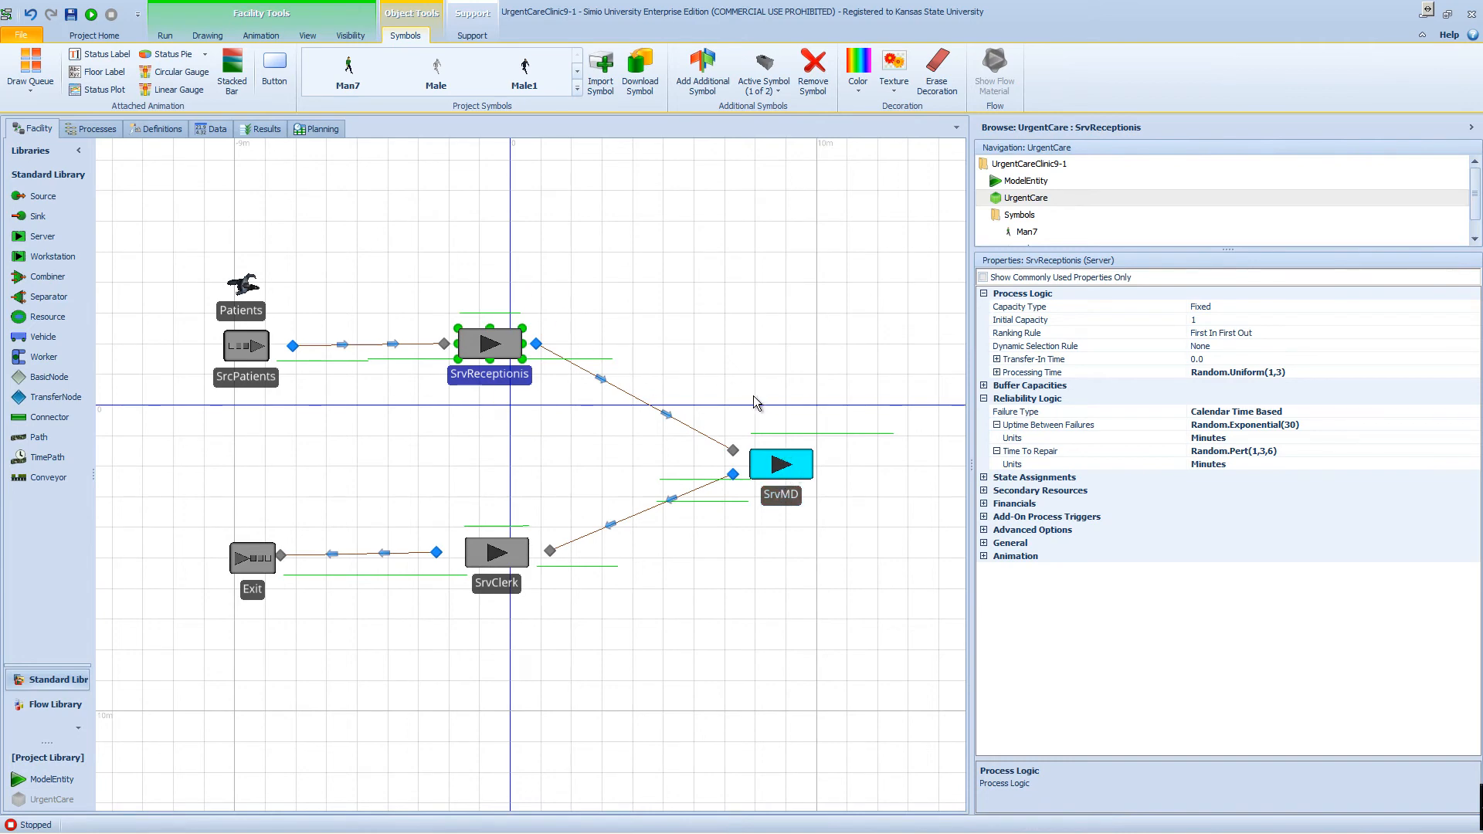
pyautogui.click(781, 463)
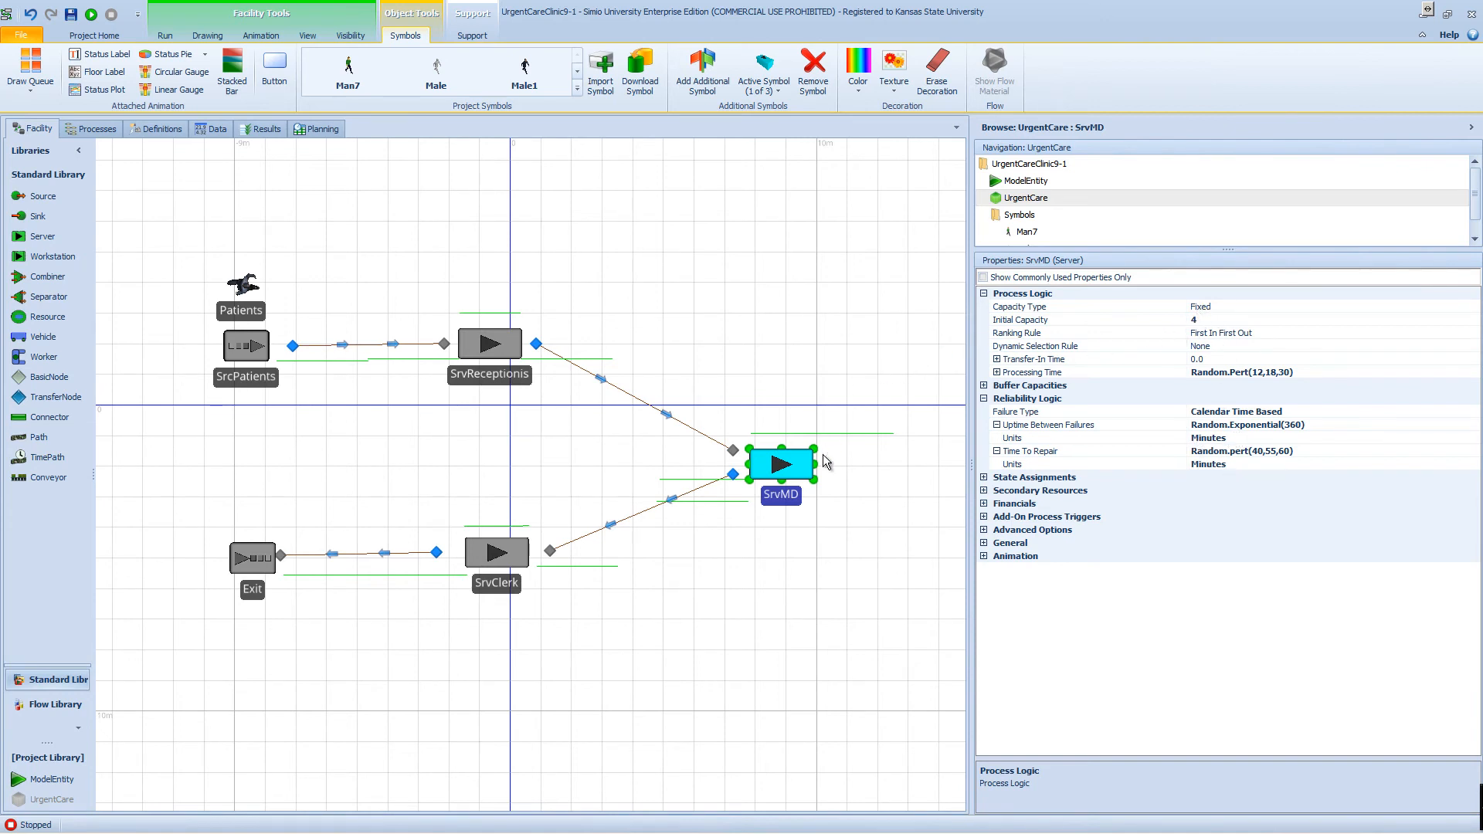
pyautogui.moveTo(831, 443)
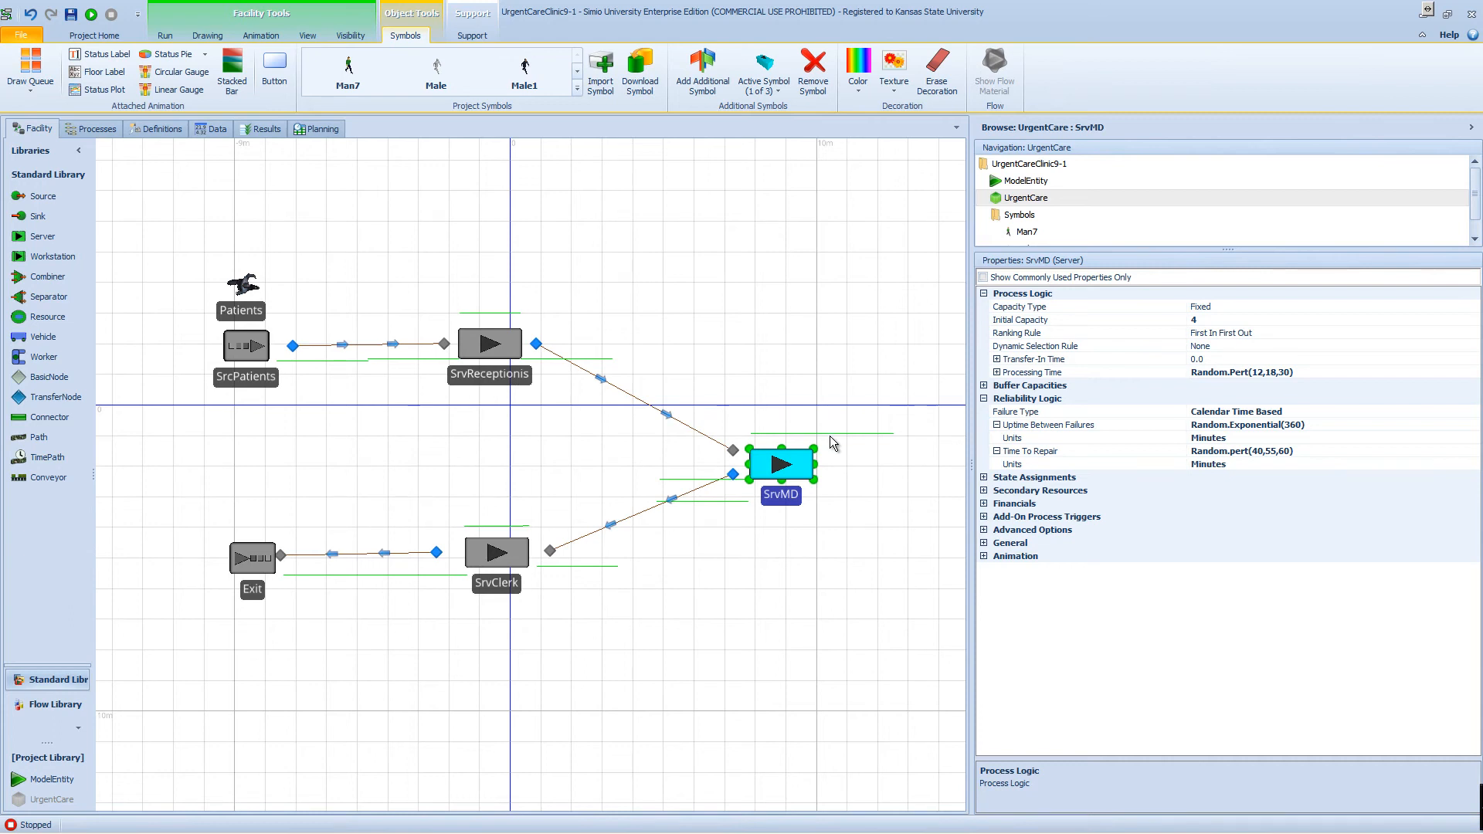
pyautogui.moveTo(464, 215)
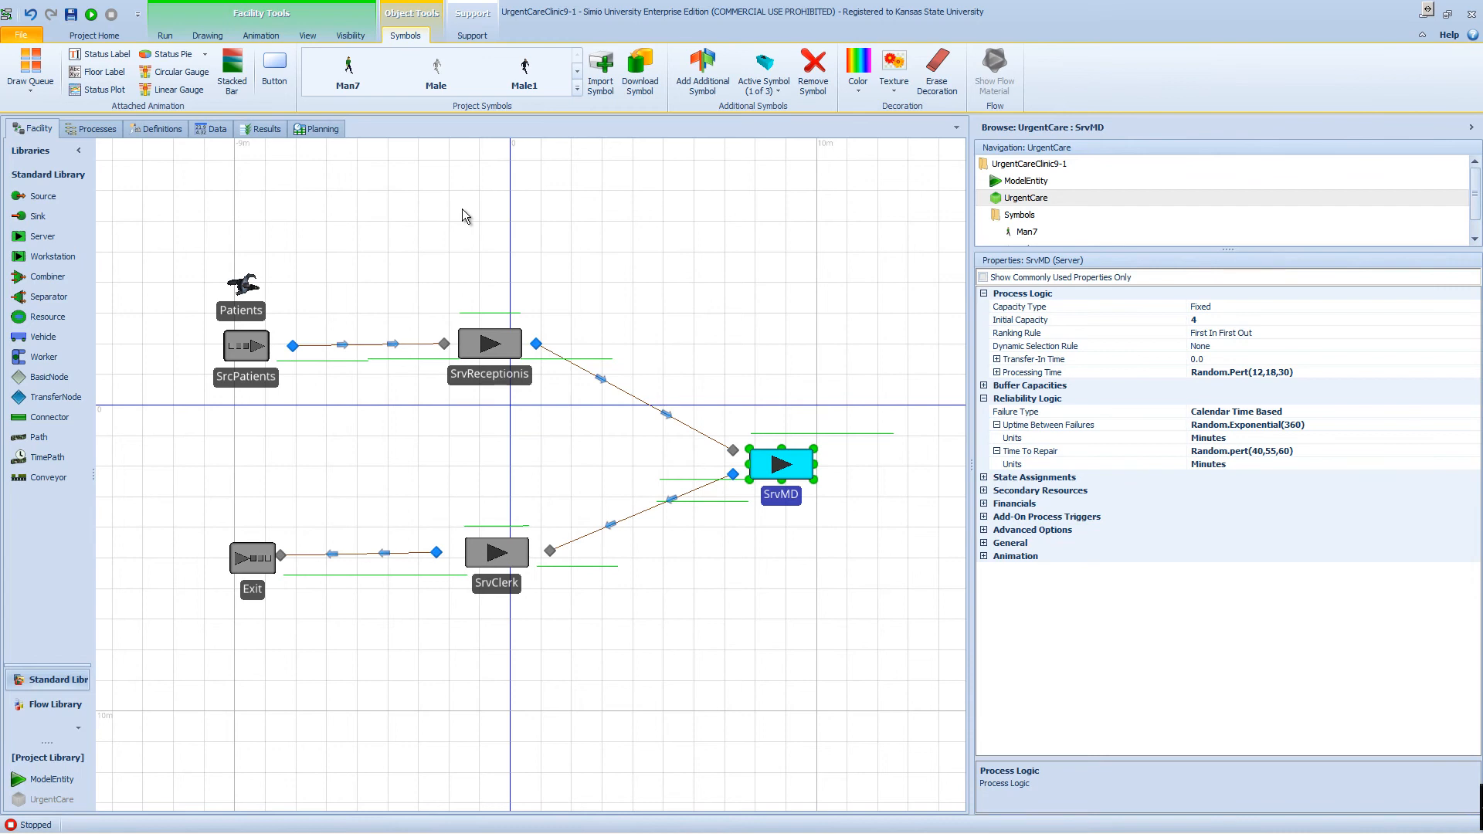
pyautogui.moveTo(376, 157)
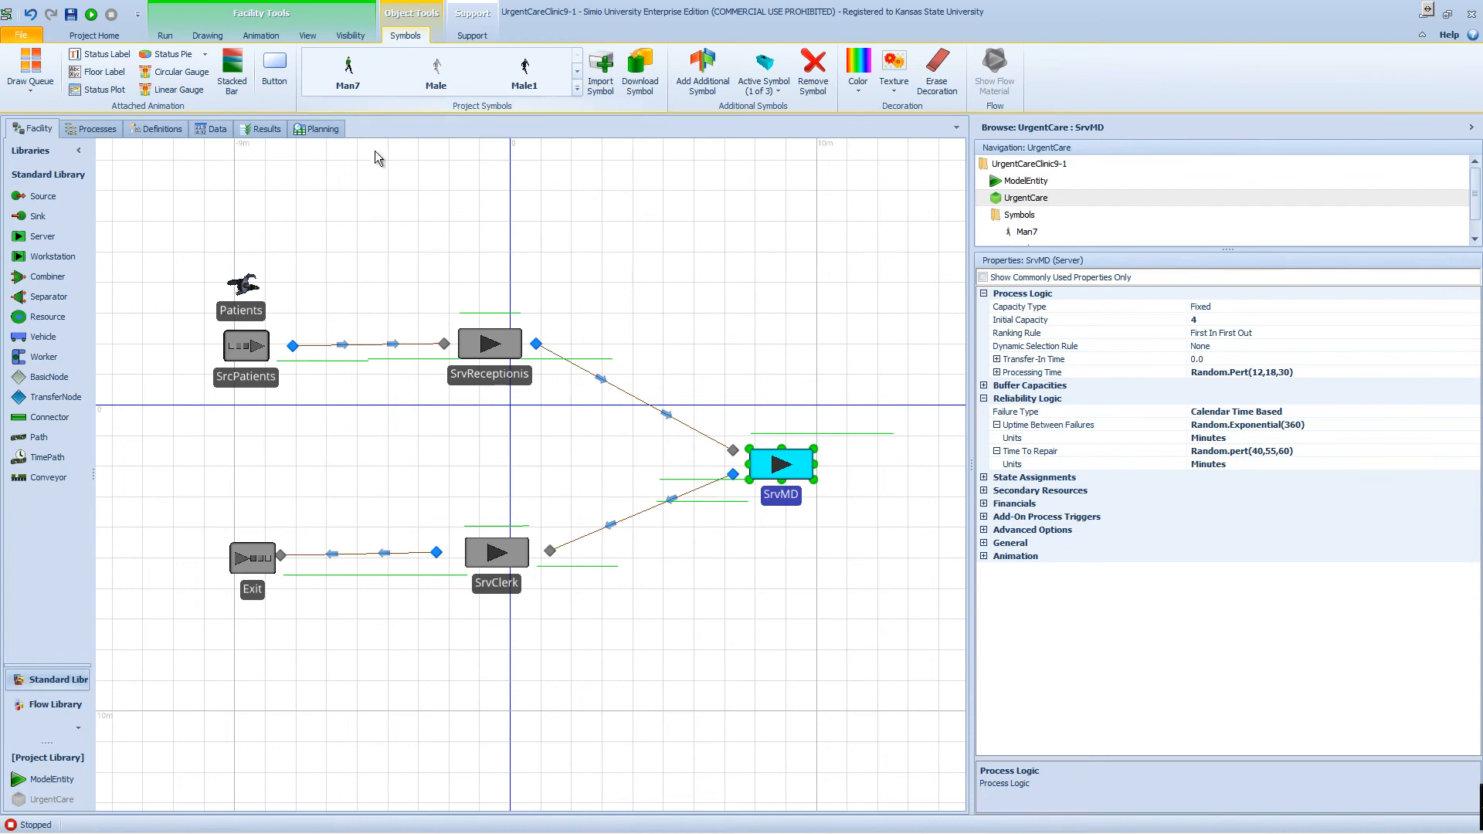
# Place a status label attached to SrvMD beside the server.
pyautogui.doubleClick(780, 495)
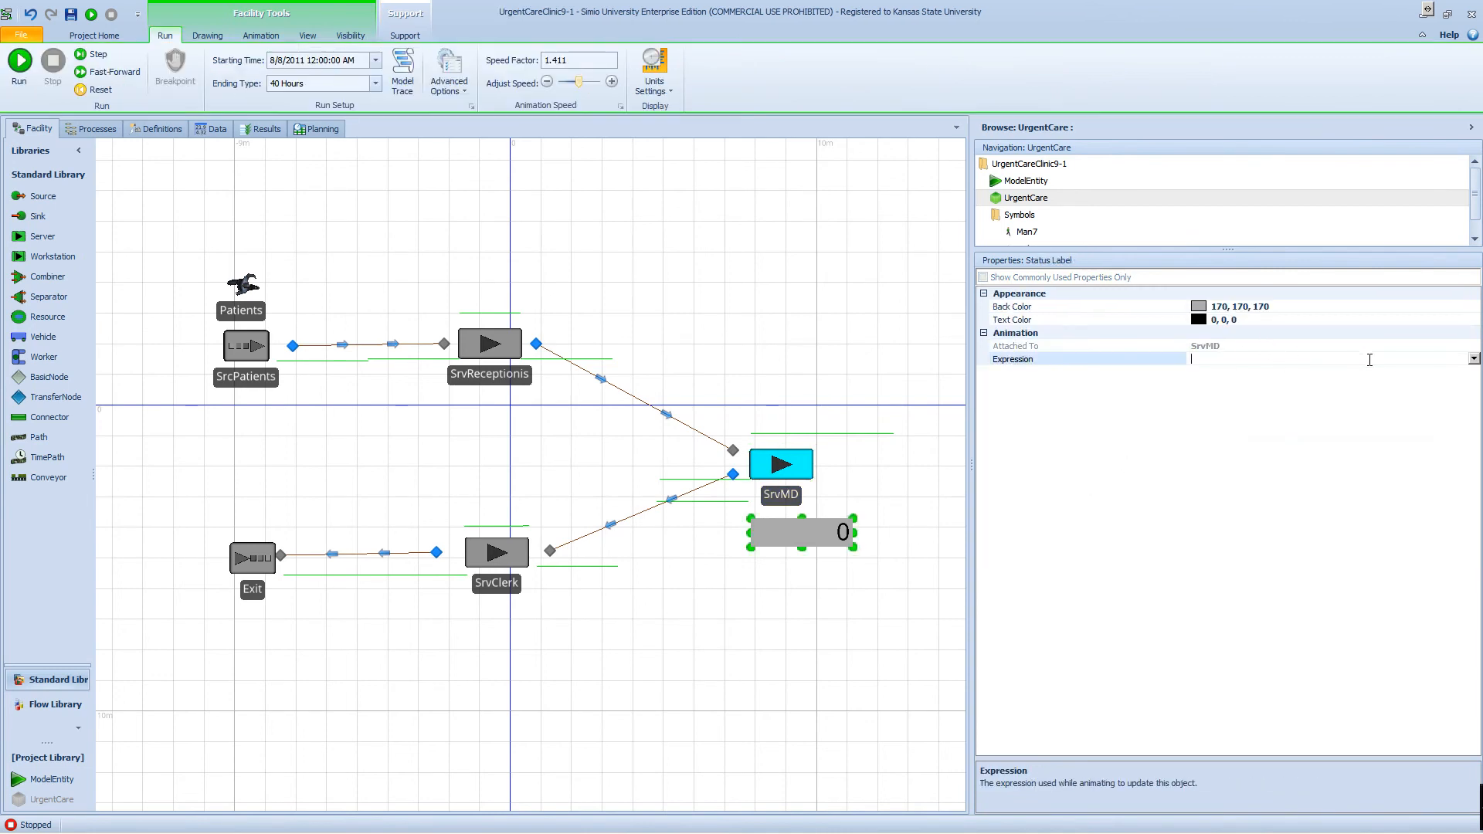
# Set the SrvMD status label's Expression to Capacity.Allocated.
pyautogui.click(1472, 360)
pyautogui.write('Capacity.Allocated')
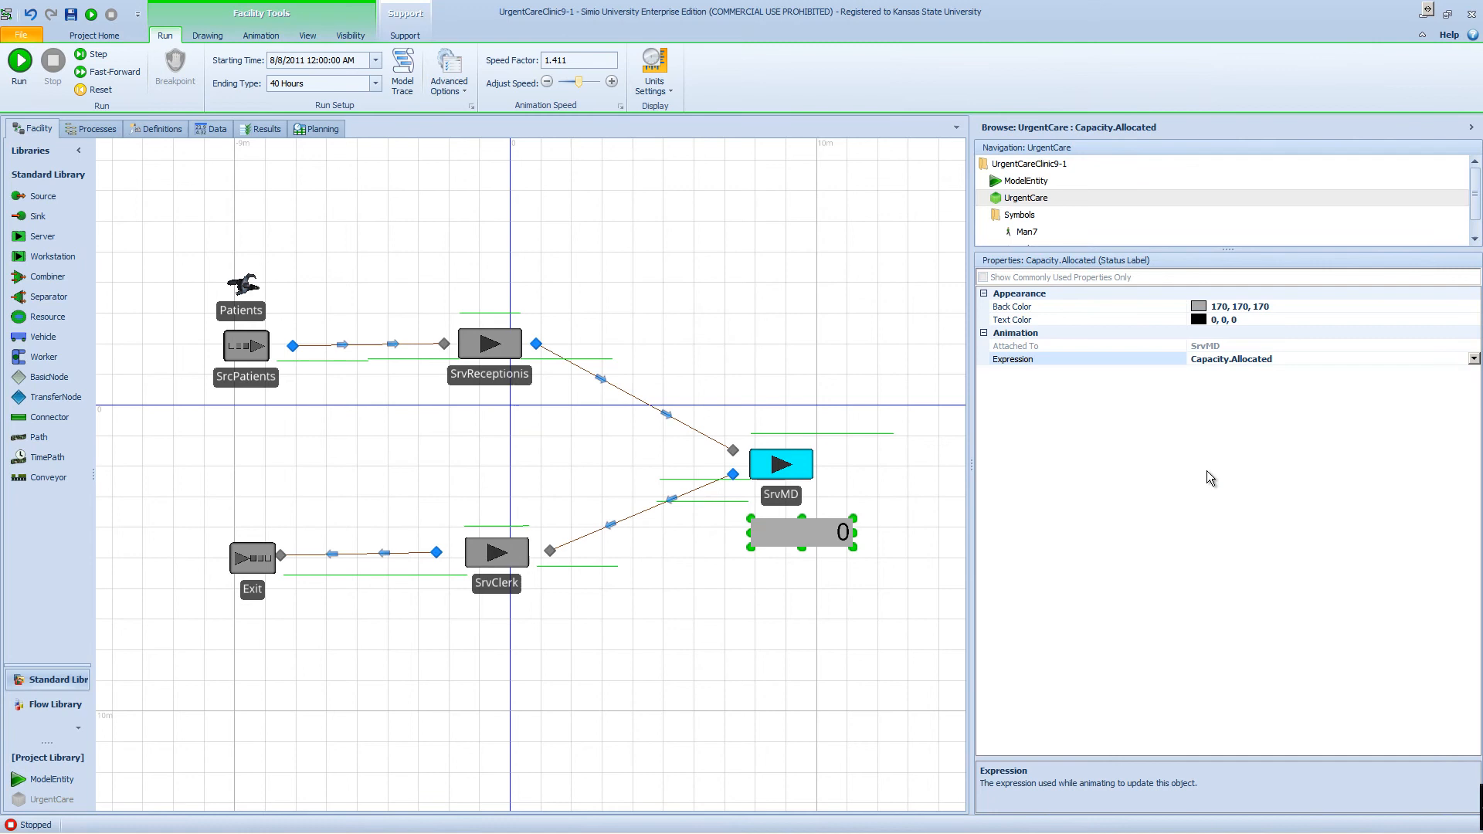
pyautogui.click(641, 523)
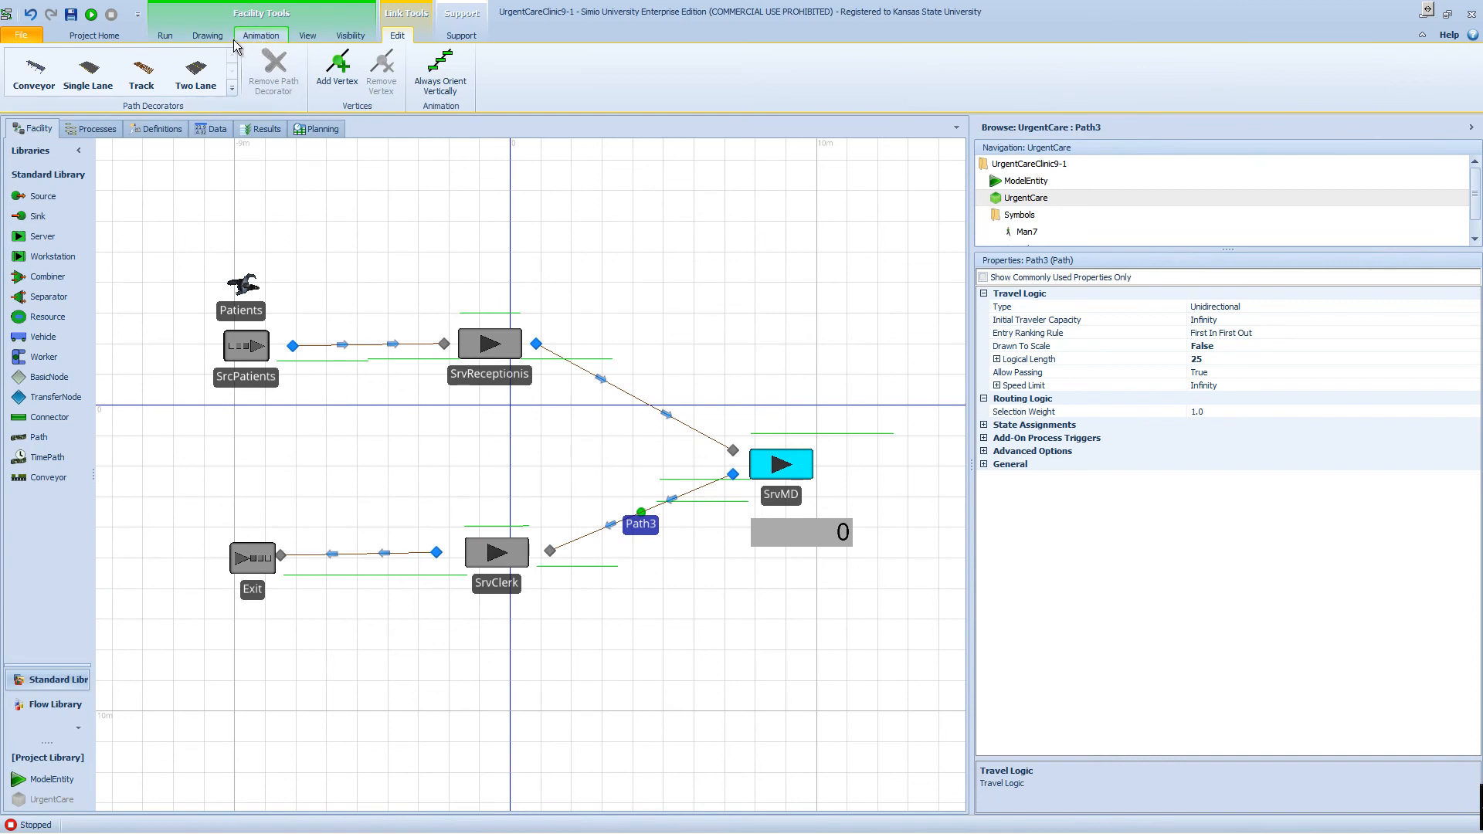
# Draw a status label below Path3 with Expression Path3.NumberTravelers.Entered.
pyautogui.click(260, 34)
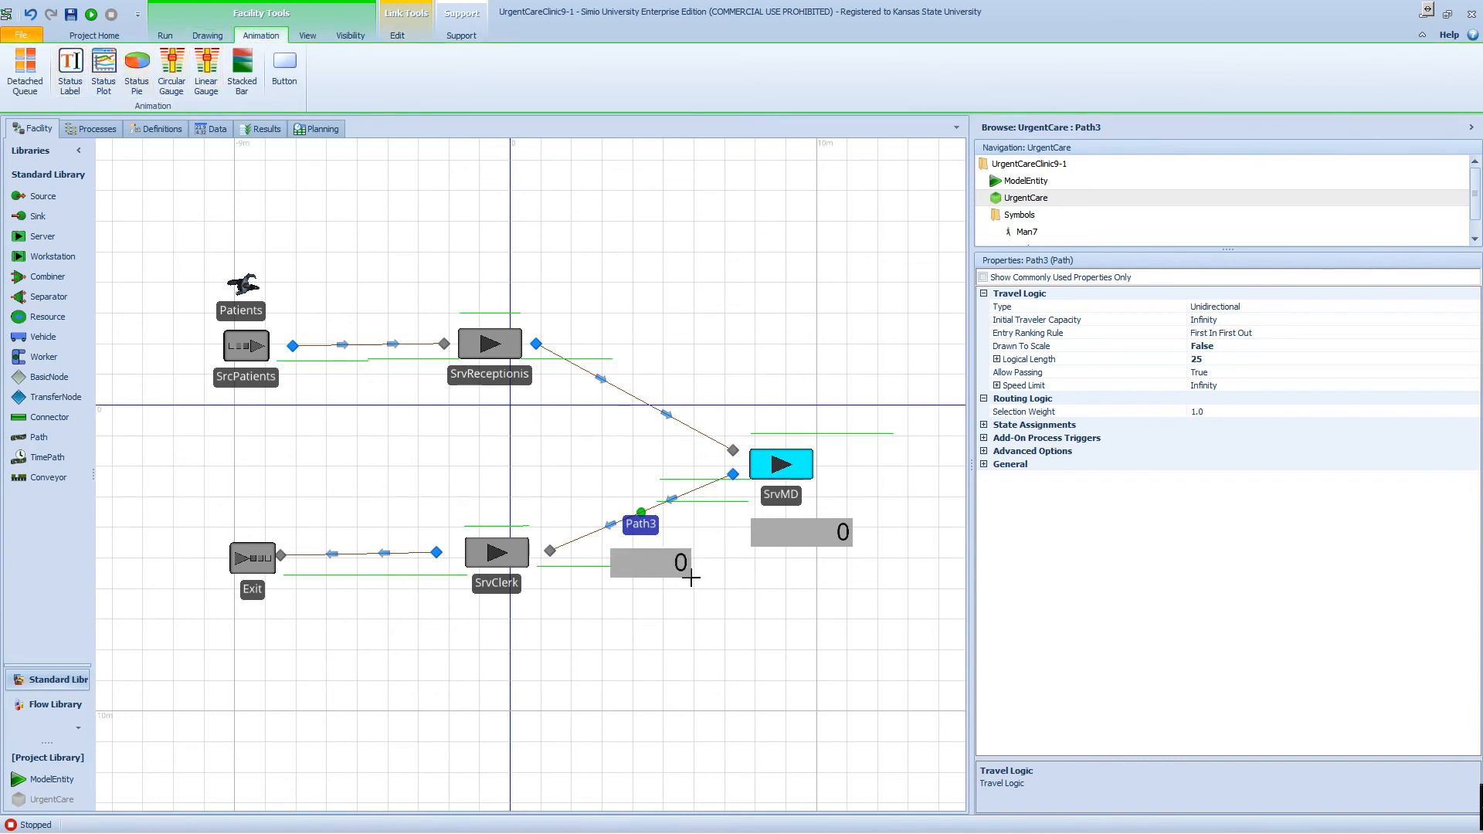
pyautogui.click(648, 563)
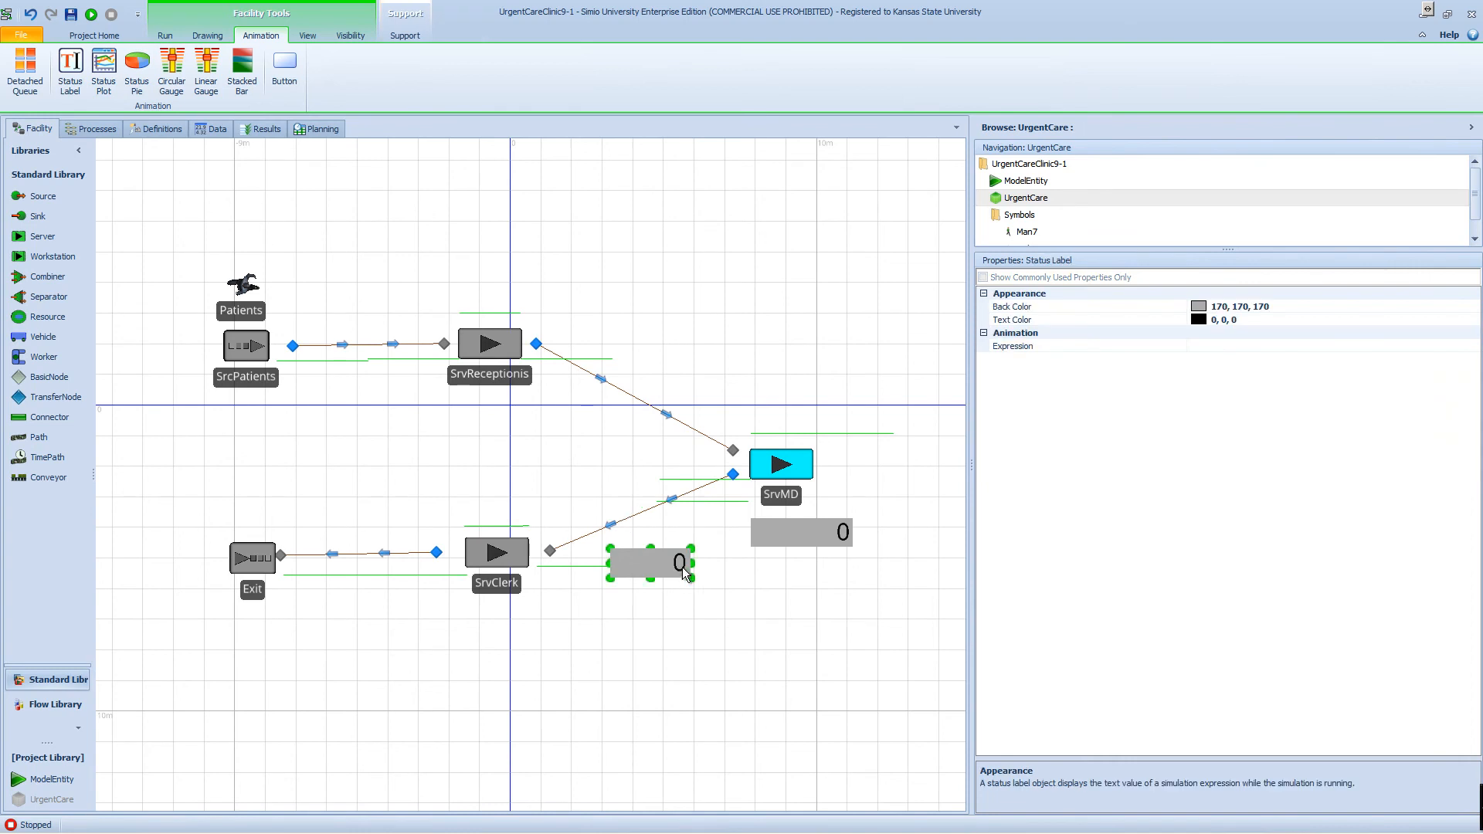
pyautogui.click(1083, 345)
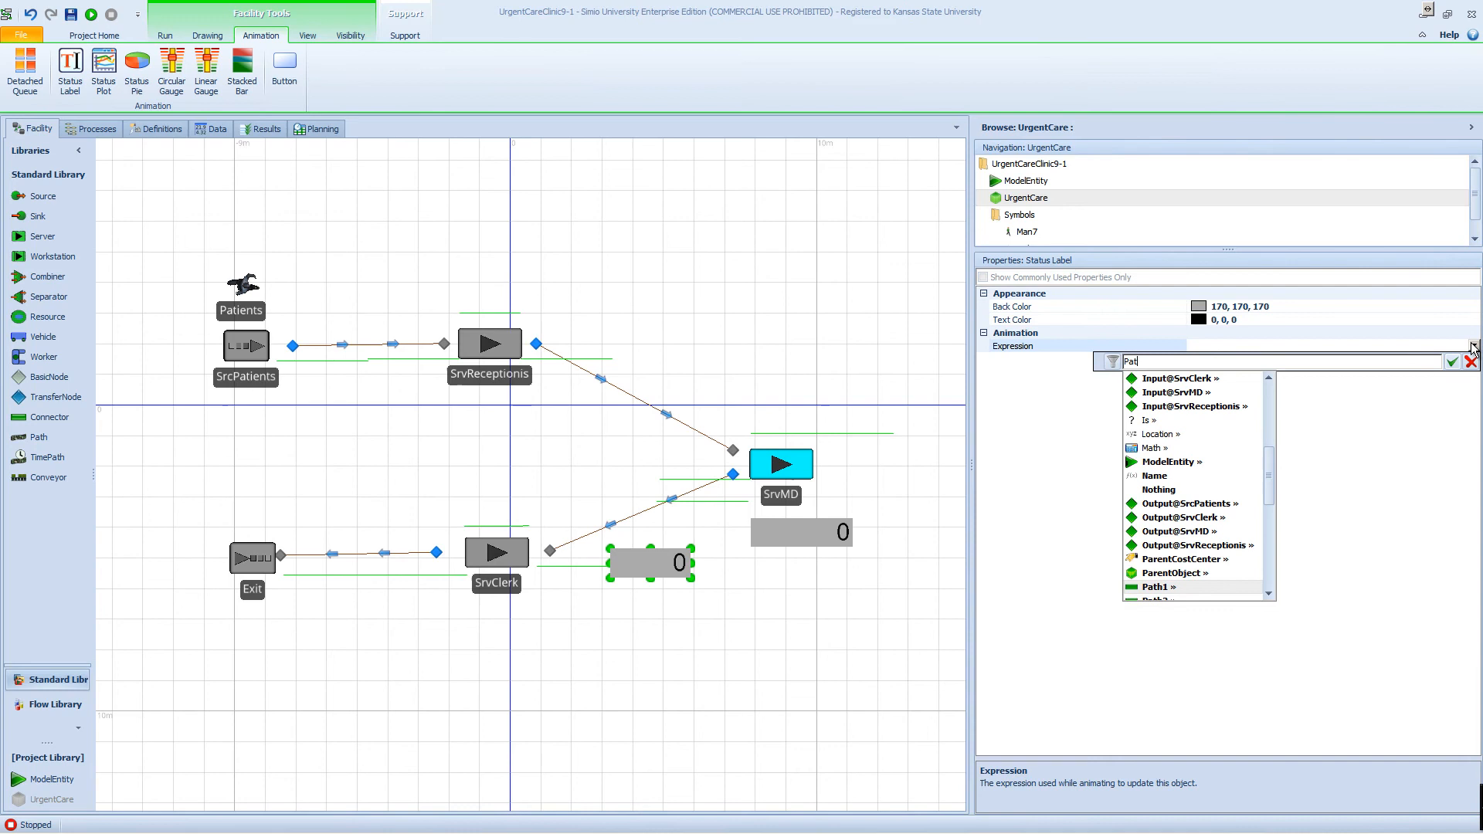
pyautogui.write('Path3.n')
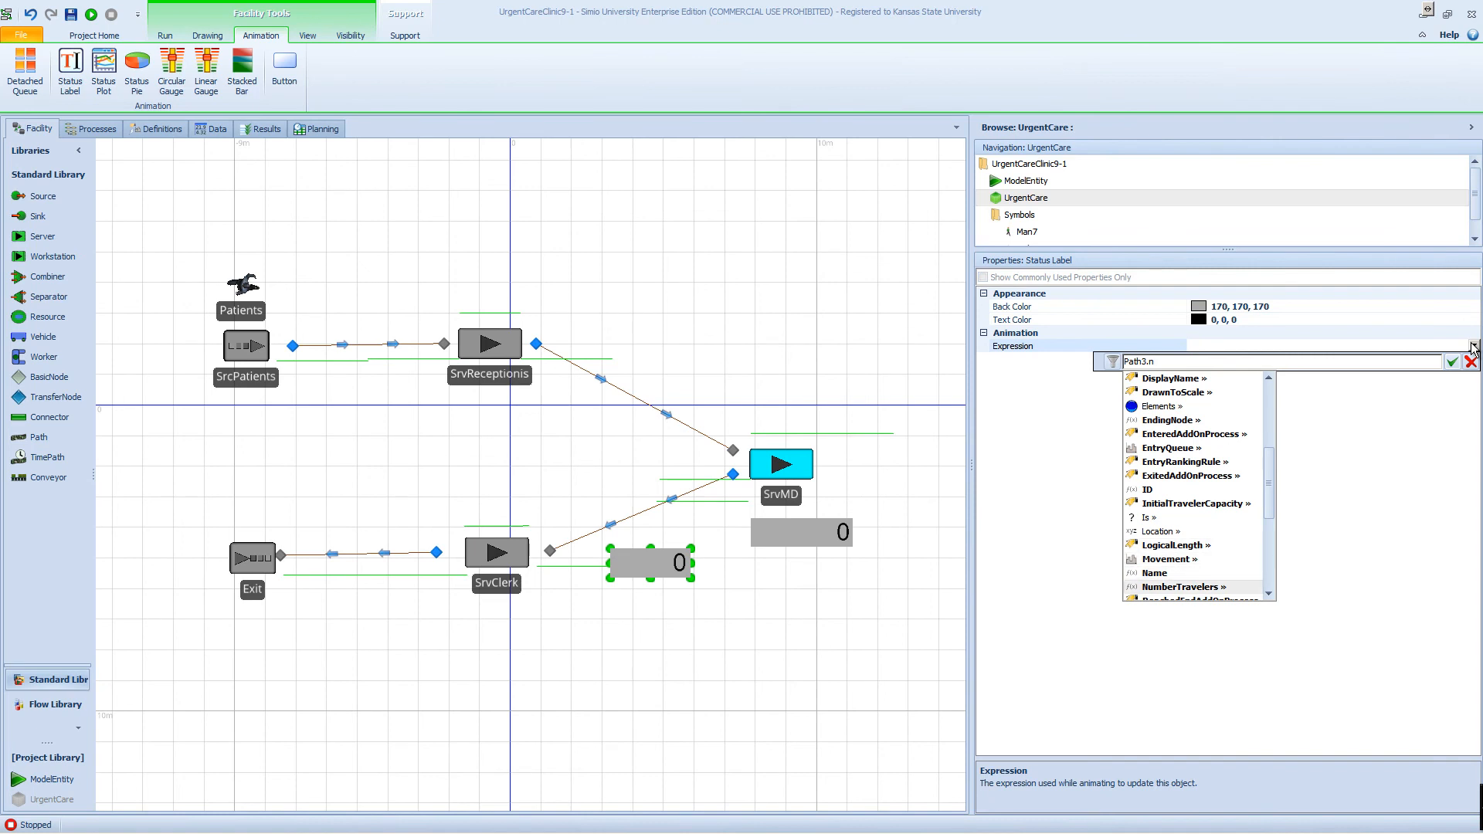
pyautogui.click(1185, 586)
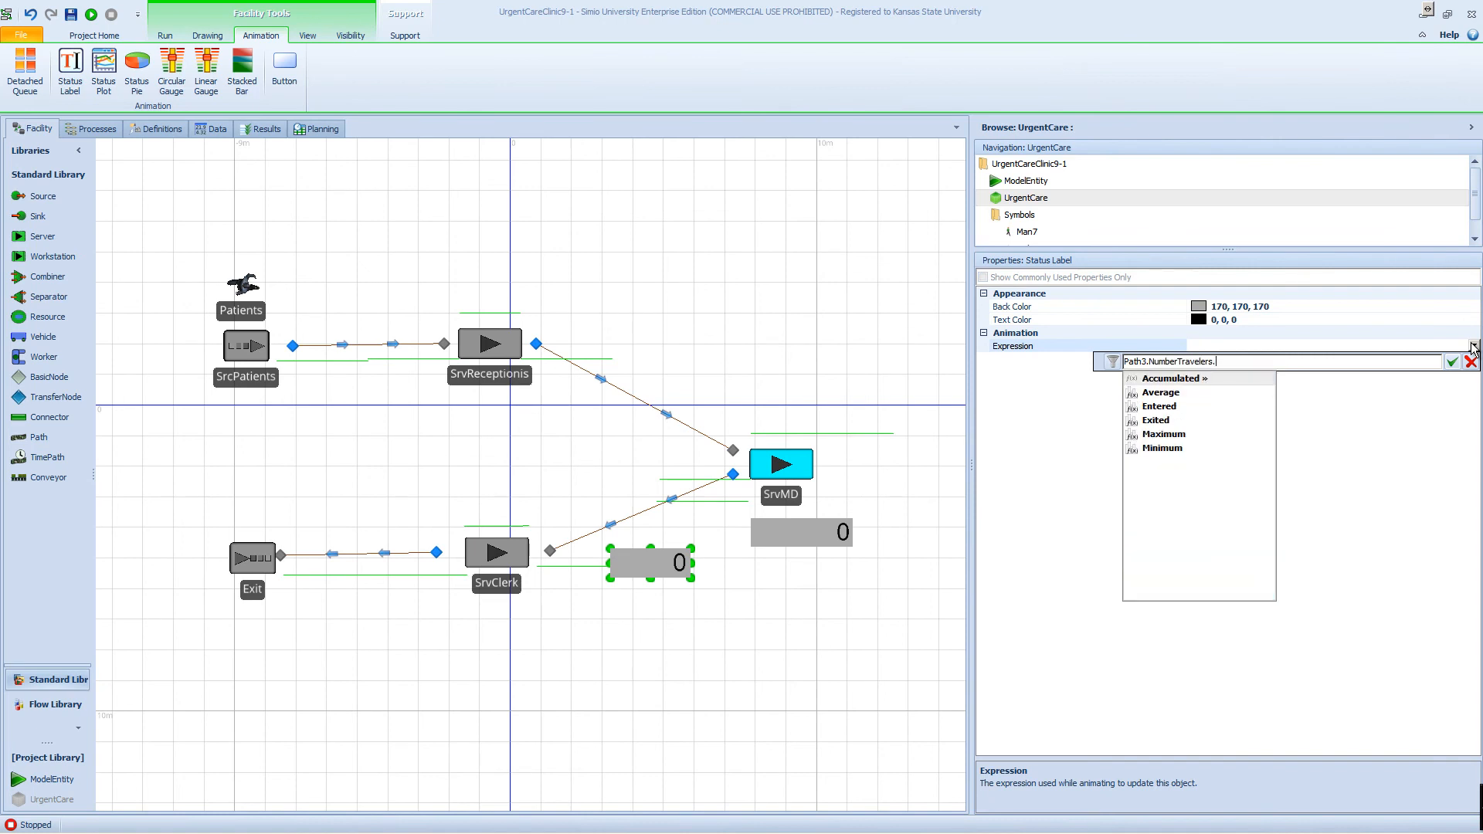
pyautogui.moveTo(1189, 417)
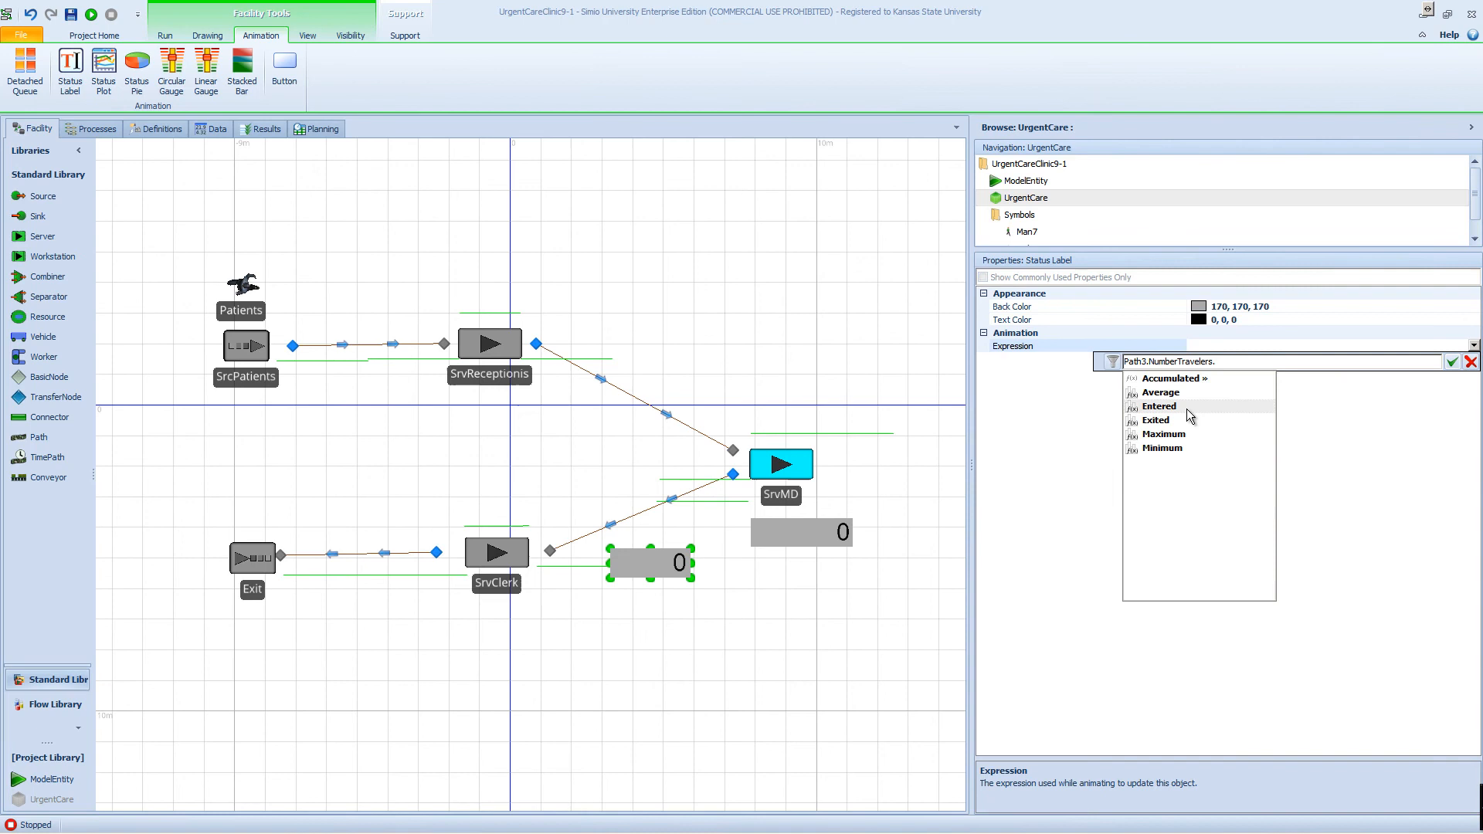
pyautogui.click(1158, 405)
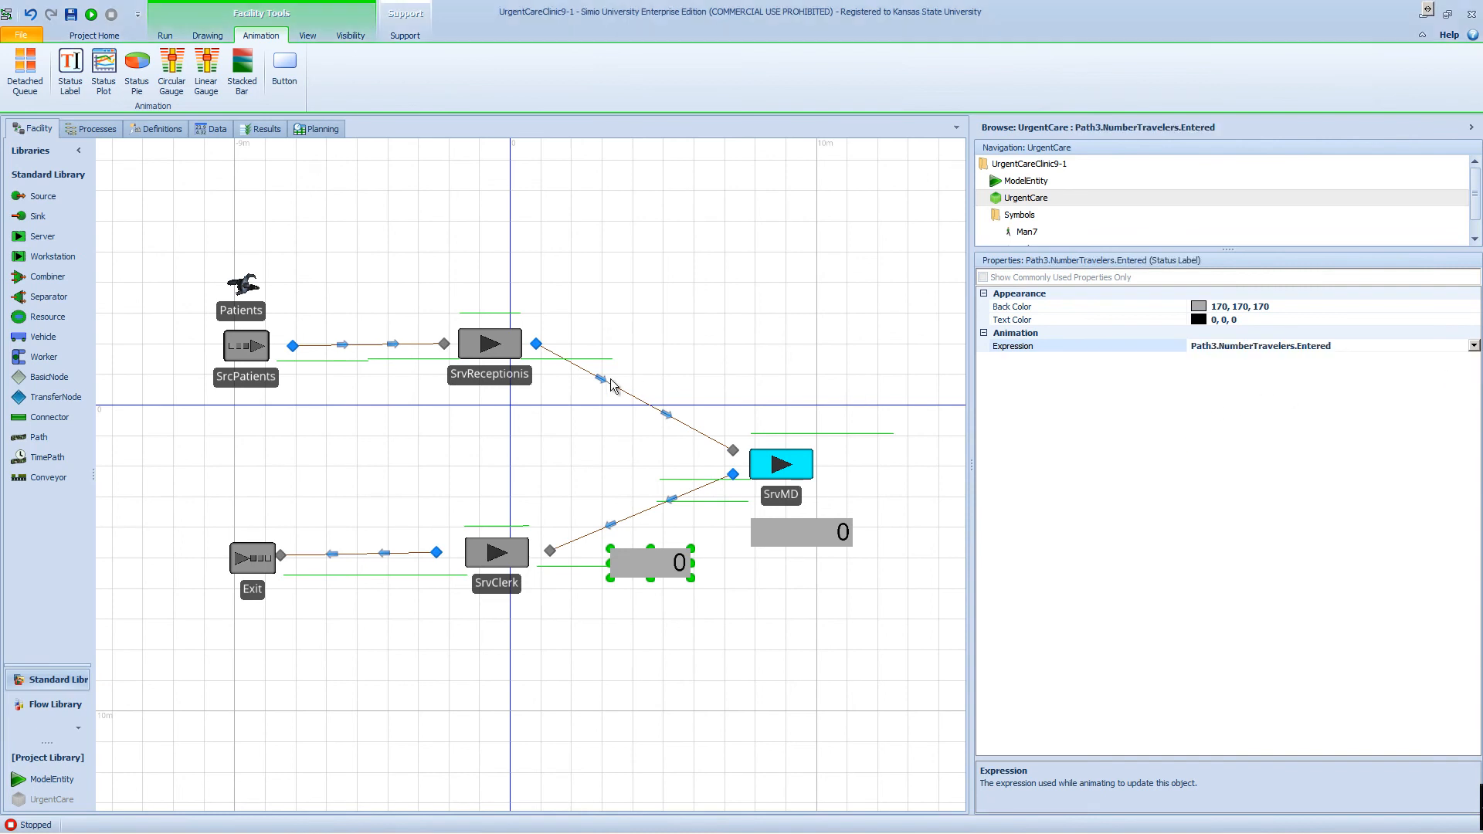
pyautogui.click(165, 35)
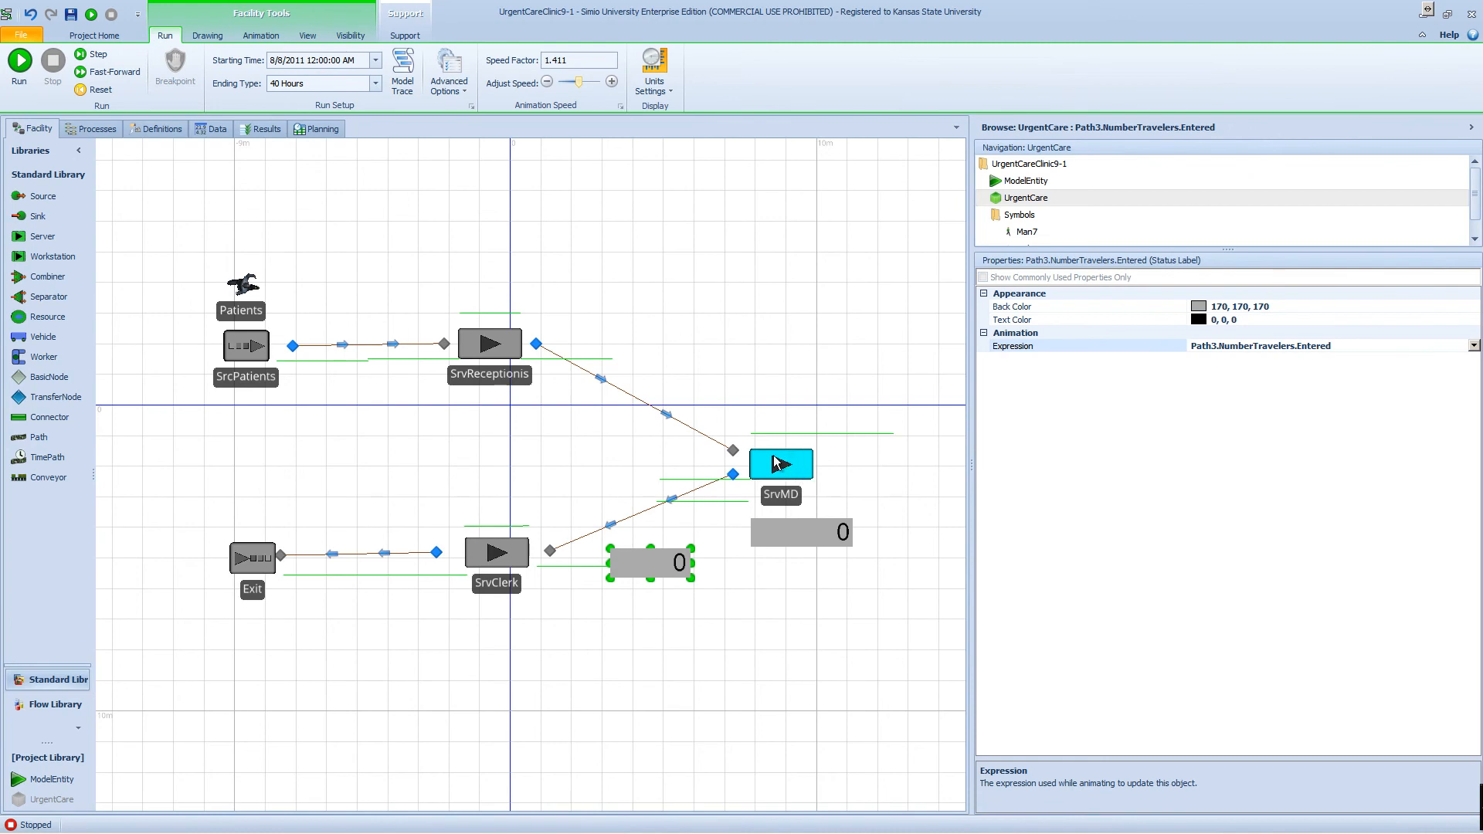
pyautogui.moveTo(803, 460)
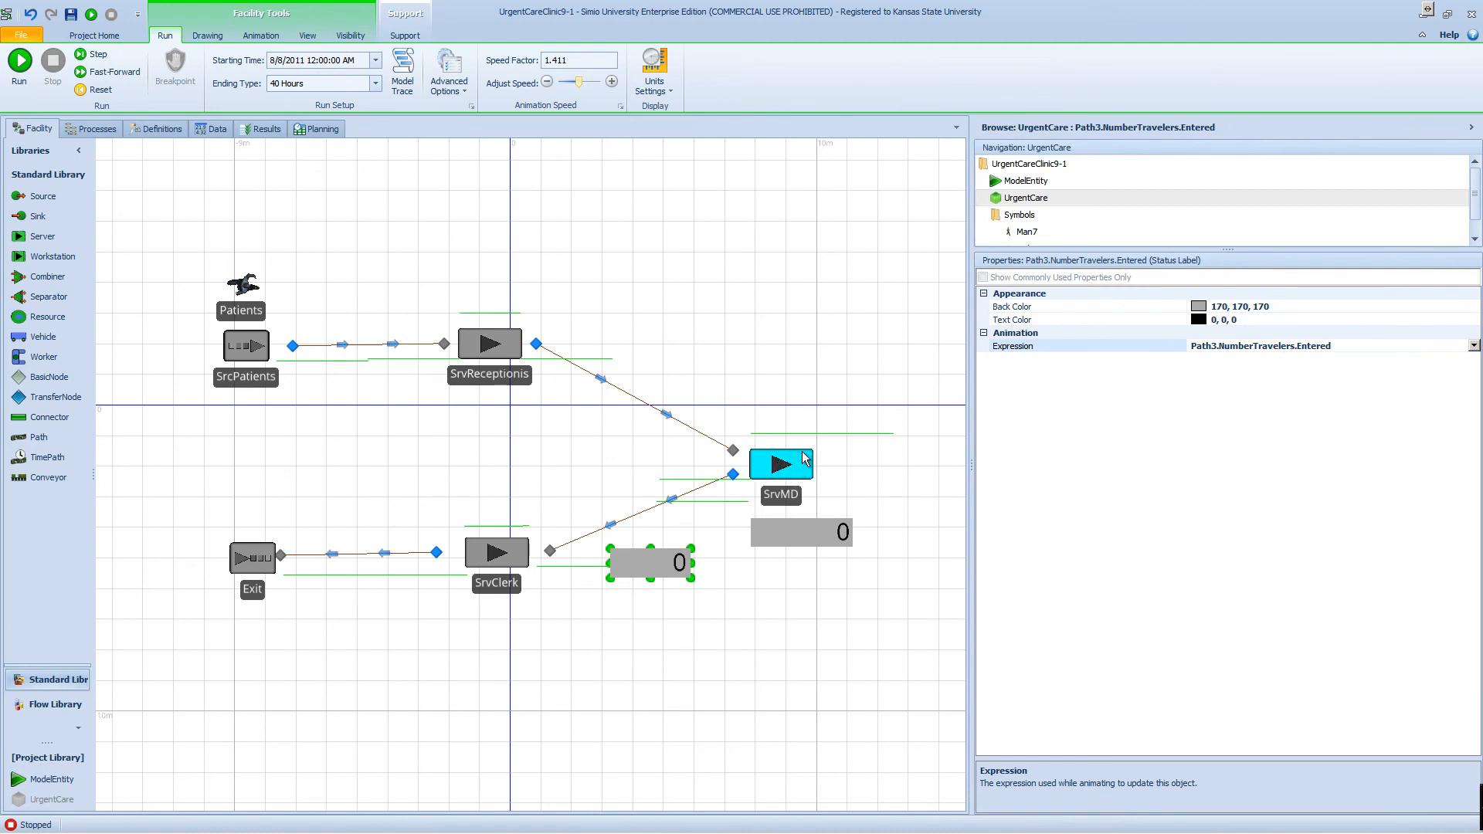
pyautogui.moveTo(862, 438)
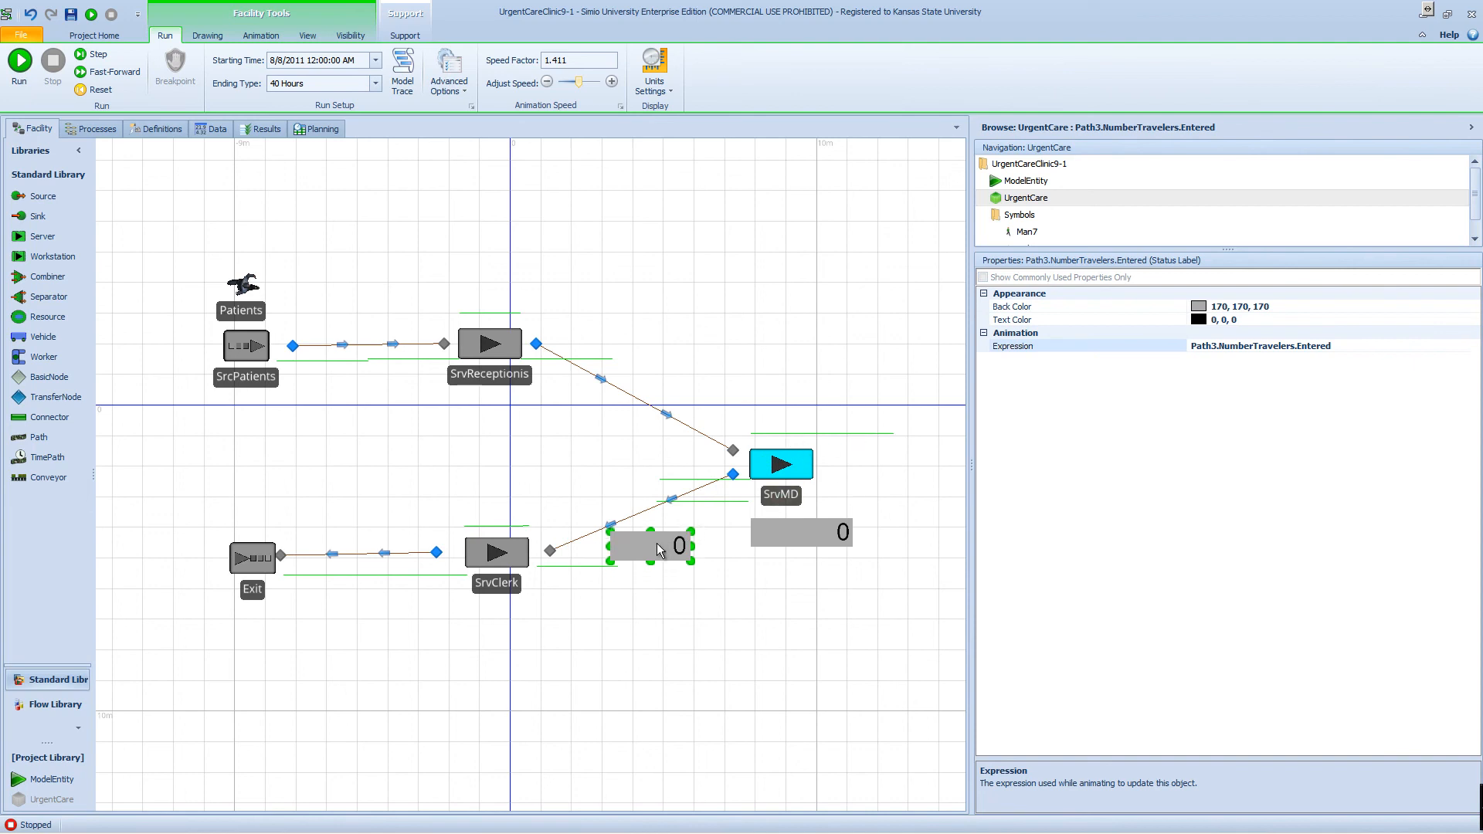
pyautogui.moveTo(1329, 317)
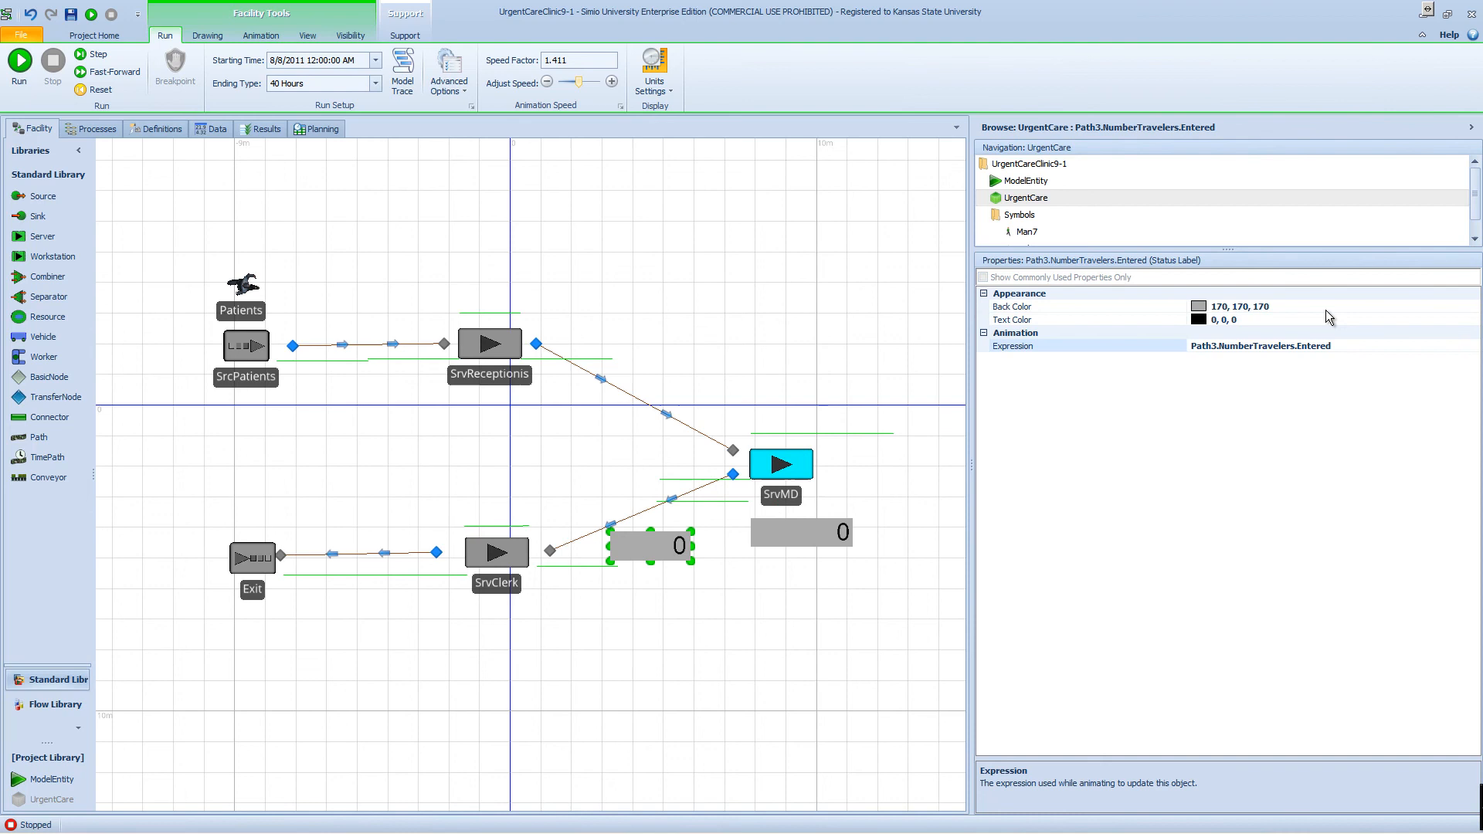
# Give the Path3 label a light green 192,255,192 background, then start the run.
pyautogui.click(1470, 306)
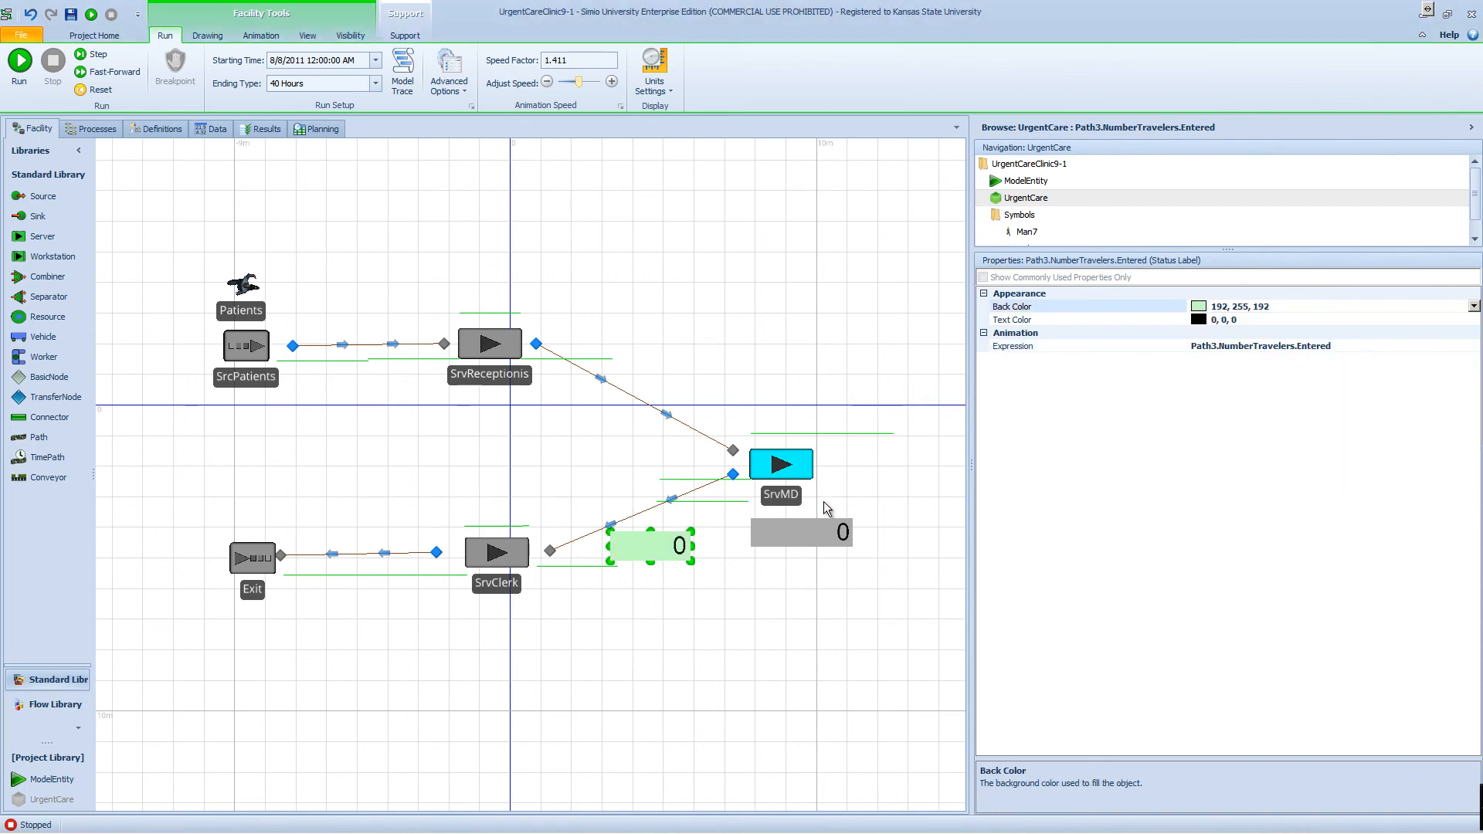
pyautogui.click(842, 526)
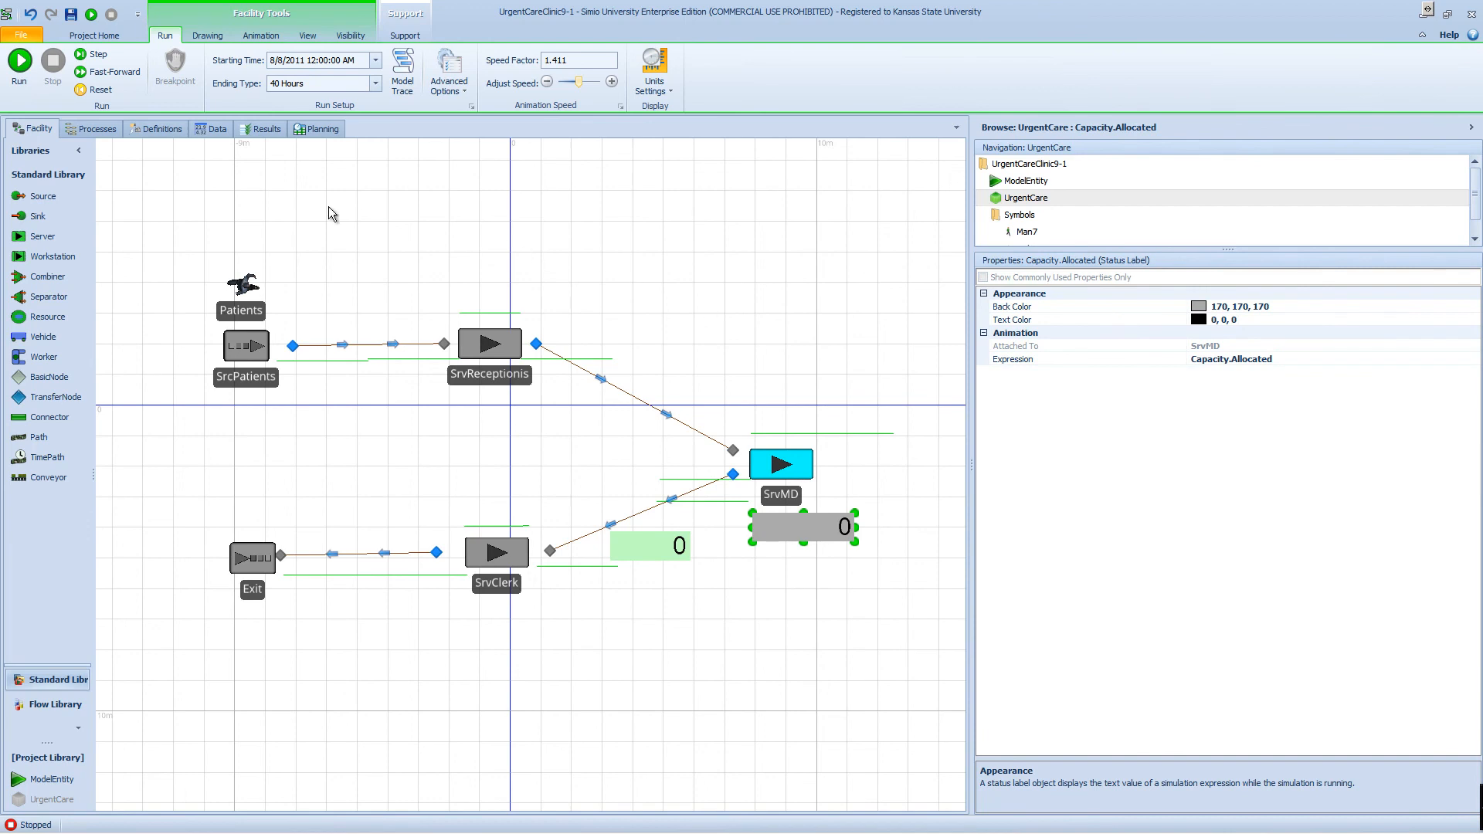
pyautogui.click(18, 63)
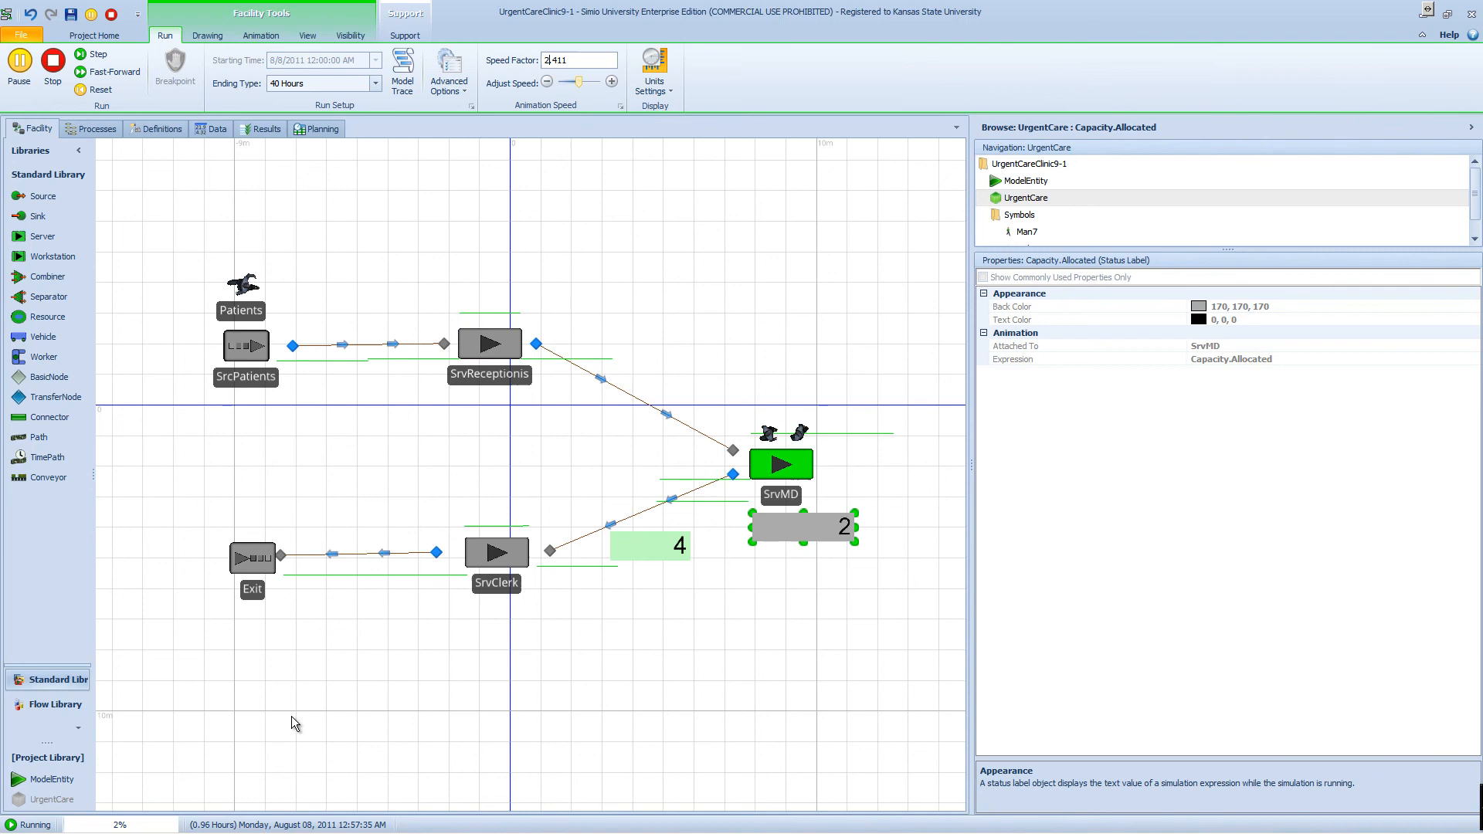
pyautogui.moveTo(532, 69)
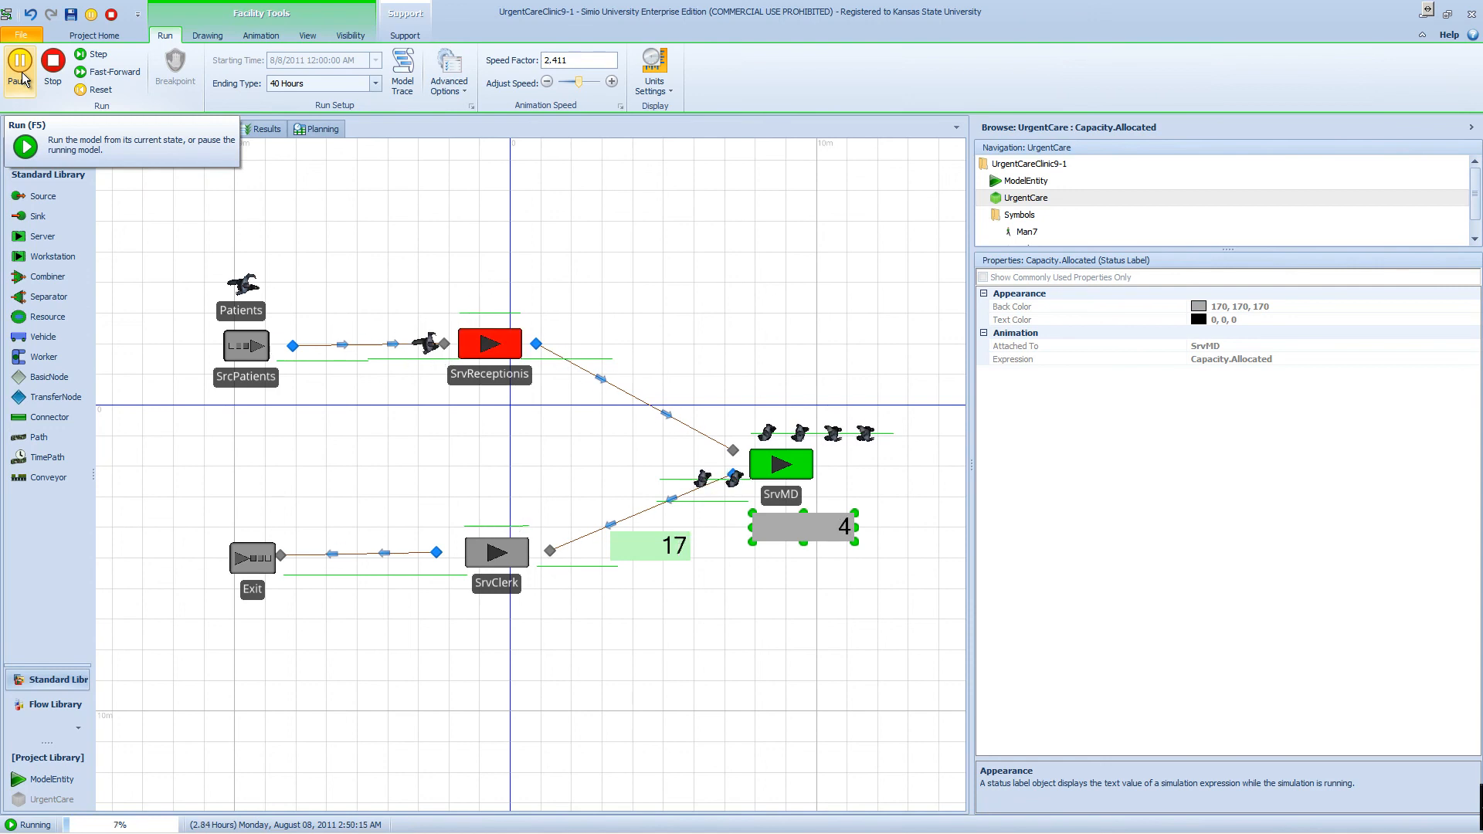
# Pause the run near 3 hours while SrvMD is failed, showing 18 entered and 4 allocated.
pyautogui.click(19, 68)
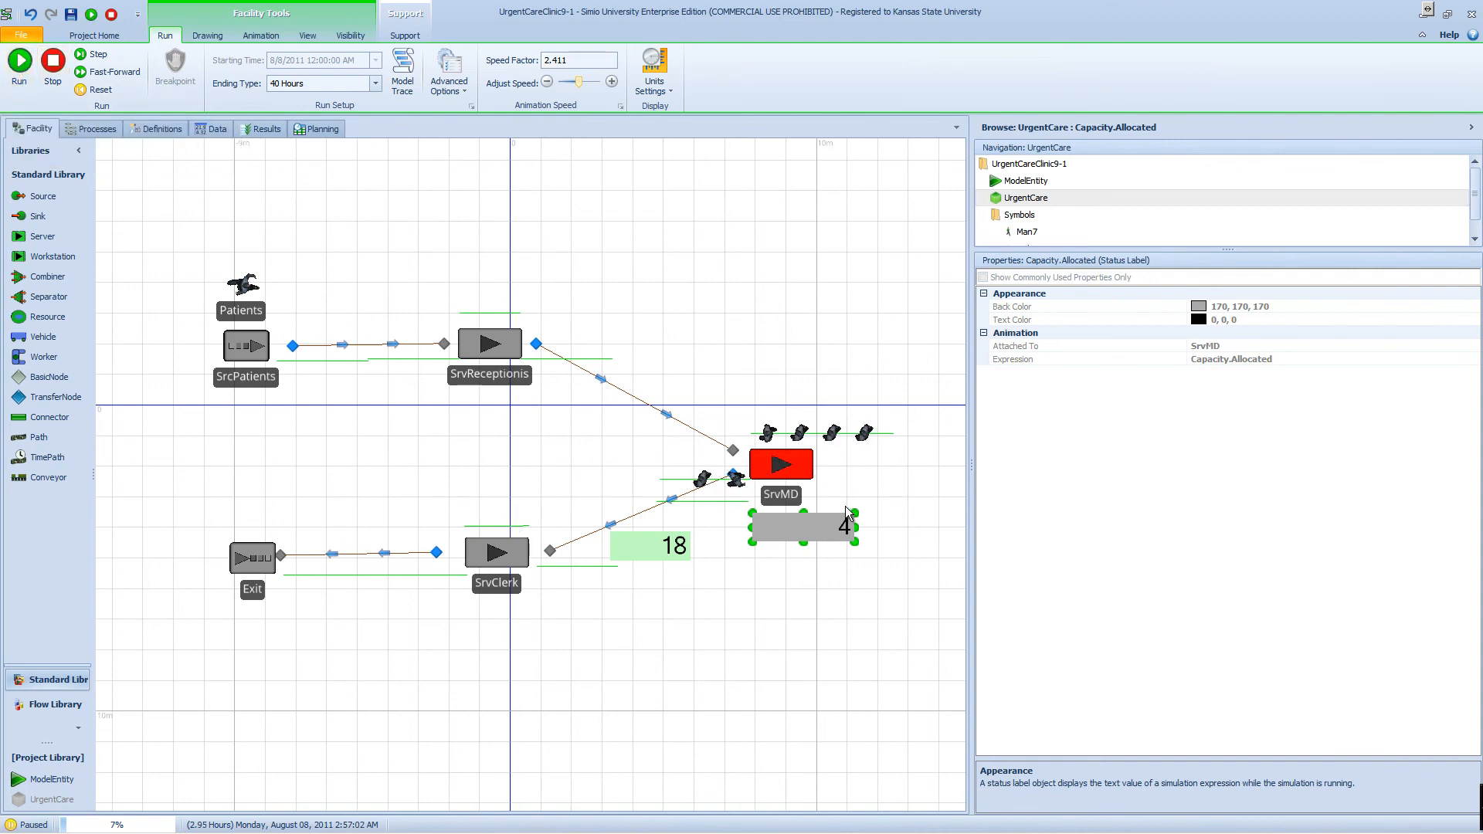
pyautogui.moveTo(818, 532)
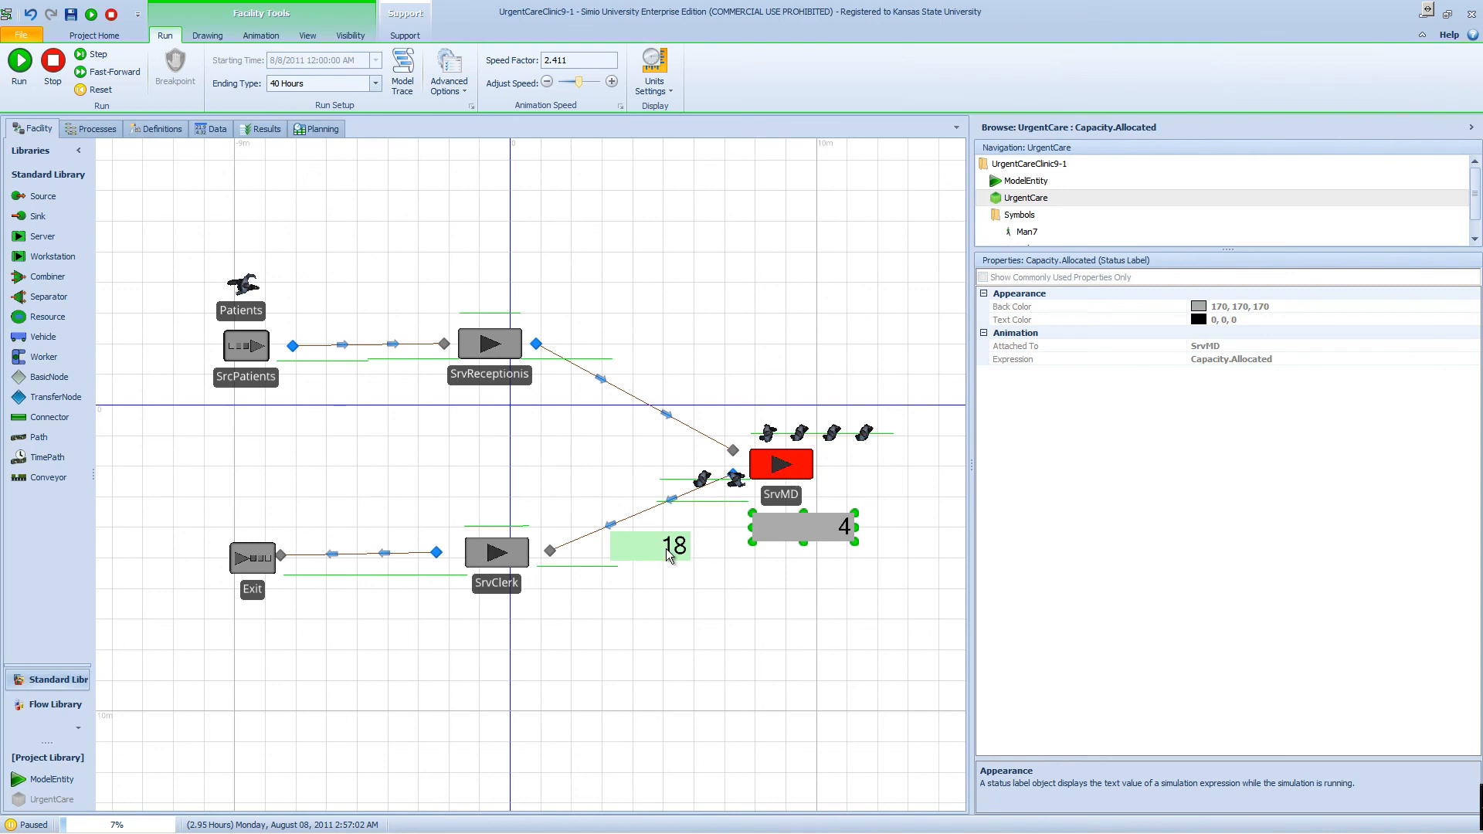
pyautogui.moveTo(702, 570)
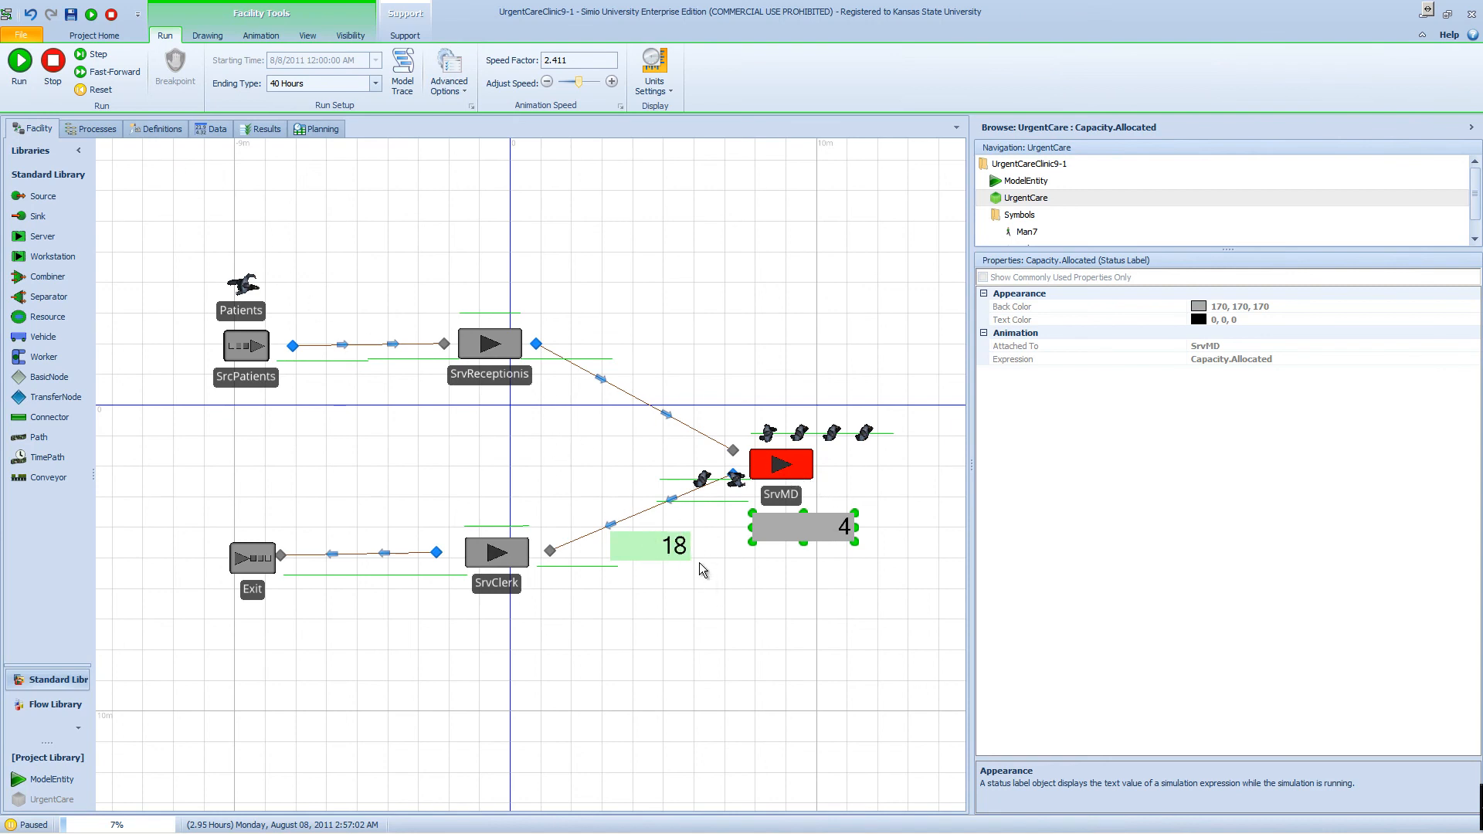
pyautogui.moveTo(721, 386)
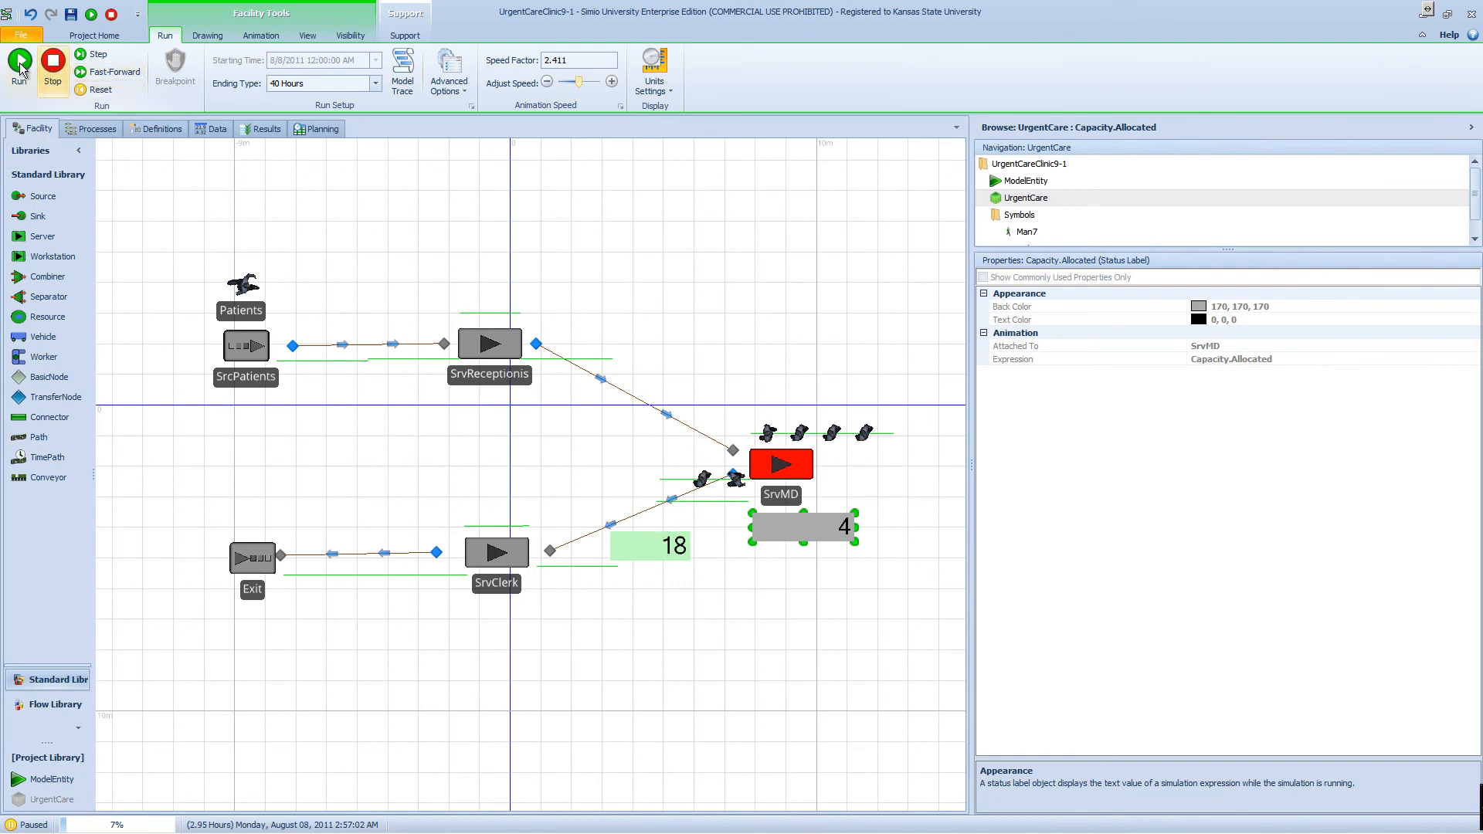
# Resume the run and pause at 4.26 hours once SrvMD is repaired, with 24 entered.
pyautogui.click(19, 66)
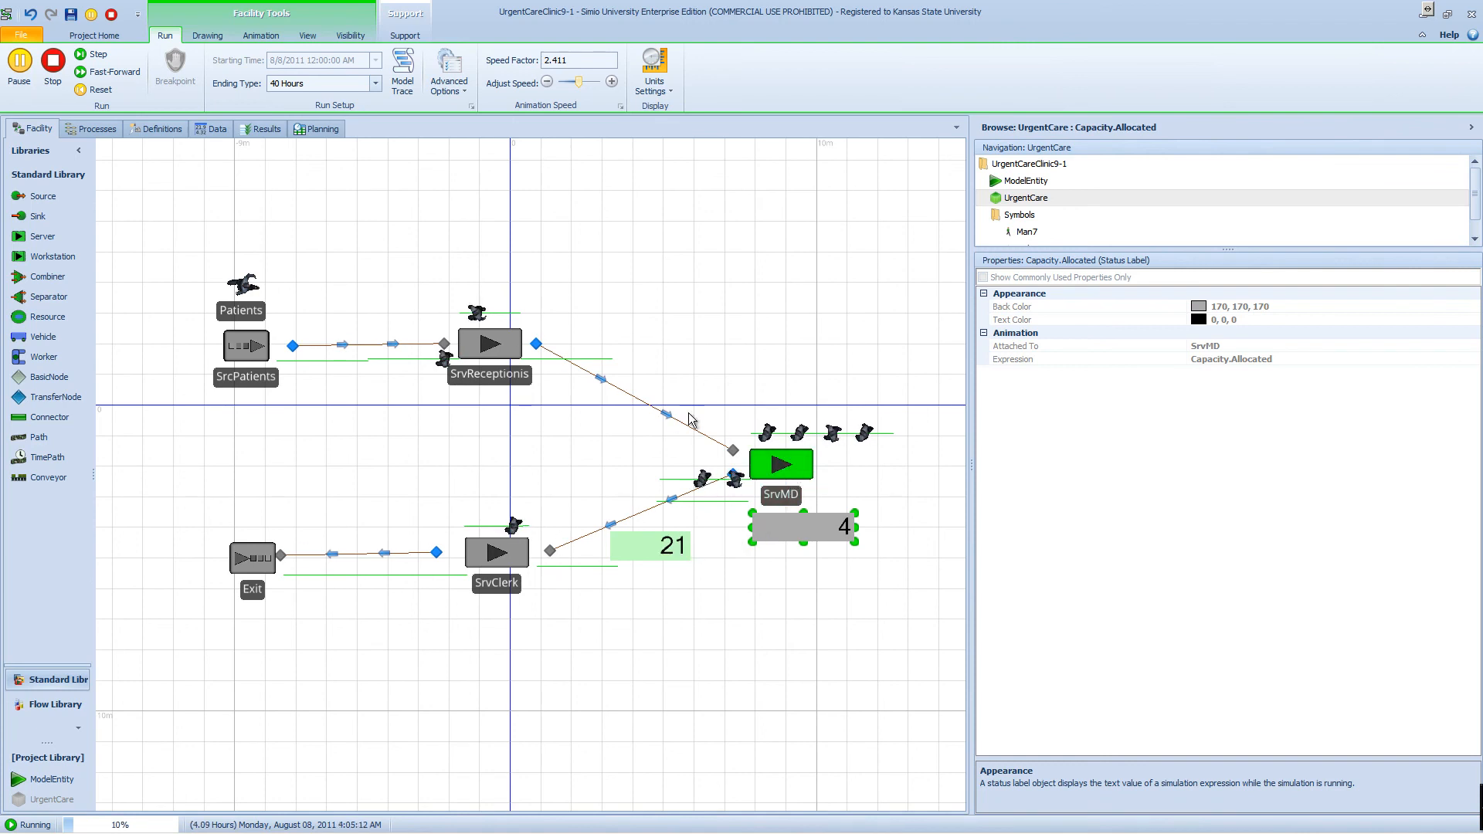
pyautogui.click(18, 67)
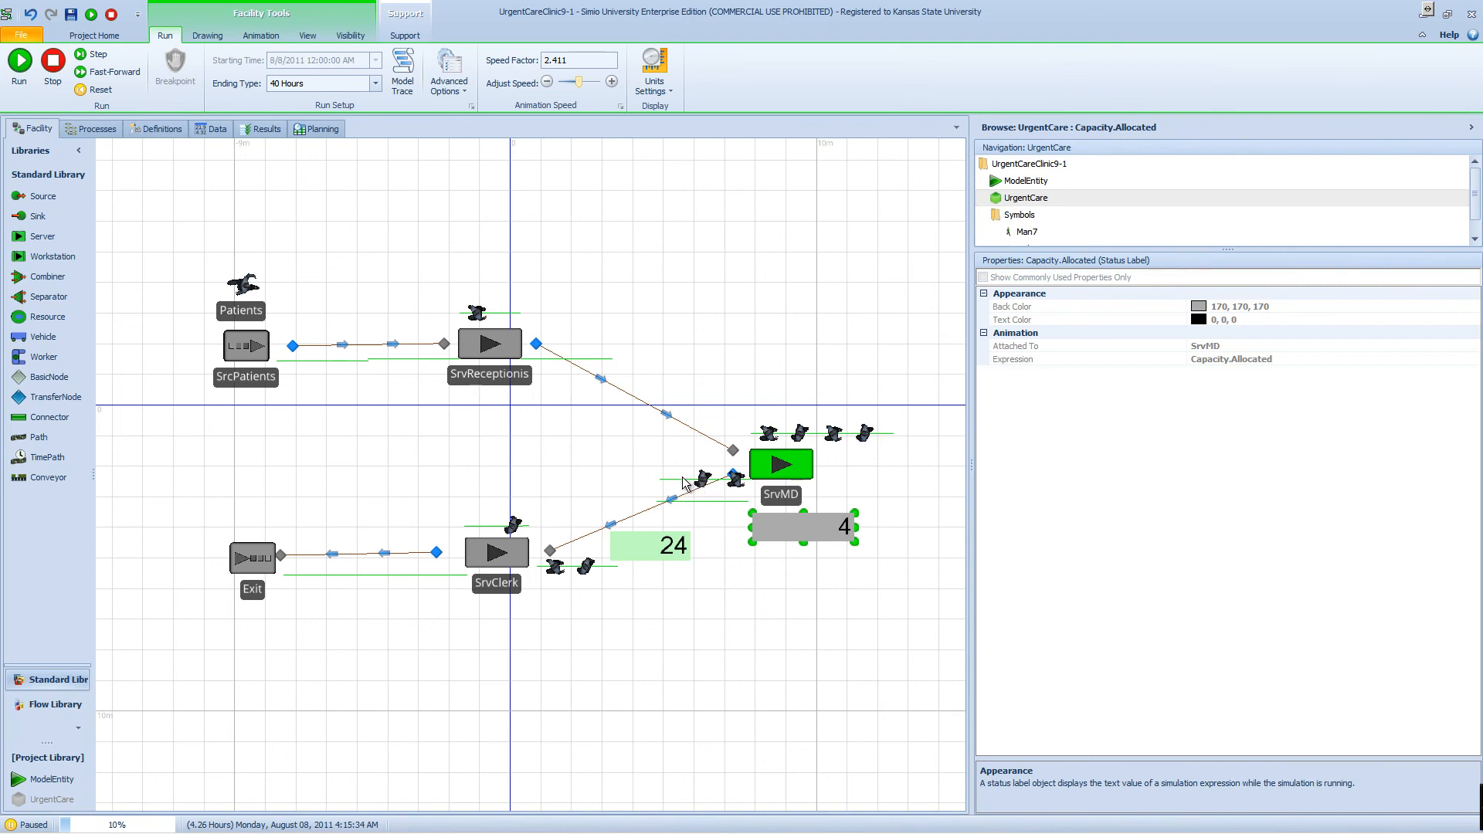
pyautogui.moveTo(689, 340)
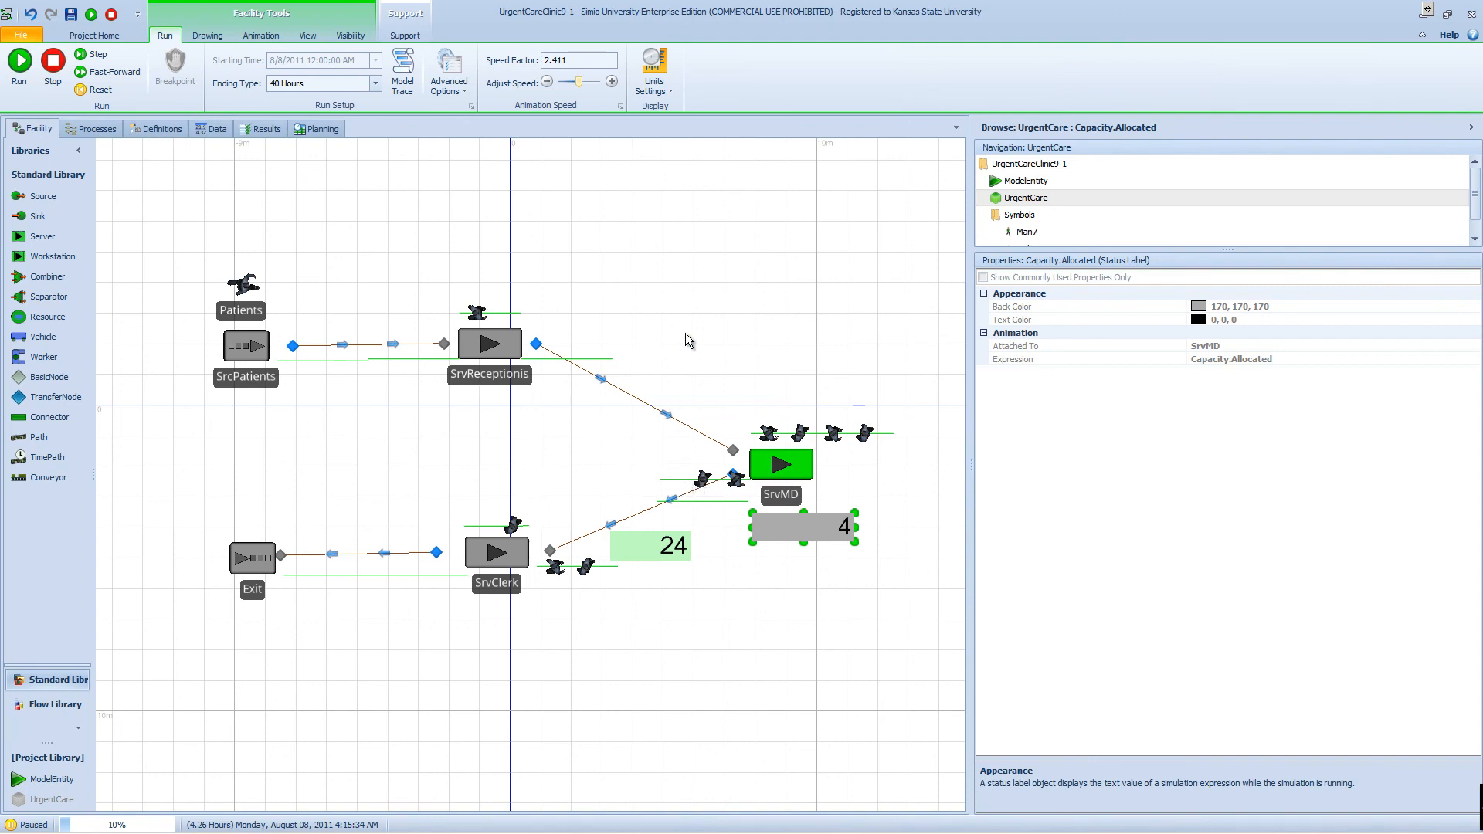
pyautogui.moveTo(714, 218)
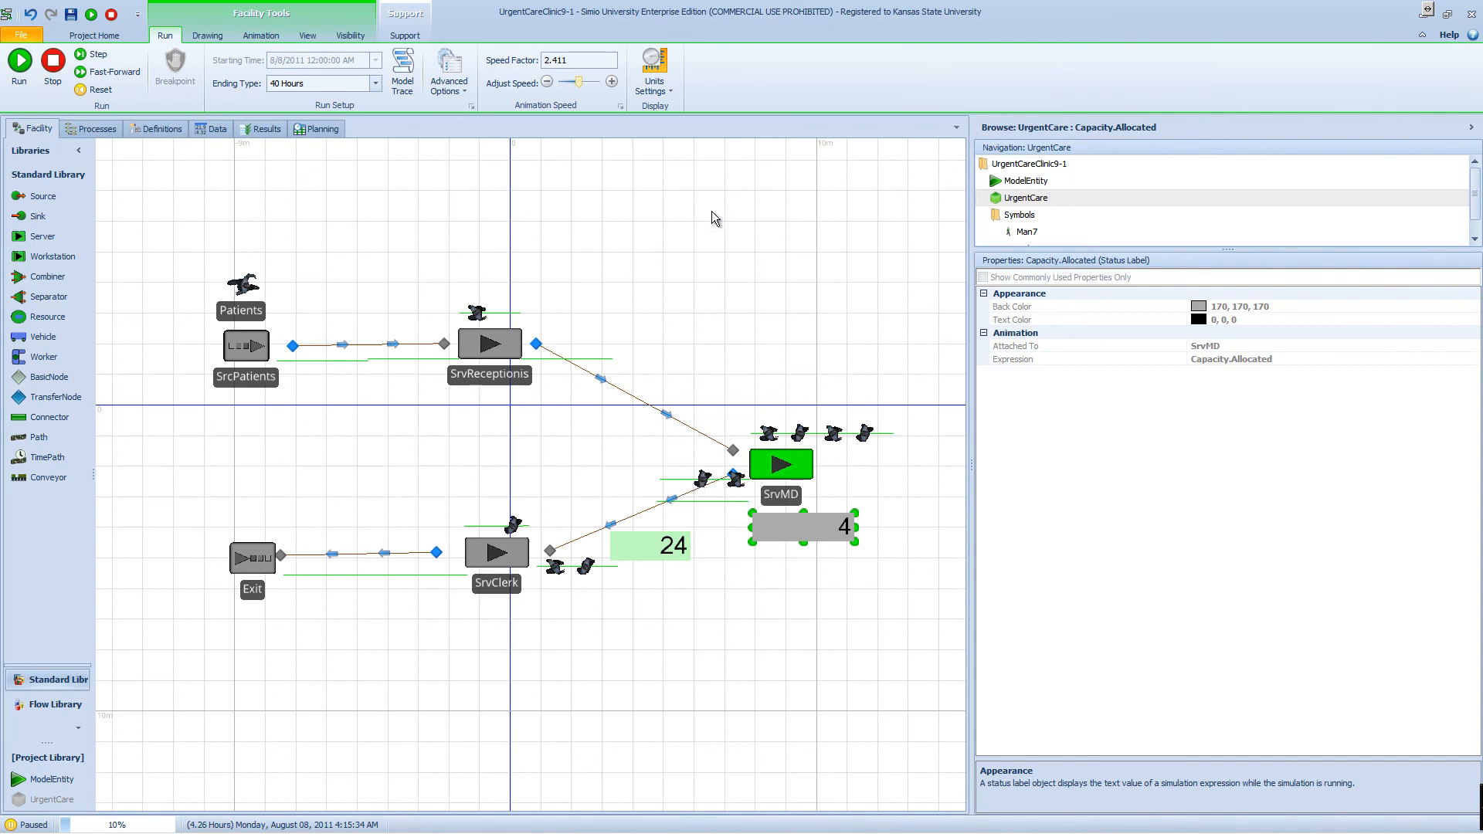